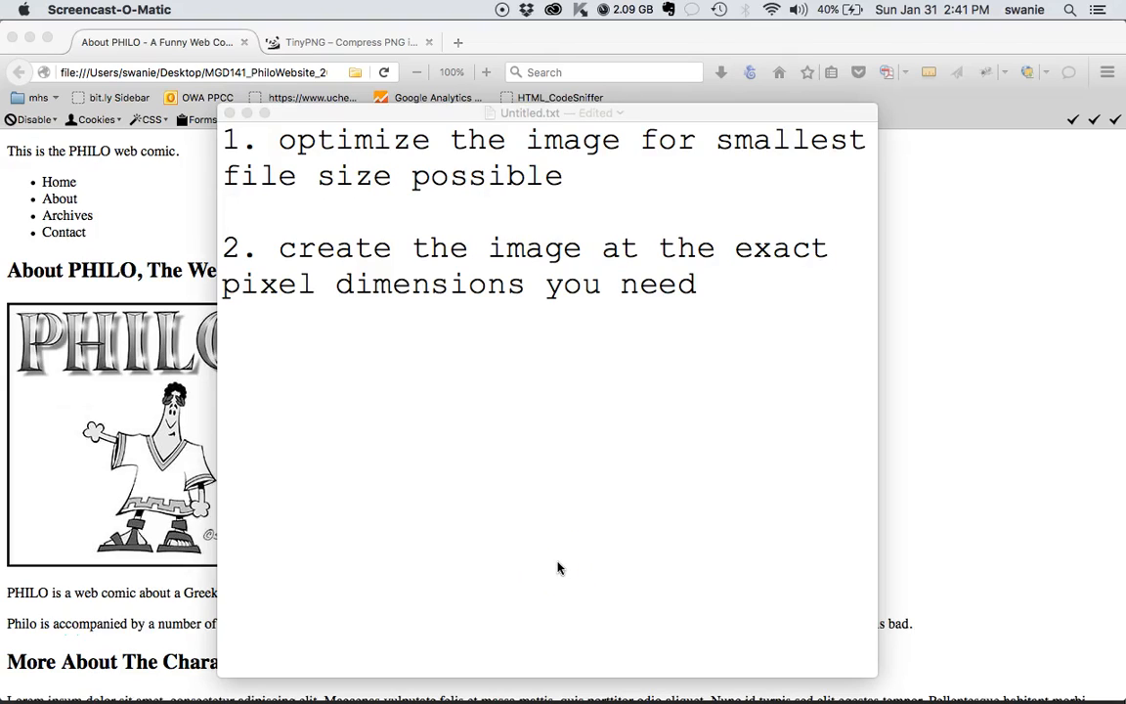
mouse_move(543, 302)
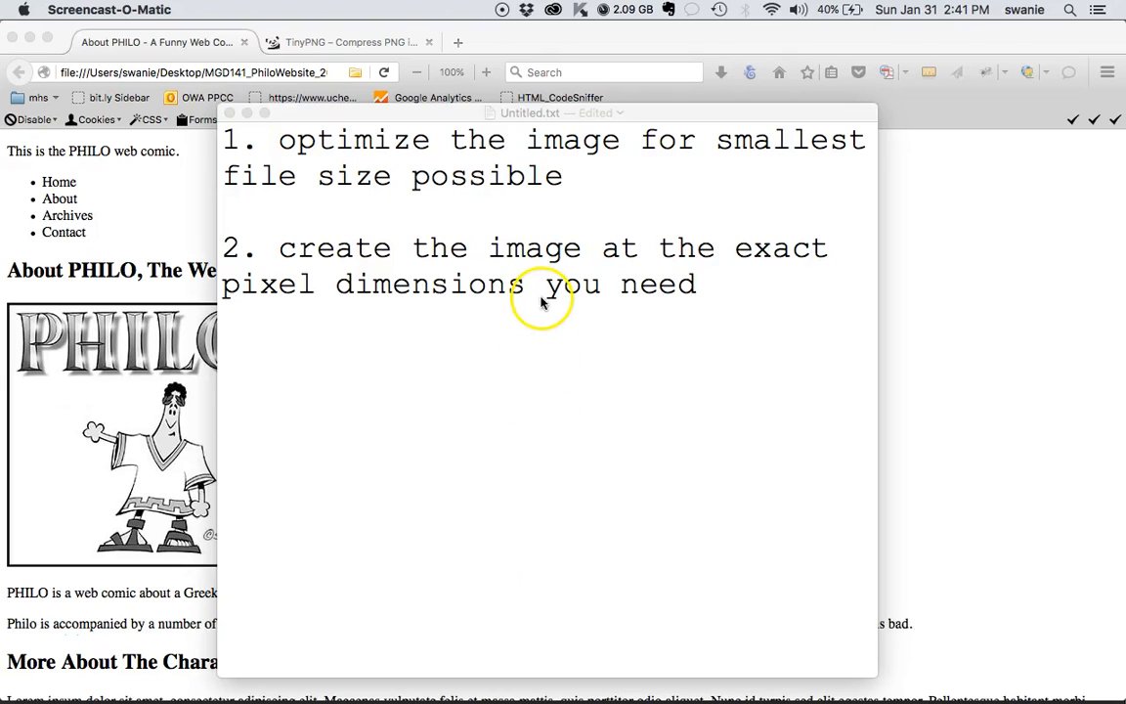
- End point 1 of the TextEdit note with 'without sacrificing the quality of the image.'
left_click(542, 301)
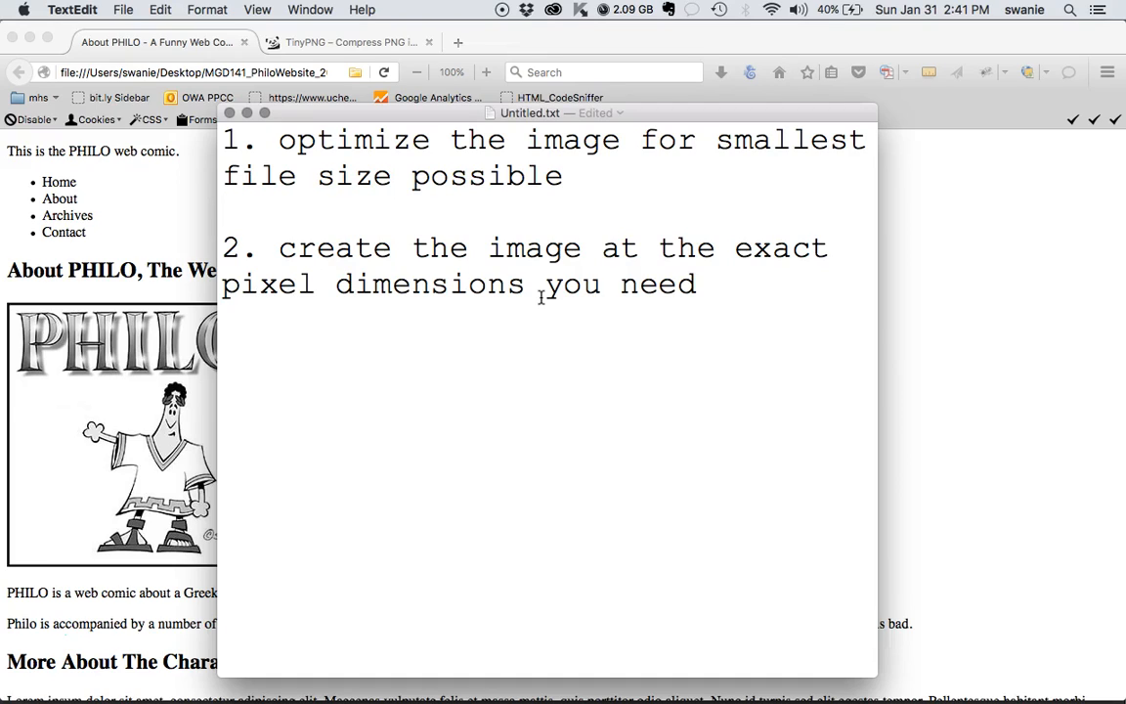
left_click(223, 212)
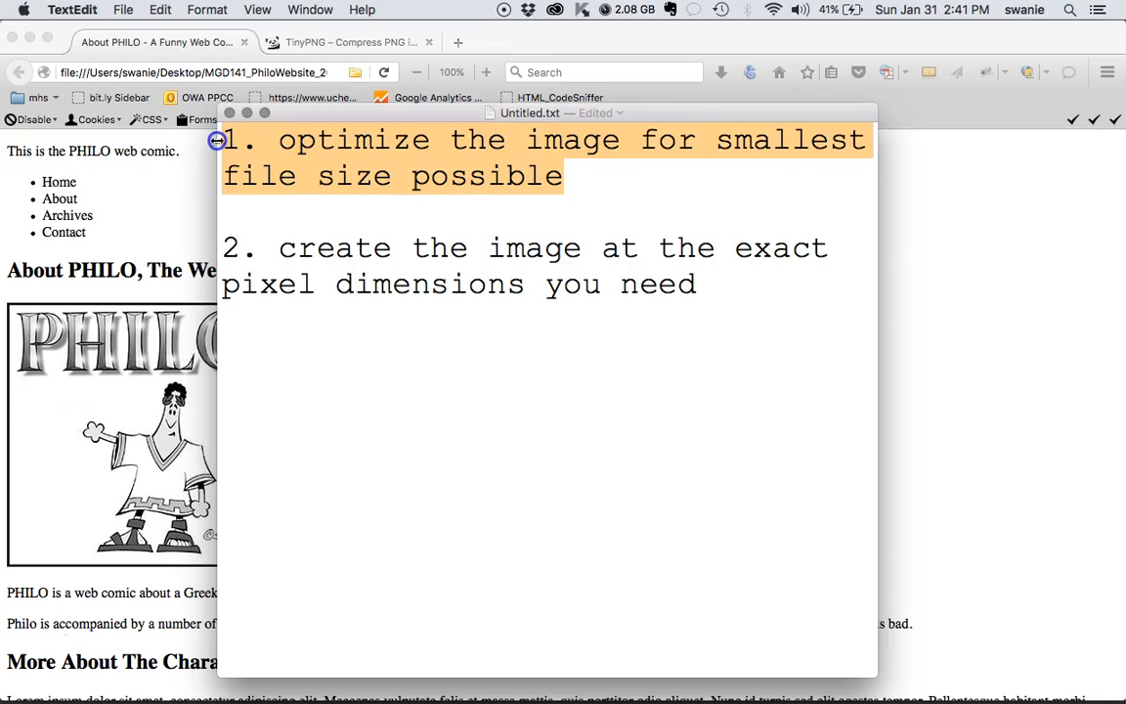
mouse_move(762, 166)
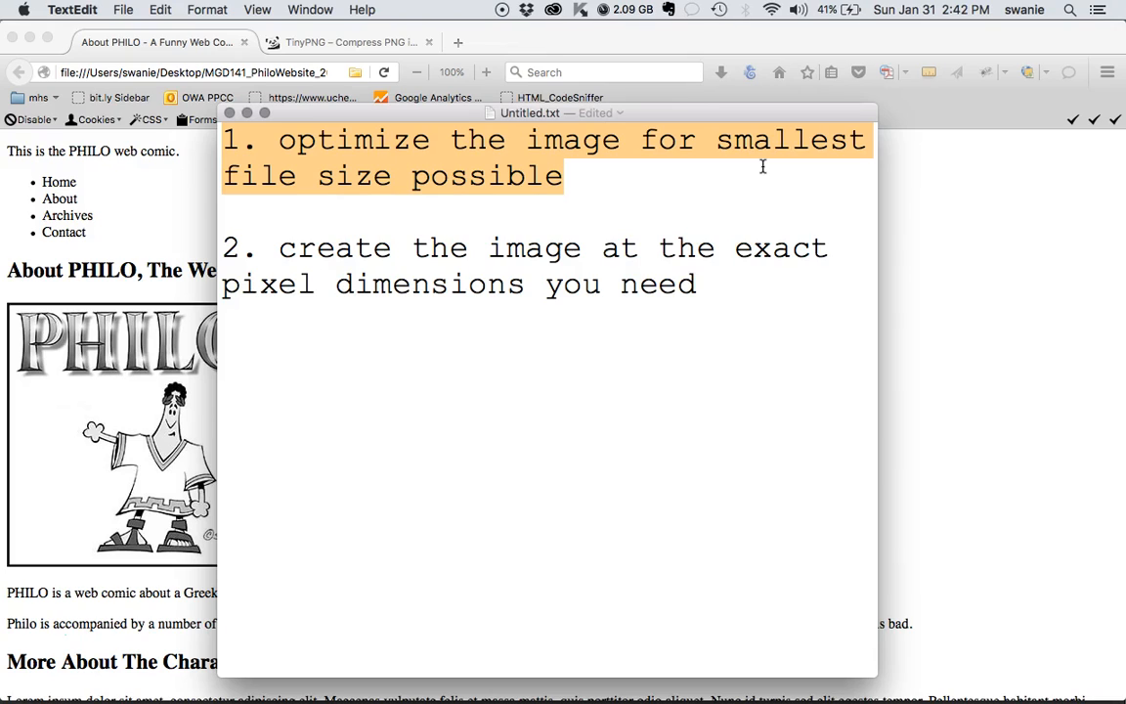
mouse_move(722, 189)
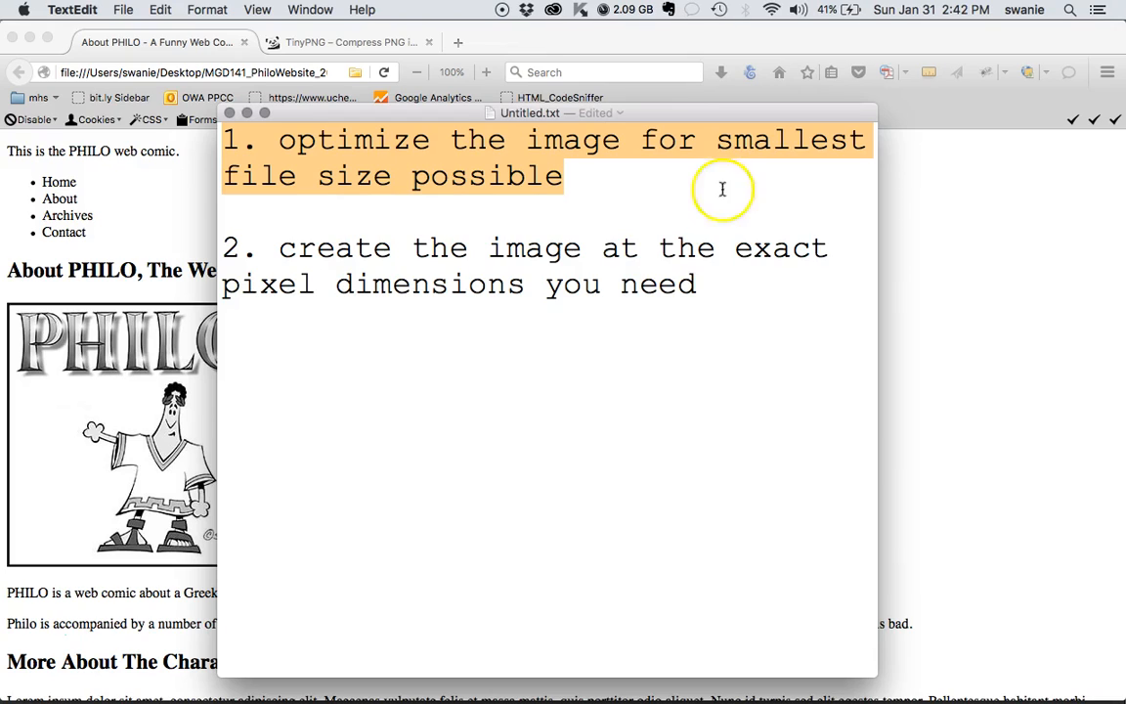
type("without")
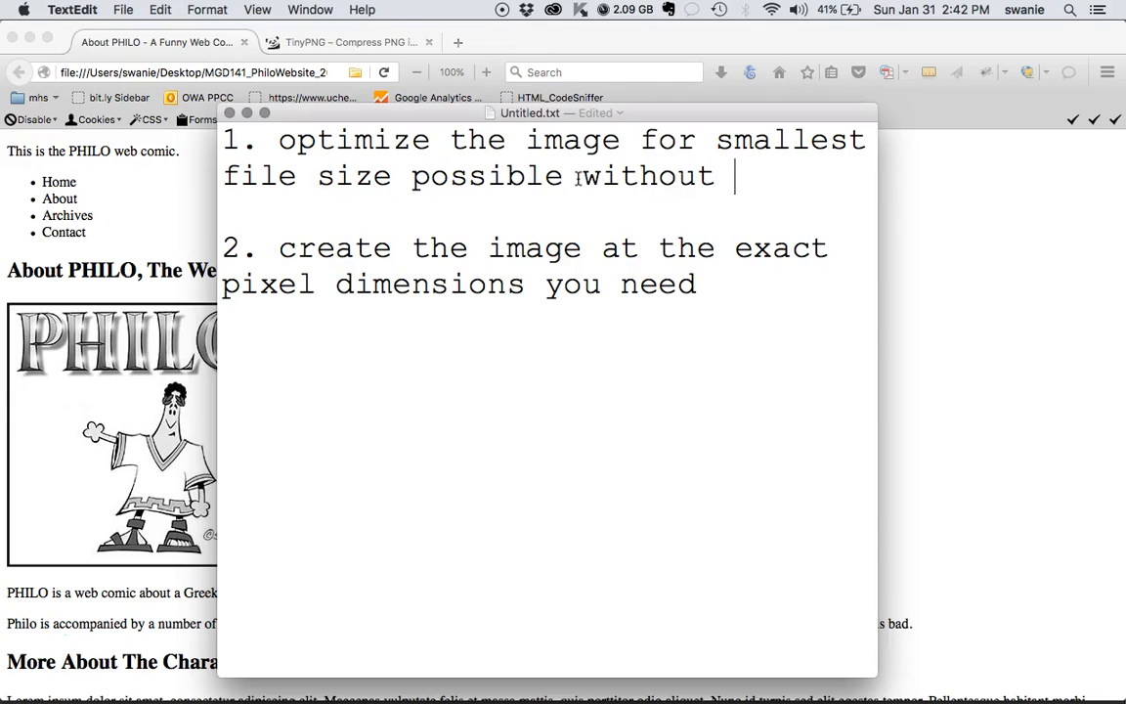
type("sacrificing")
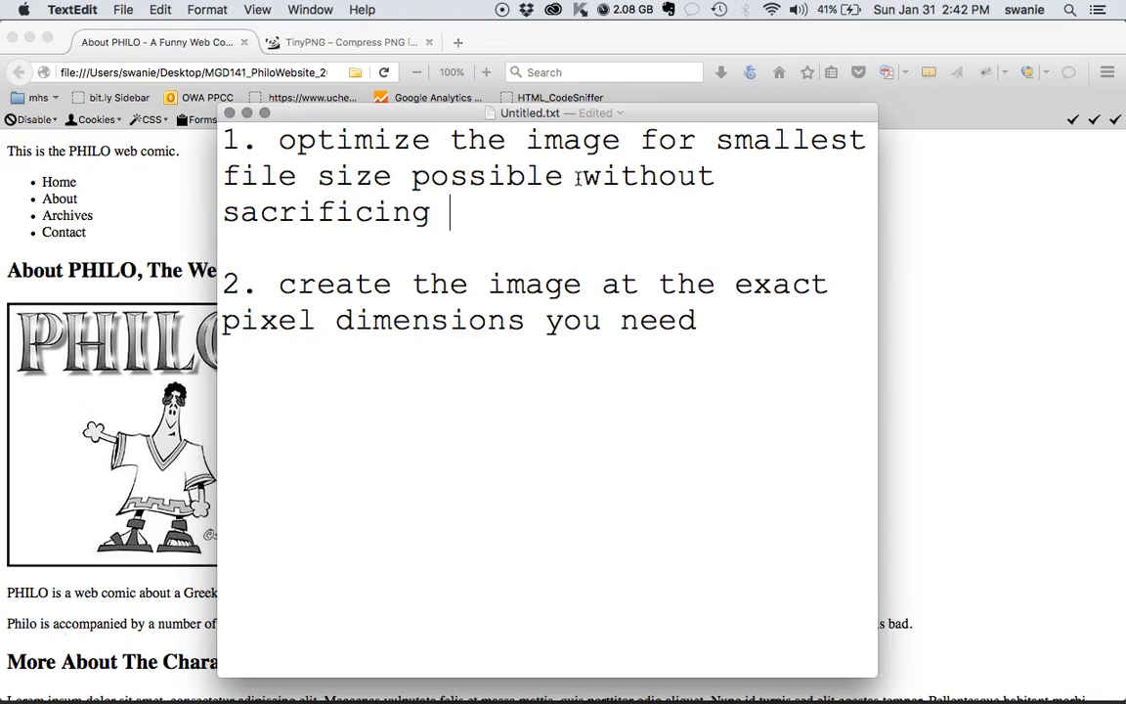
type("the quality of th")
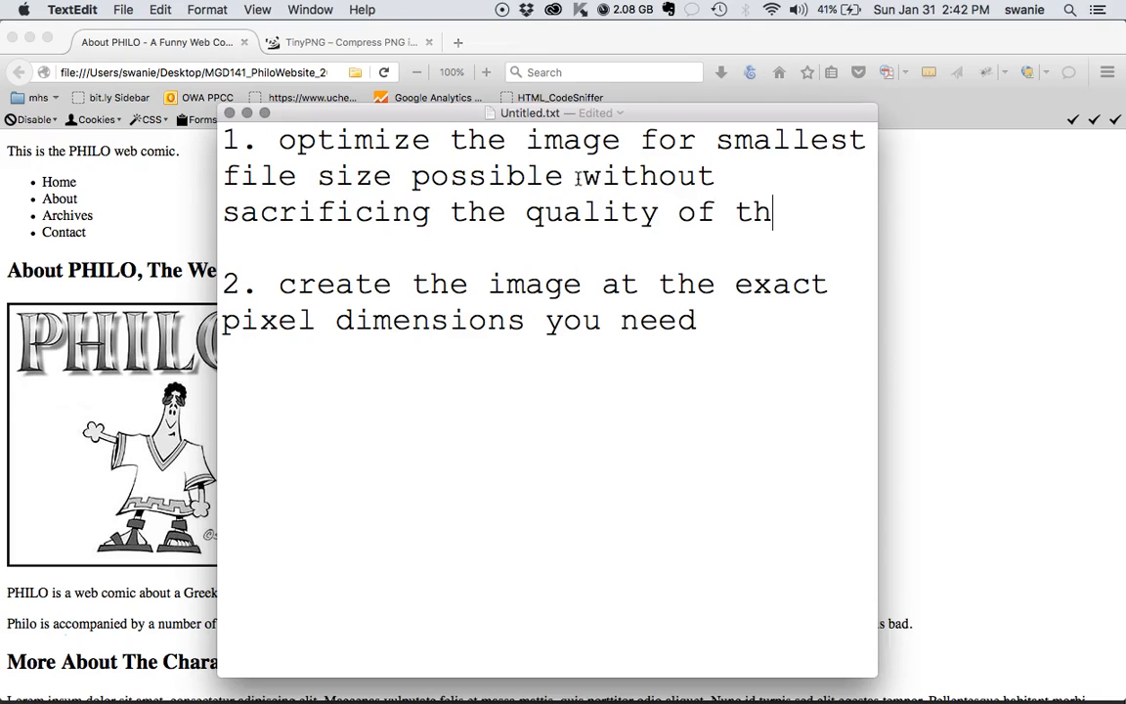
type("e image.")
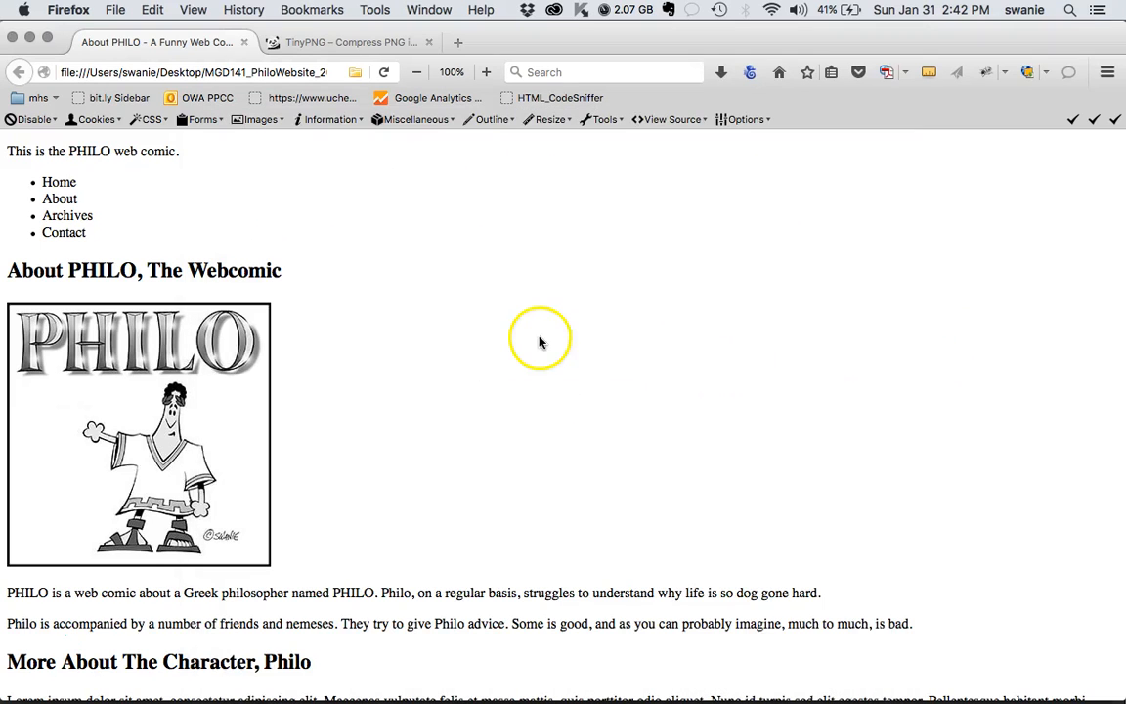
scroll("down", 3)
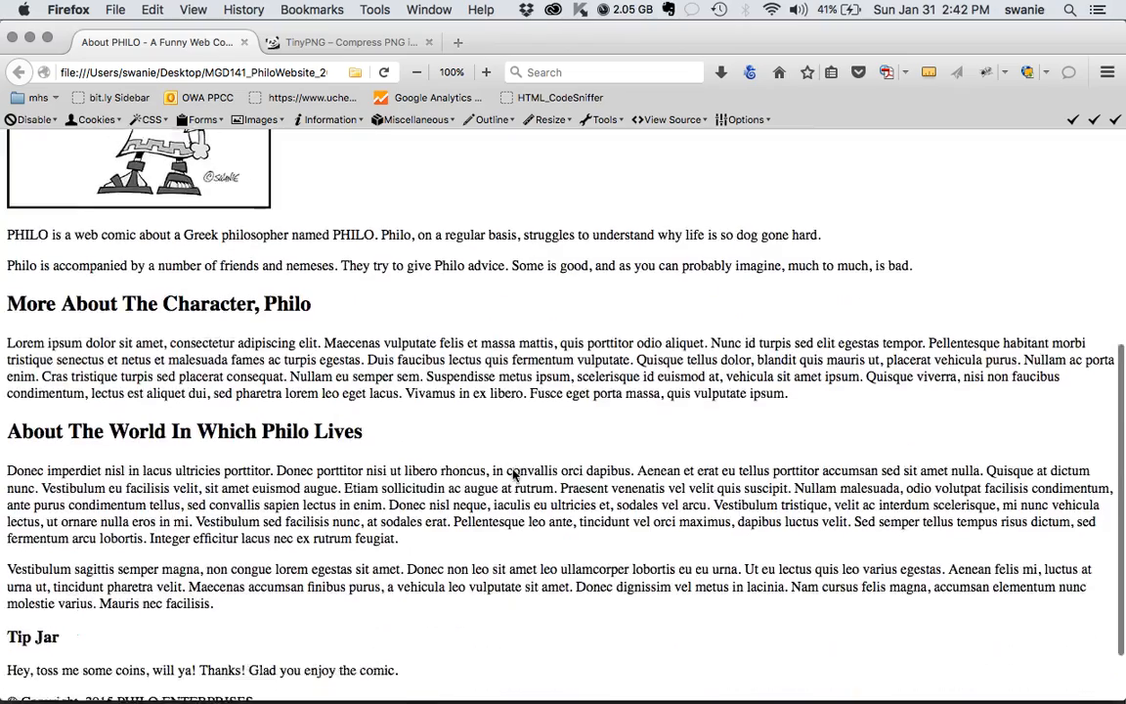
scroll("down", 3)
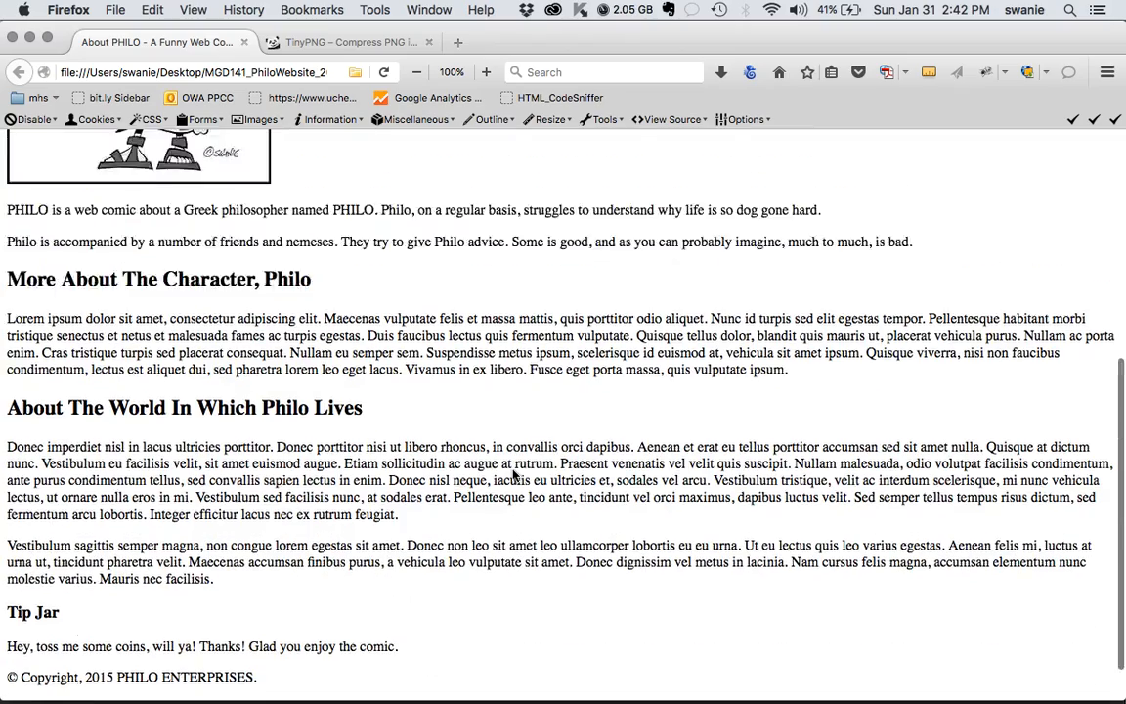
scroll("up", 3)
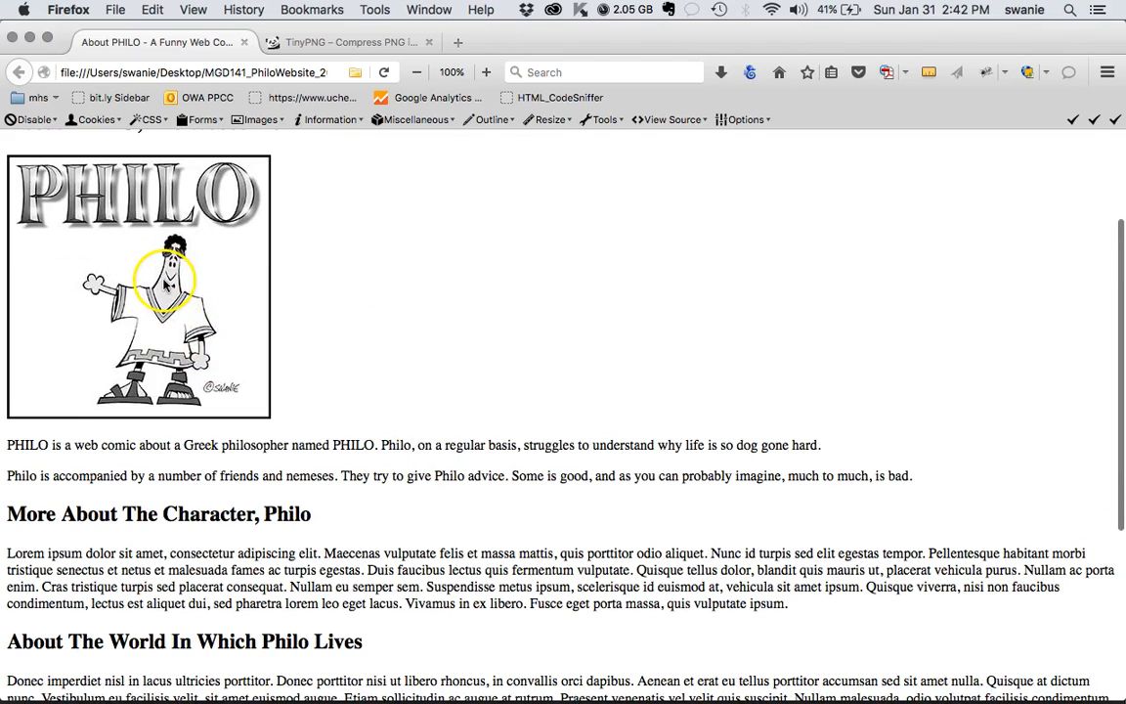
mouse_move(472, 355)
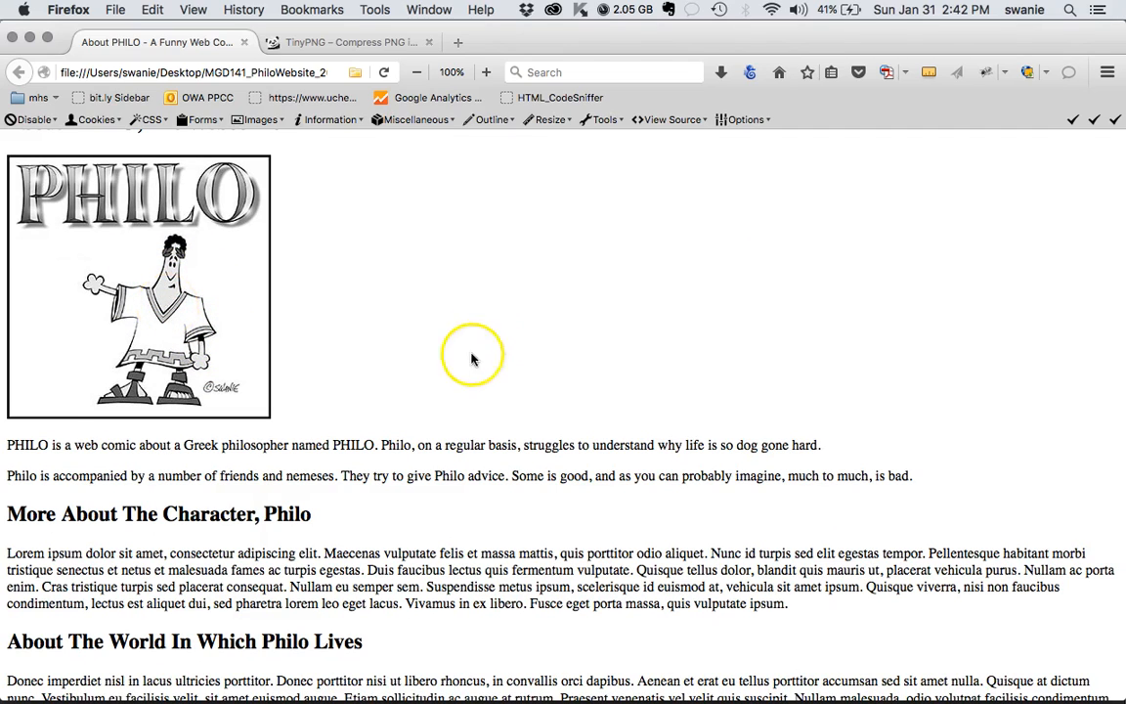
mouse_move(472, 380)
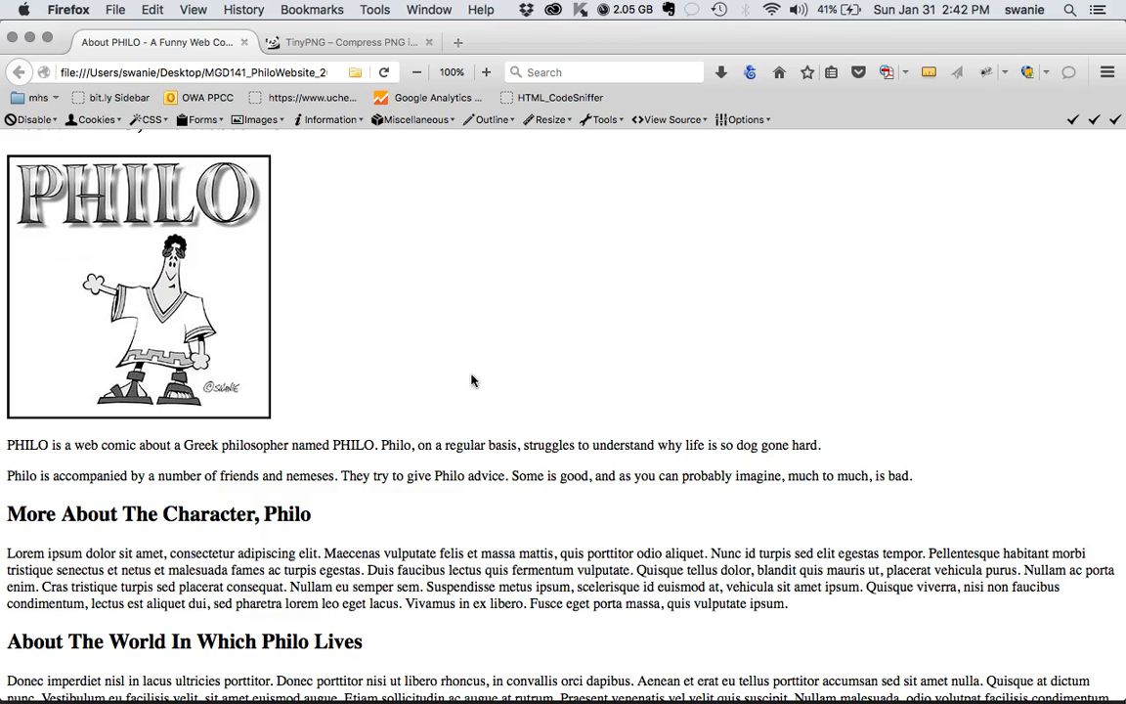
scroll("up", 3)
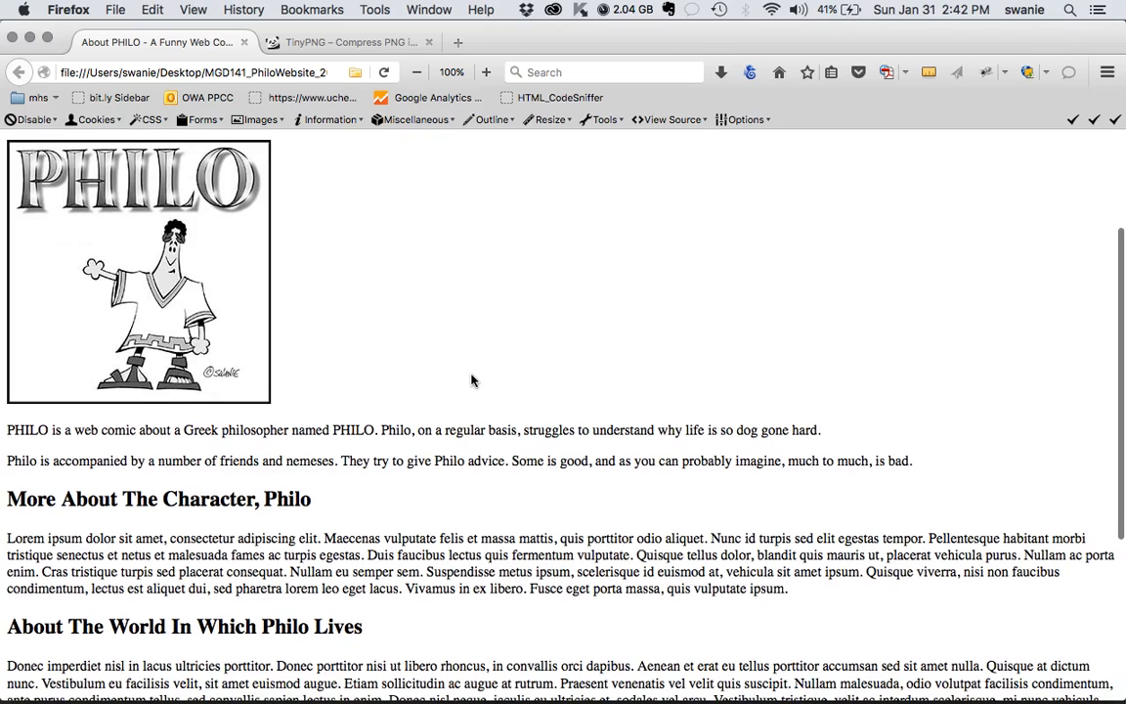
scroll("down", 3)
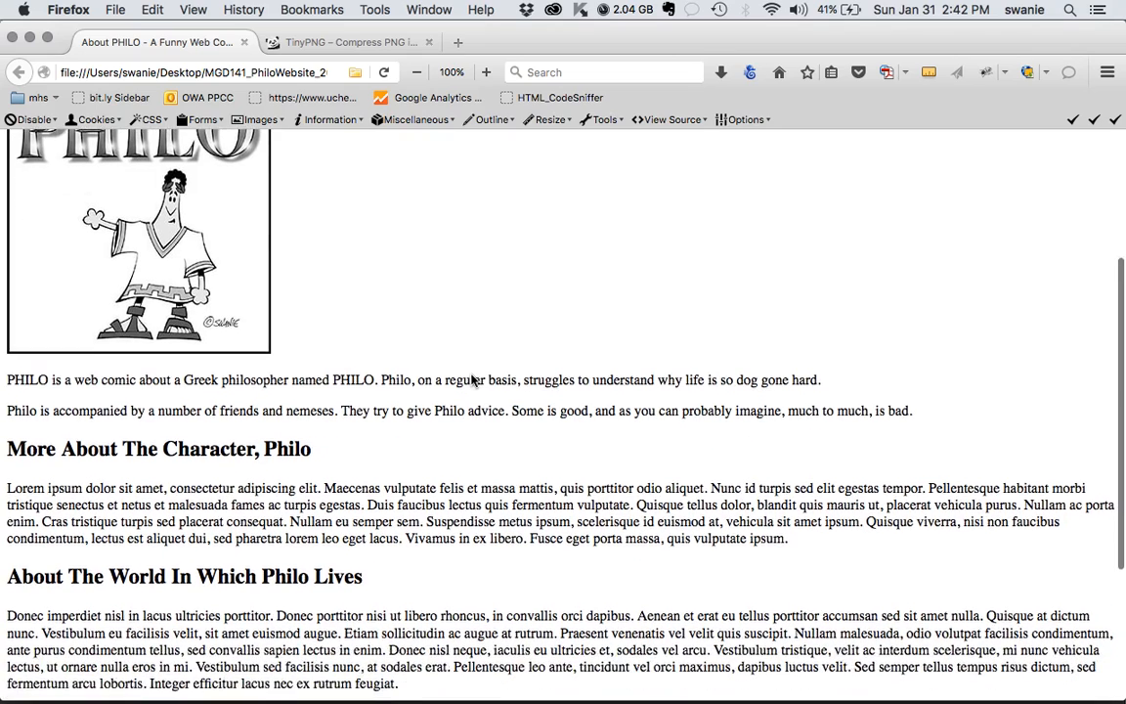
scroll("up", 3)
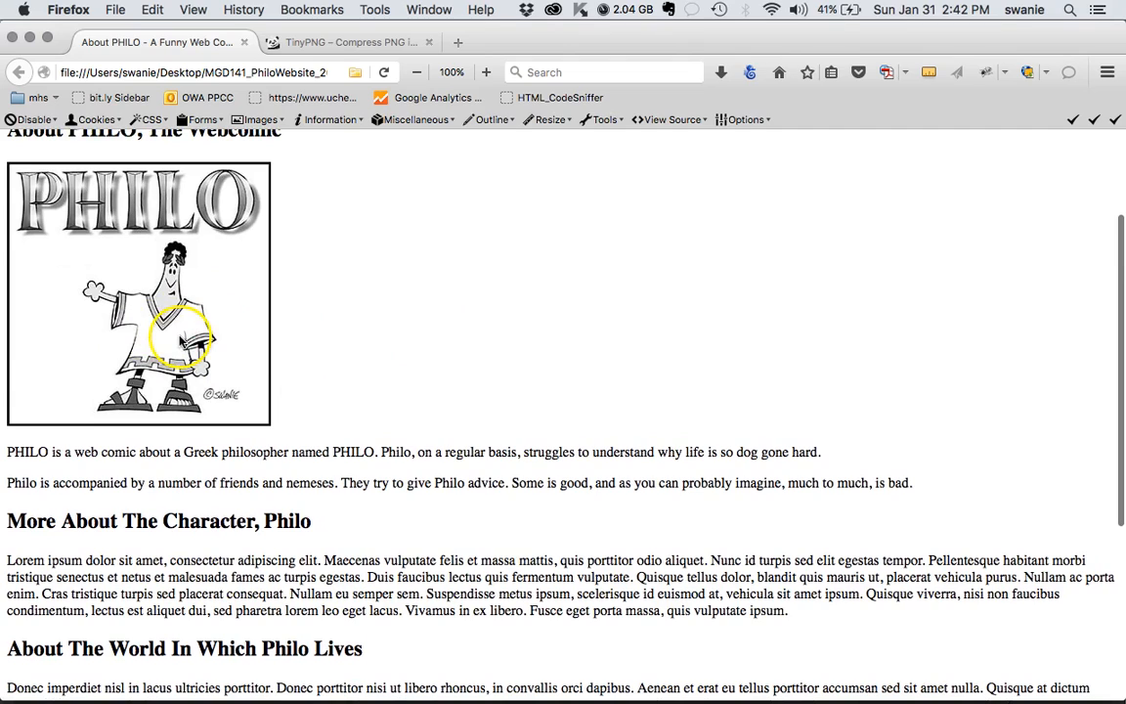
mouse_move(234, 284)
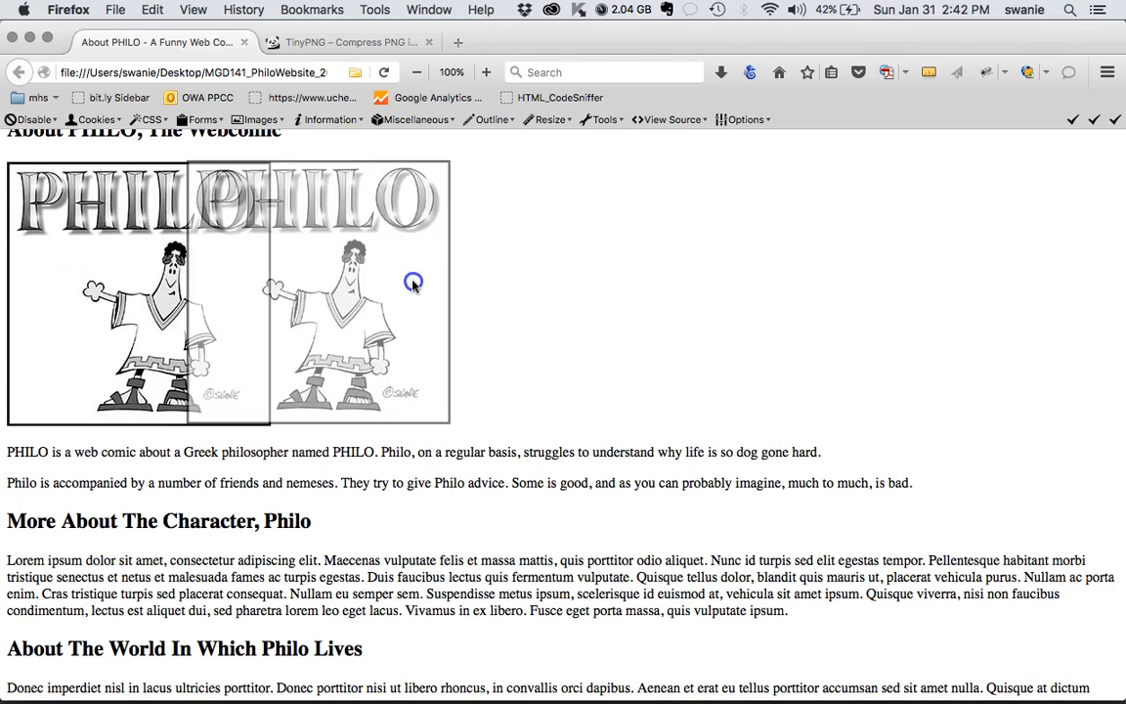
scroll("down", 3)
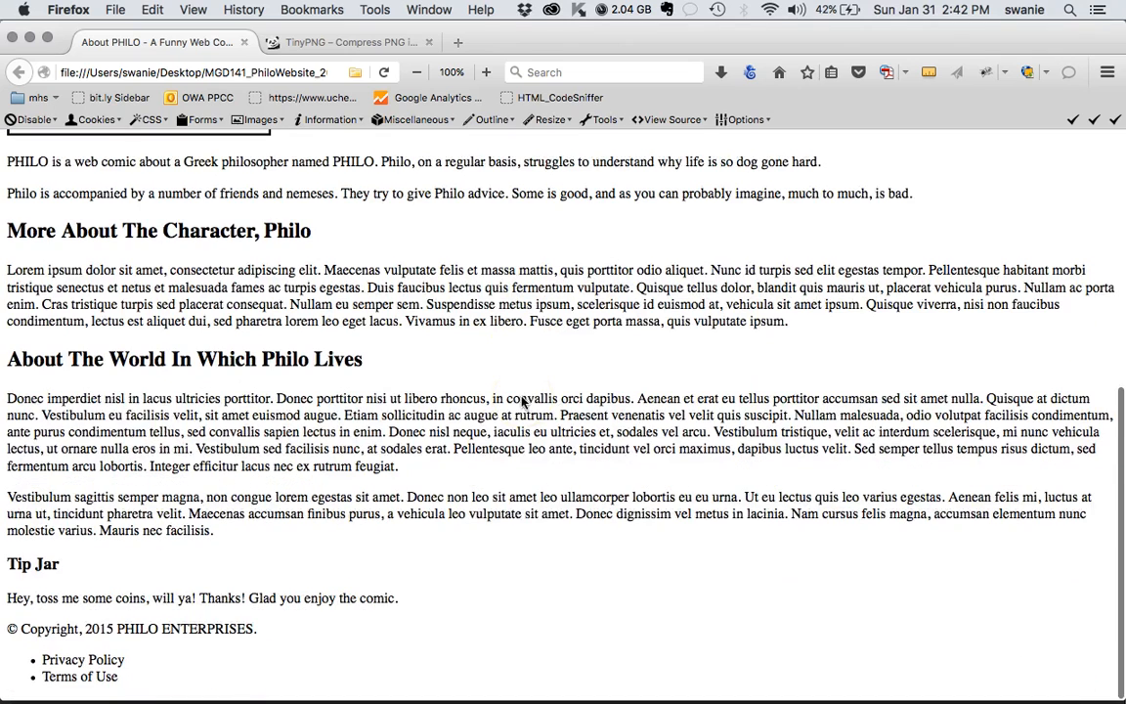
double_click(23, 398)
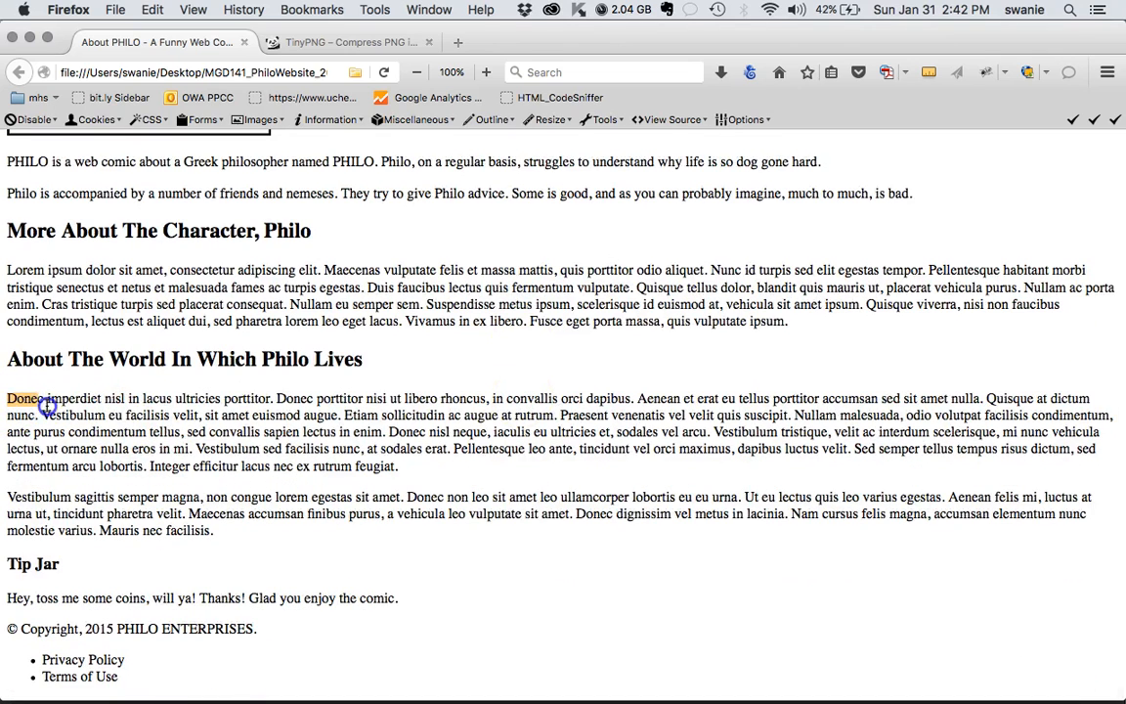
left_click_drag(8, 398, 127, 449)
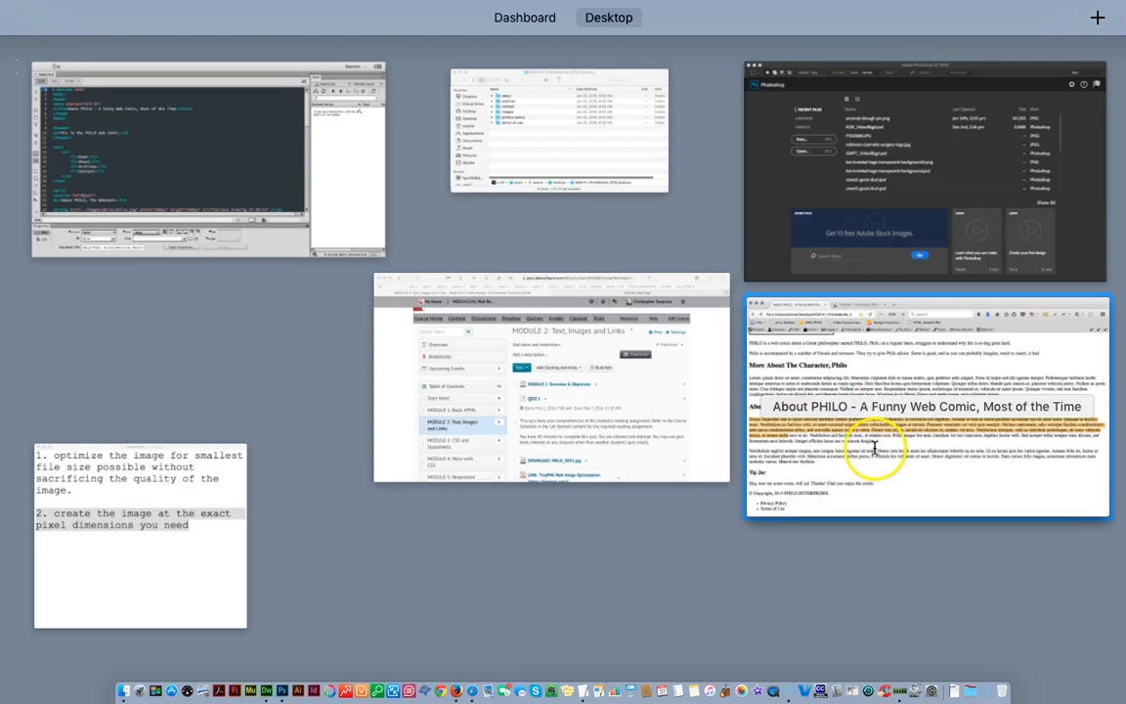
- Add the line 'Exercise: 300 x 300 pixels. Screen resolution: 72 dpi' to the note
left_click(925, 405)
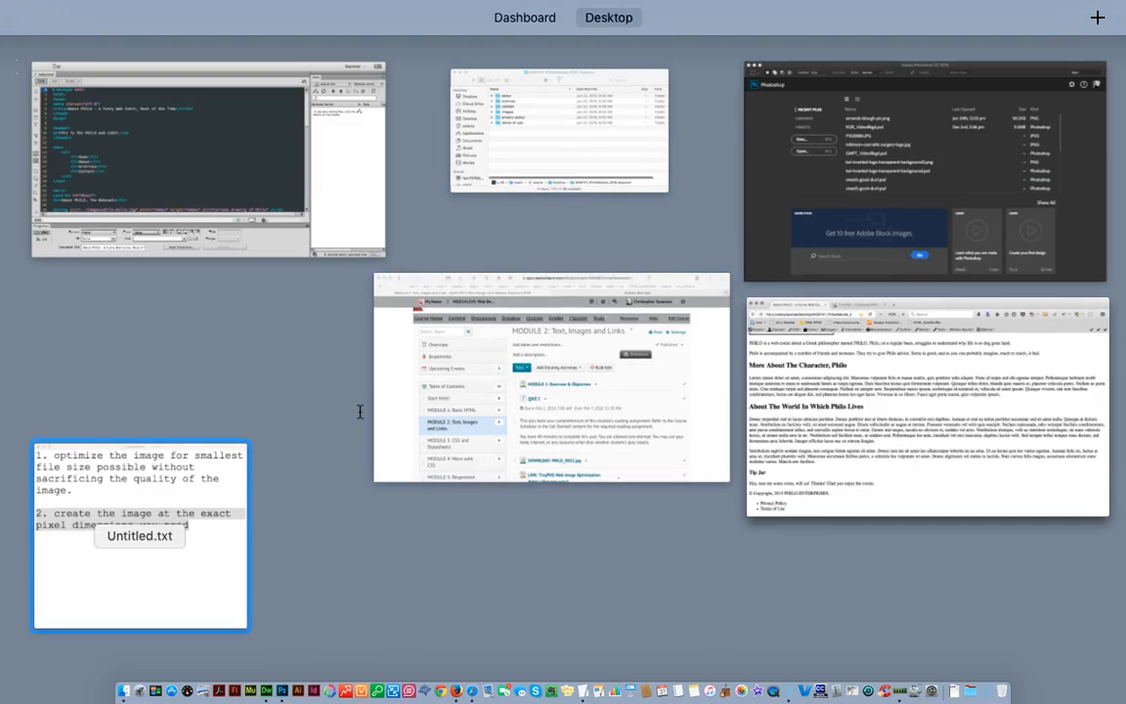
left_click(140, 535)
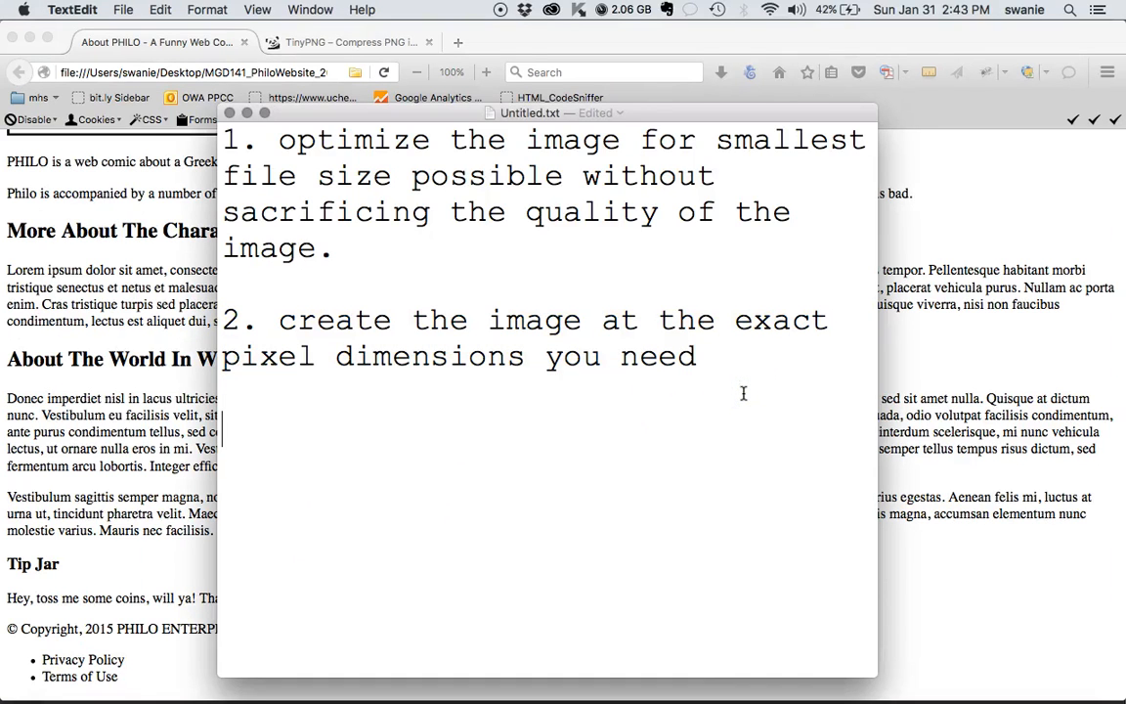
type("Exercise")
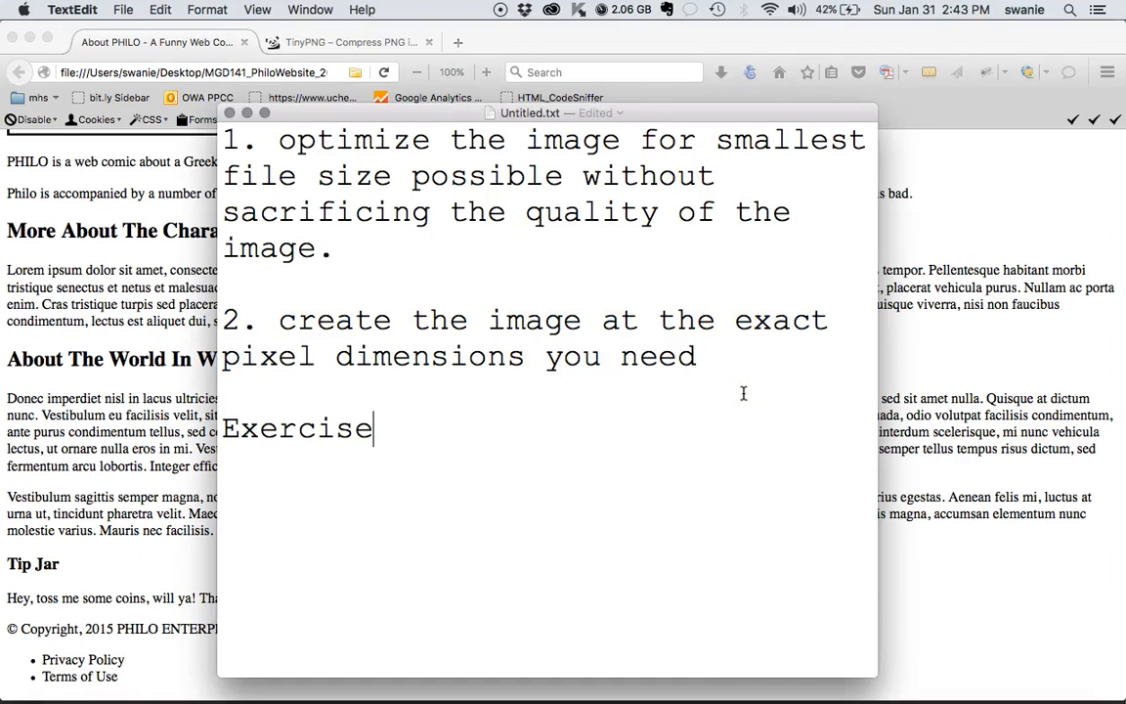
type(": 300 x")
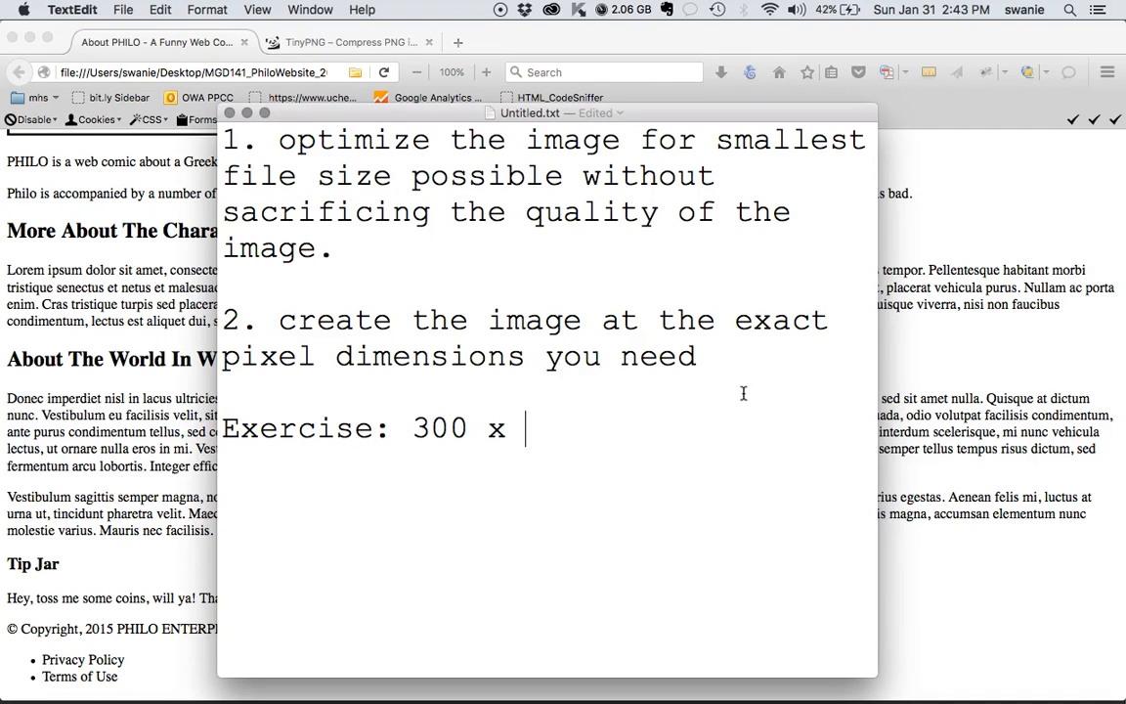
type("300 pixels. Screen resolu")
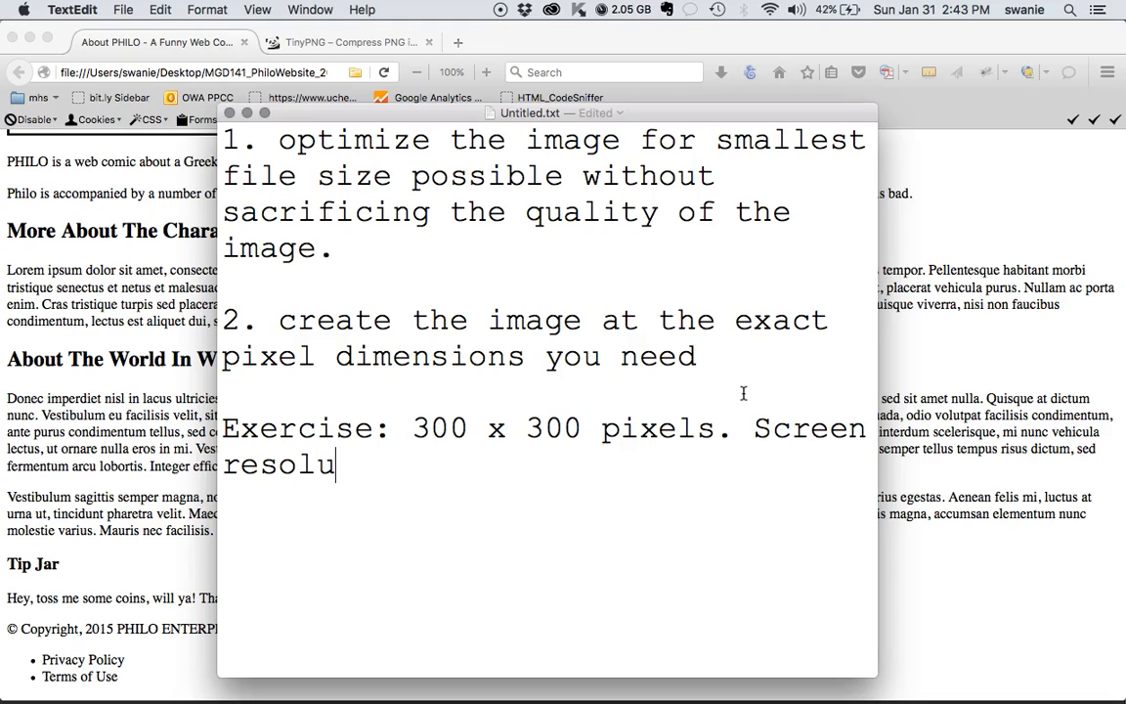
type("tion: 7")
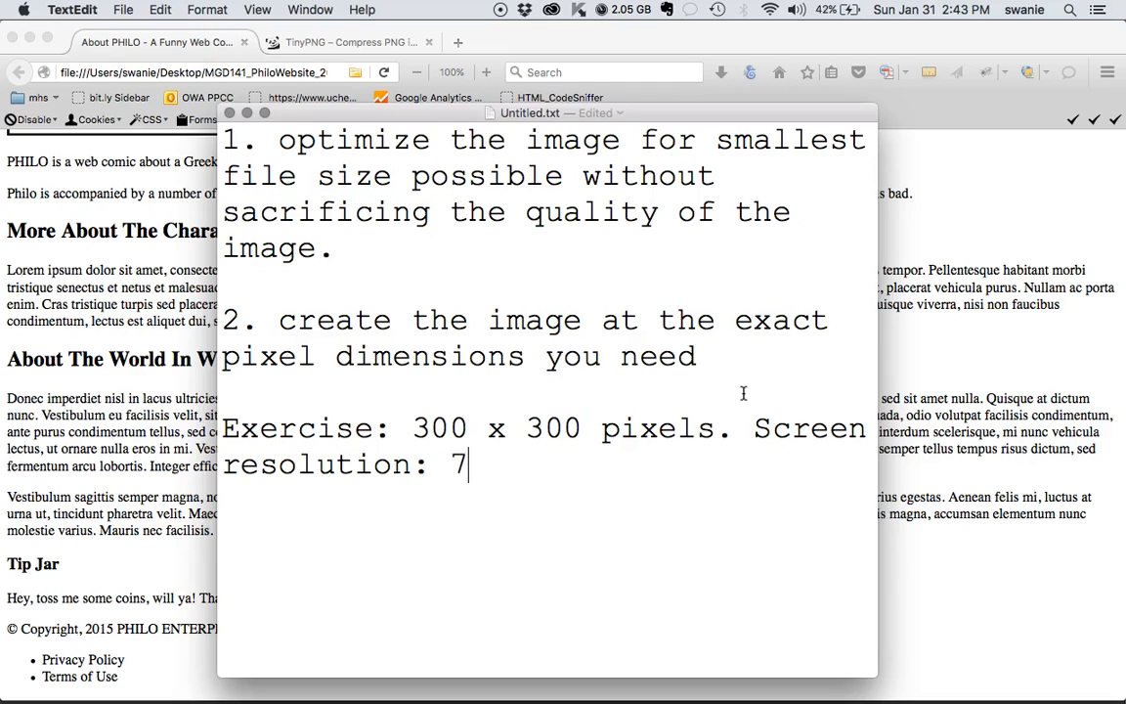
type("2 dpi.")
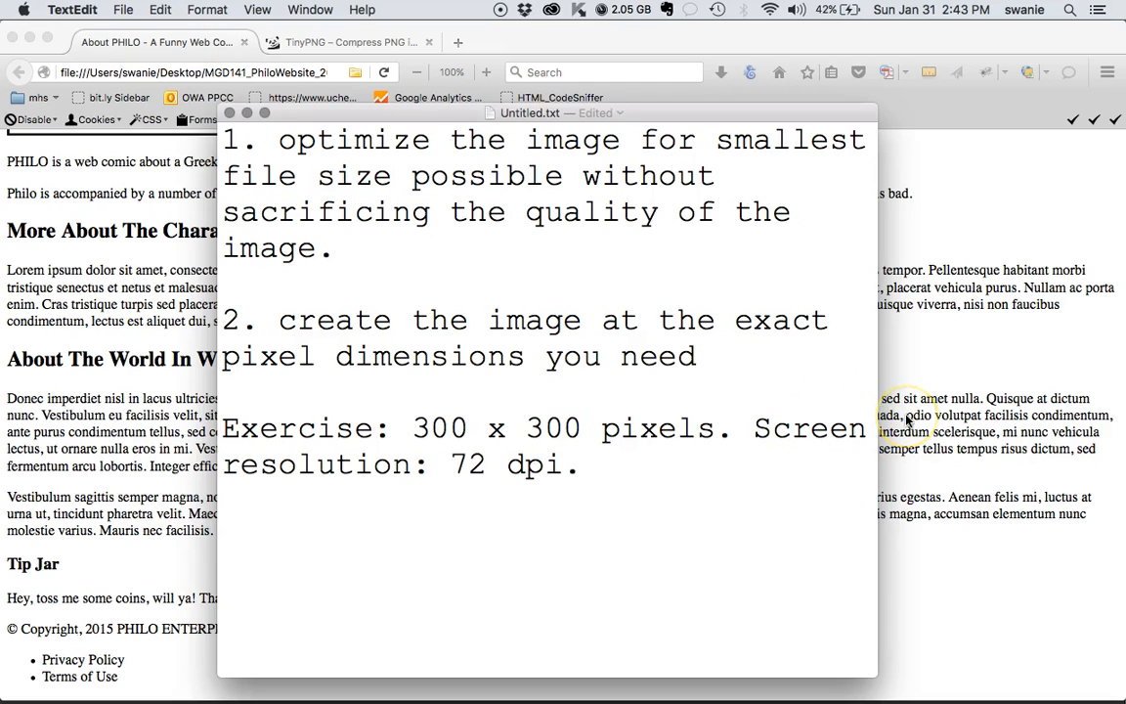
mouse_move(448, 670)
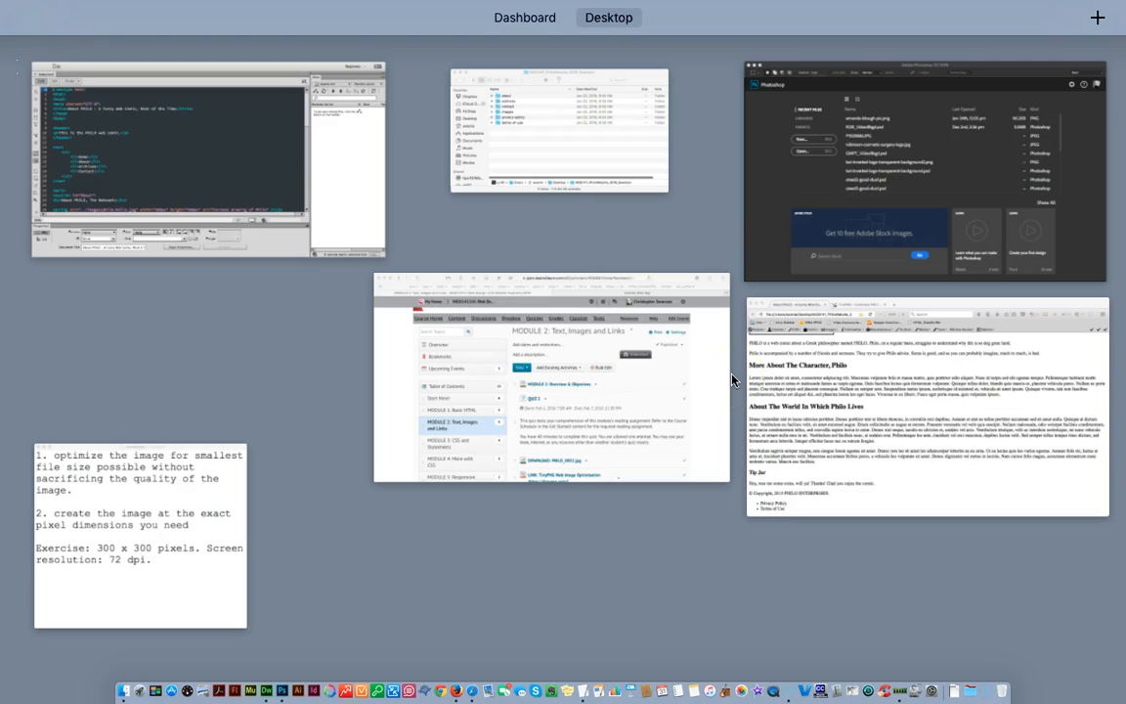
left_click(551, 379)
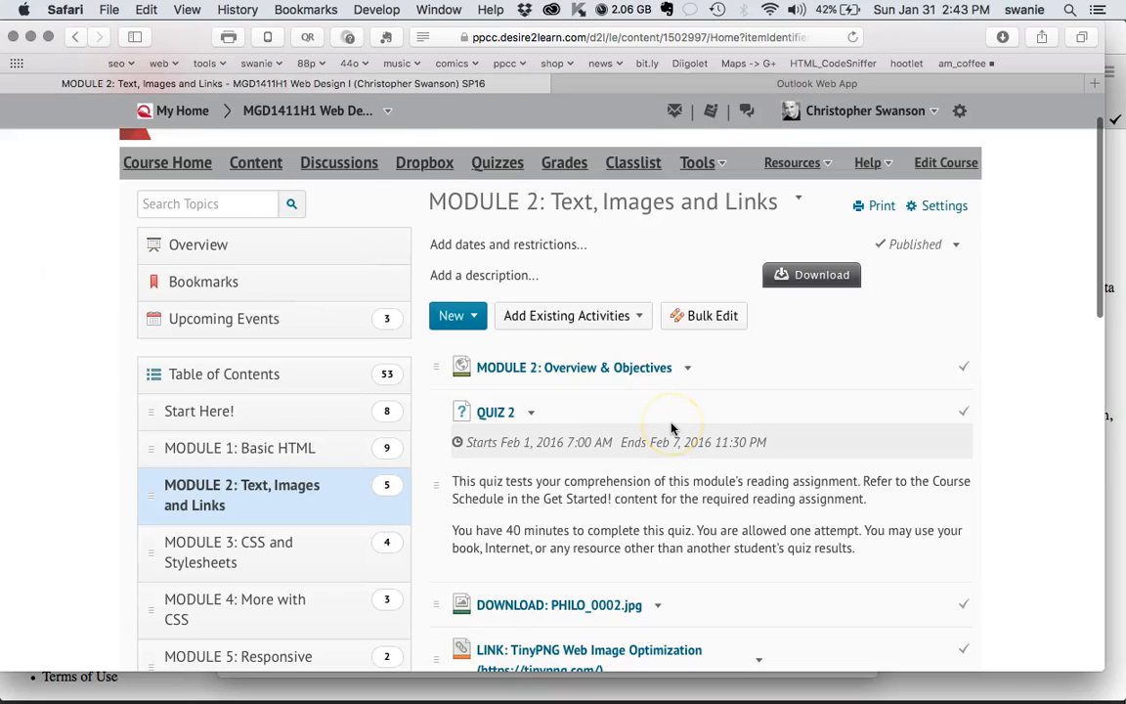
scroll("down", 3)
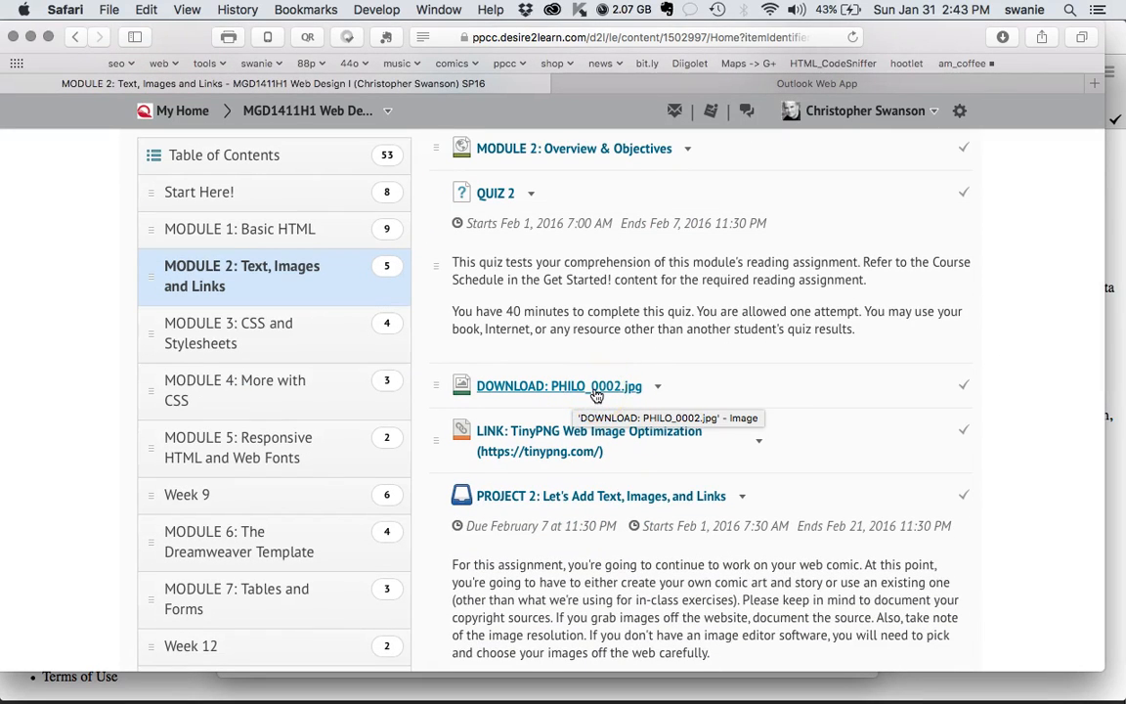
mouse_move(757, 389)
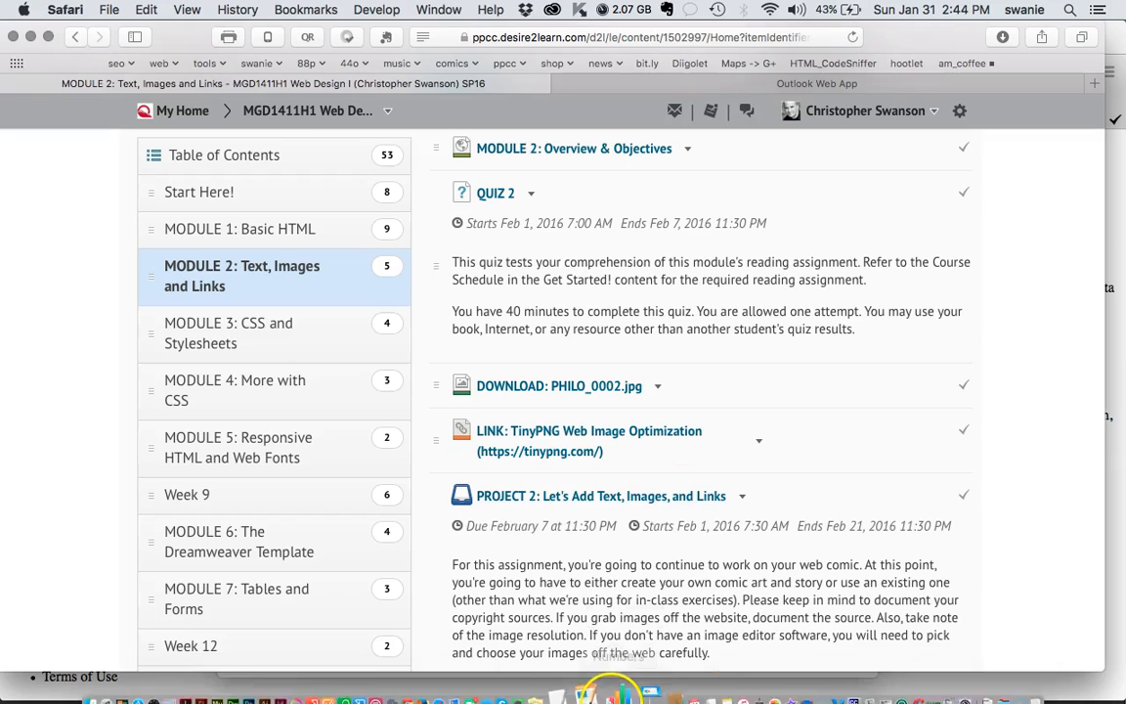
mouse_move(536, 670)
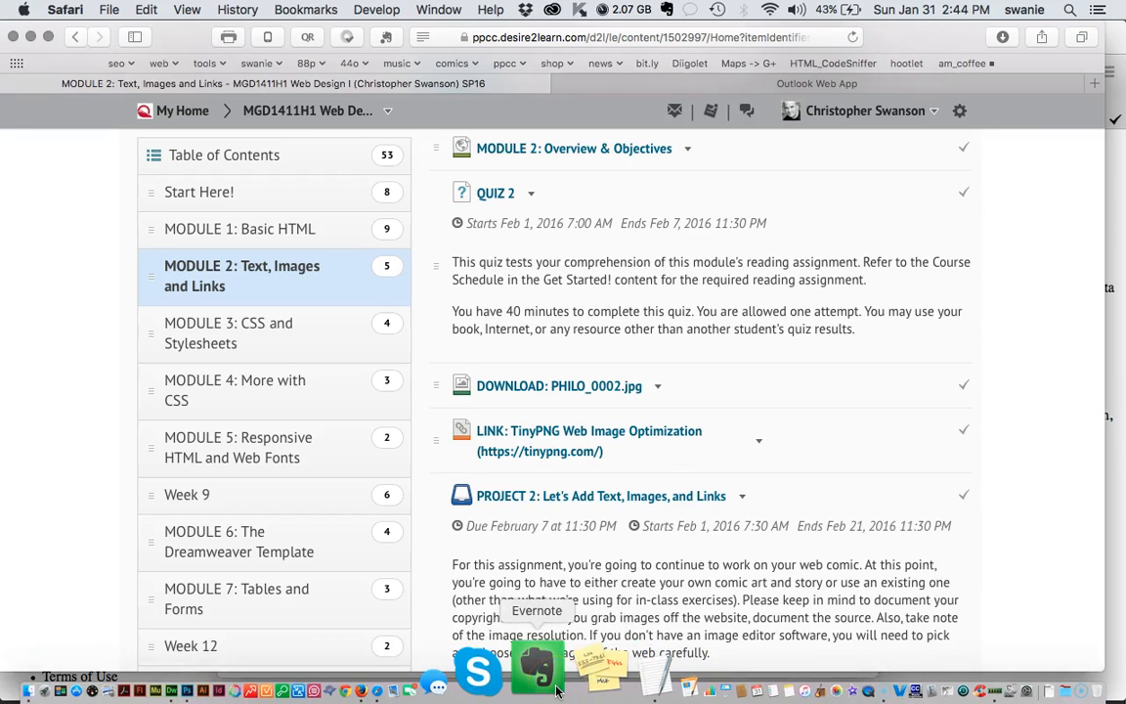
mouse_move(347, 670)
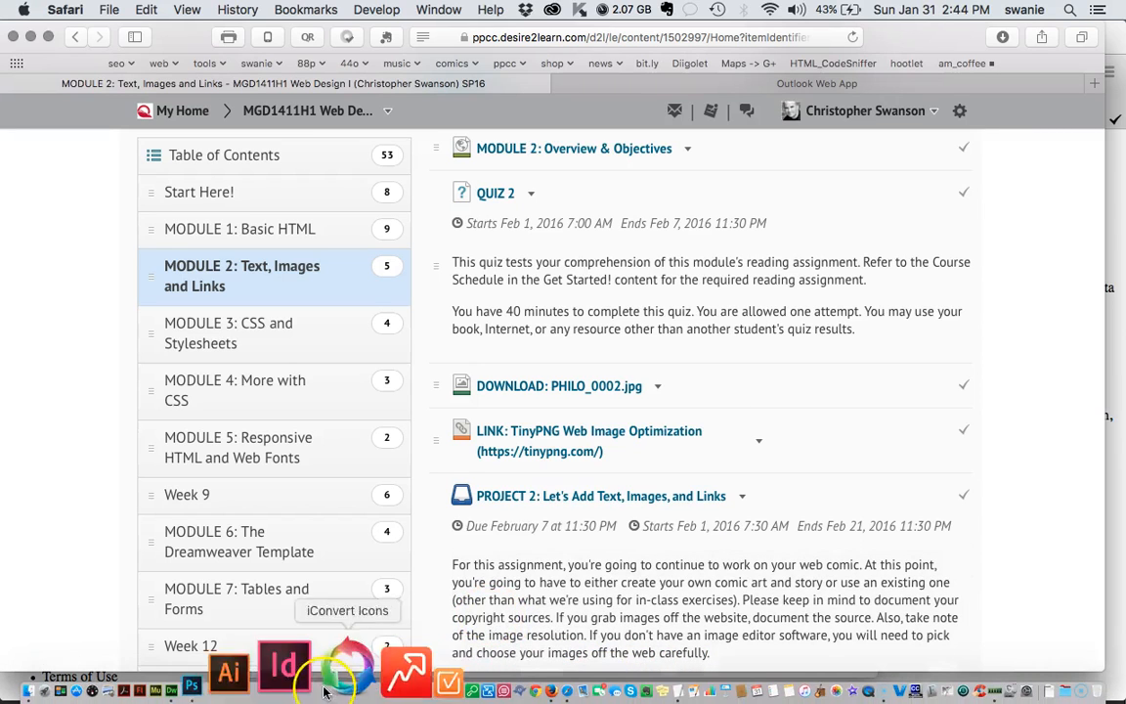
mouse_move(279, 670)
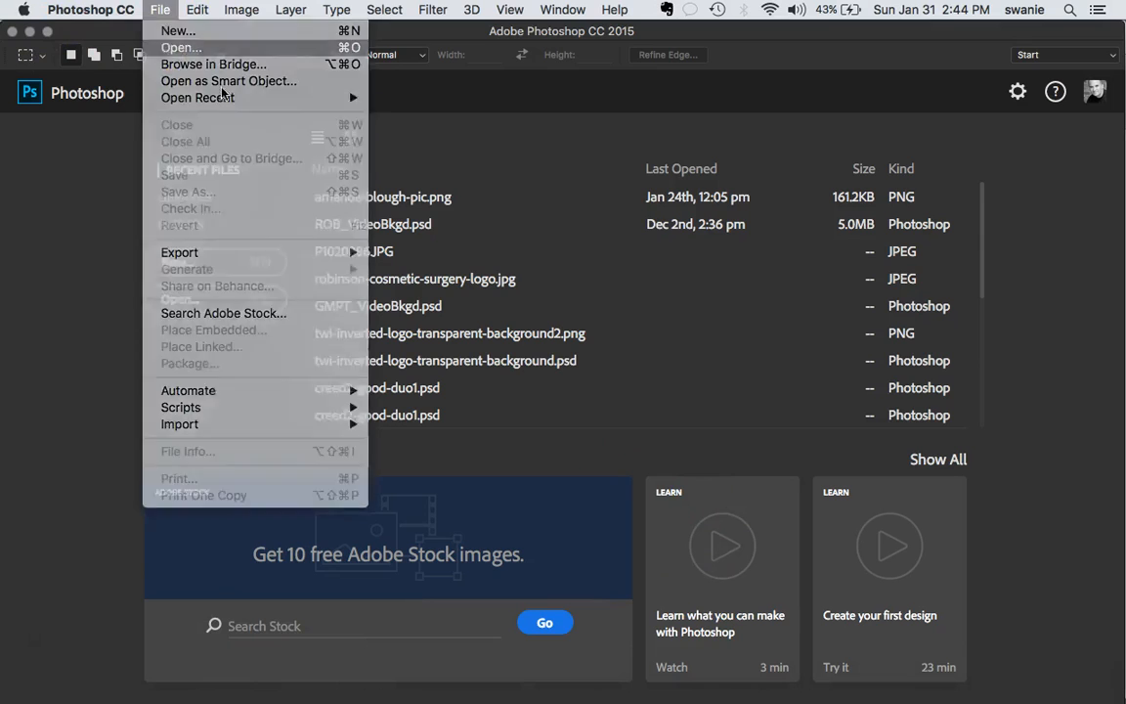
- Open PHILO_0002.jpg from the Desktop as a 1012 × 412 Photoshop document
left_click(180, 47)
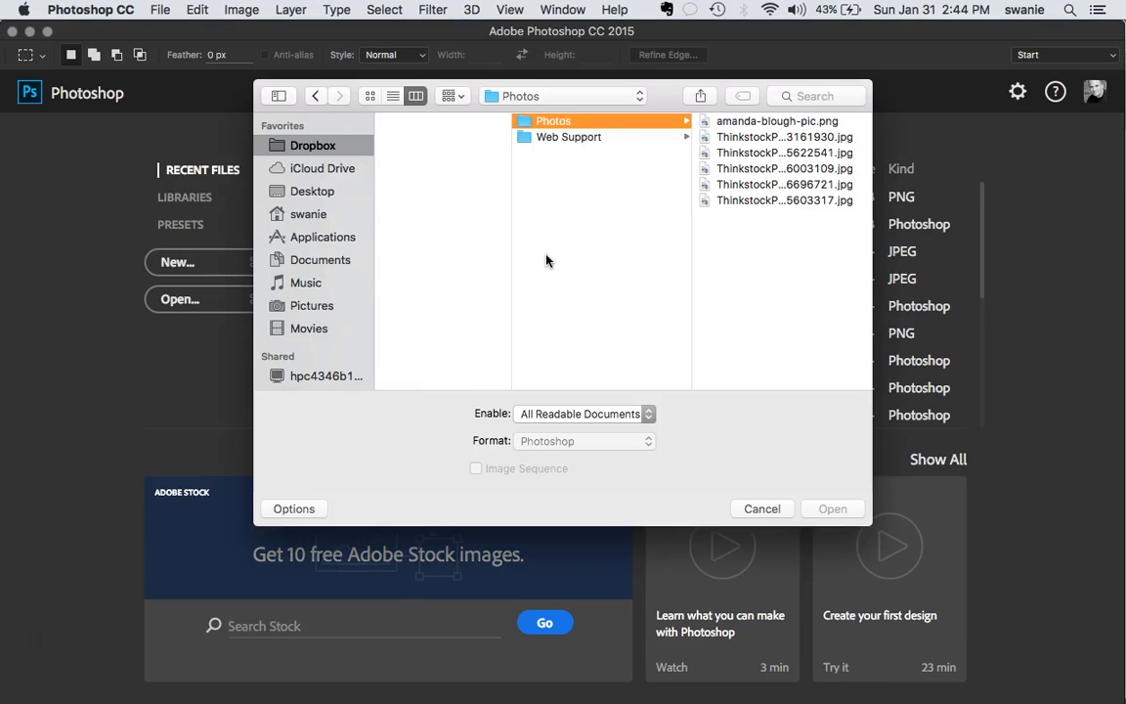
left_click(312, 190)
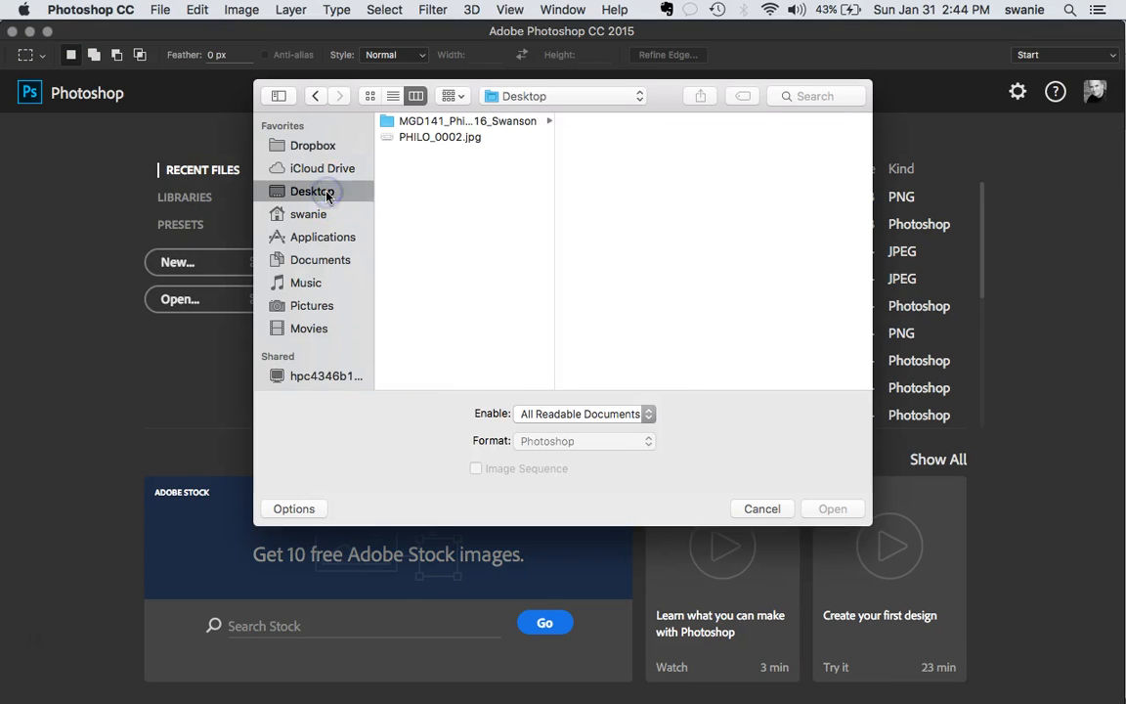
left_click(439, 136)
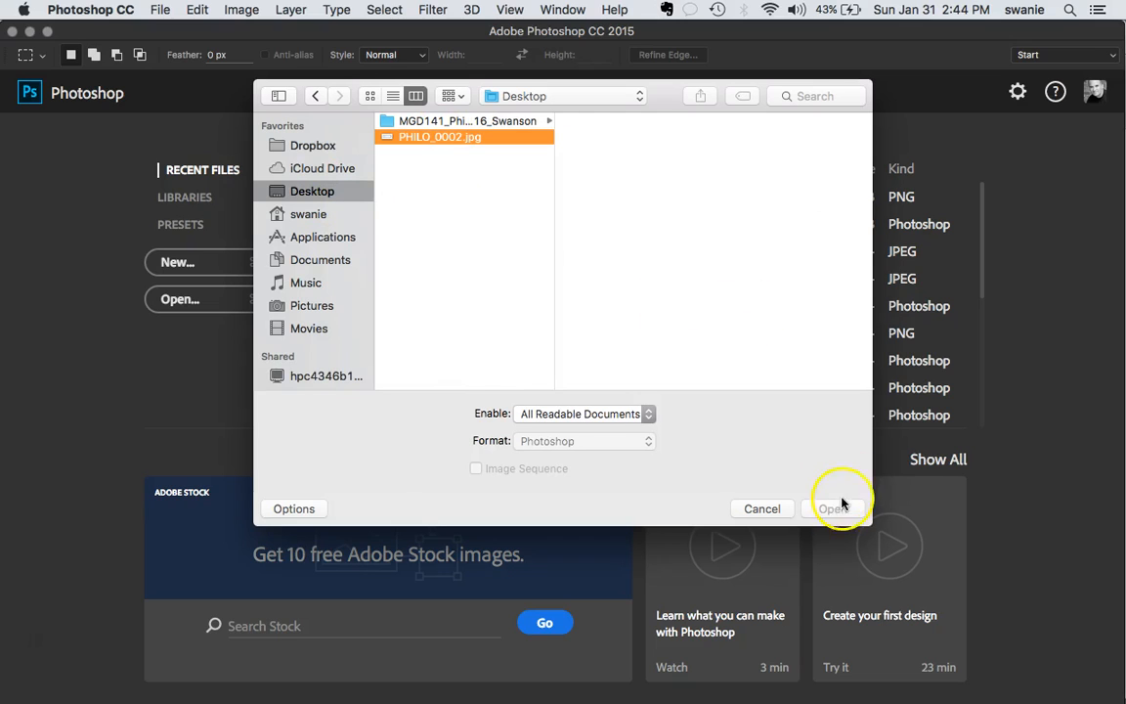
left_click(440, 136)
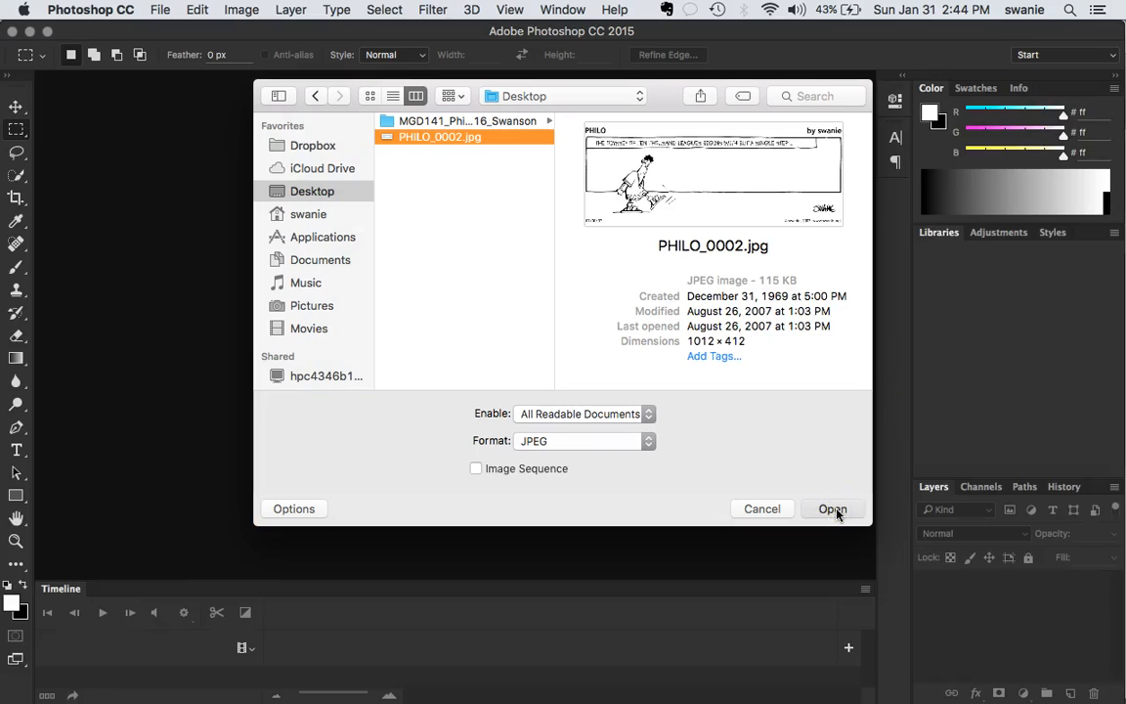
left_click(832, 508)
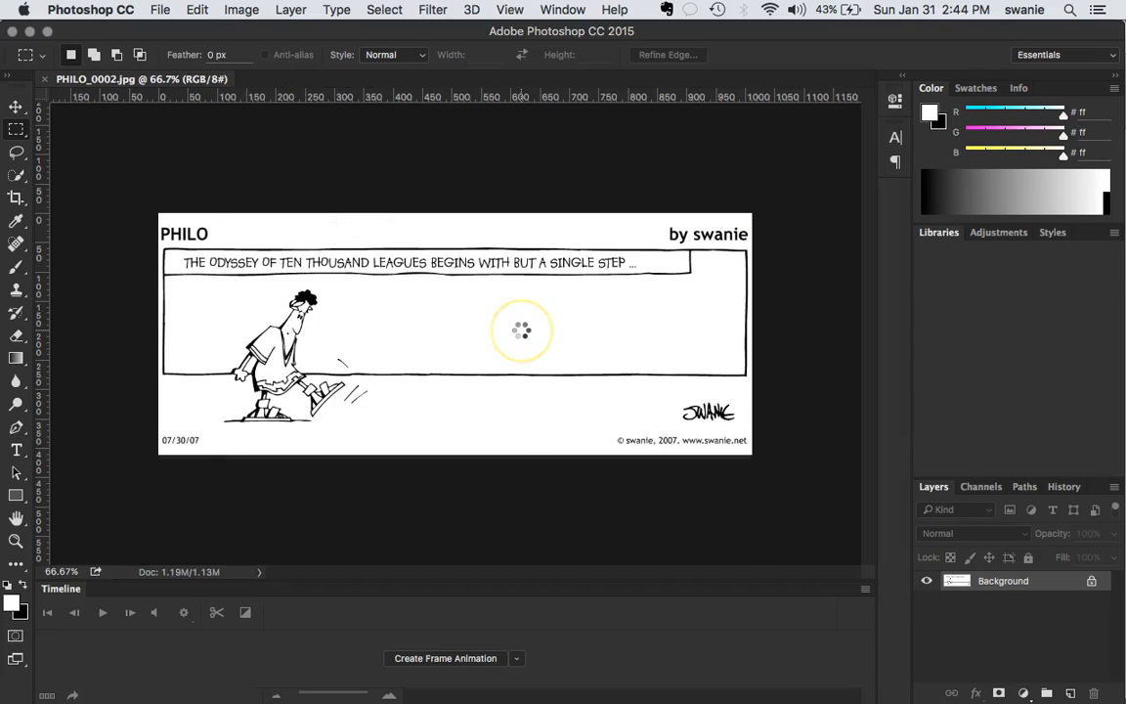
mouse_move(805, 413)
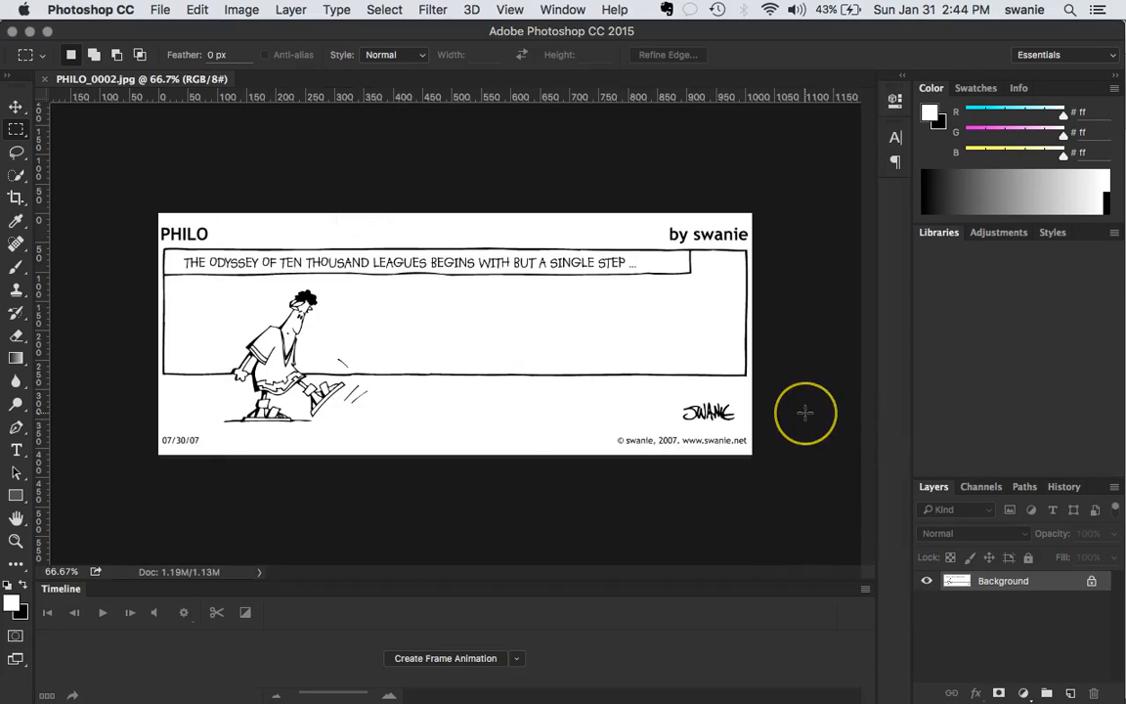
mouse_move(803, 412)
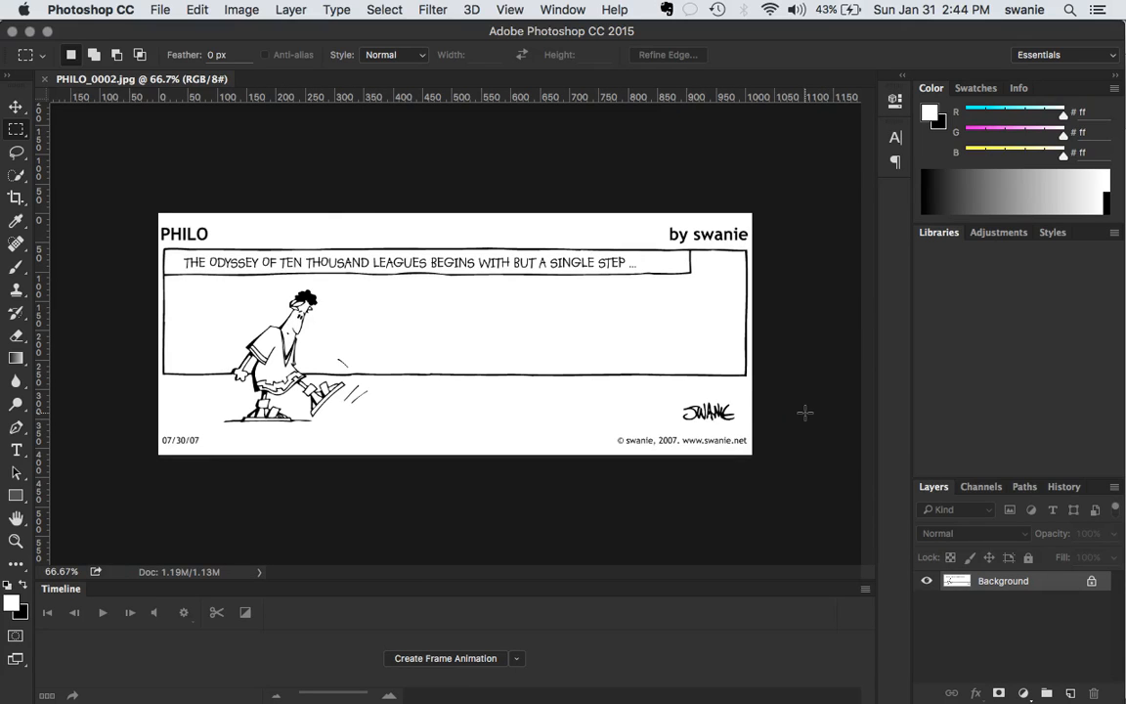
left_click(937, 232)
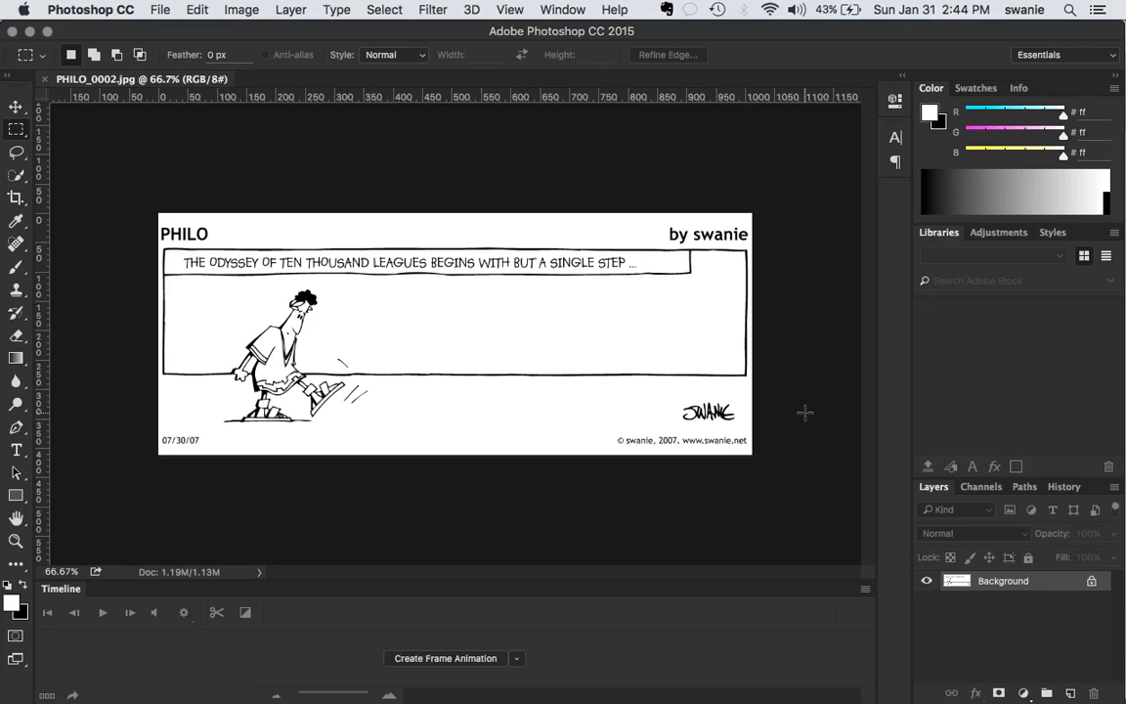
left_click(992, 255)
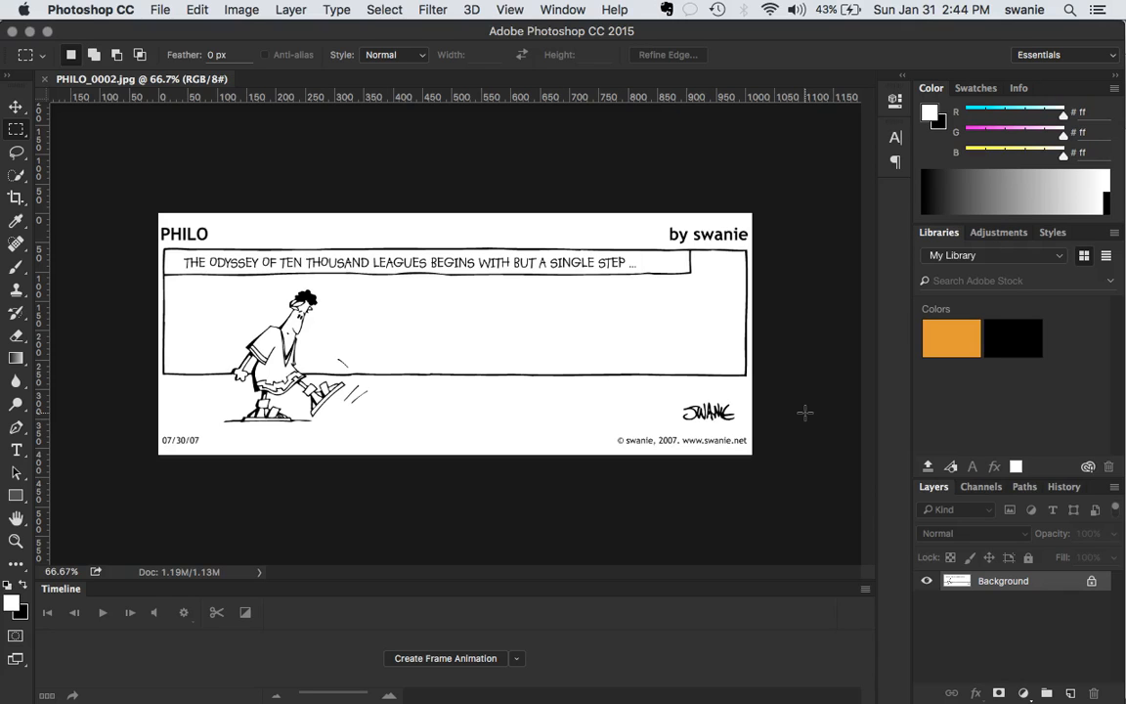
key("f3")
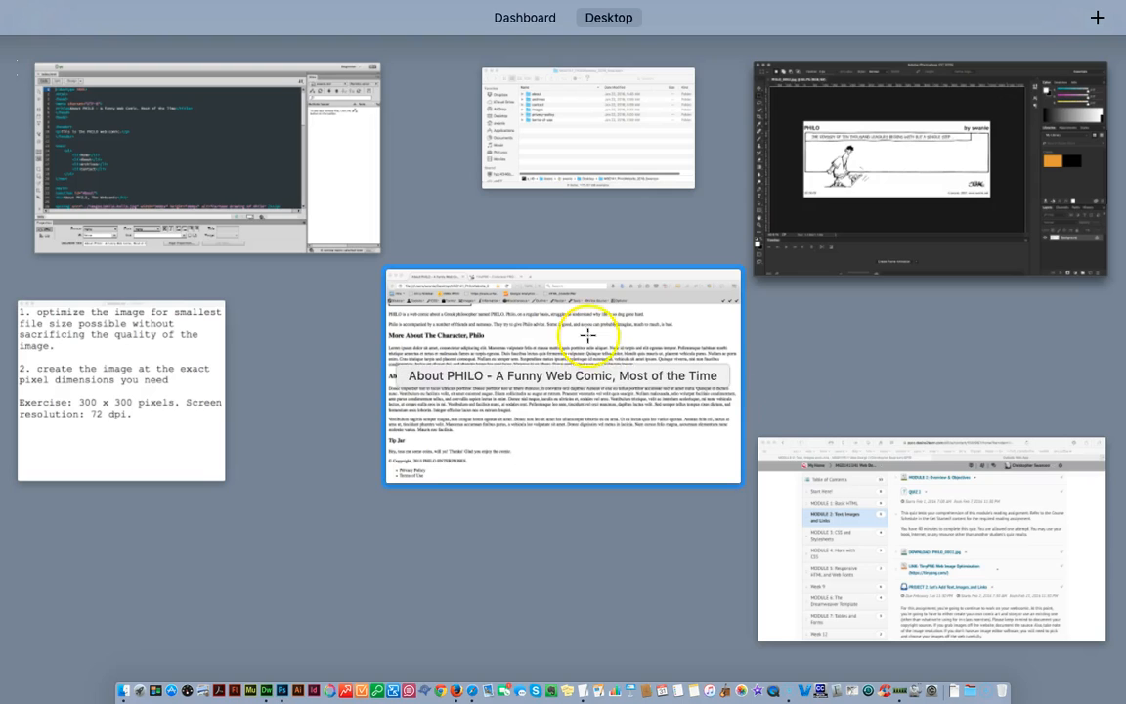
- Add the line 'JPG or PNG (transparency)' to the end of the TextEdit note
left_click(121, 388)
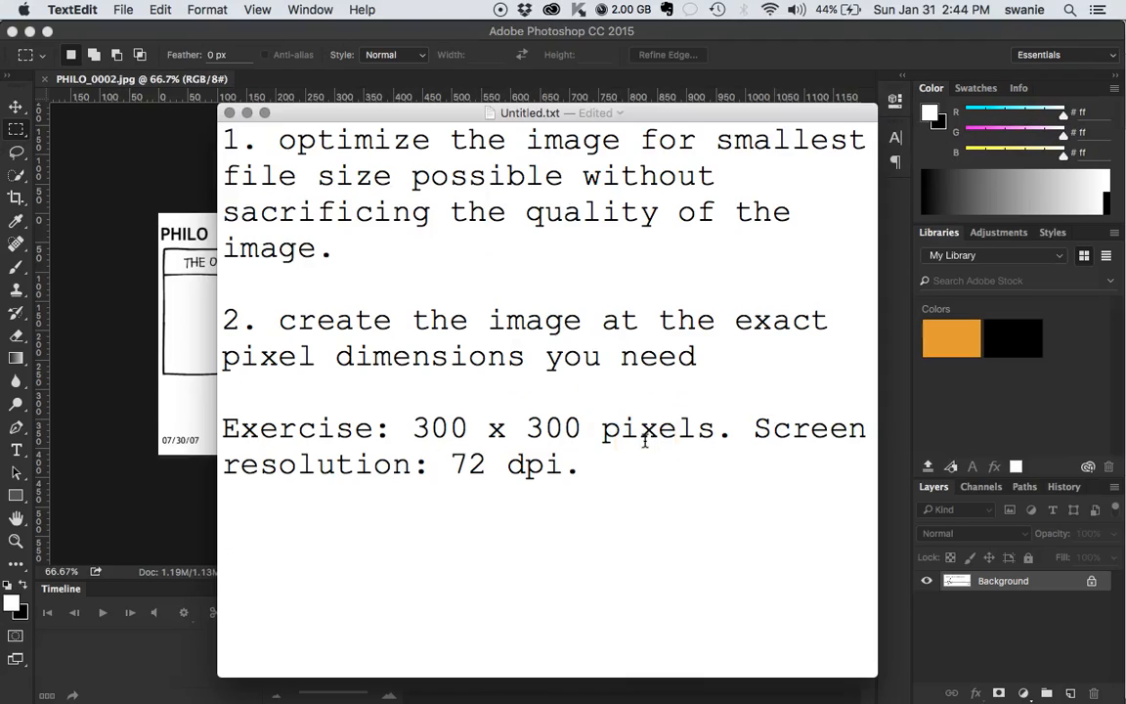
type("JPG")
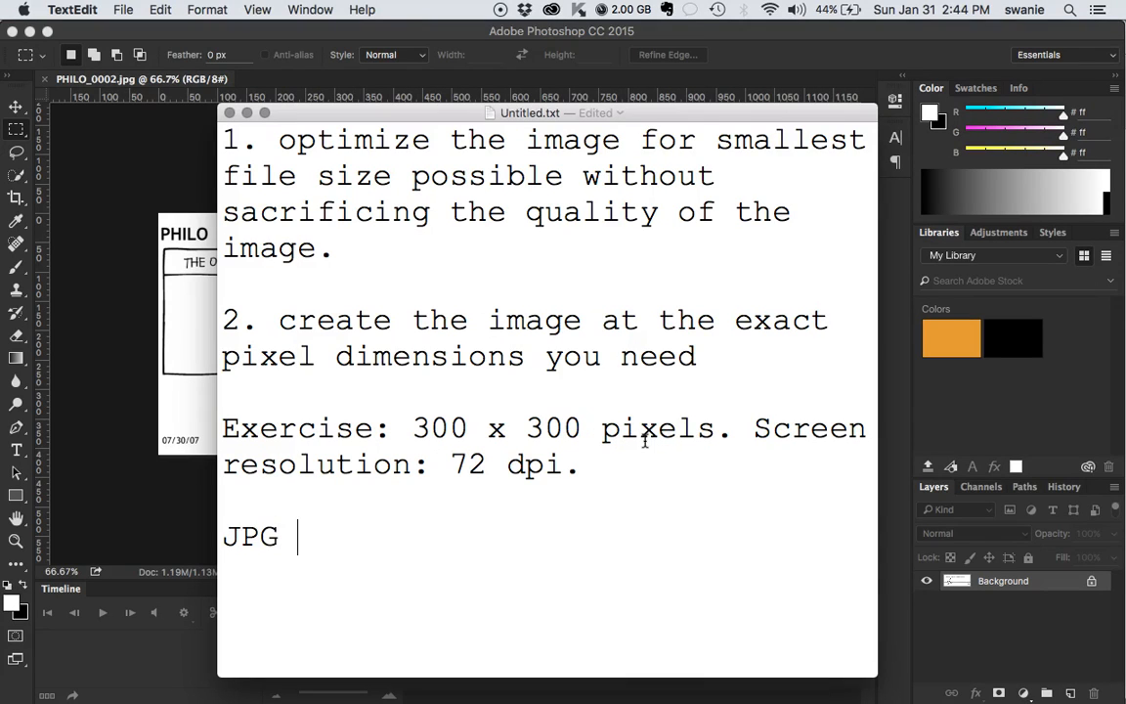
type("or PNG")
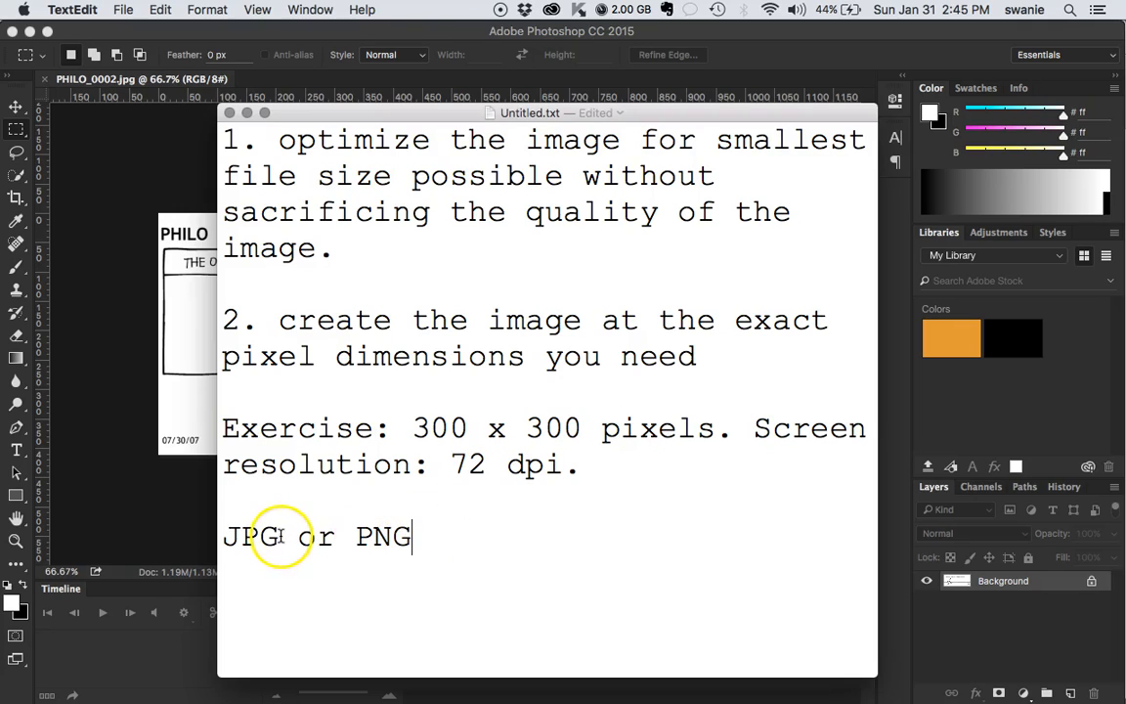
double_click(251, 537)
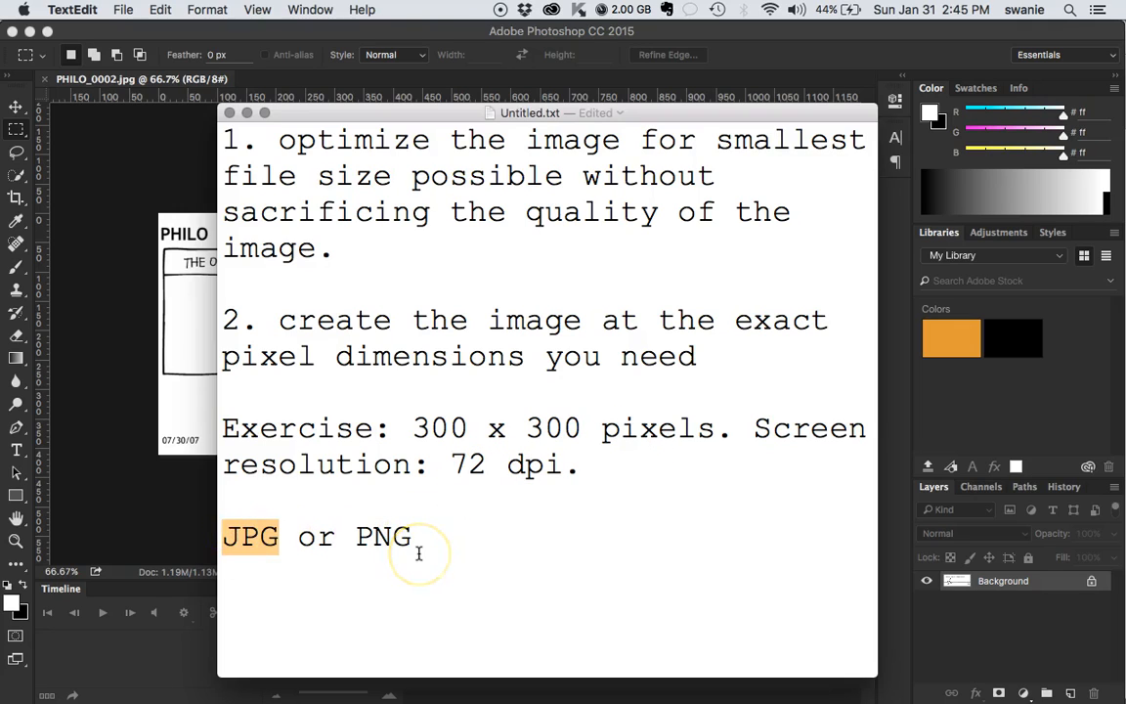
left_click(418, 537)
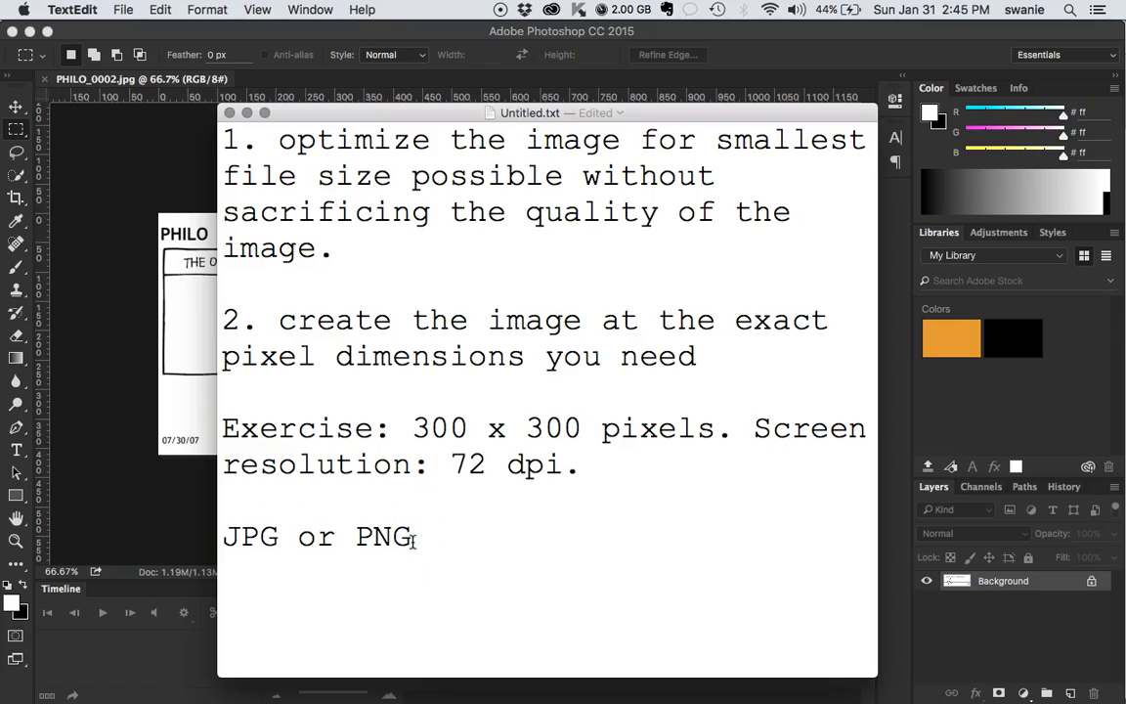
type("(tr")
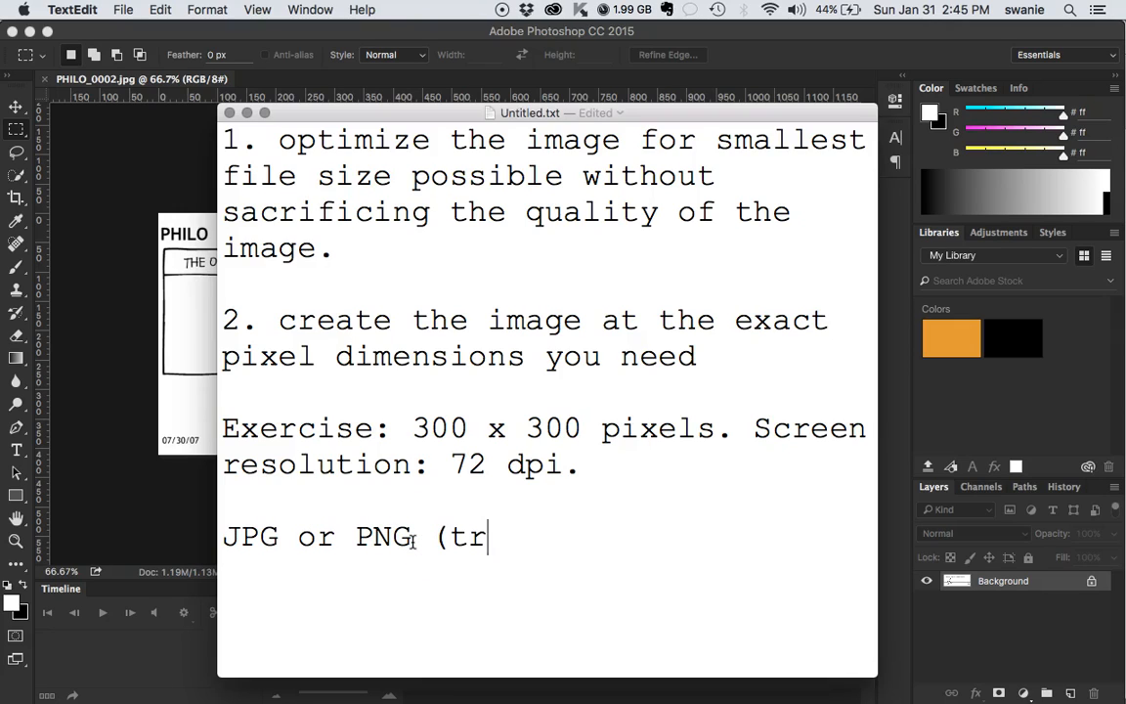
type("ansparee")
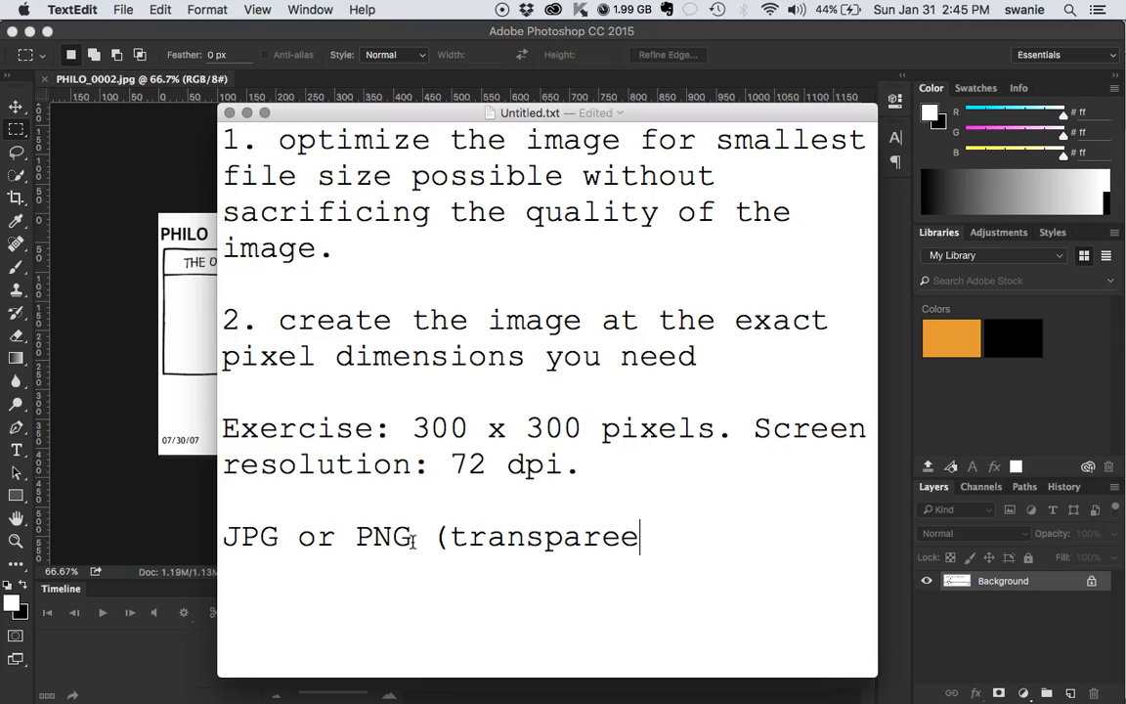
type("ncy)")
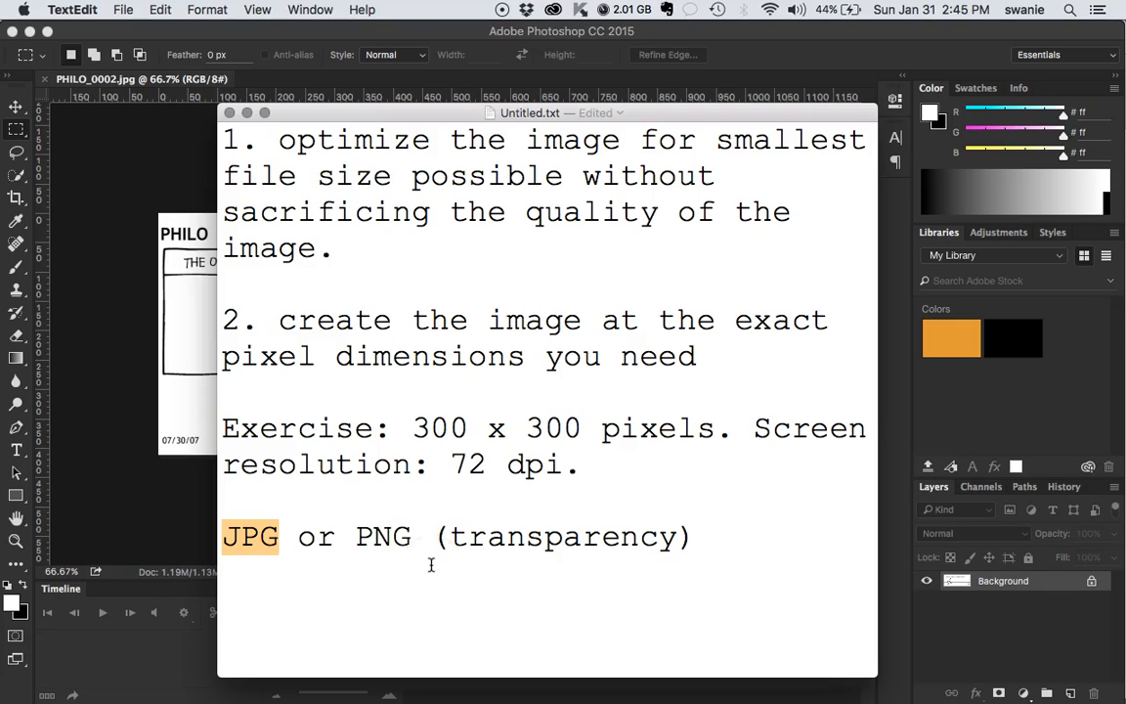
- Highlight the words JPG, PNG and transparency in the note while explaining the formats
left_click(284, 537)
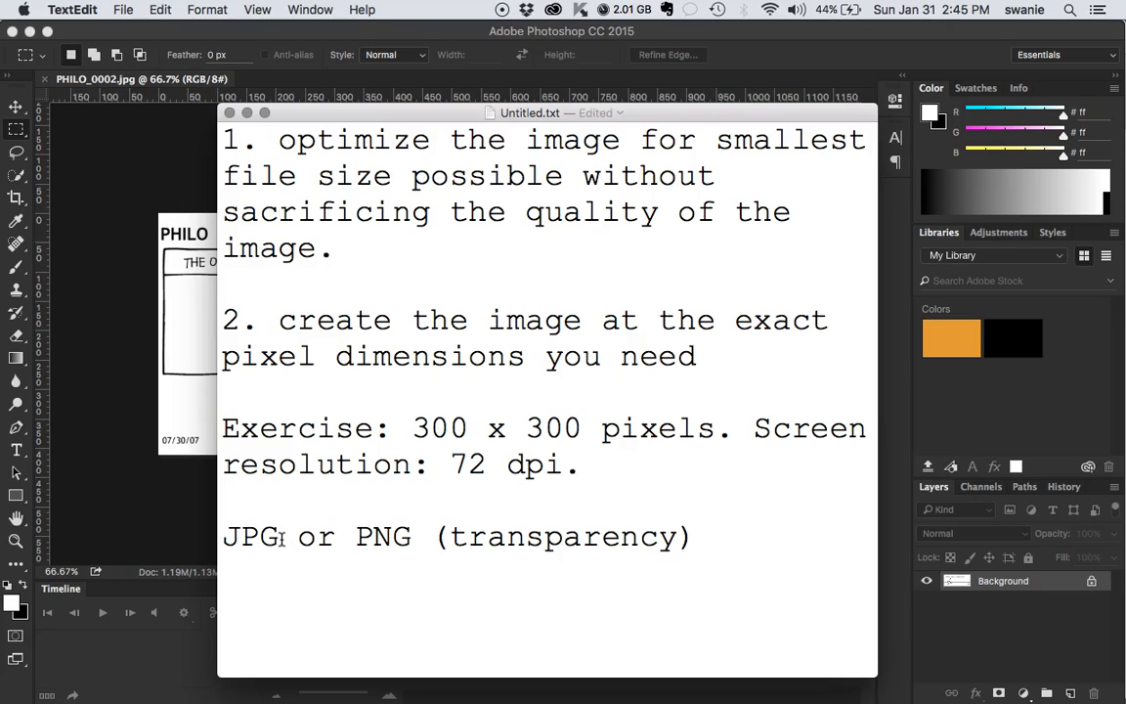
mouse_move(699, 549)
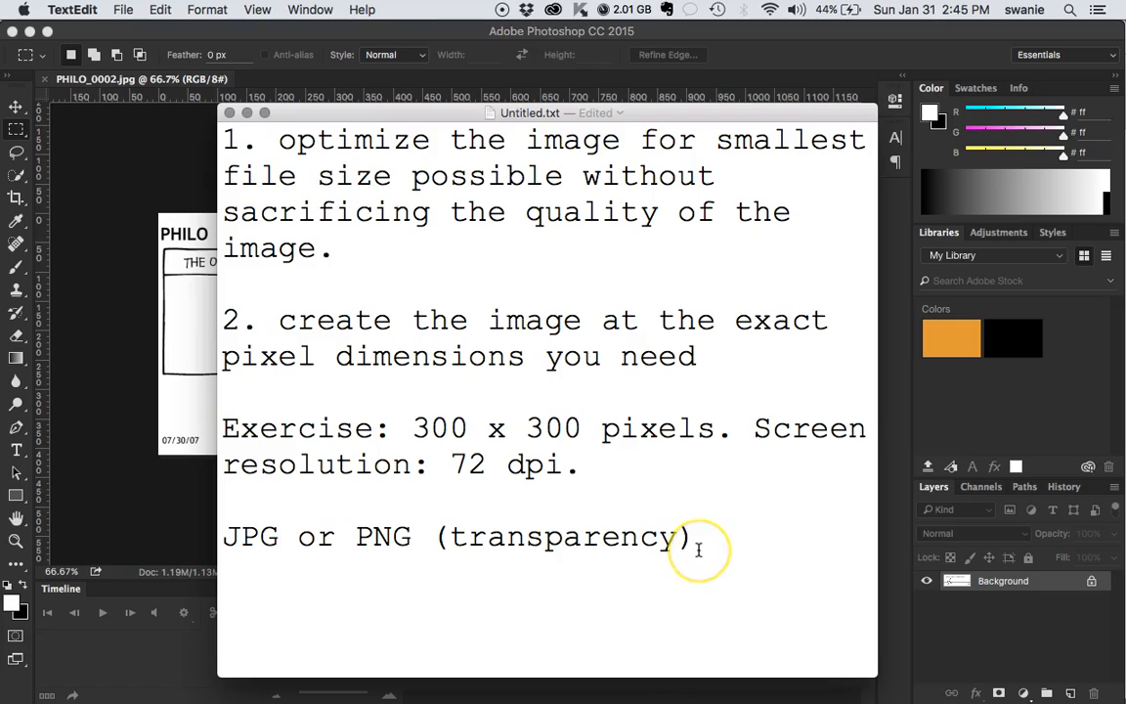
left_click(692, 537)
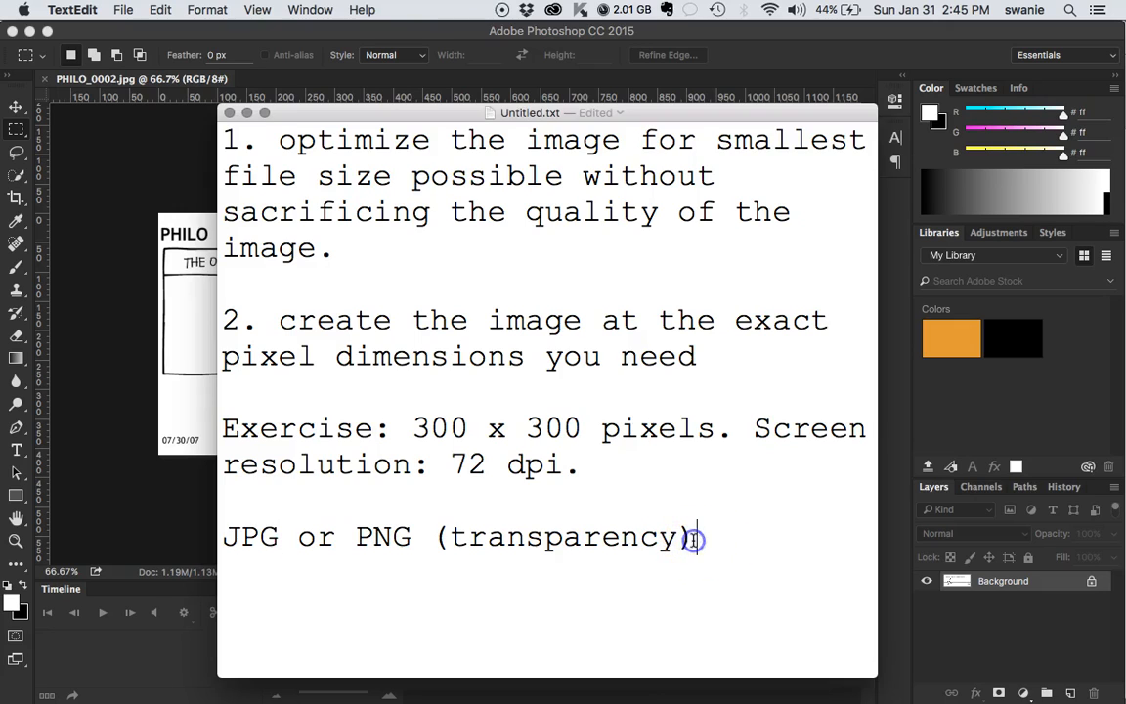
double_click(382, 537)
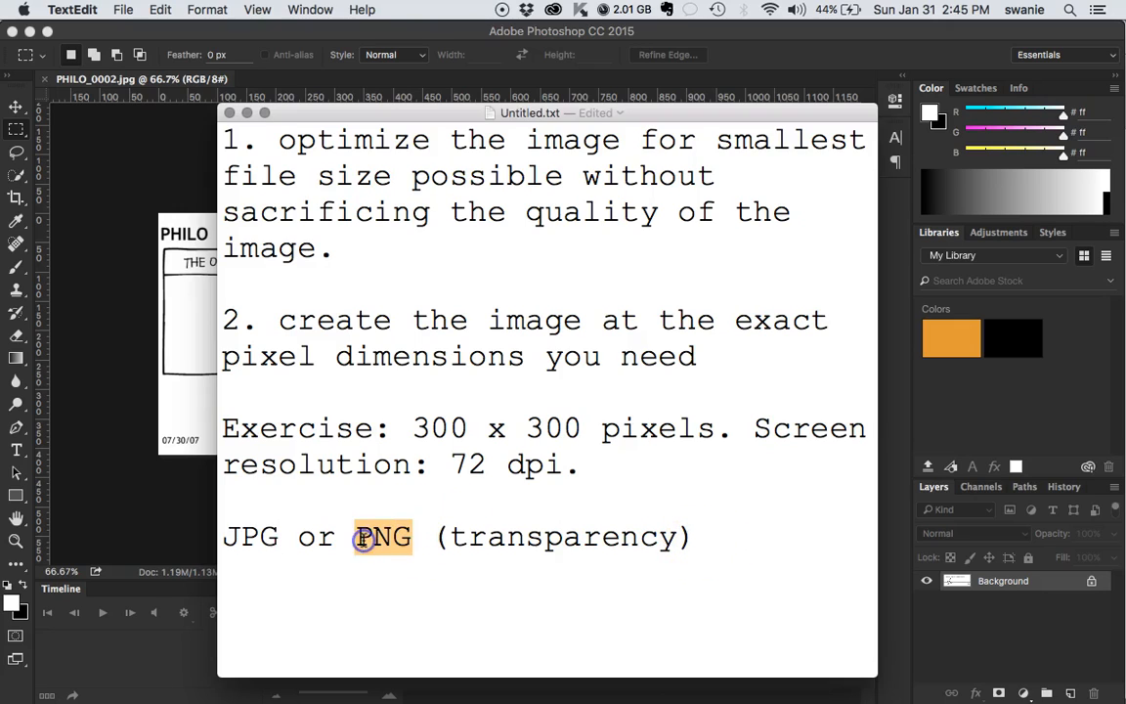
double_click(250, 536)
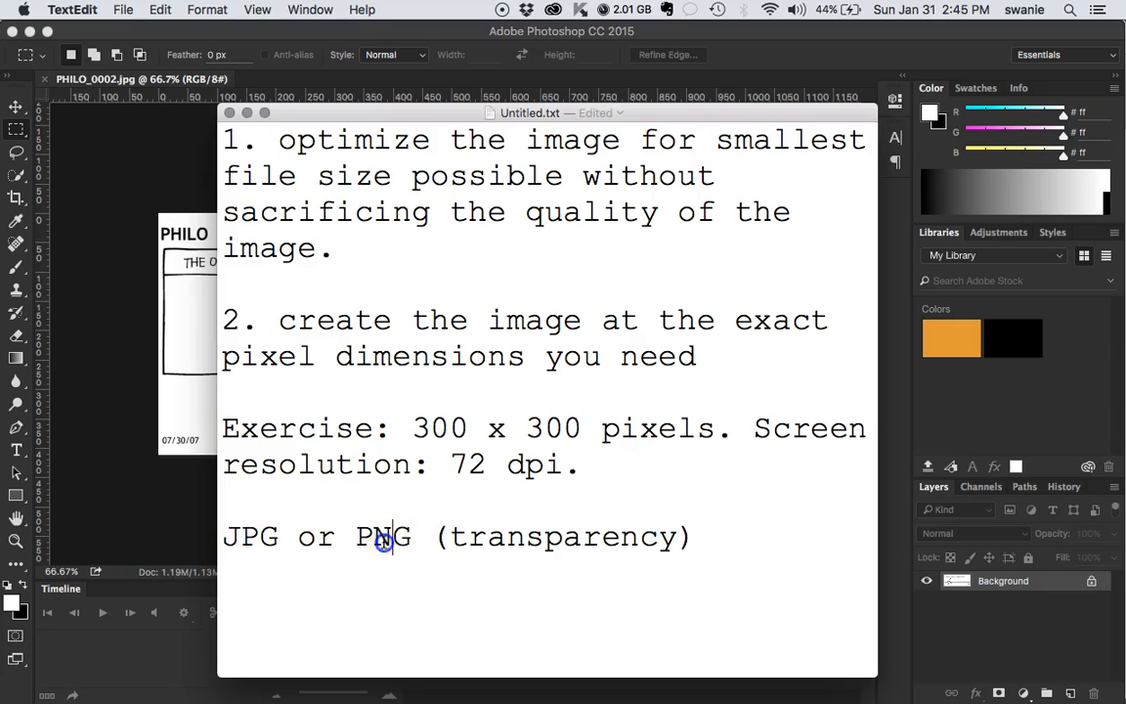
double_click(382, 536)
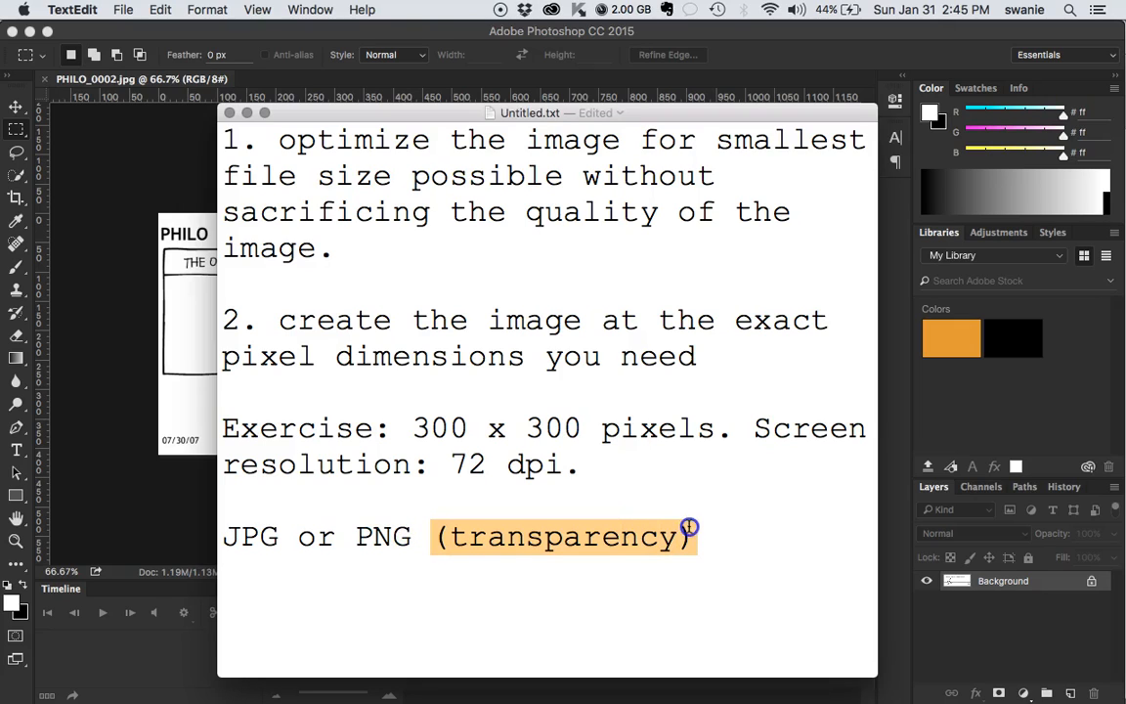
left_click(411, 536)
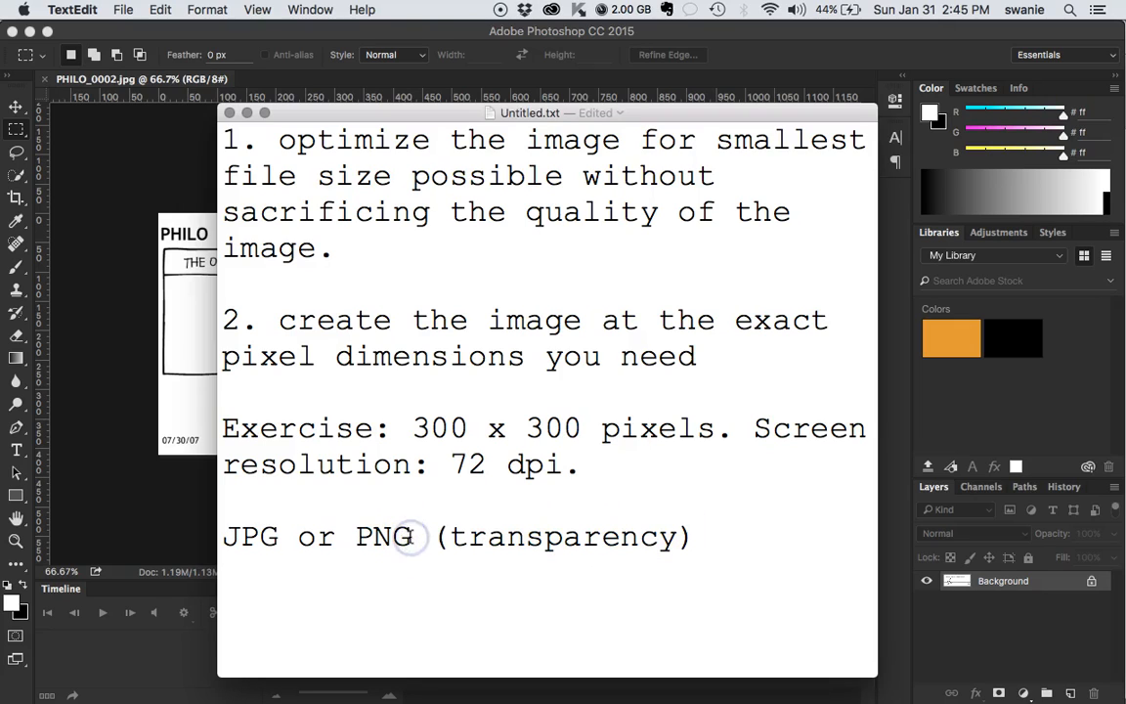
double_click(384, 536)
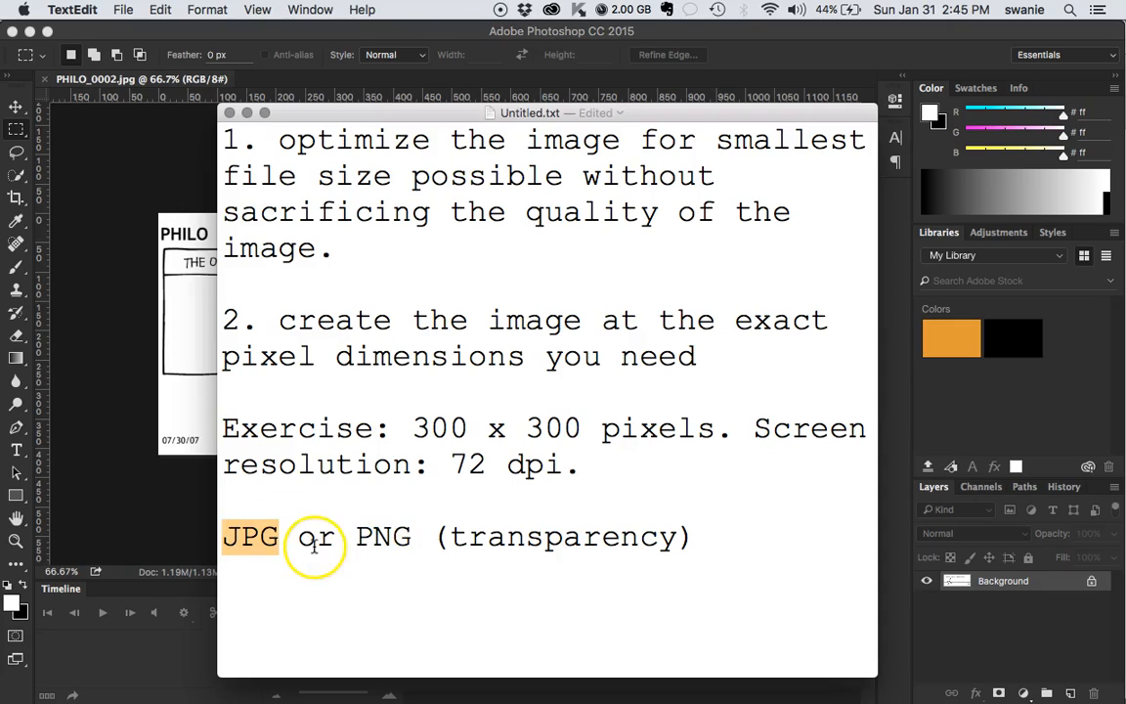
double_click(382, 535)
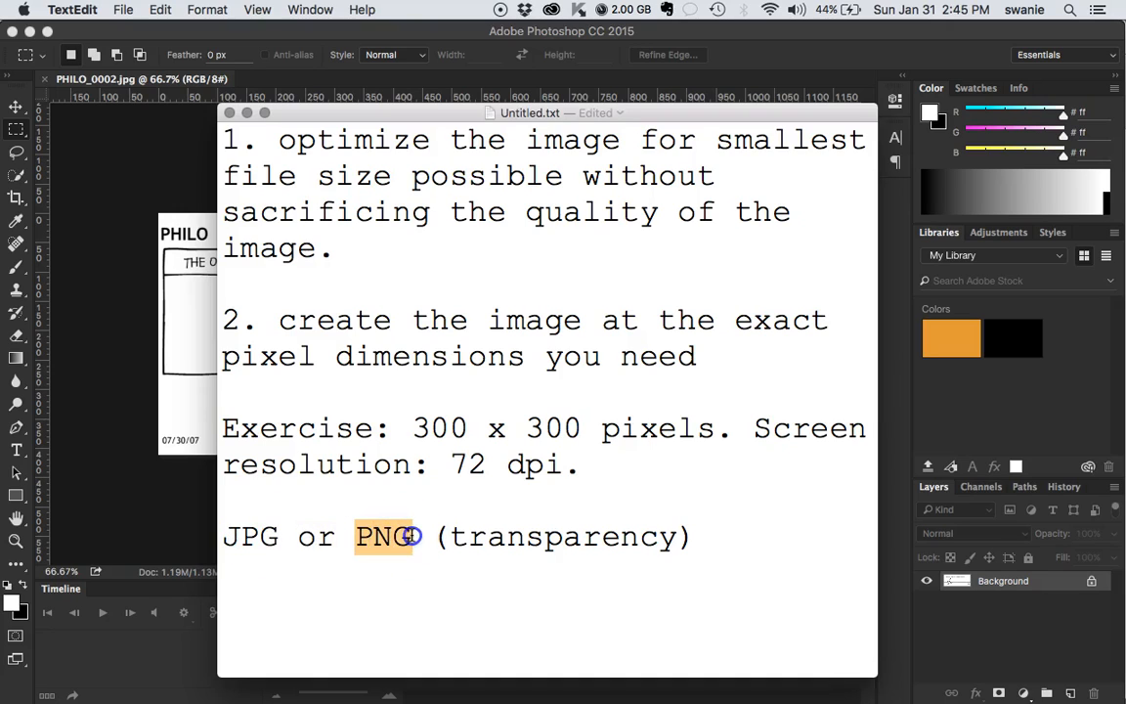
mouse_move(410, 535)
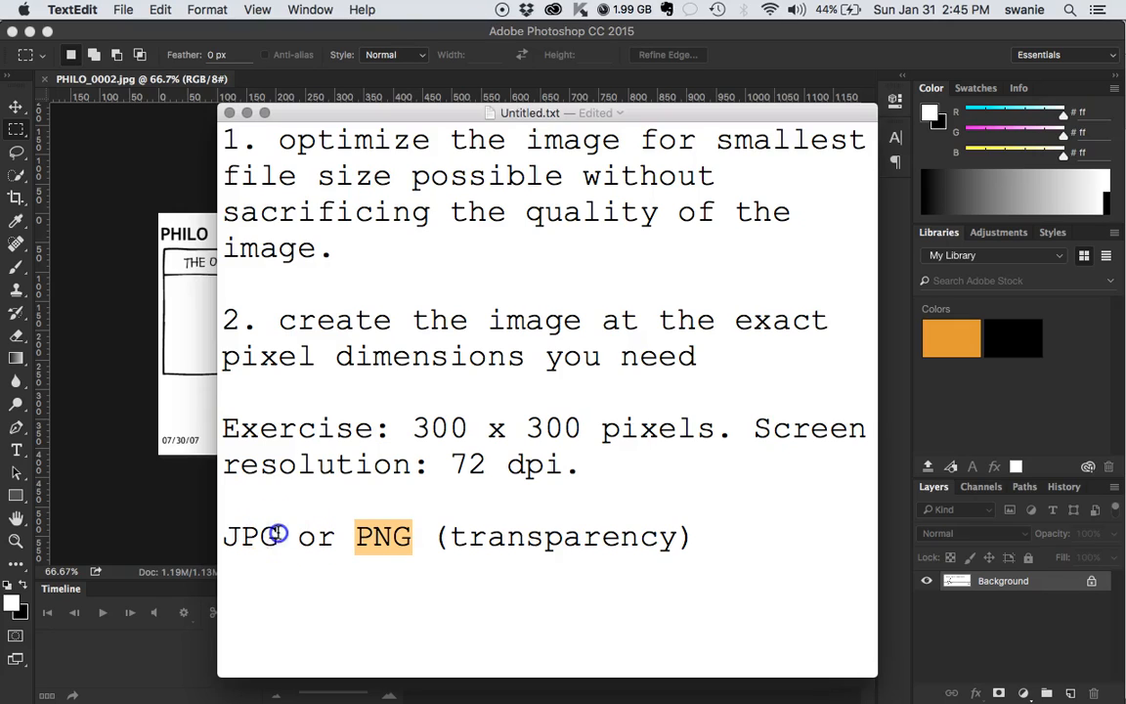
double_click(250, 535)
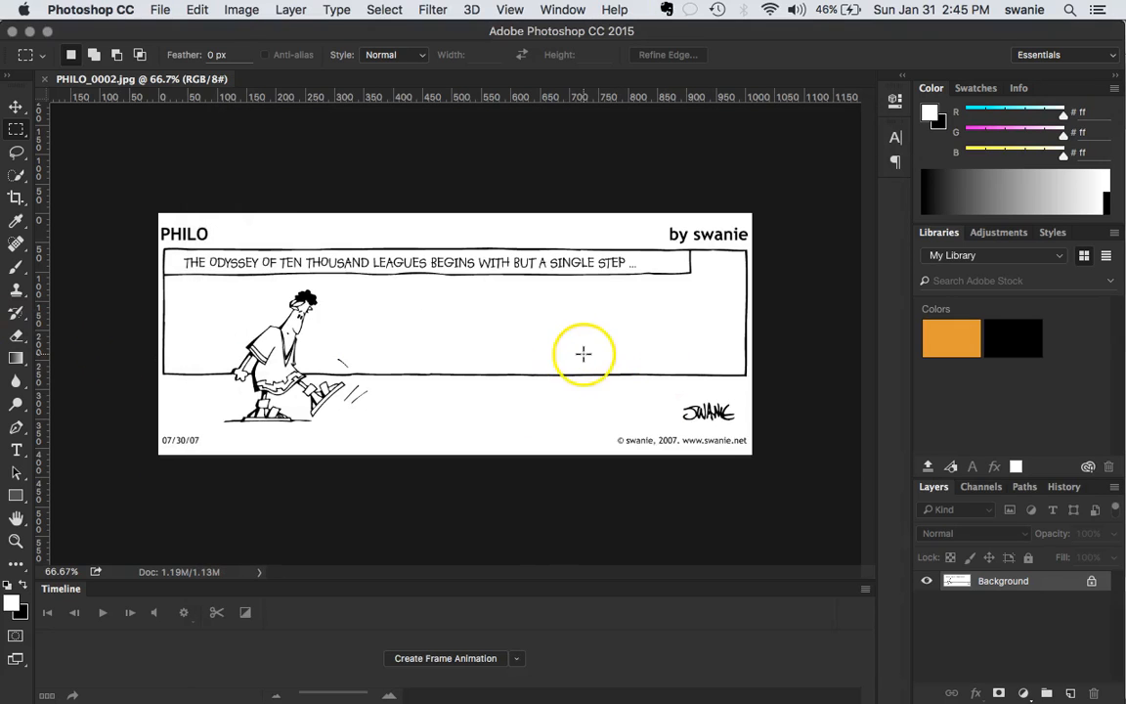
left_click(242, 8)
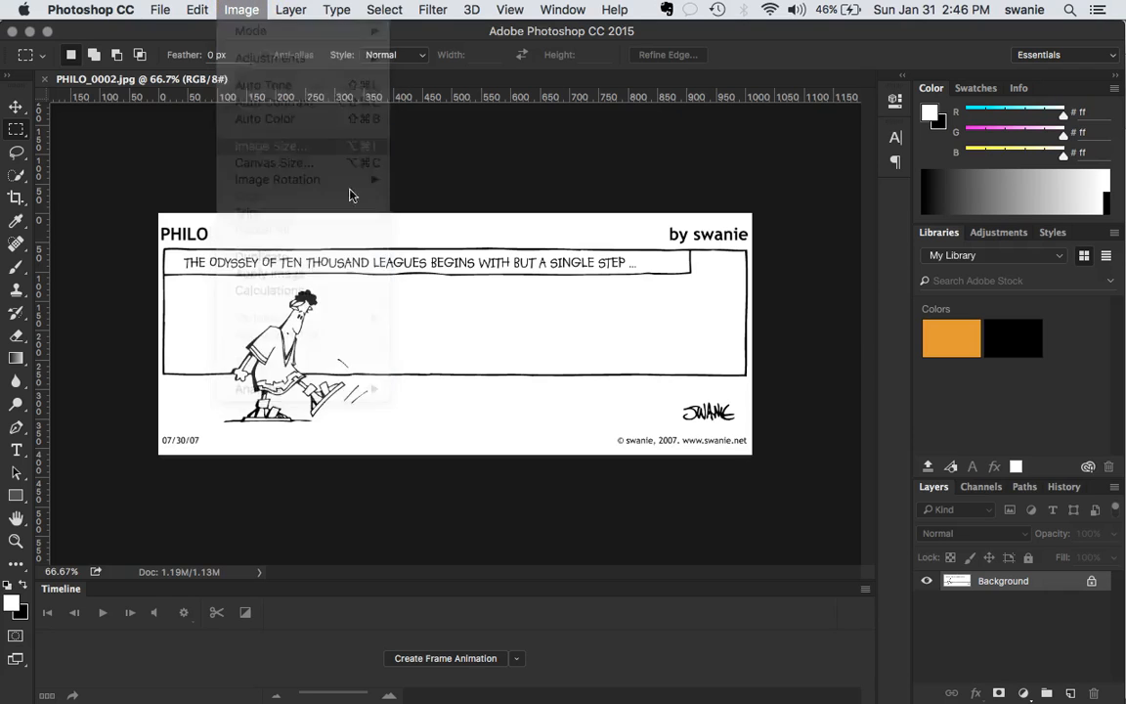
left_click(270, 145)
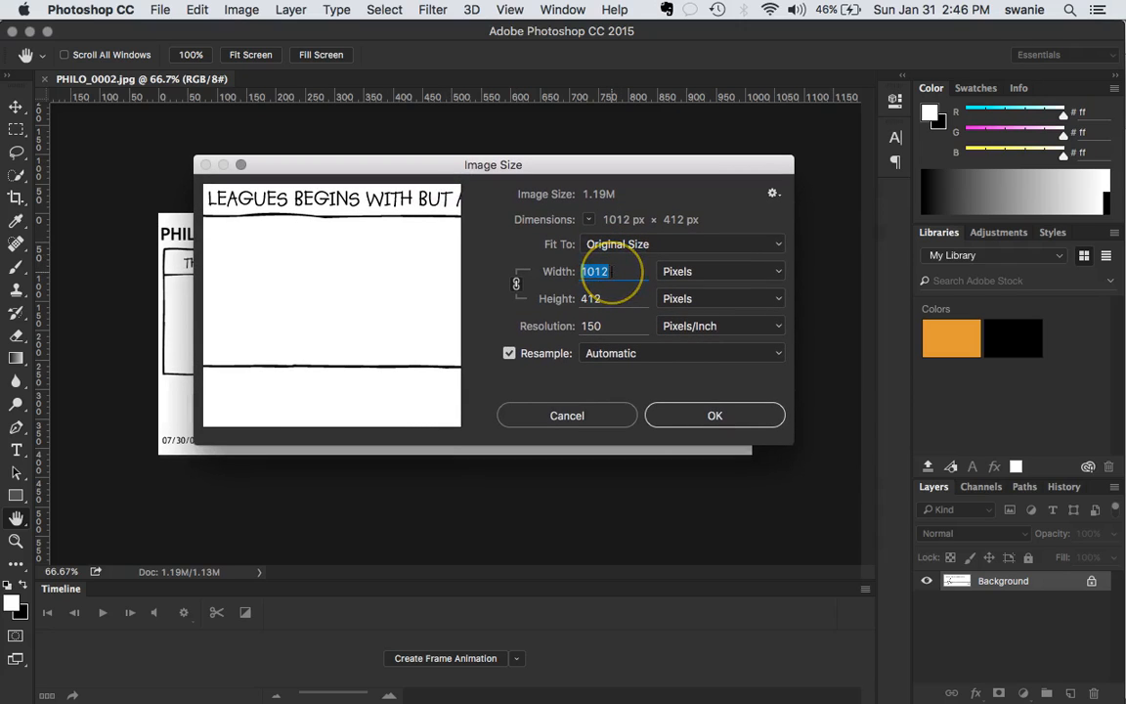
mouse_move(606, 298)
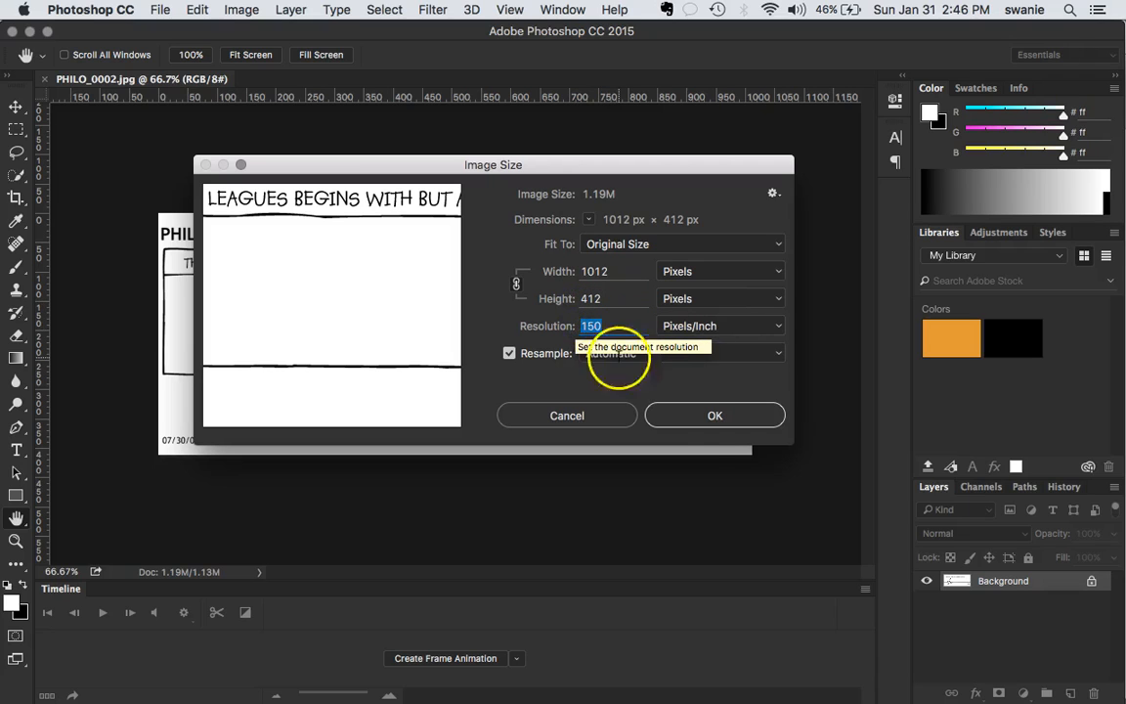
mouse_move(709, 391)
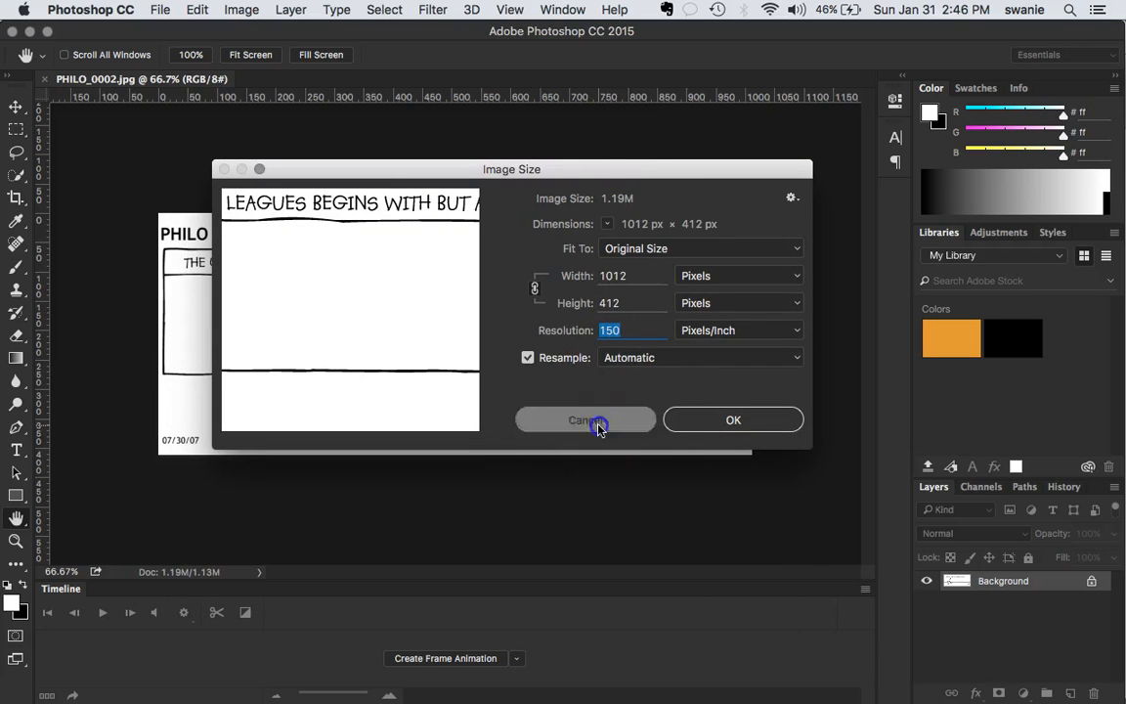
left_click(584, 420)
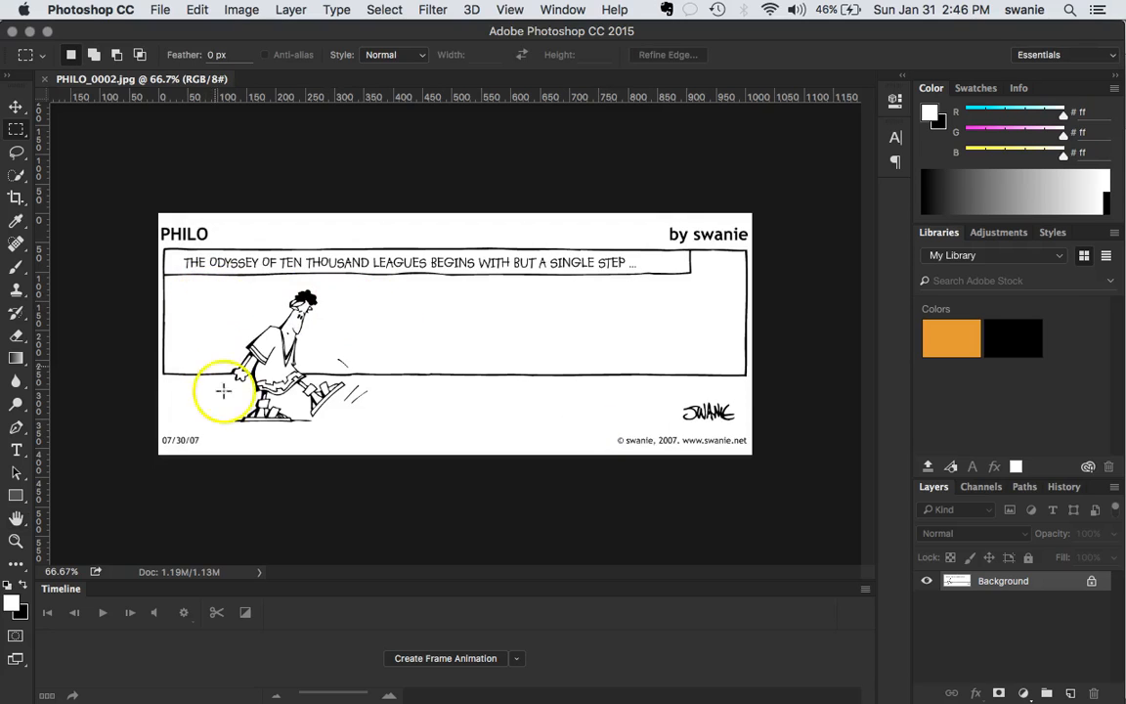
mouse_move(39, 156)
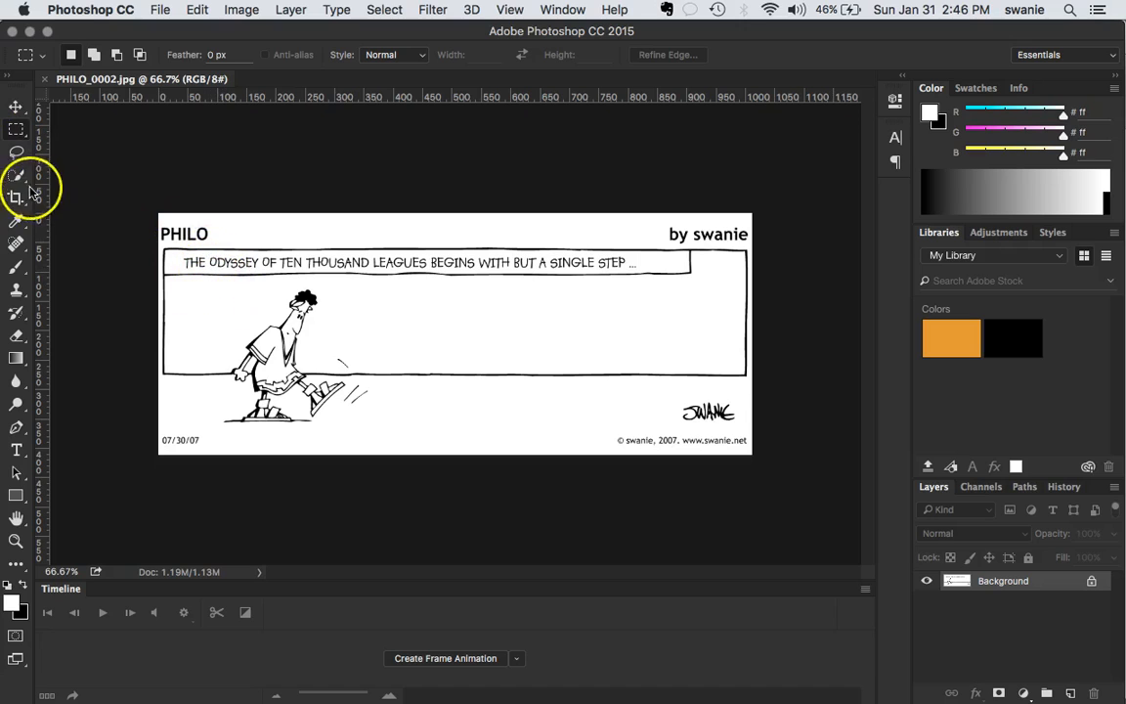
mouse_move(16, 199)
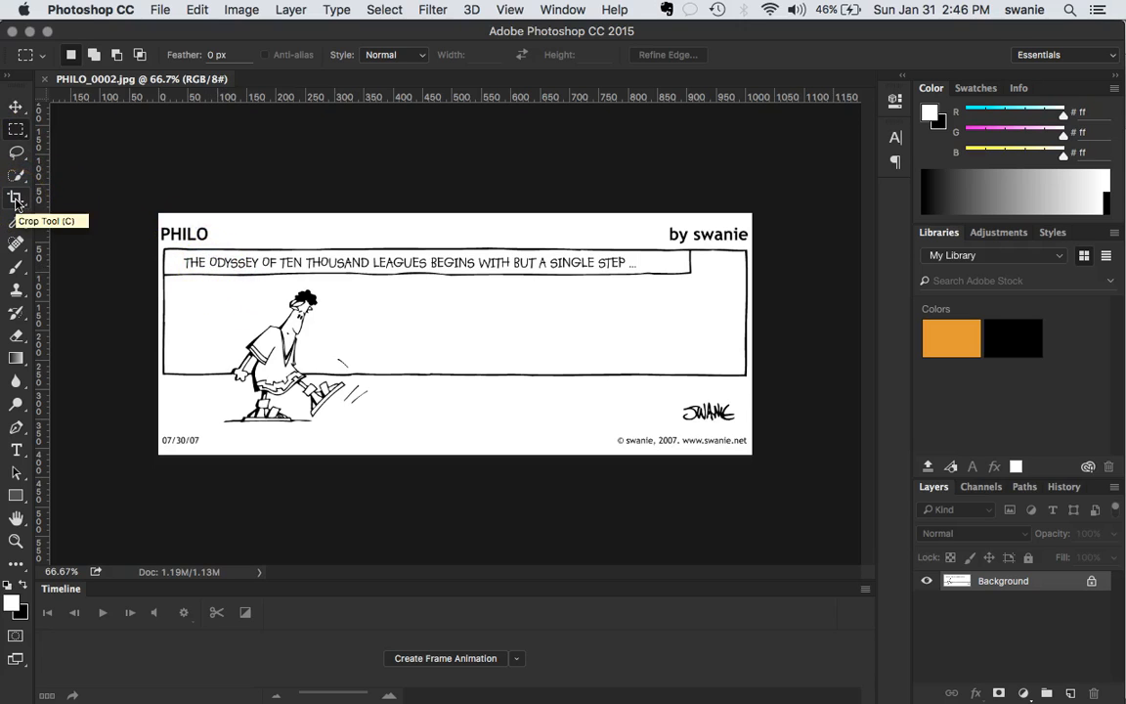
- Select the Crop Tool with the 1:1 square 300 × 300 preset, cancelling the apply prompt
left_click(15, 197)
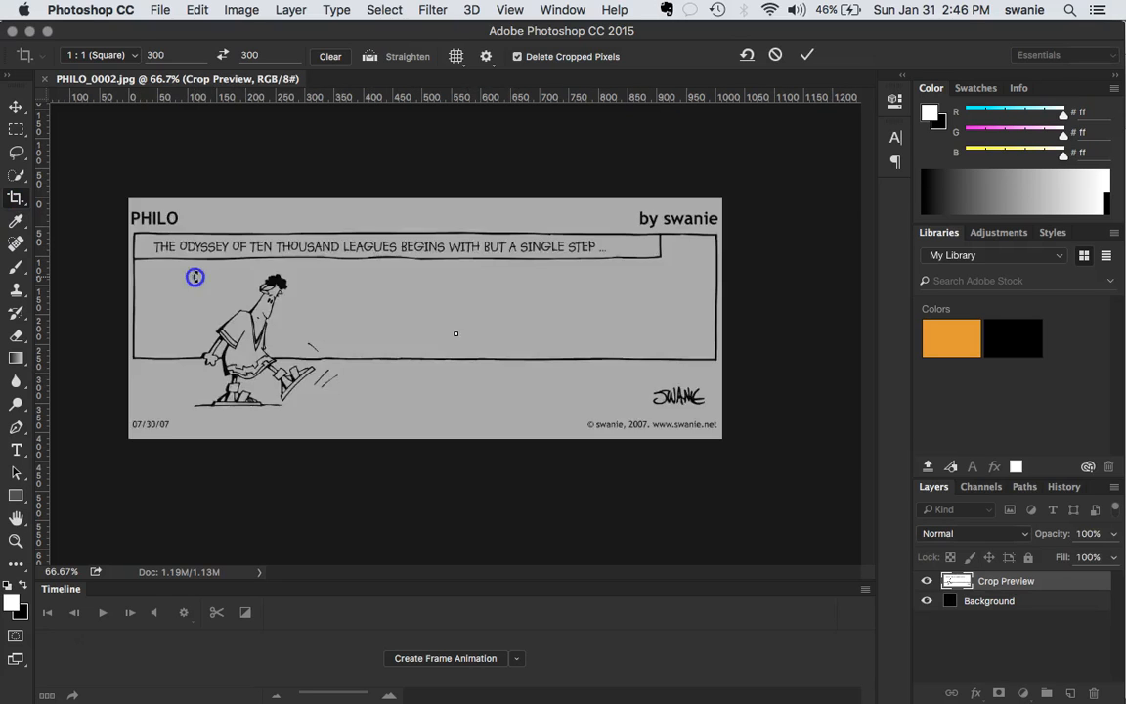
left_click(806, 54)
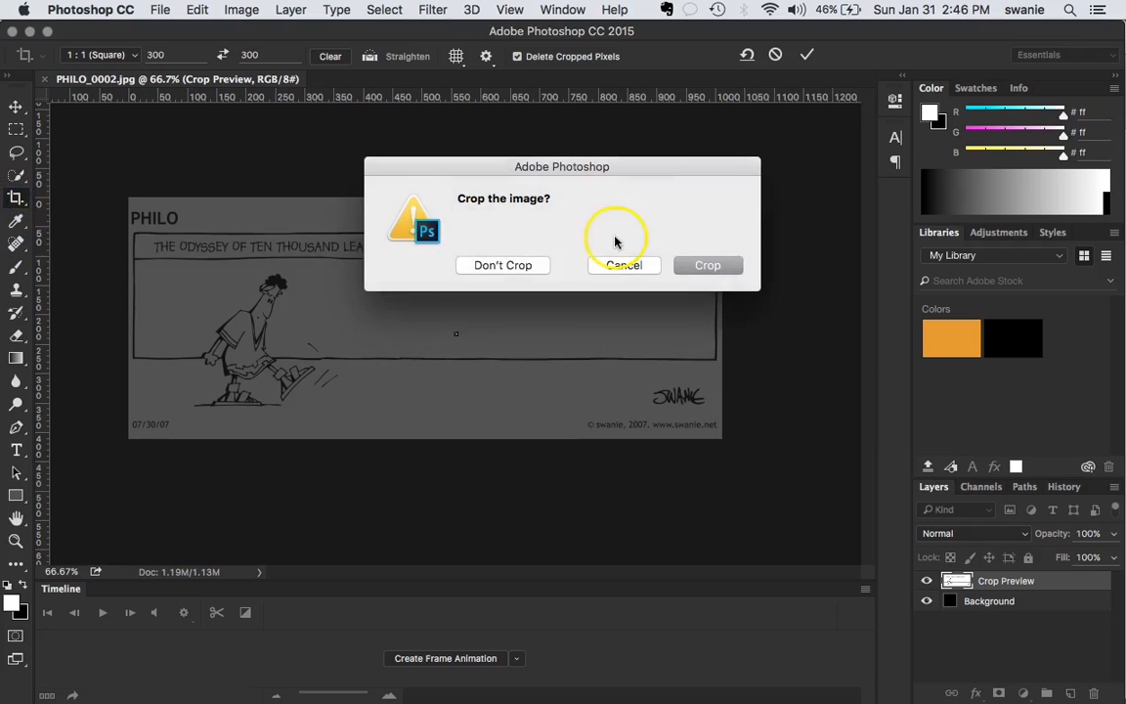
left_click(503, 265)
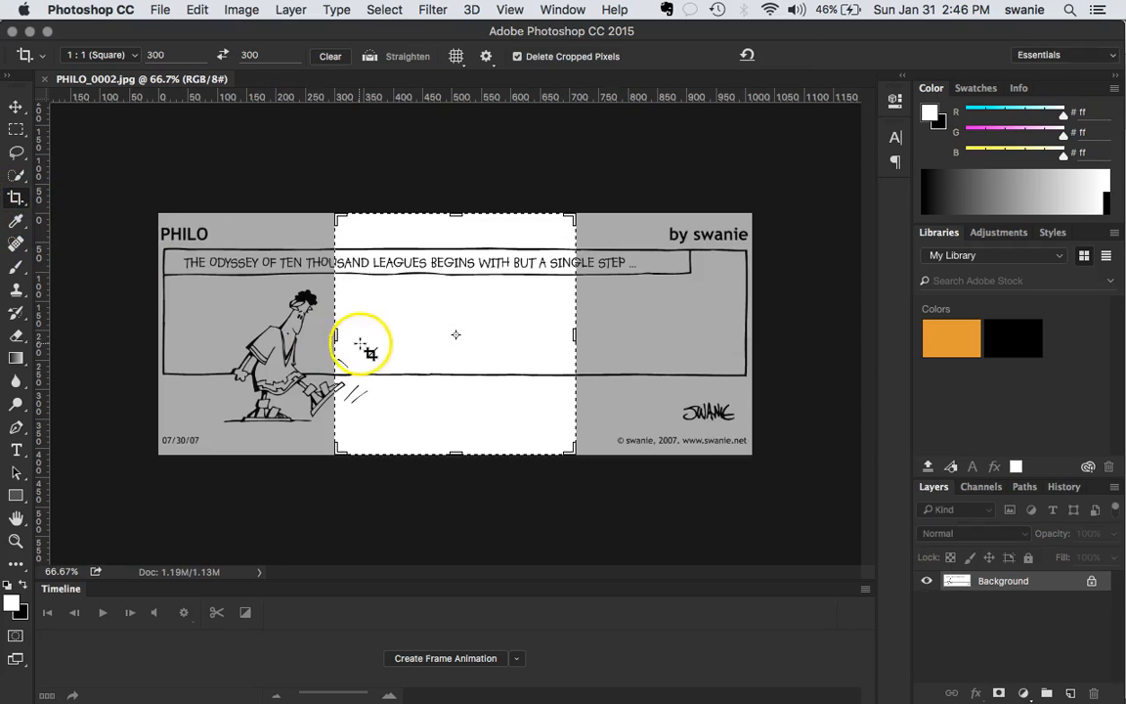
mouse_move(403, 399)
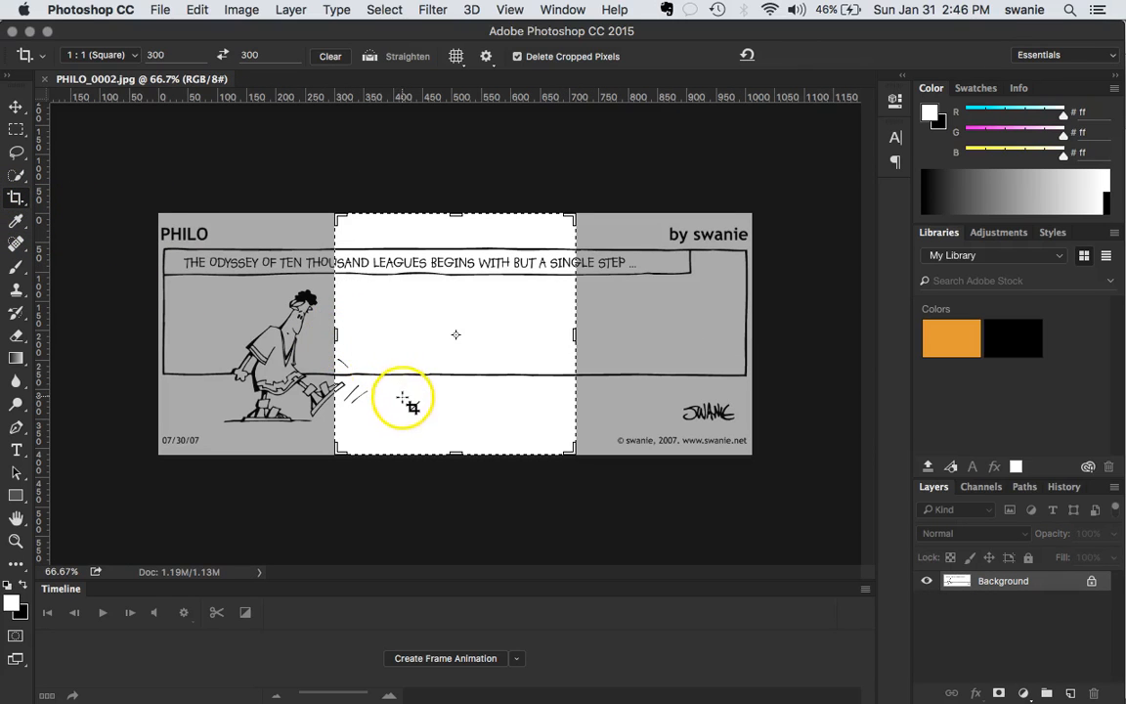
mouse_move(575, 427)
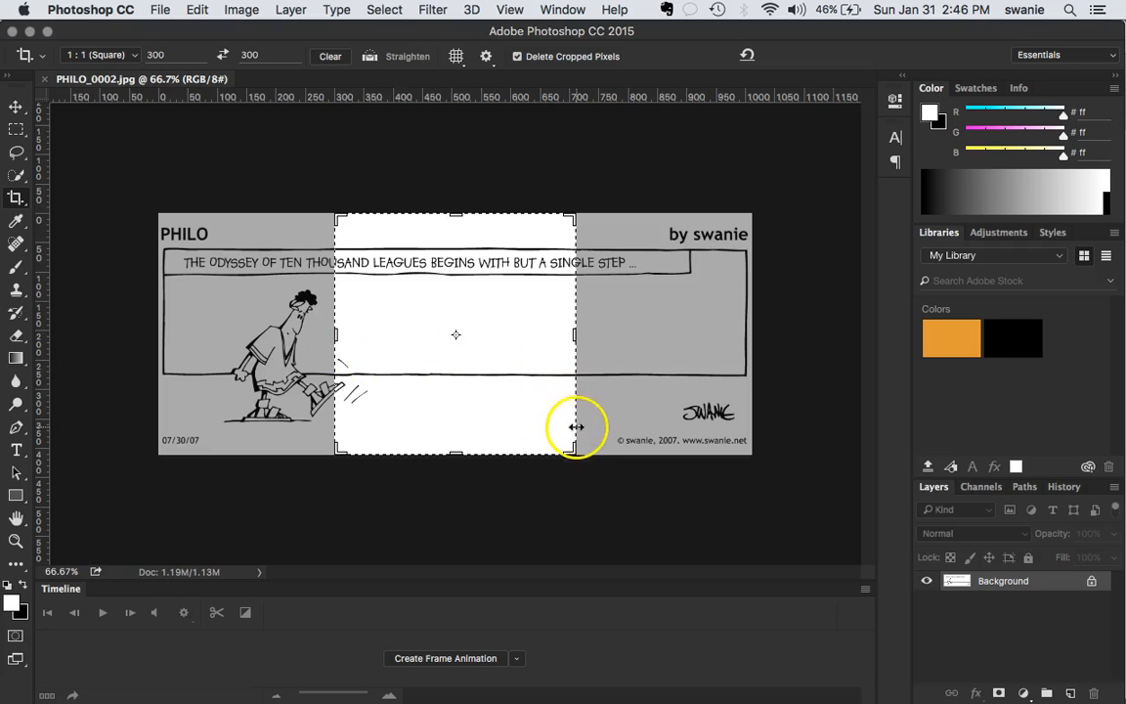
- Shrink the crop square and shift the image so it frames the walking PHILO figure
left_click_drag(576, 427, 573, 220)
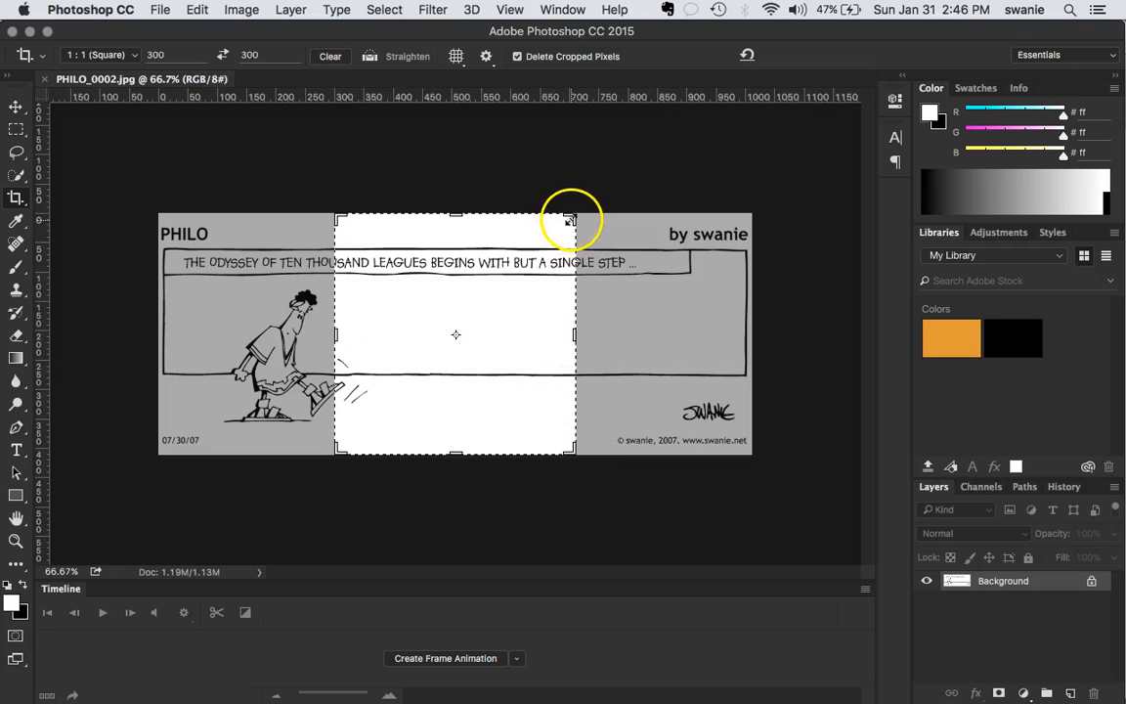
left_click_drag(570, 218, 547, 252)
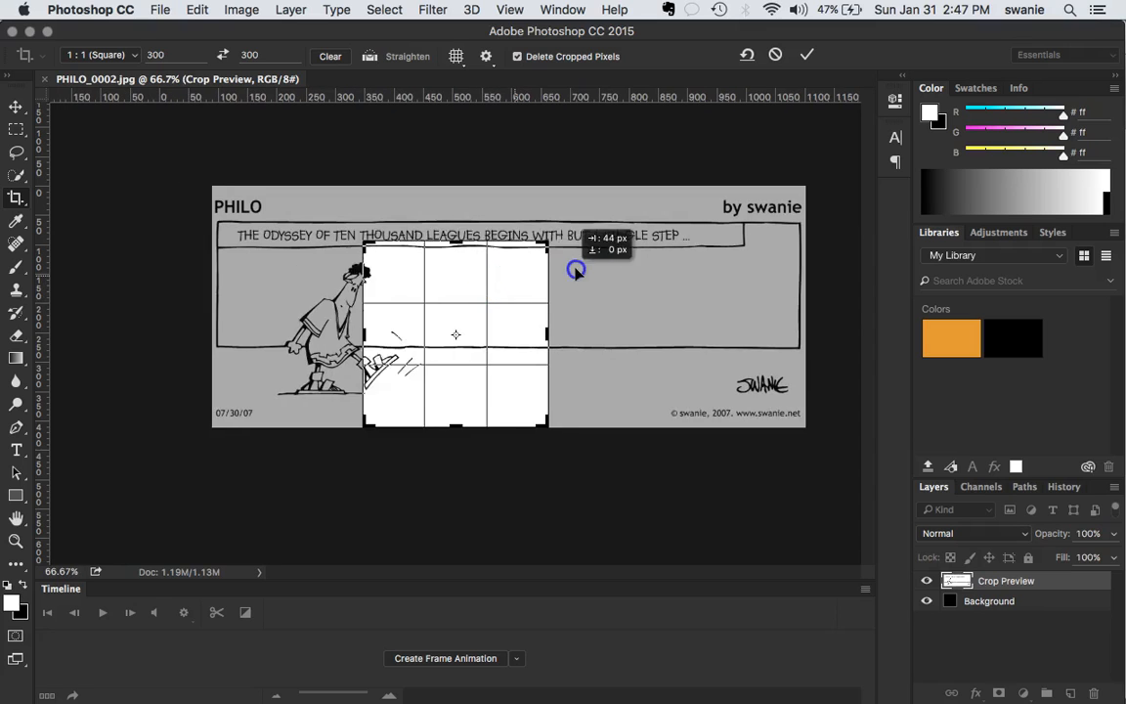
left_click_drag(577, 271, 658, 274)
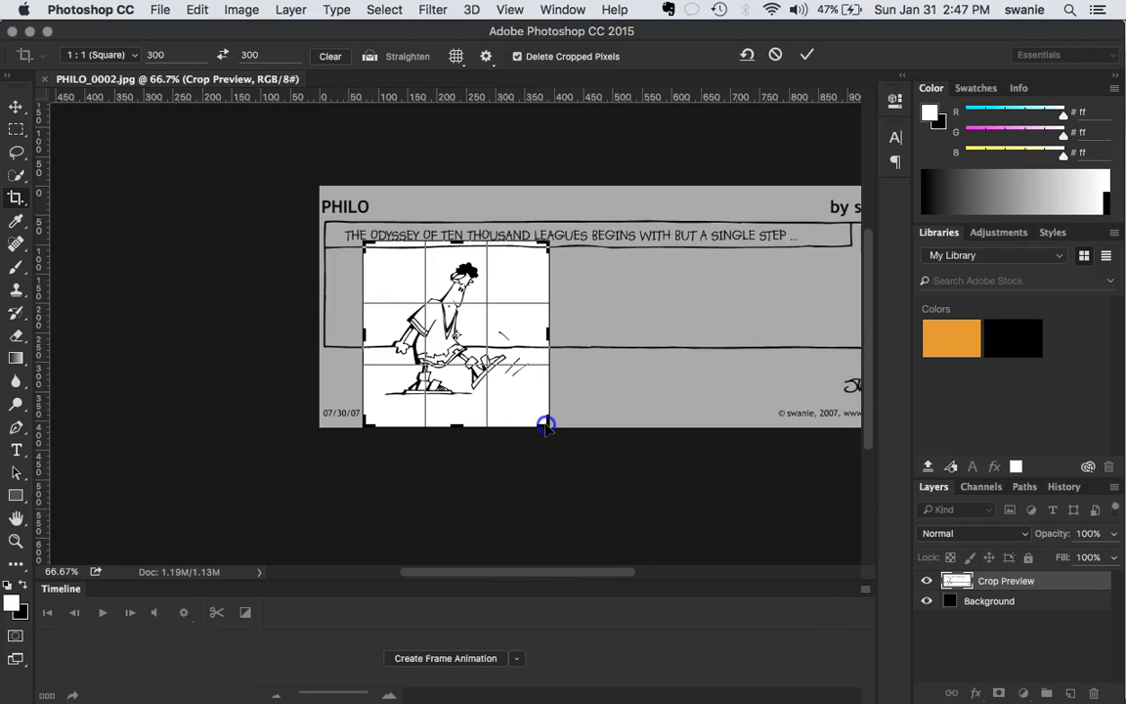
left_click_drag(545, 425, 542, 415)
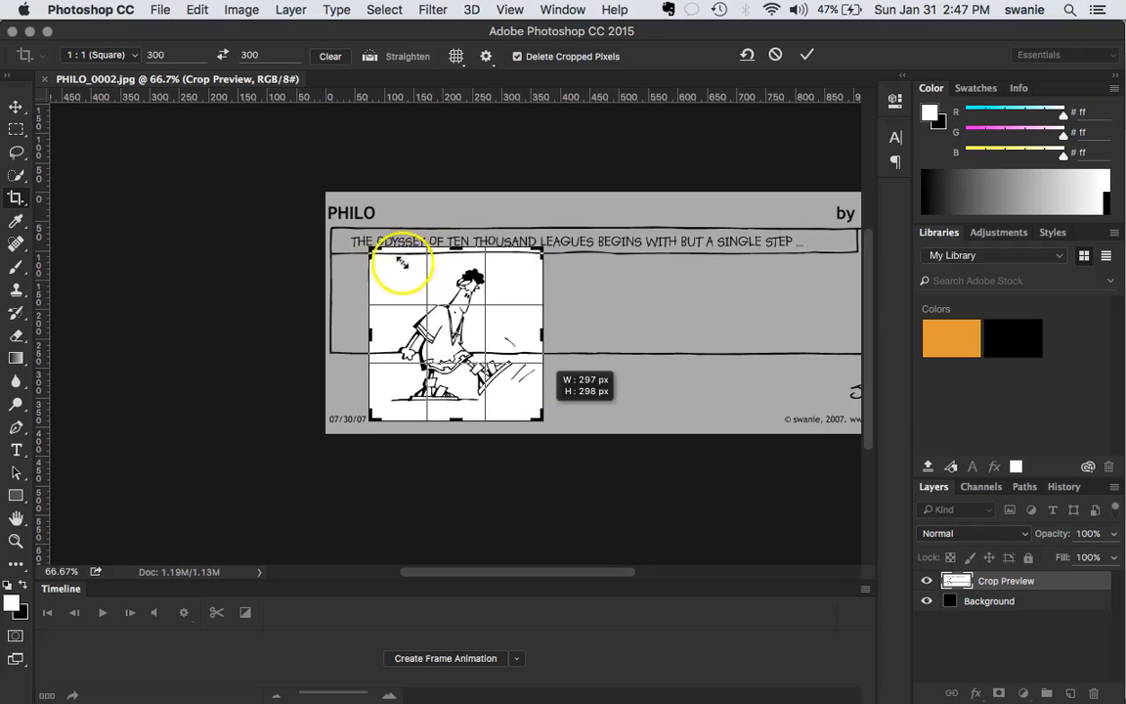
left_click_drag(401, 264, 377, 256)
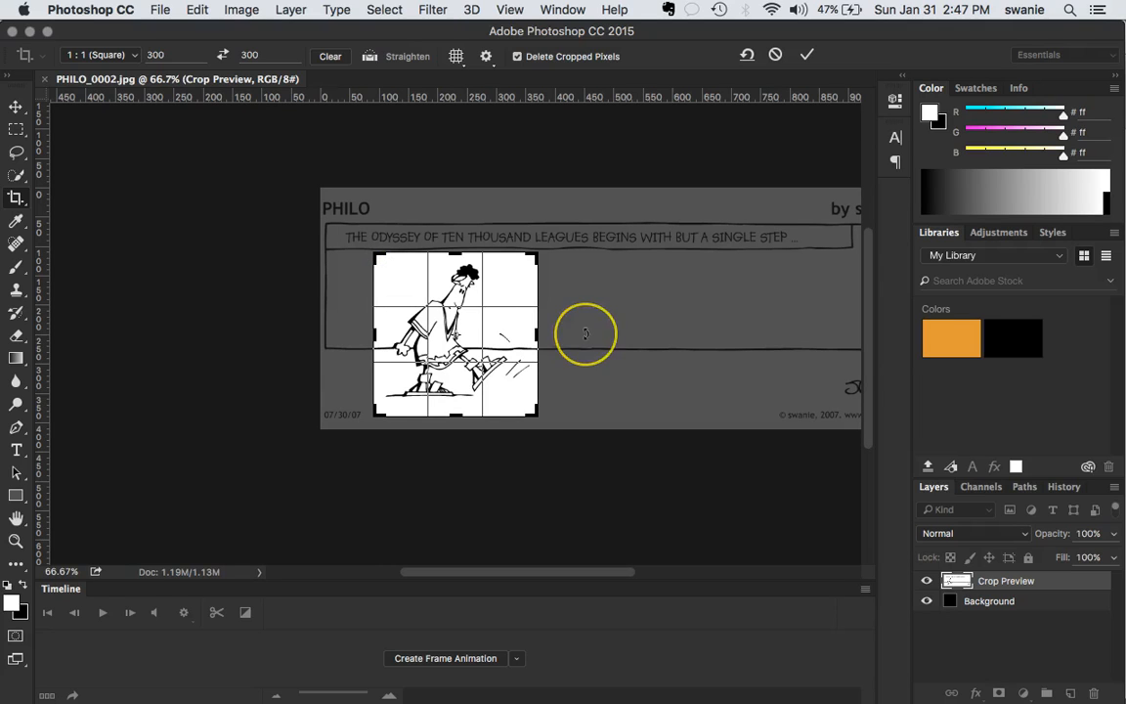
mouse_move(450, 278)
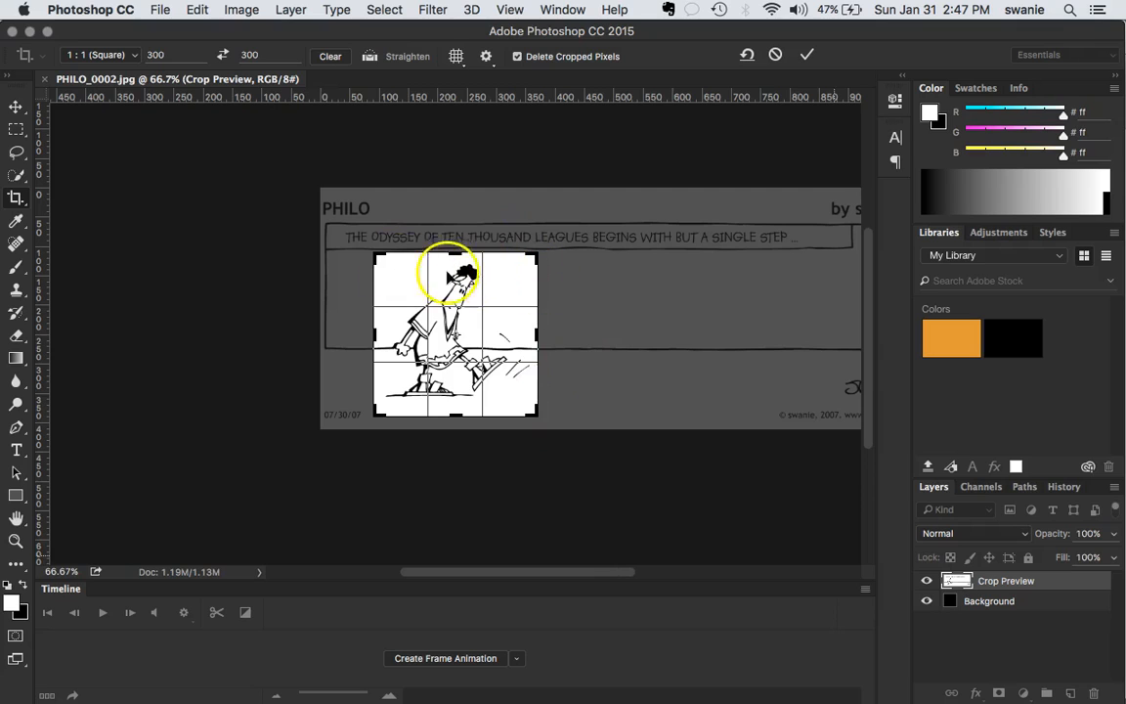
mouse_move(581, 328)
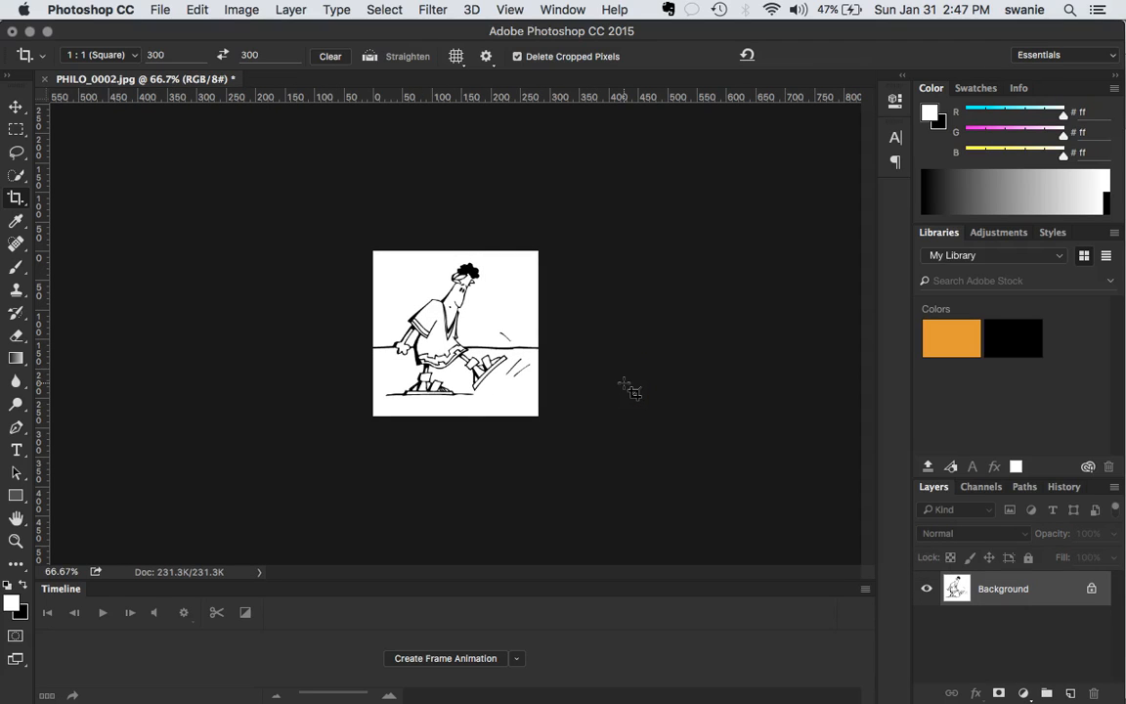
mouse_move(186, 245)
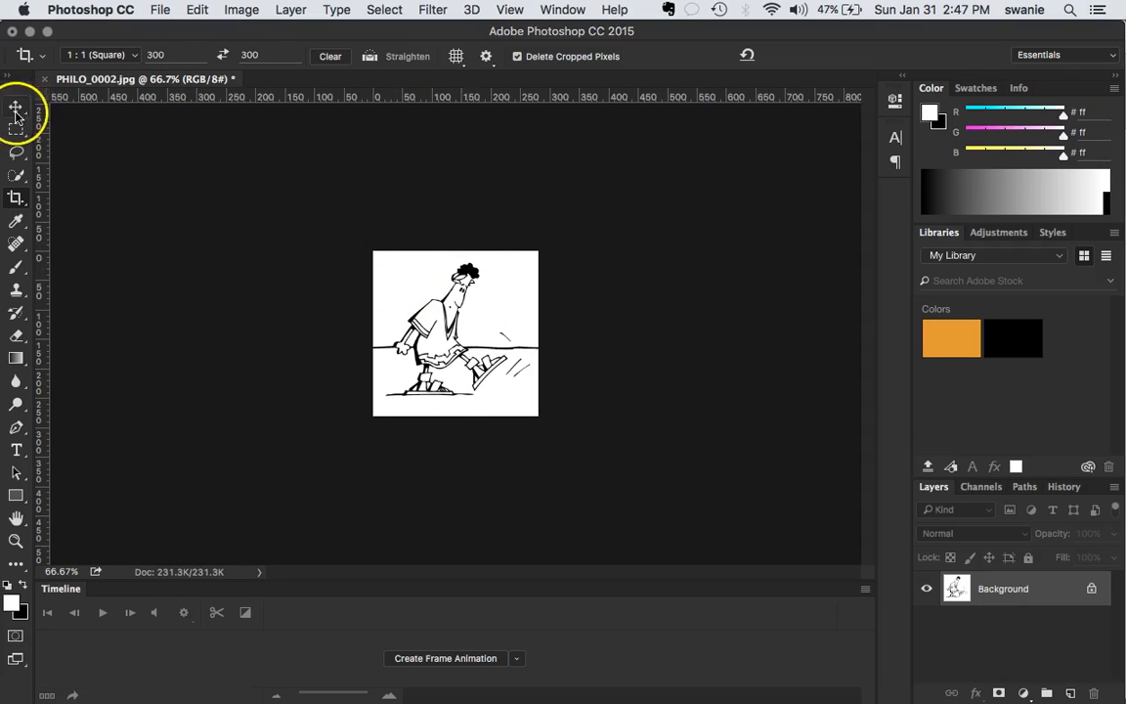
- Resize the cropped figure to 300 × 300 pixels at 72 ppi in Image Size
left_click(242, 10)
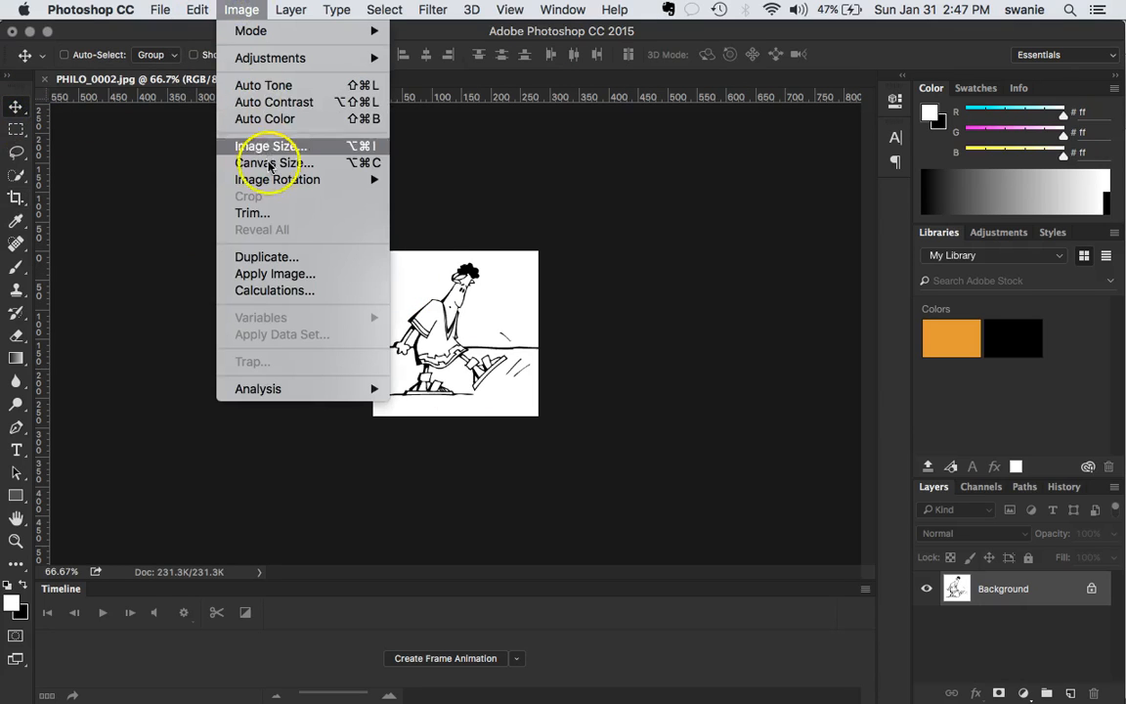
left_click(271, 145)
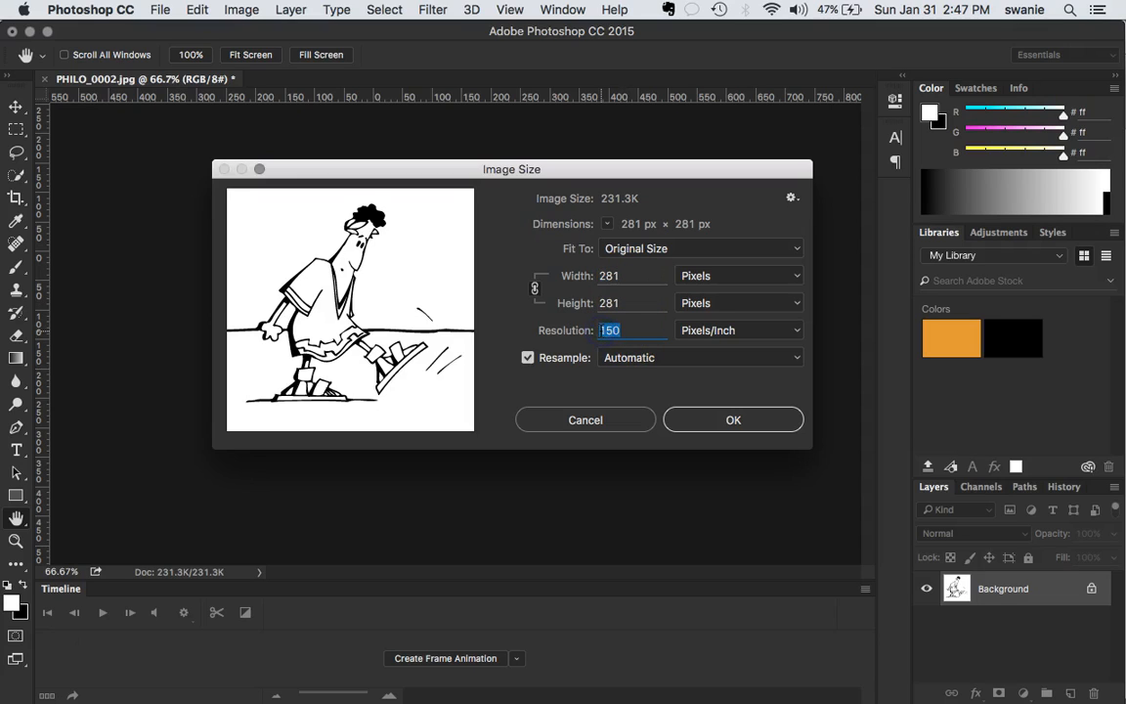
mouse_move(610, 329)
type("72")
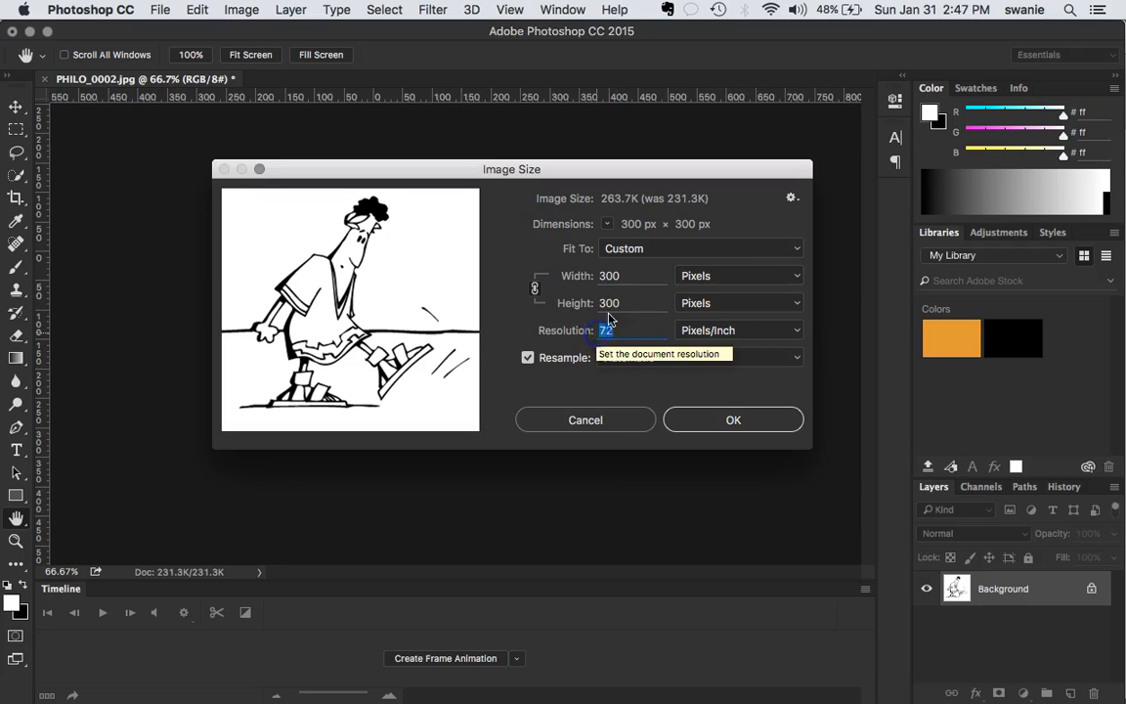
left_click(699, 357)
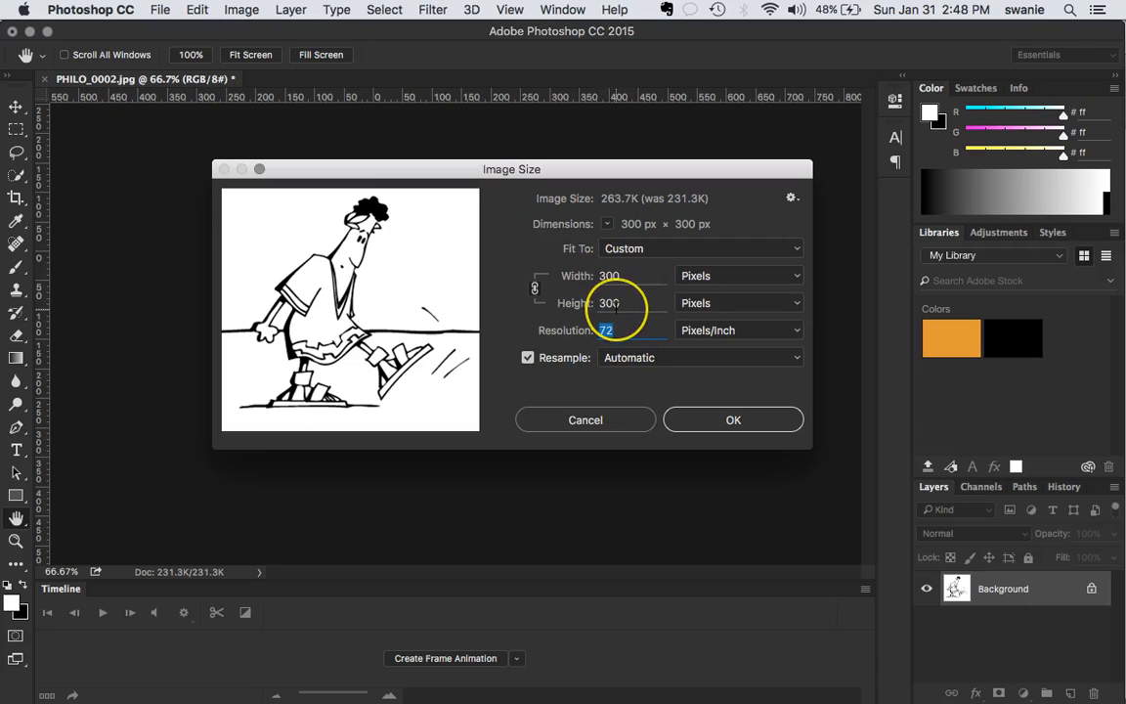
mouse_move(640, 294)
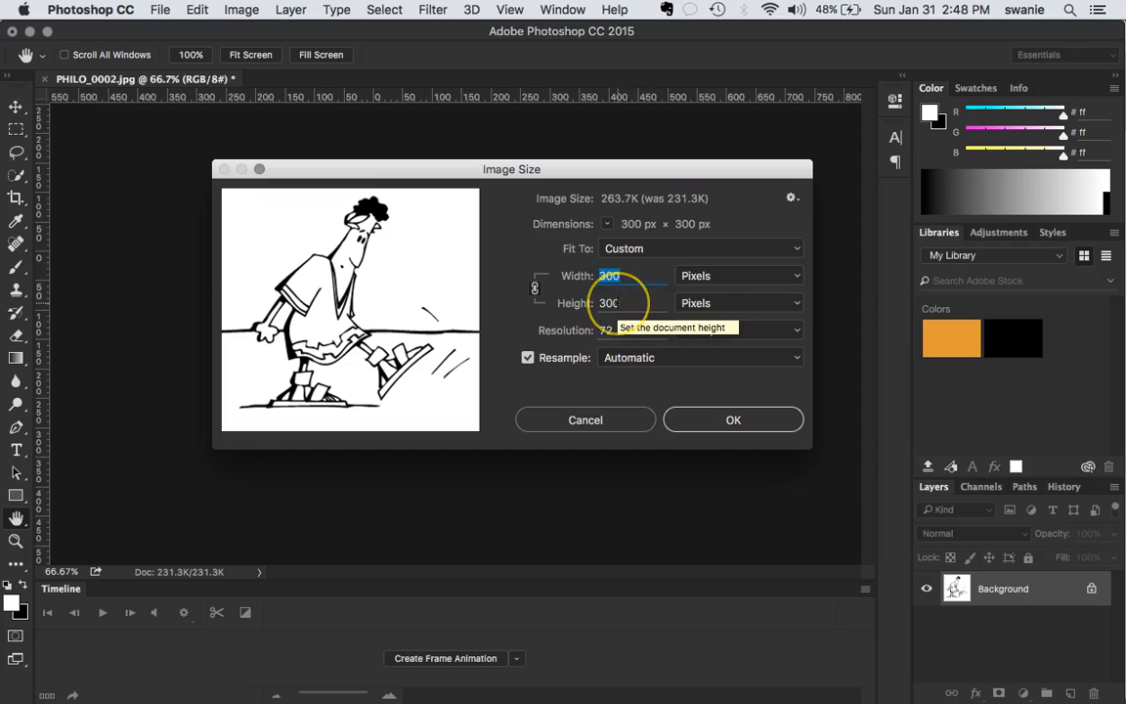
mouse_move(709, 303)
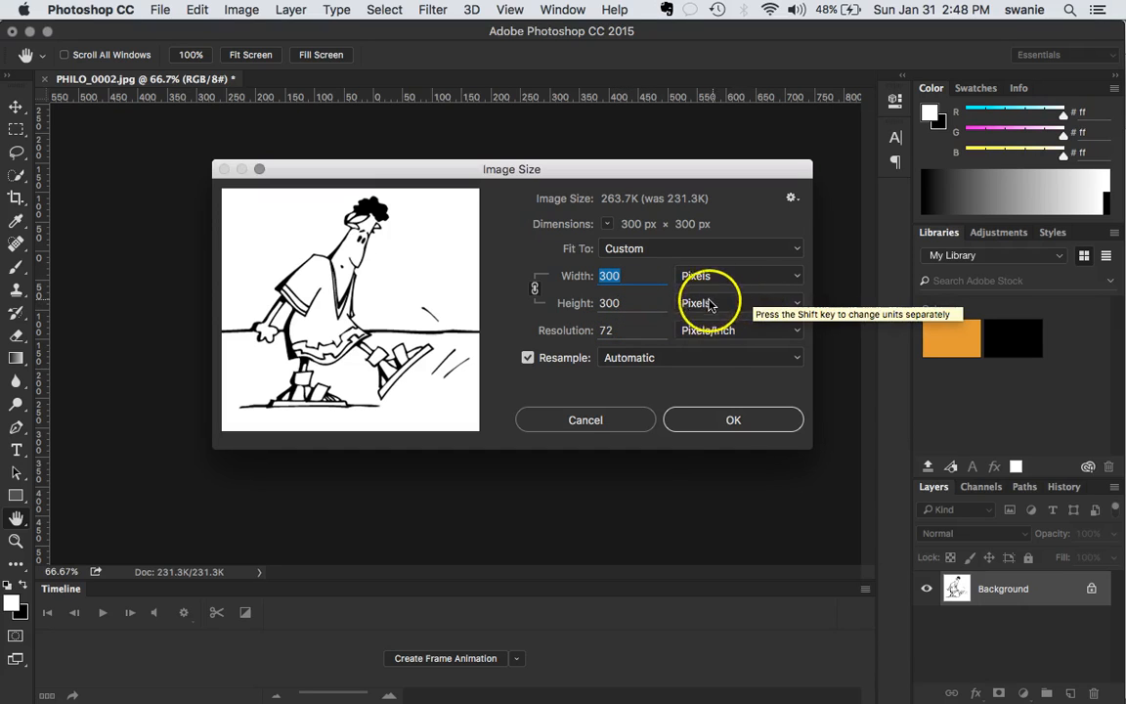
mouse_move(713, 330)
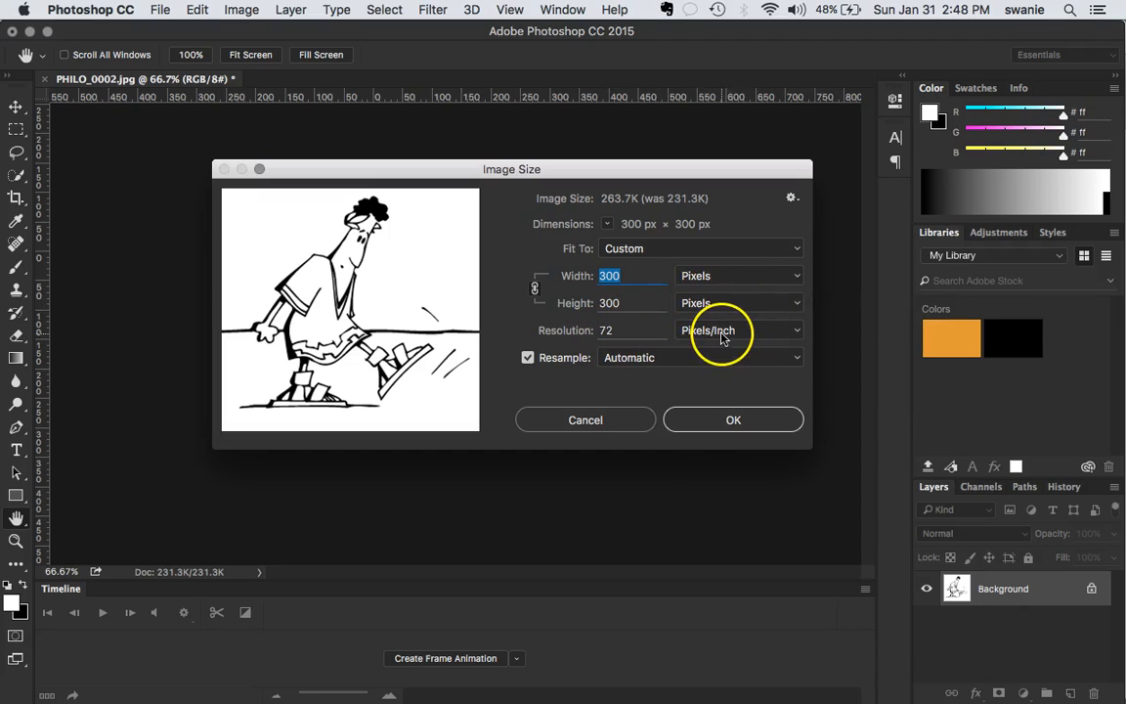
left_click(733, 419)
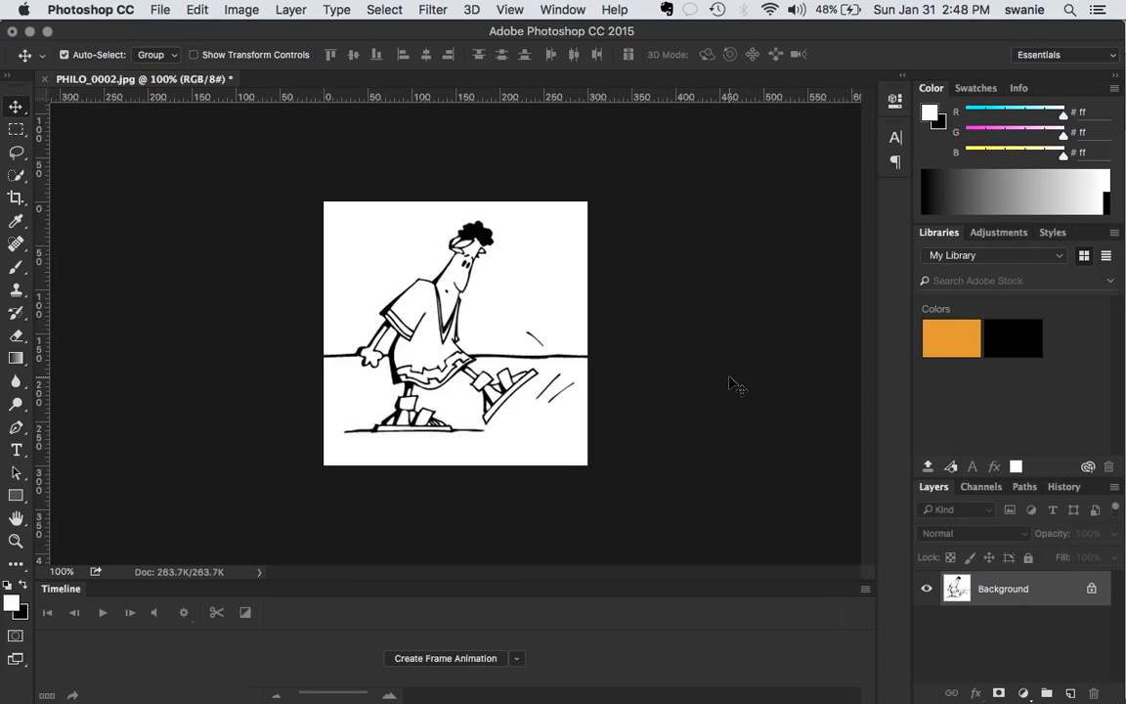
mouse_move(650, 331)
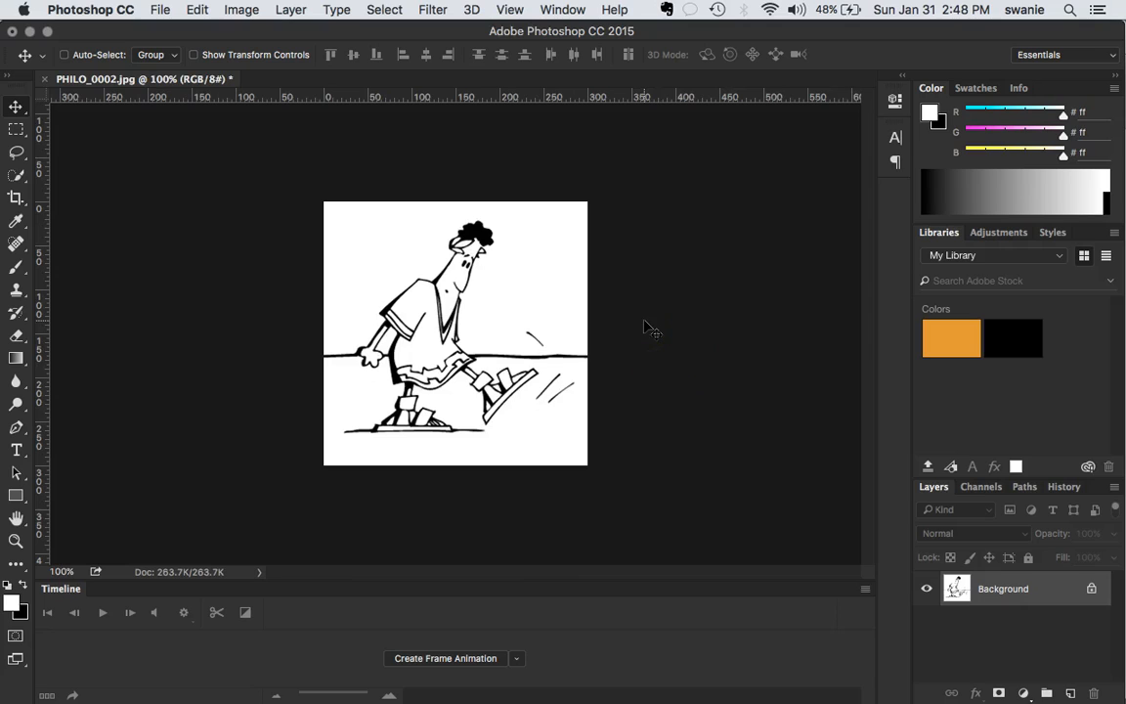
mouse_move(237, 215)
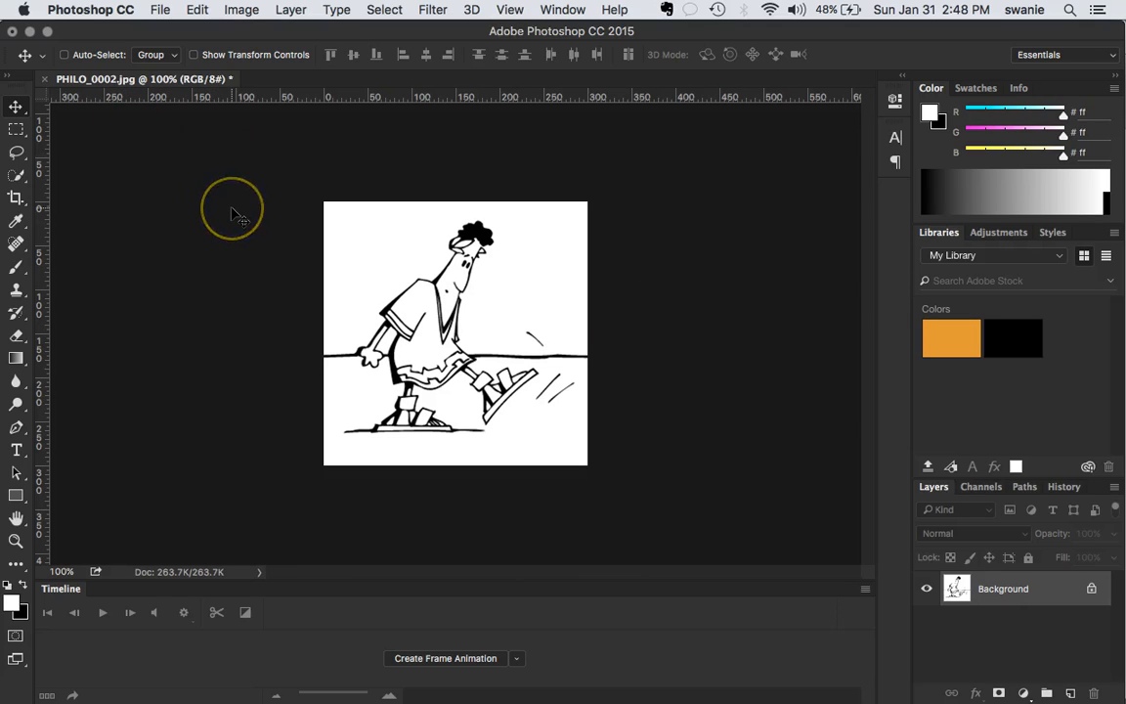
mouse_move(256, 76)
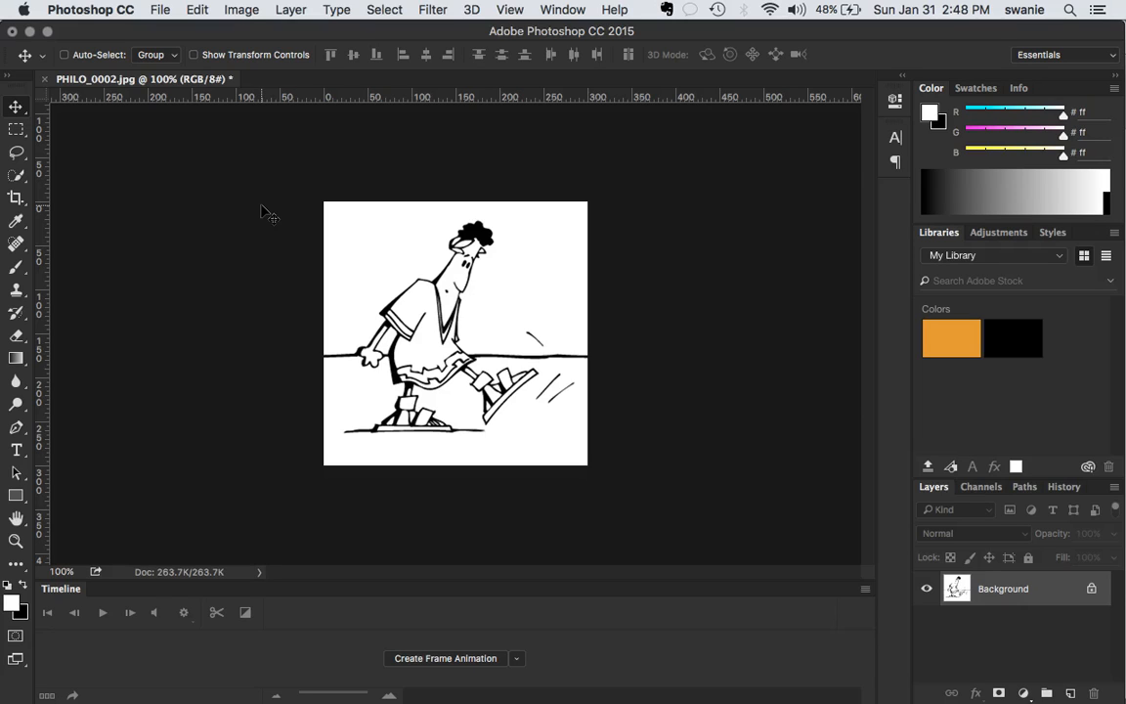
mouse_move(271, 215)
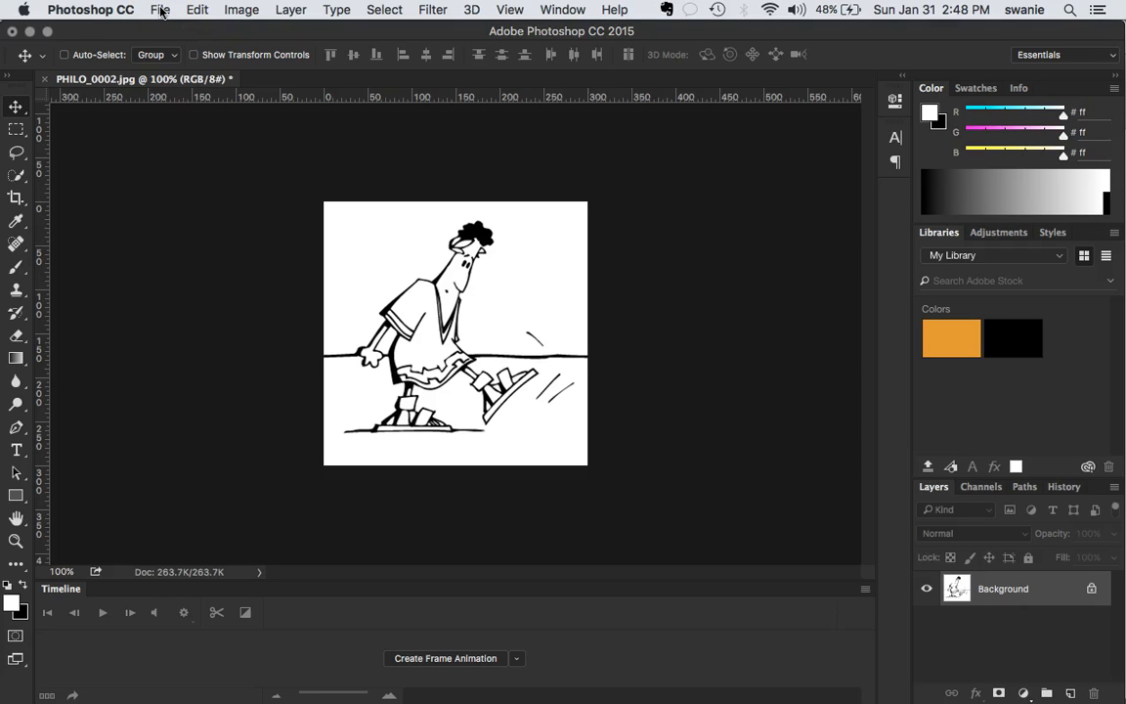
left_click(159, 9)
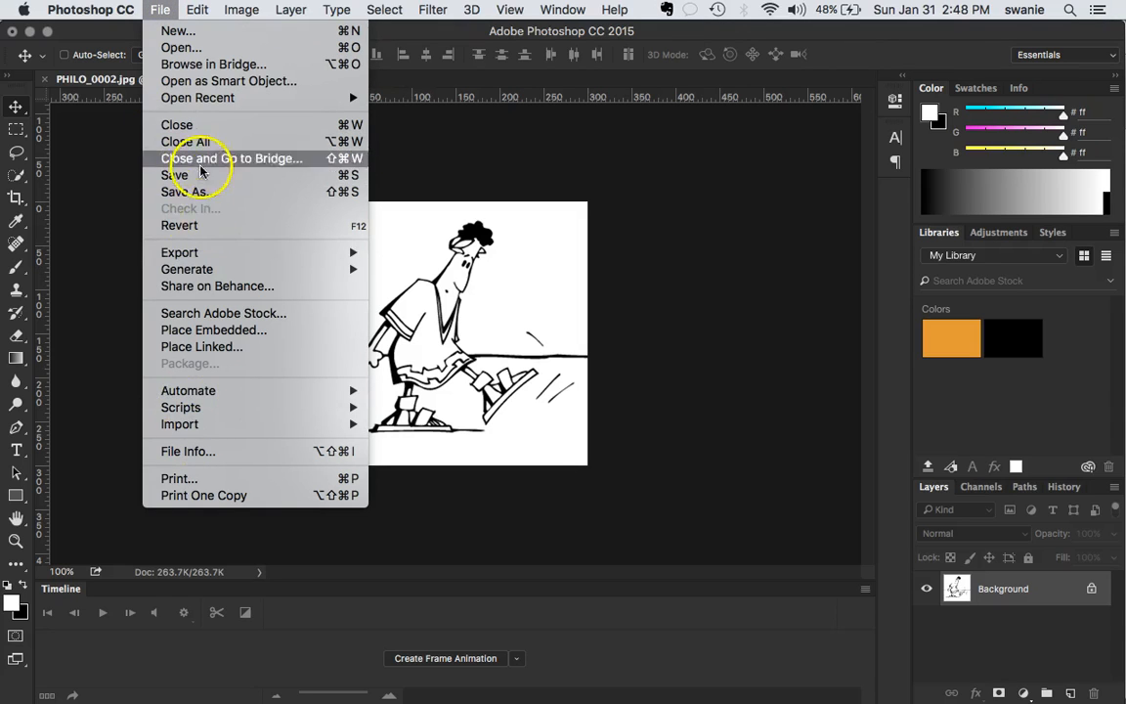
mouse_move(191, 192)
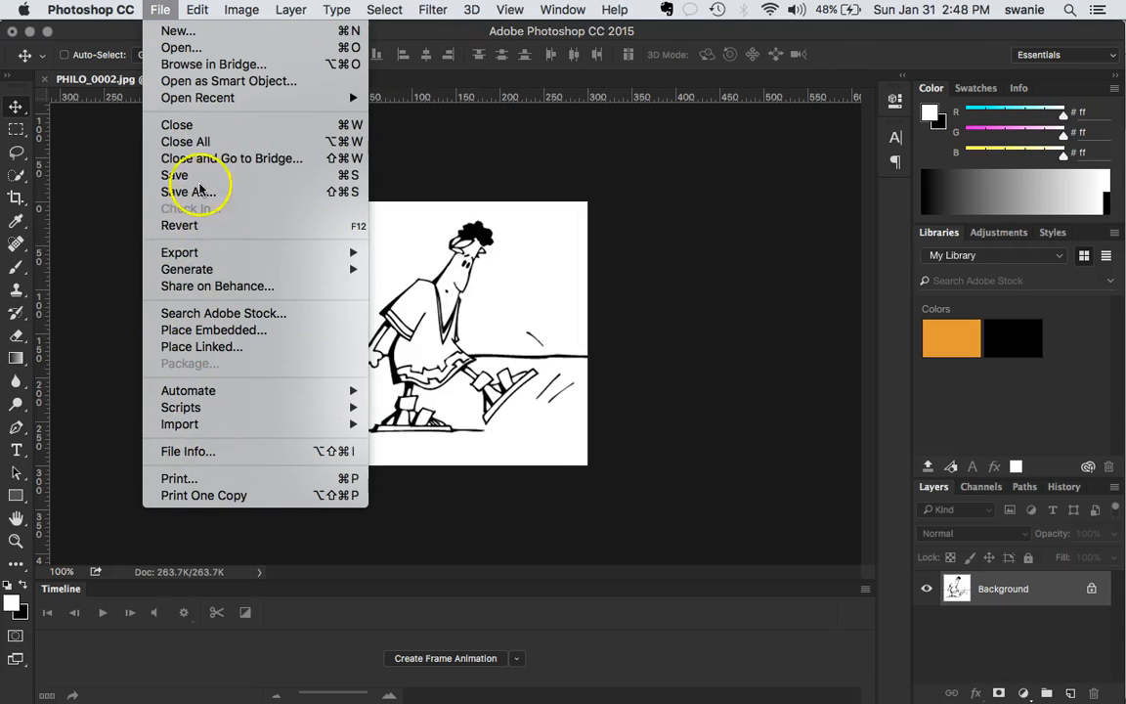
mouse_move(192, 483)
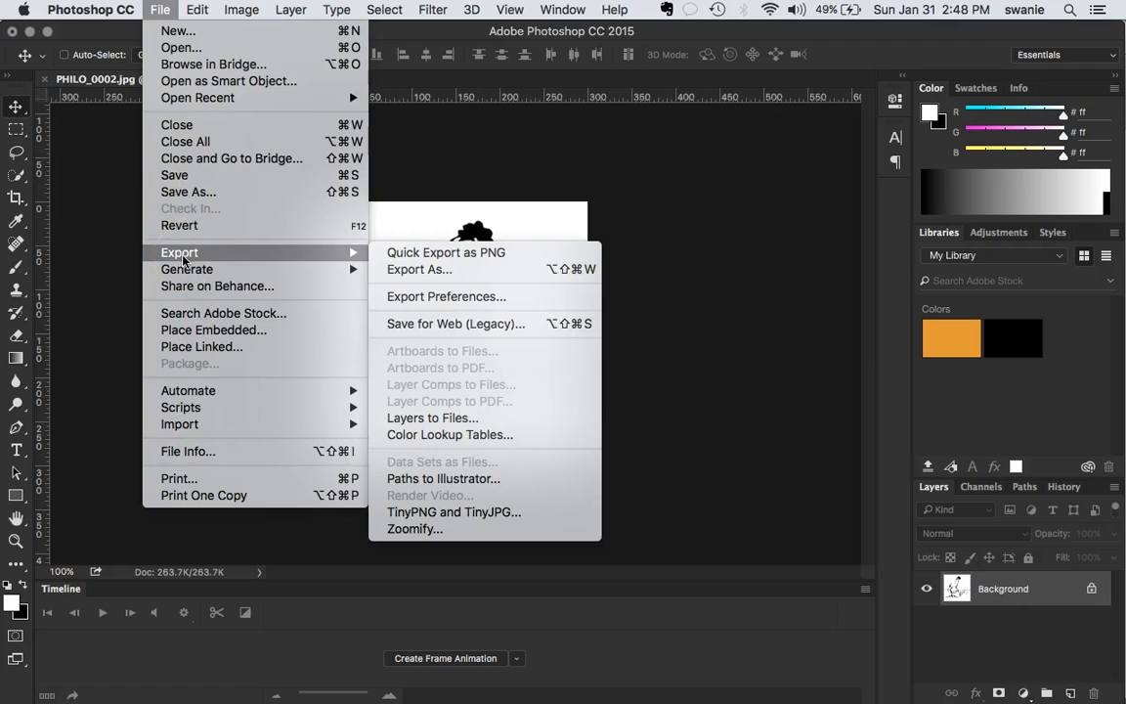
mouse_move(445, 252)
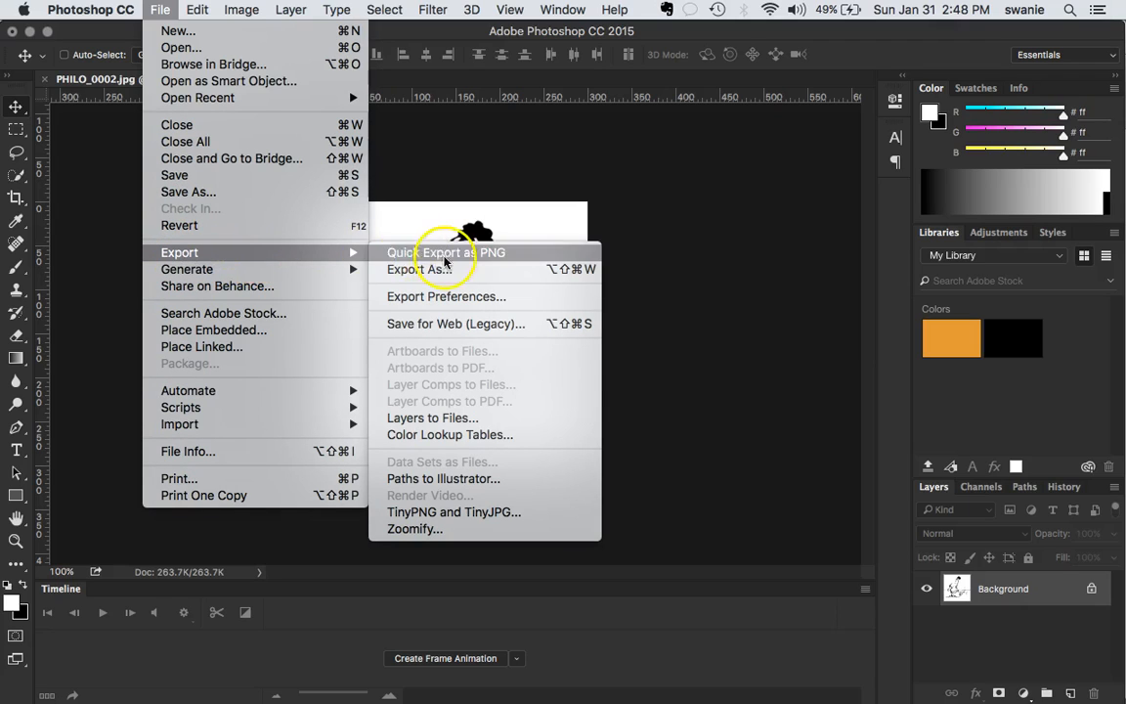
mouse_move(438, 323)
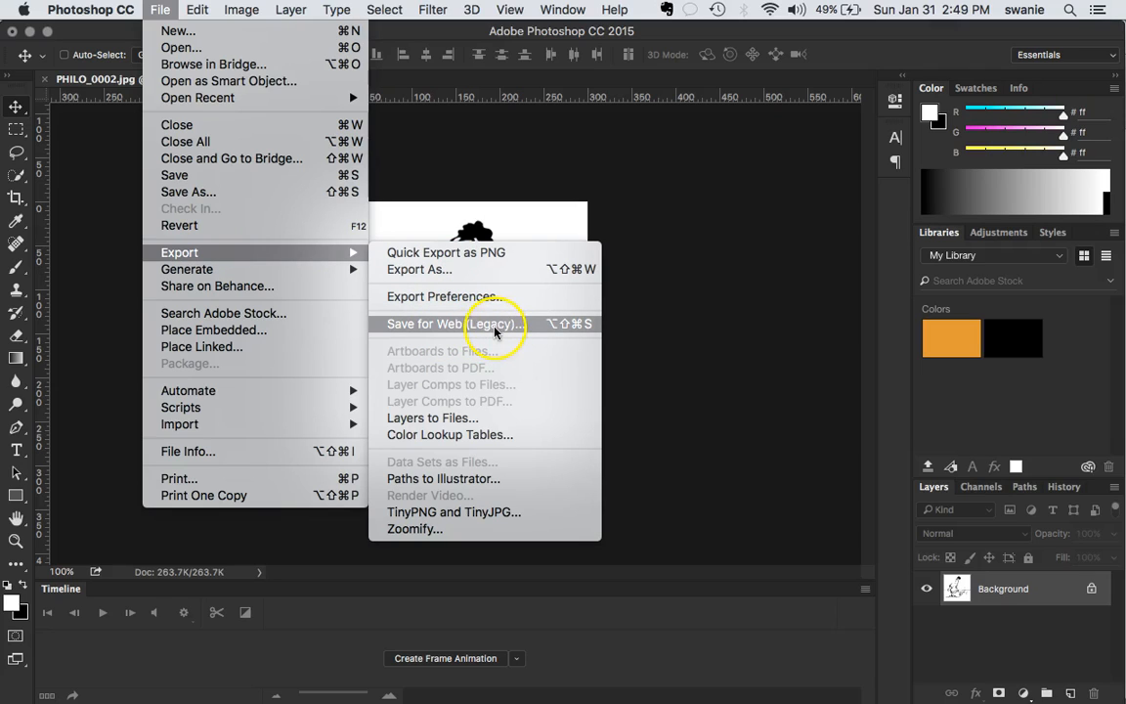
mouse_move(496, 323)
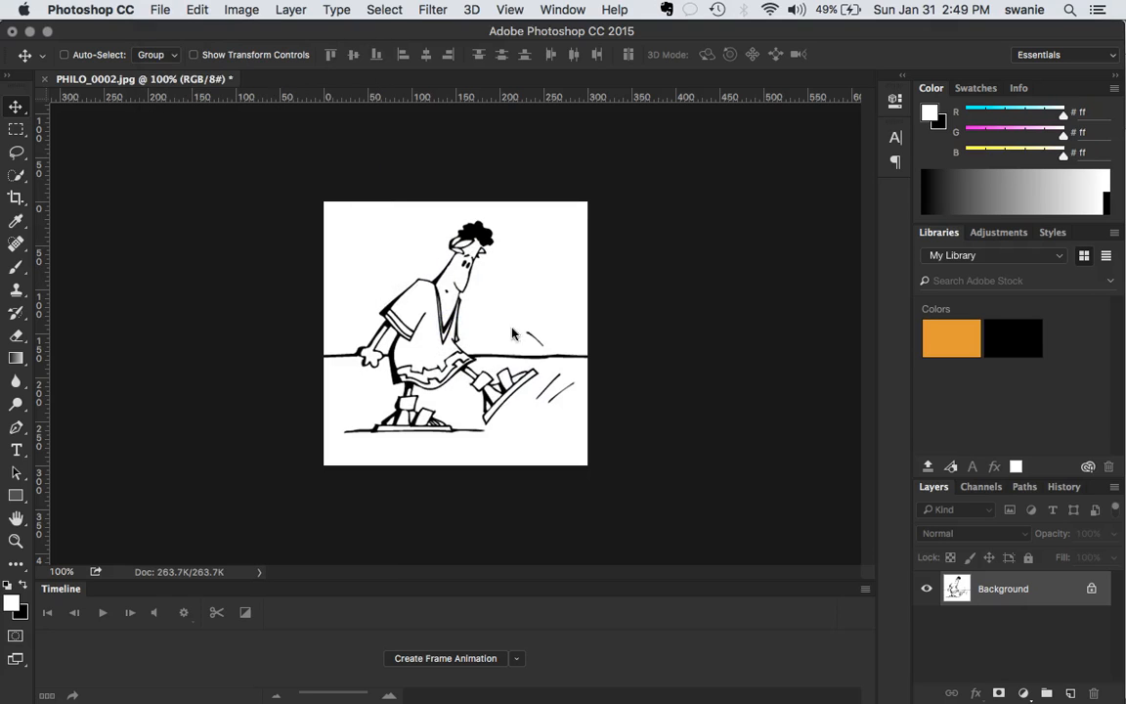
- Open Save for Web (Legacy) and choose the JPEG High preset
left_click(159, 9)
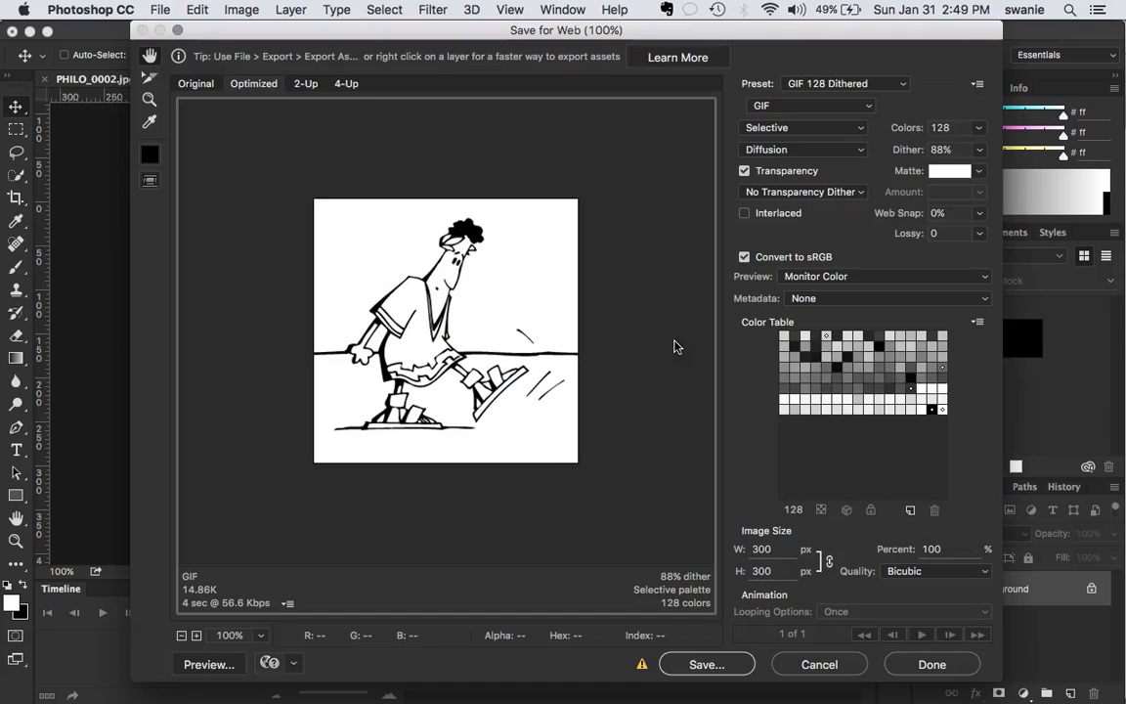
mouse_move(761, 35)
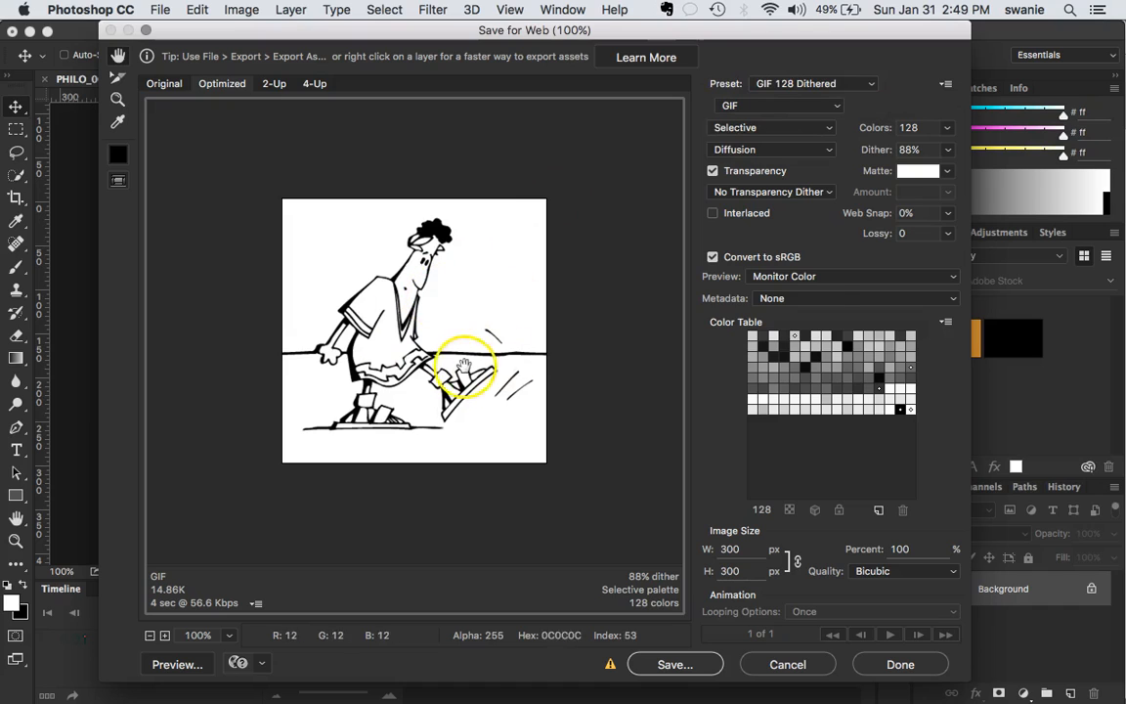
mouse_move(887, 95)
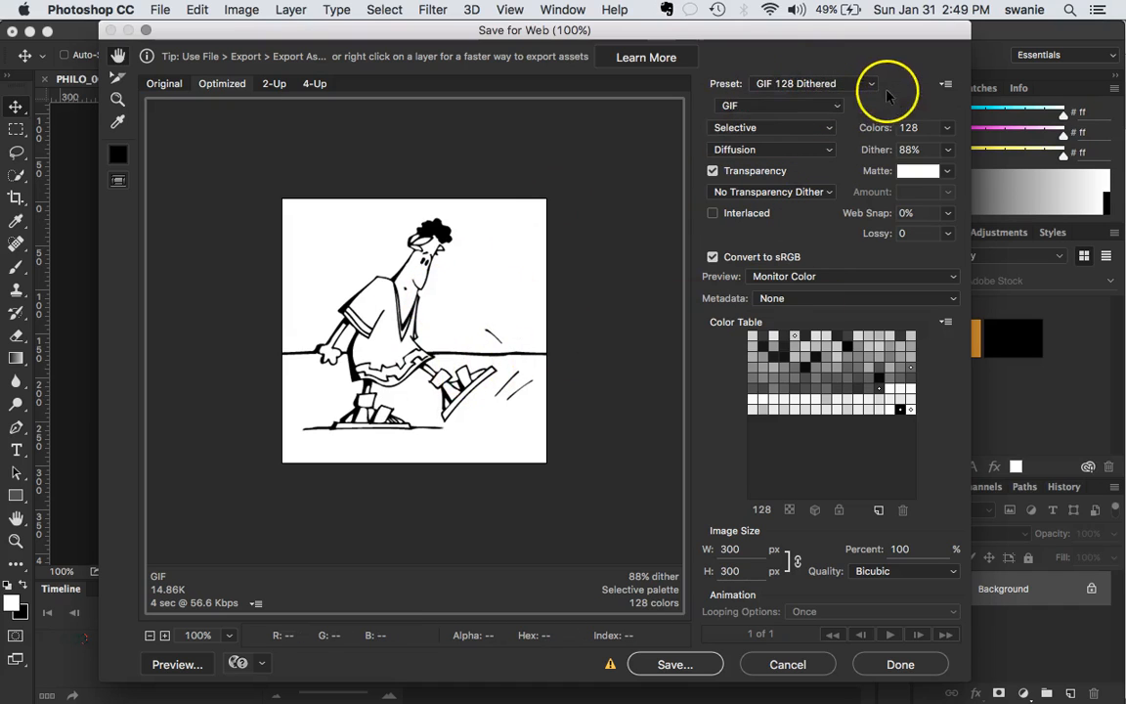
left_click(870, 83)
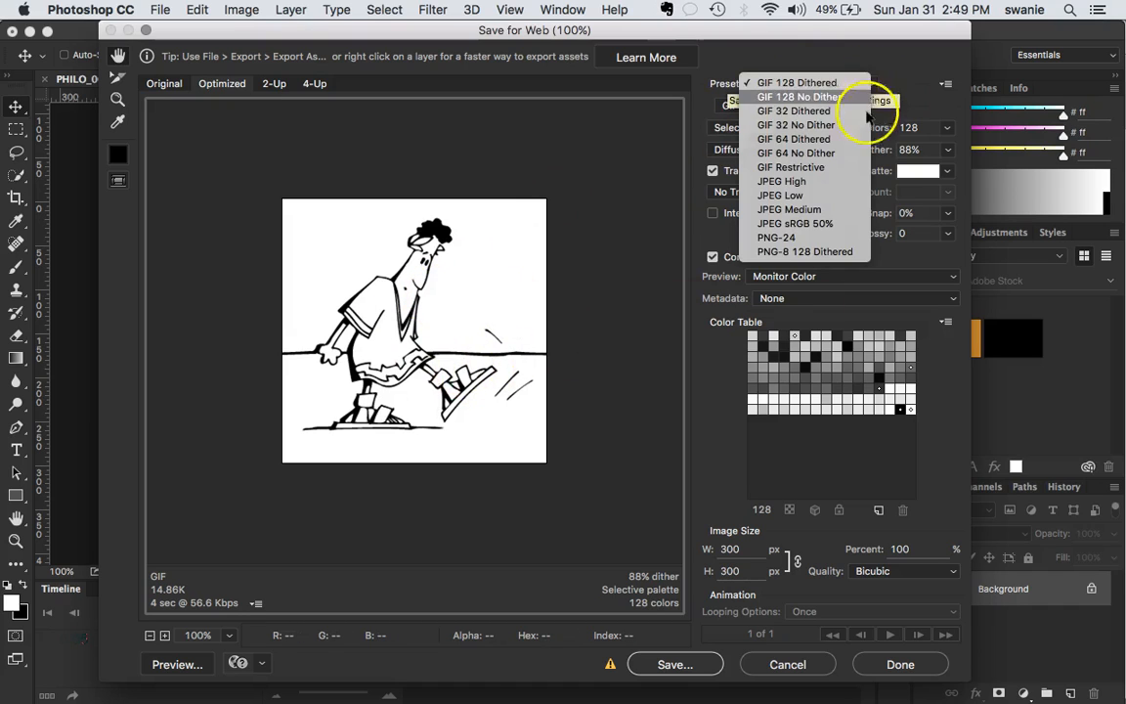
mouse_move(842, 183)
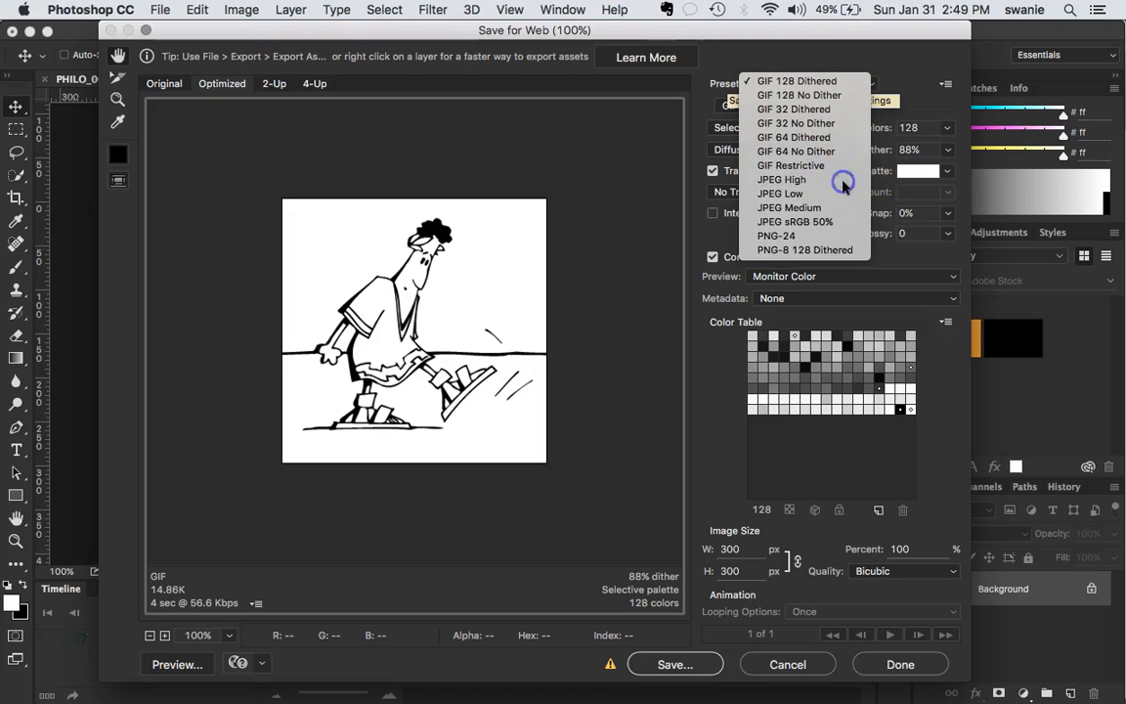
left_click(781, 179)
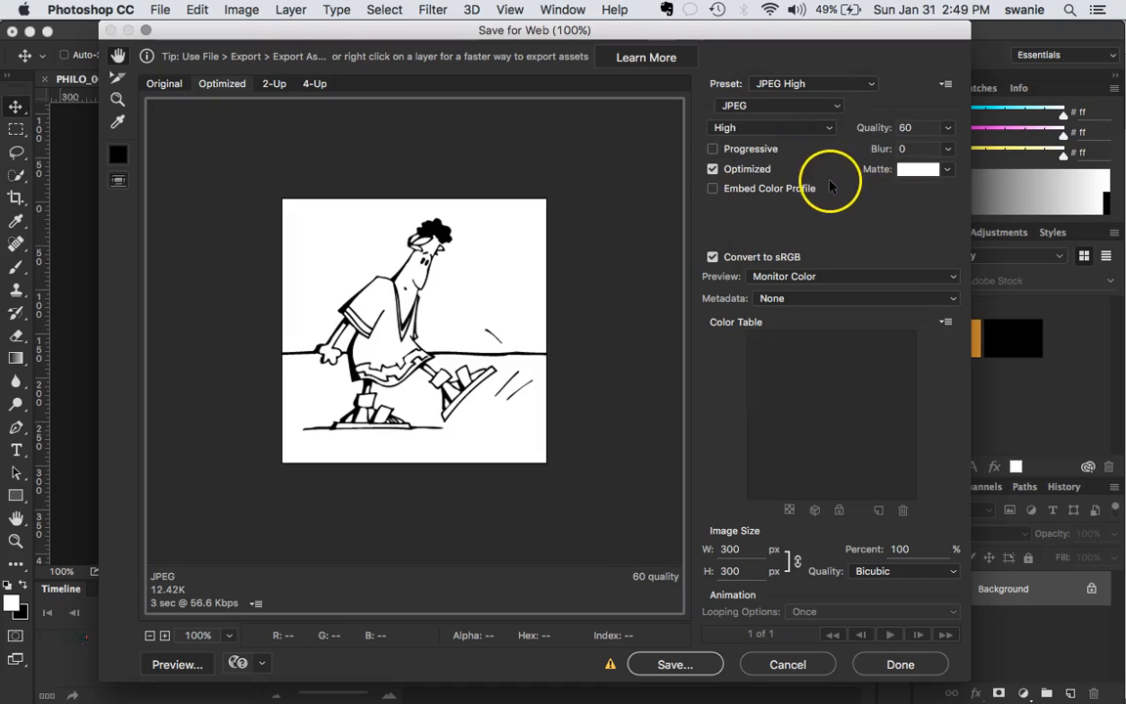
mouse_move(921, 98)
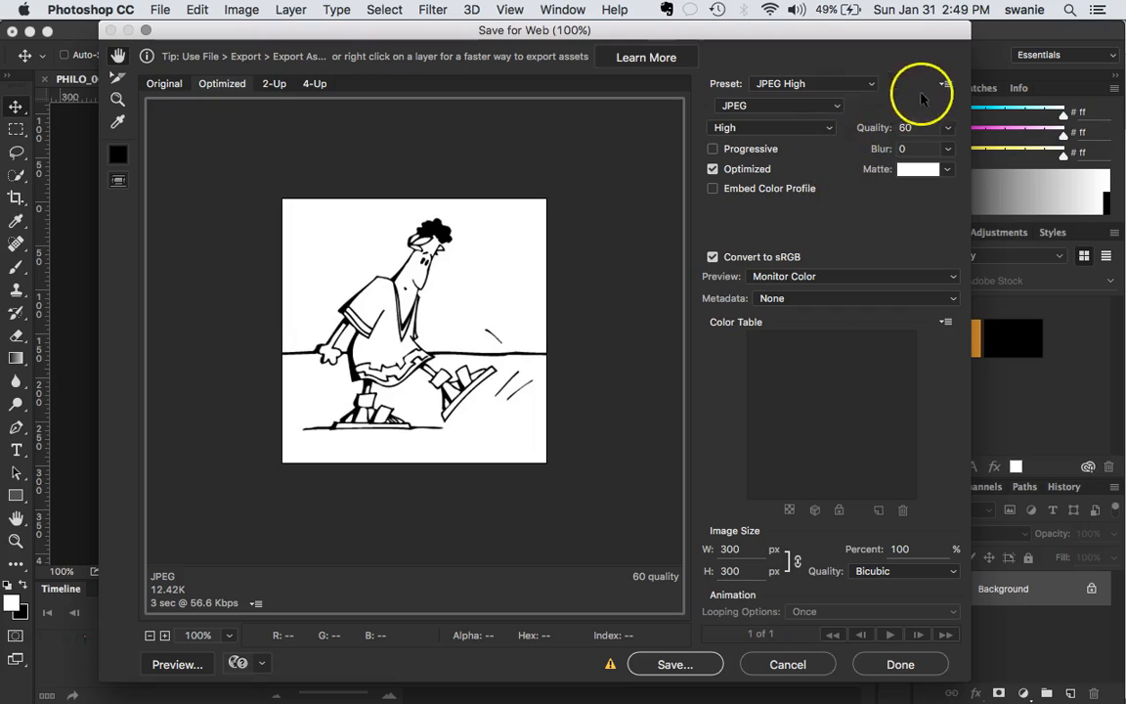
mouse_move(824, 189)
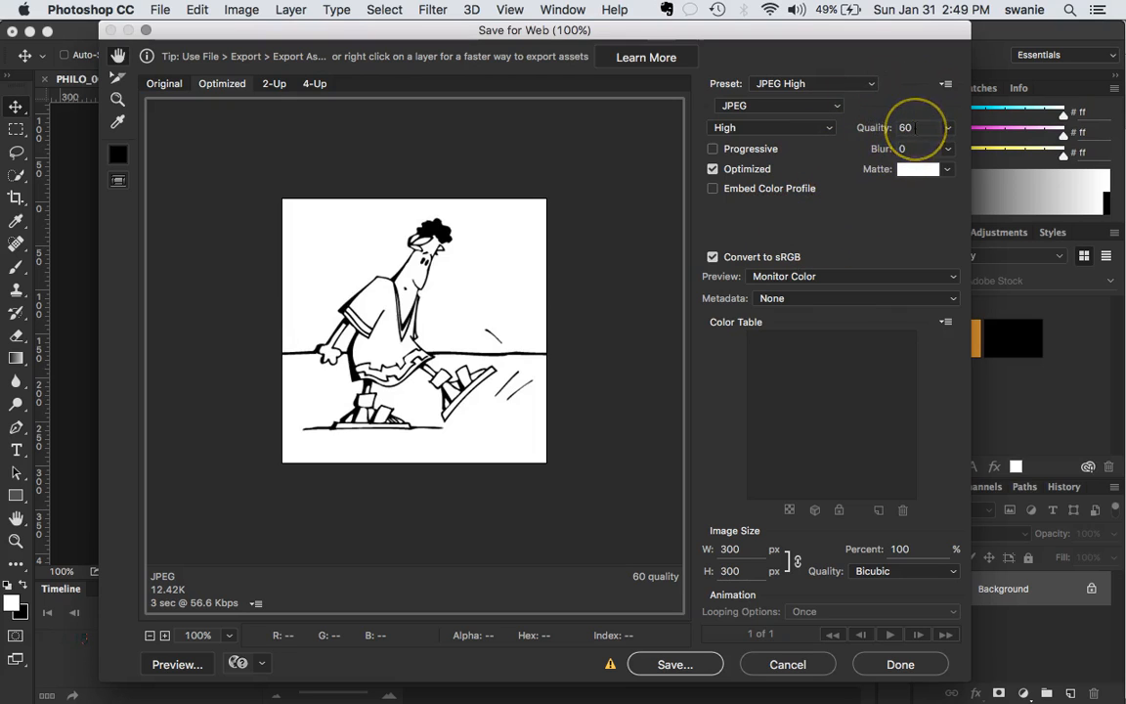
mouse_move(626, 290)
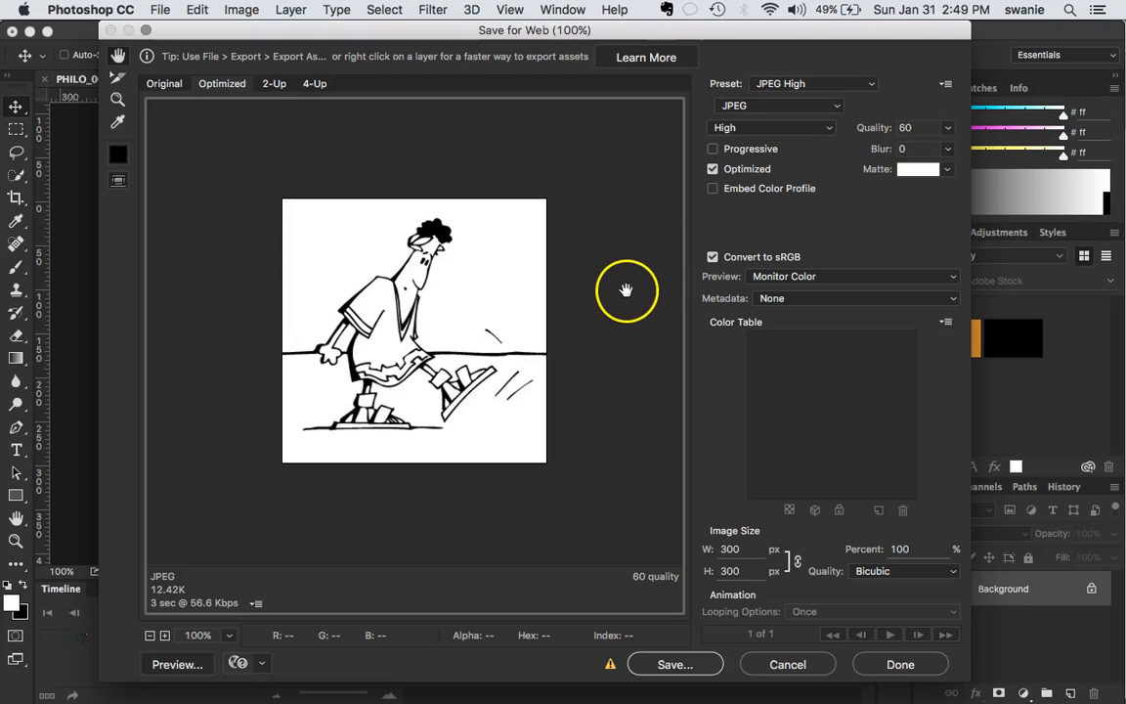
mouse_move(947, 128)
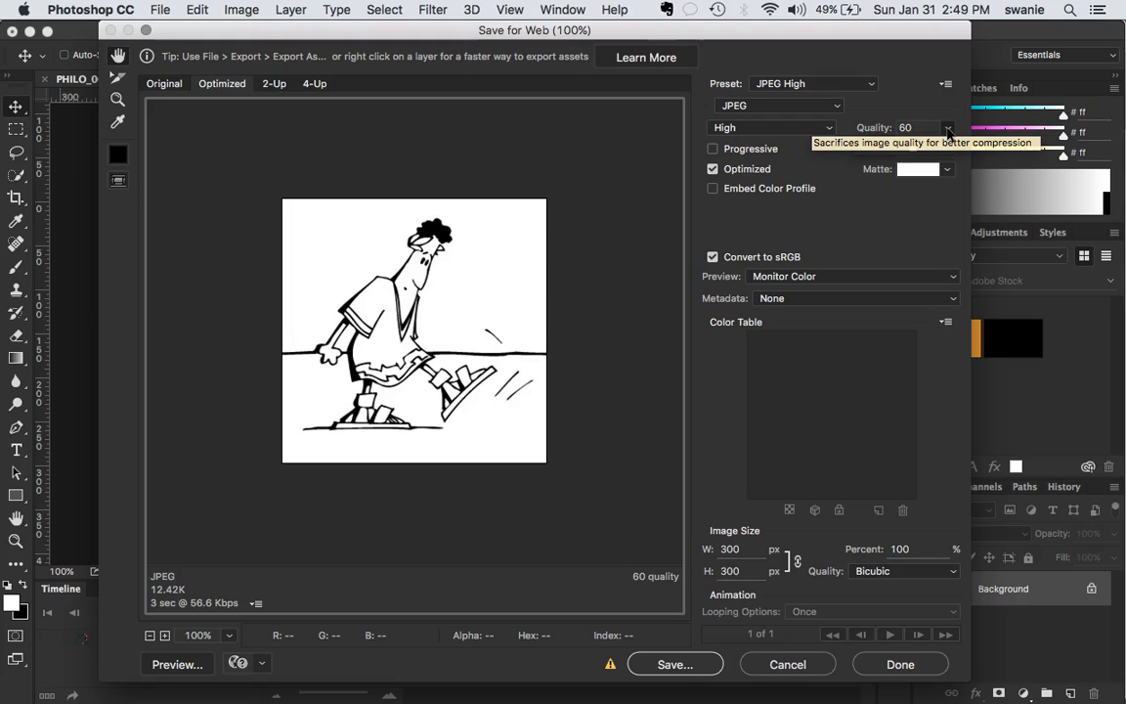
mouse_move(316, 581)
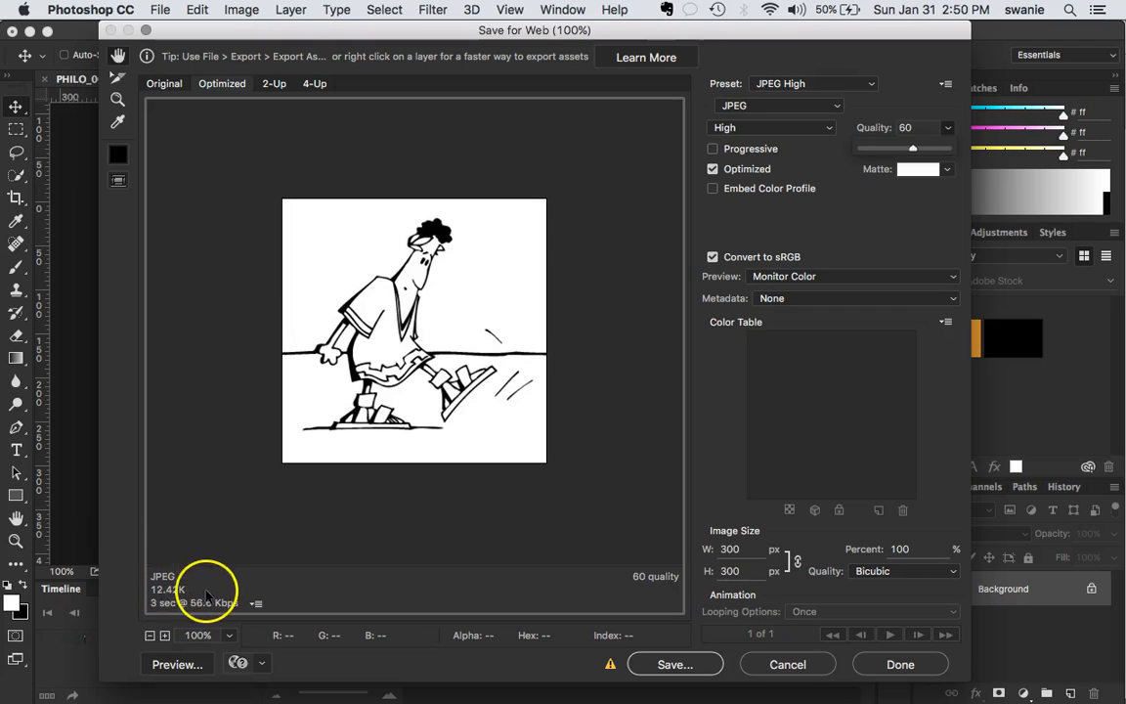
mouse_move(382, 536)
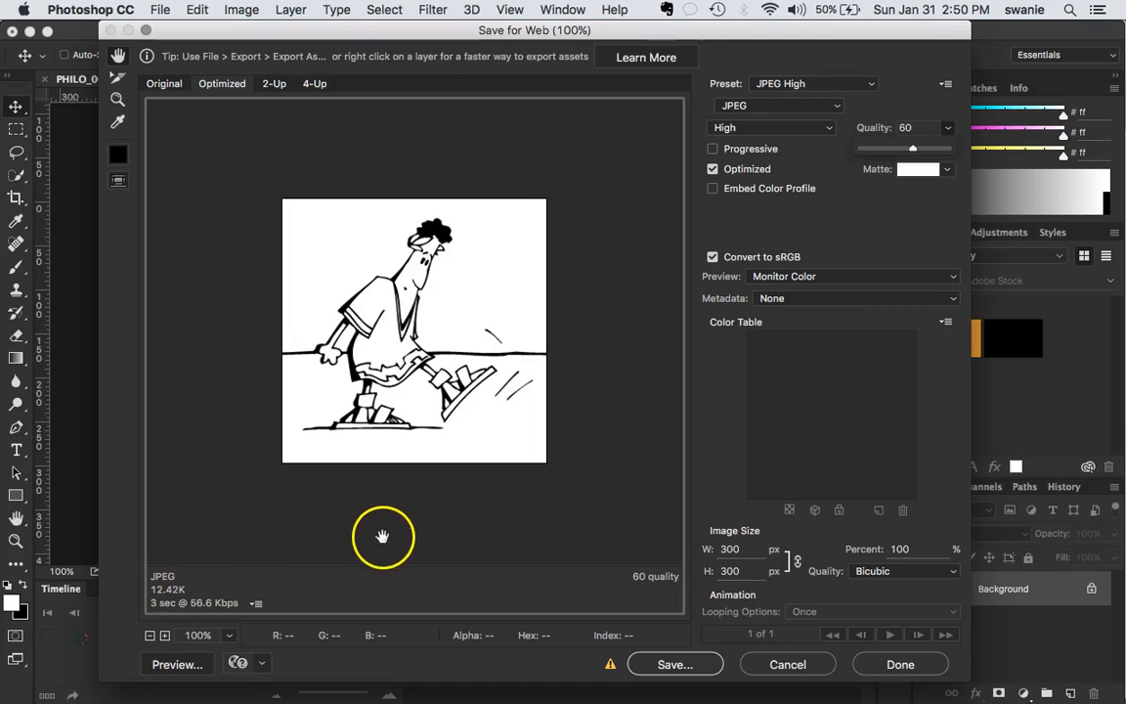
mouse_move(738, 571)
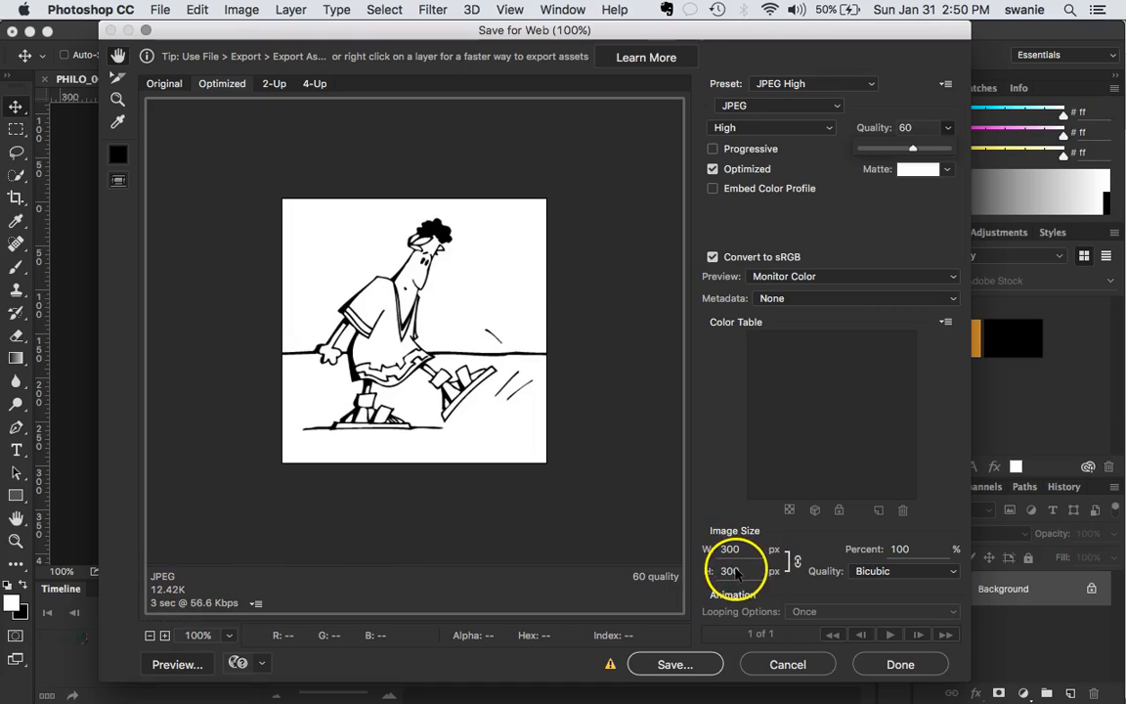
mouse_move(811, 225)
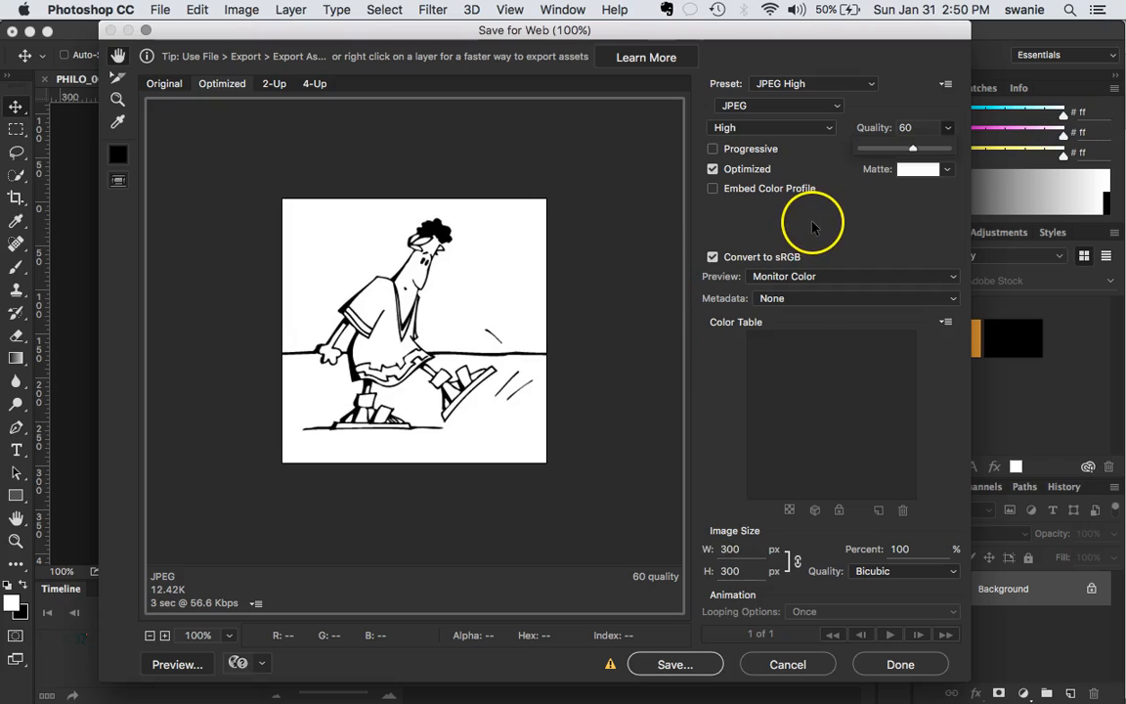
mouse_move(837, 214)
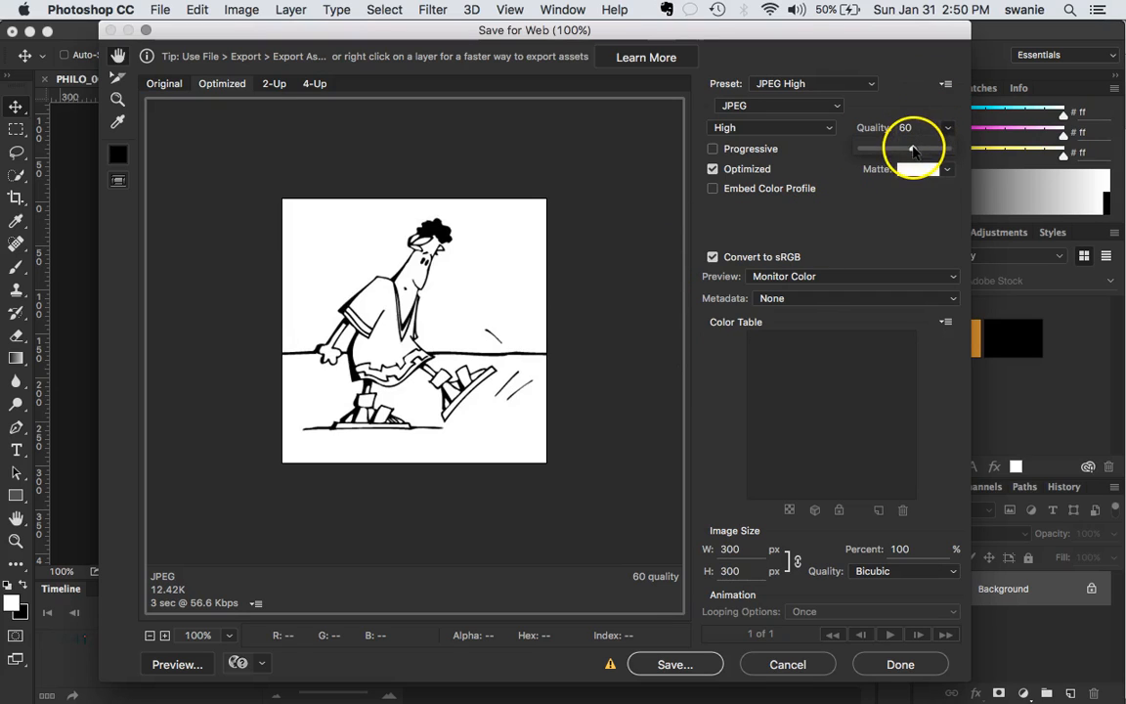
- Try JPEG quality at 8 and 100, then settle back on quality 60
left_click_drag(914, 147, 869, 147)
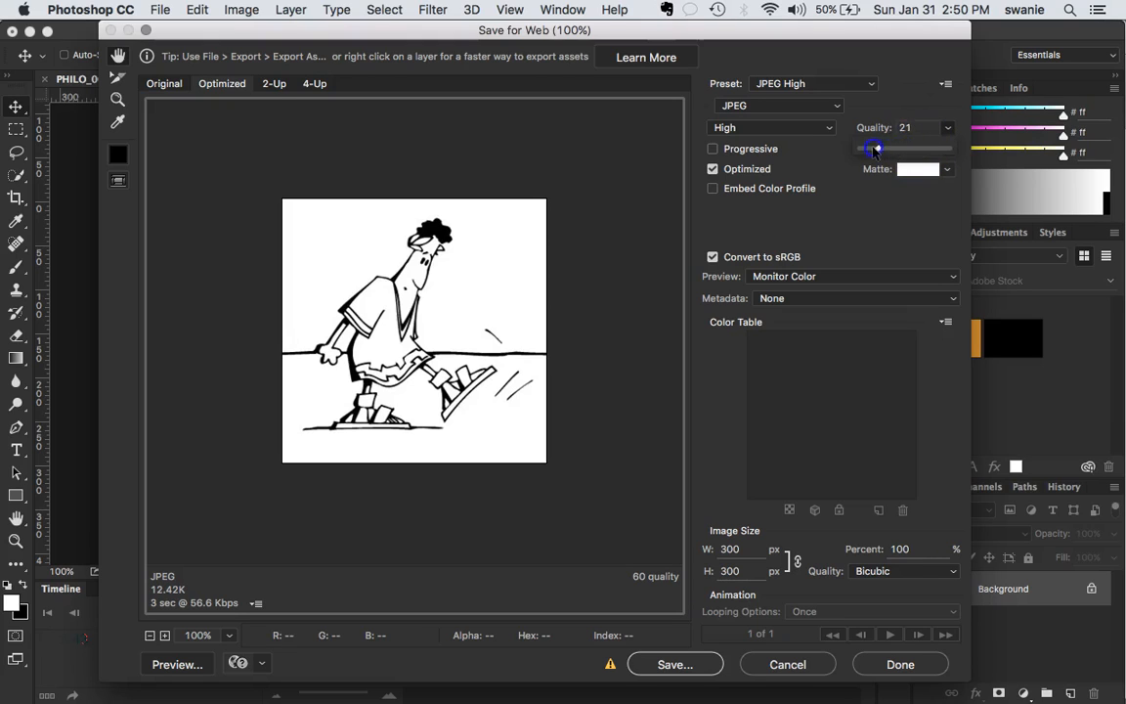
left_click_drag(873, 148, 865, 148)
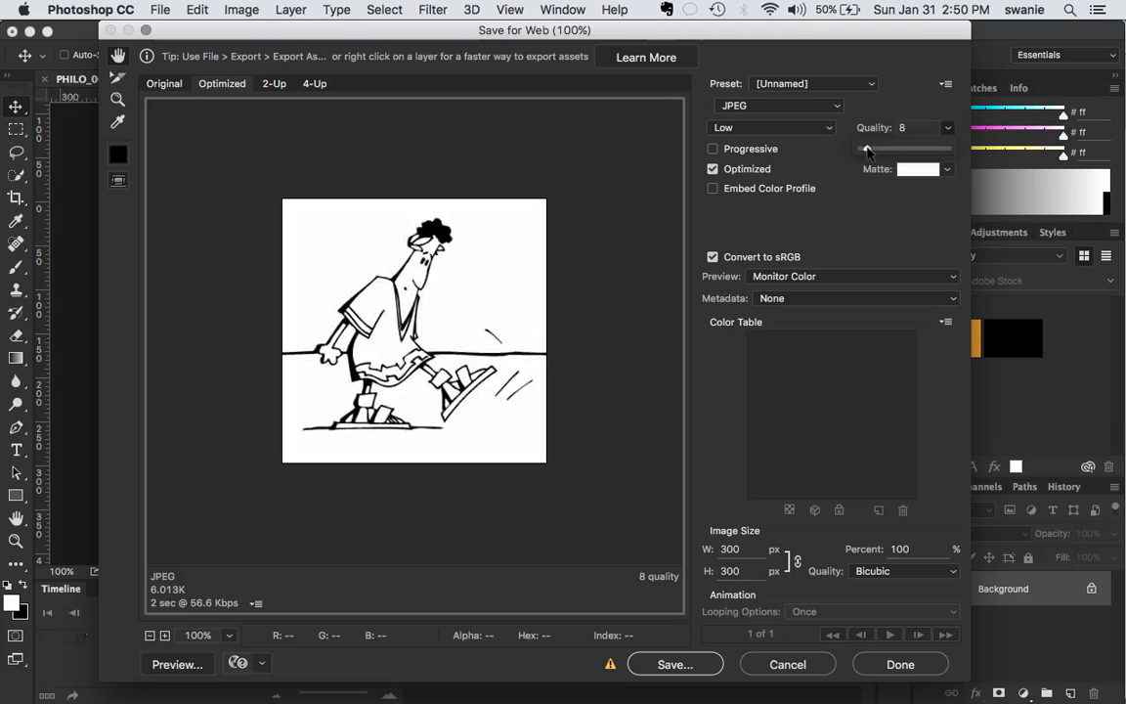
left_click_drag(868, 149, 950, 149)
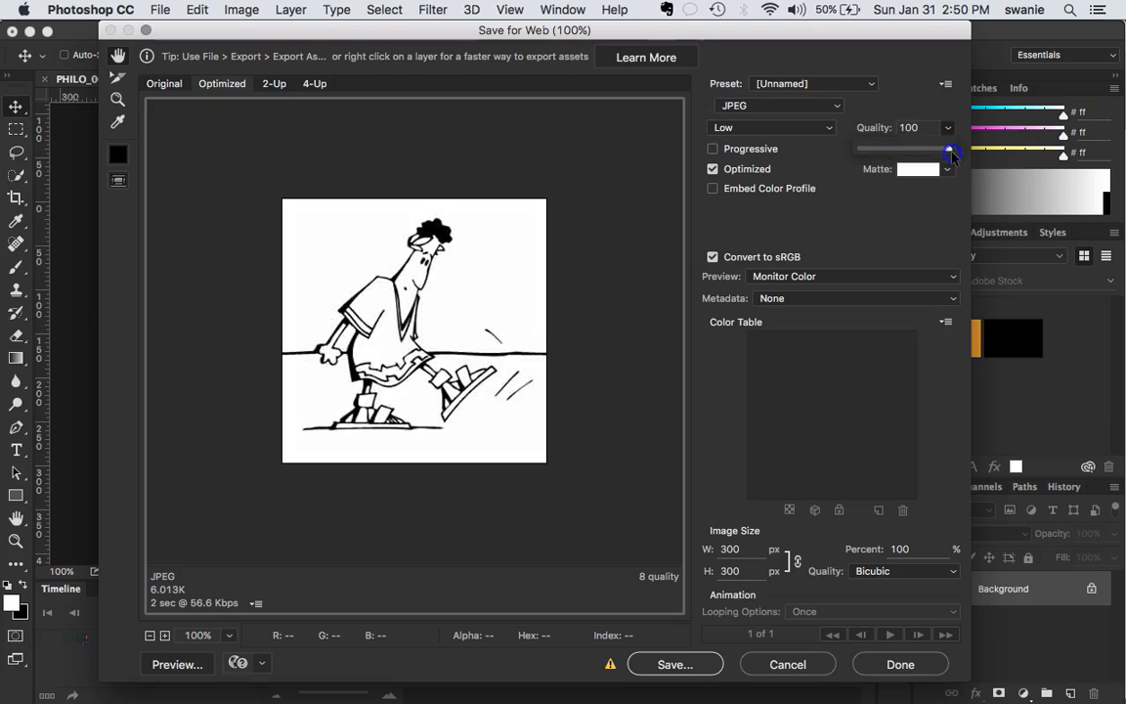
left_click(948, 148)
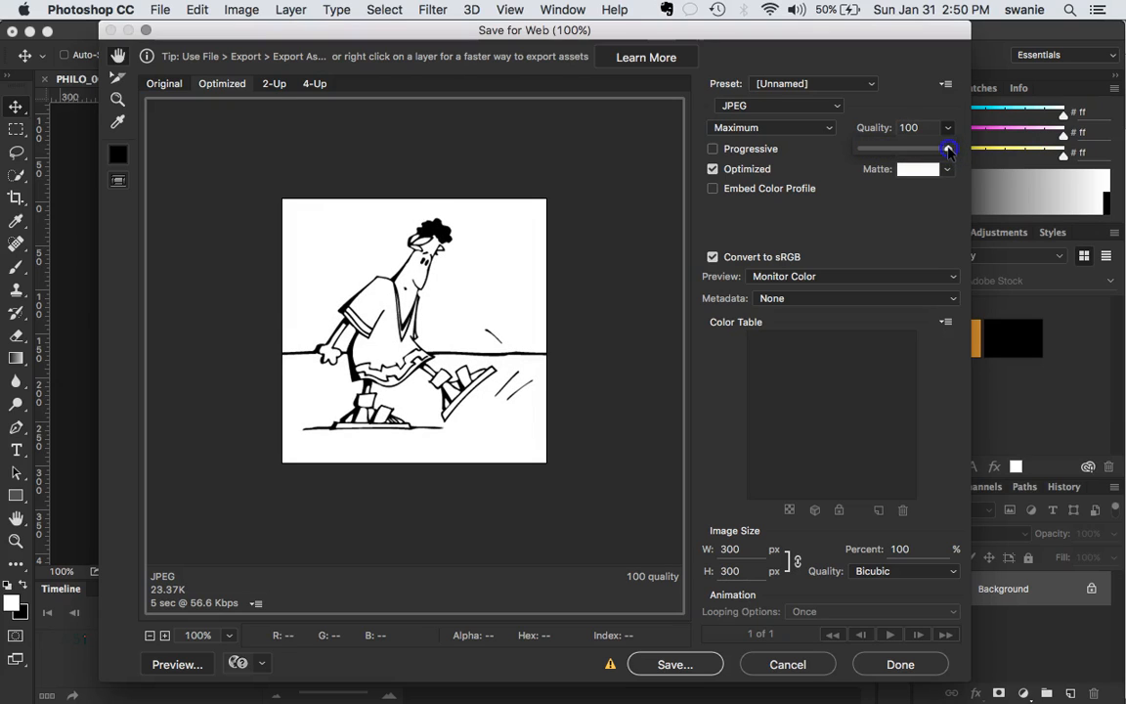
left_click_drag(946, 148, 914, 149)
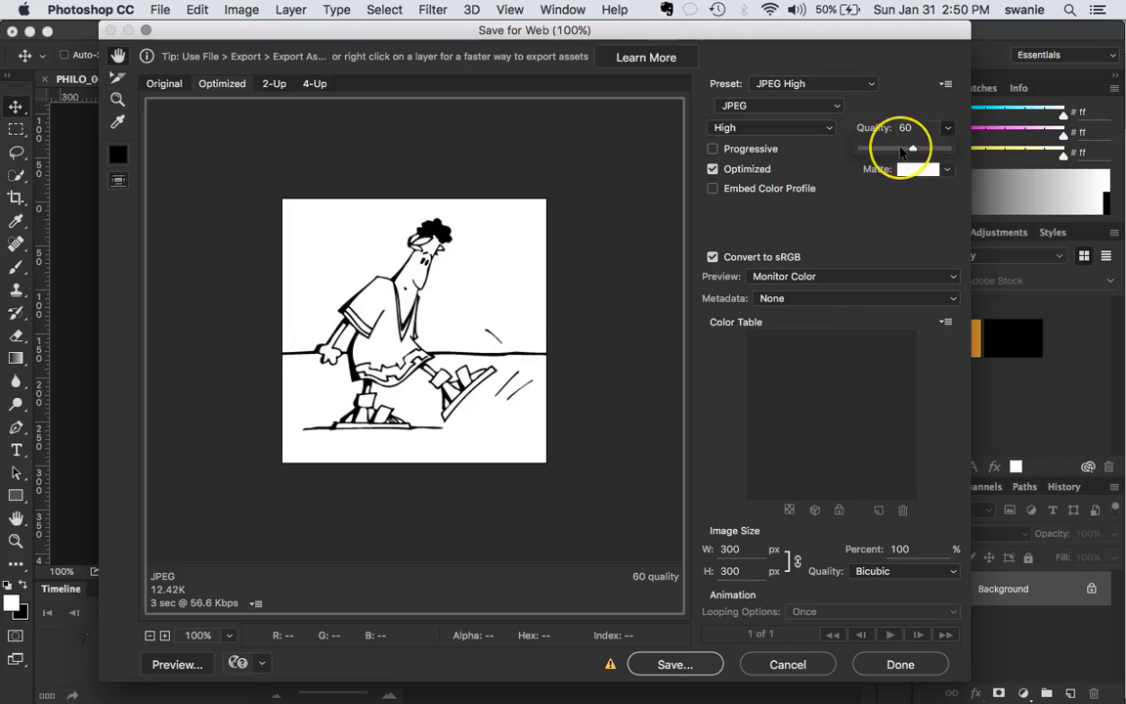
mouse_move(592, 378)
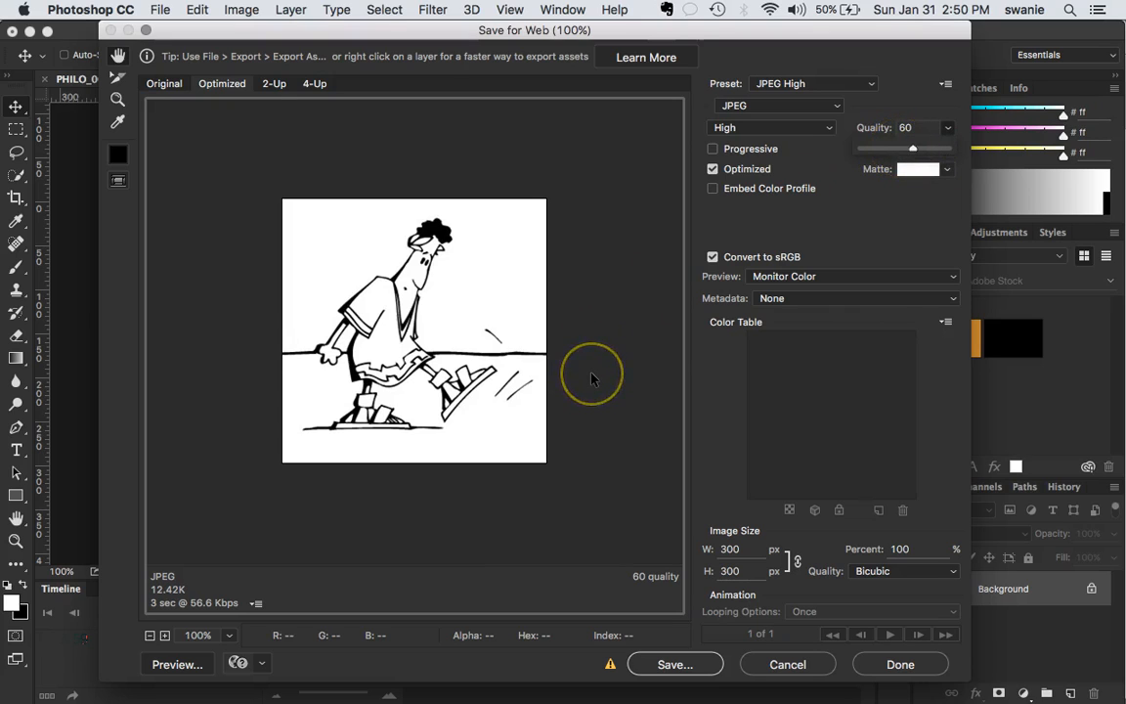
mouse_move(590, 380)
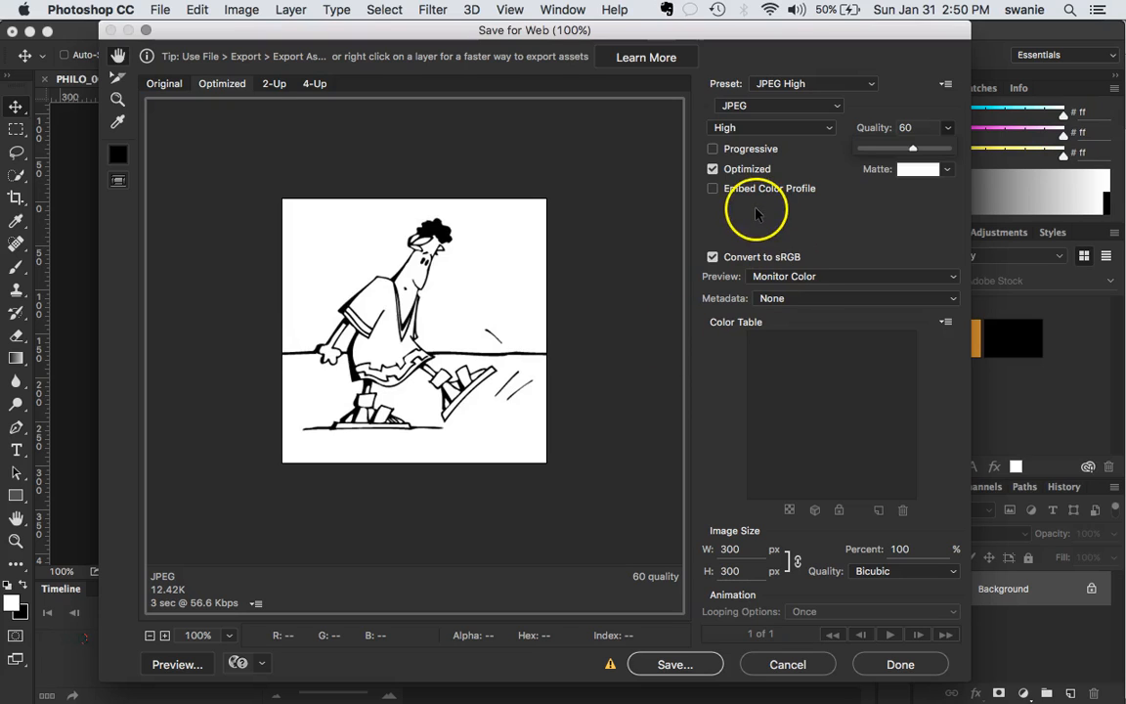
mouse_move(711, 152)
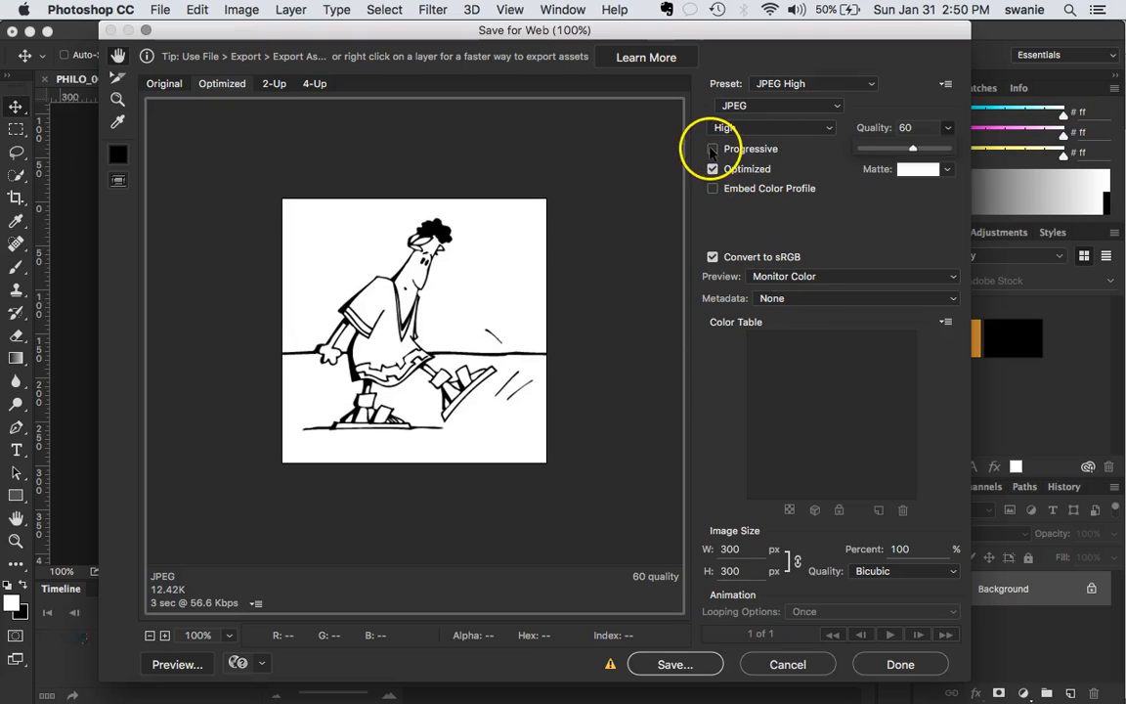
mouse_move(713, 148)
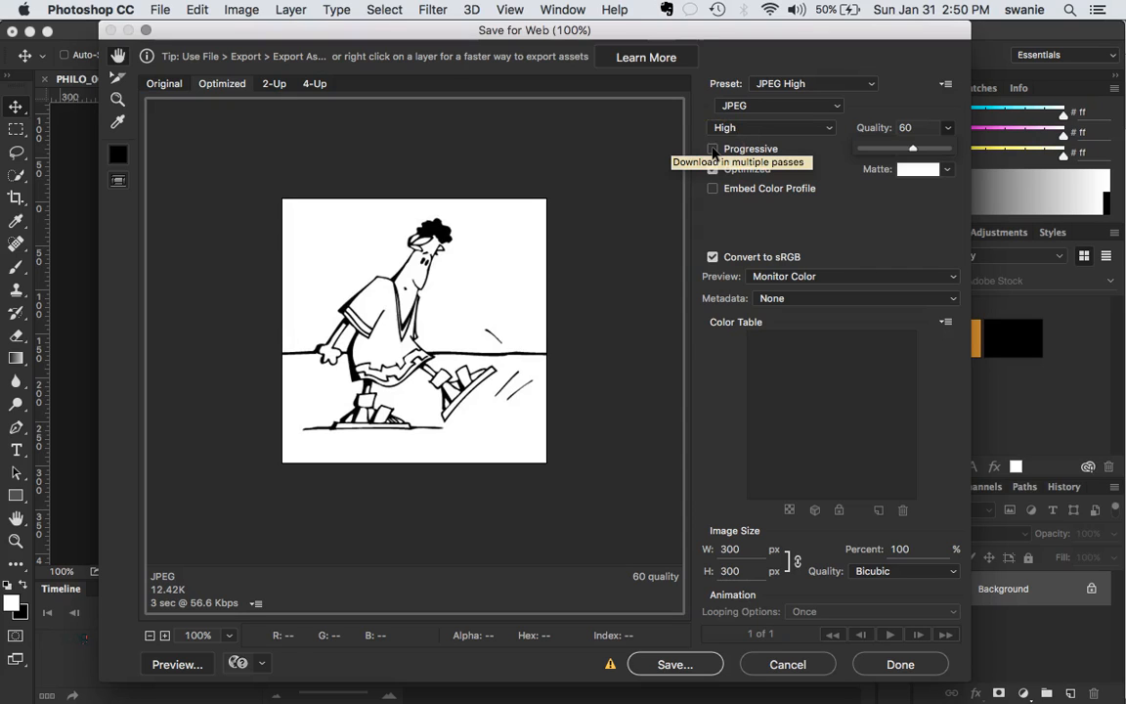
- Enable Progressive on the web JPEG, trimming the estimate to about 12.04K
left_click(712, 148)
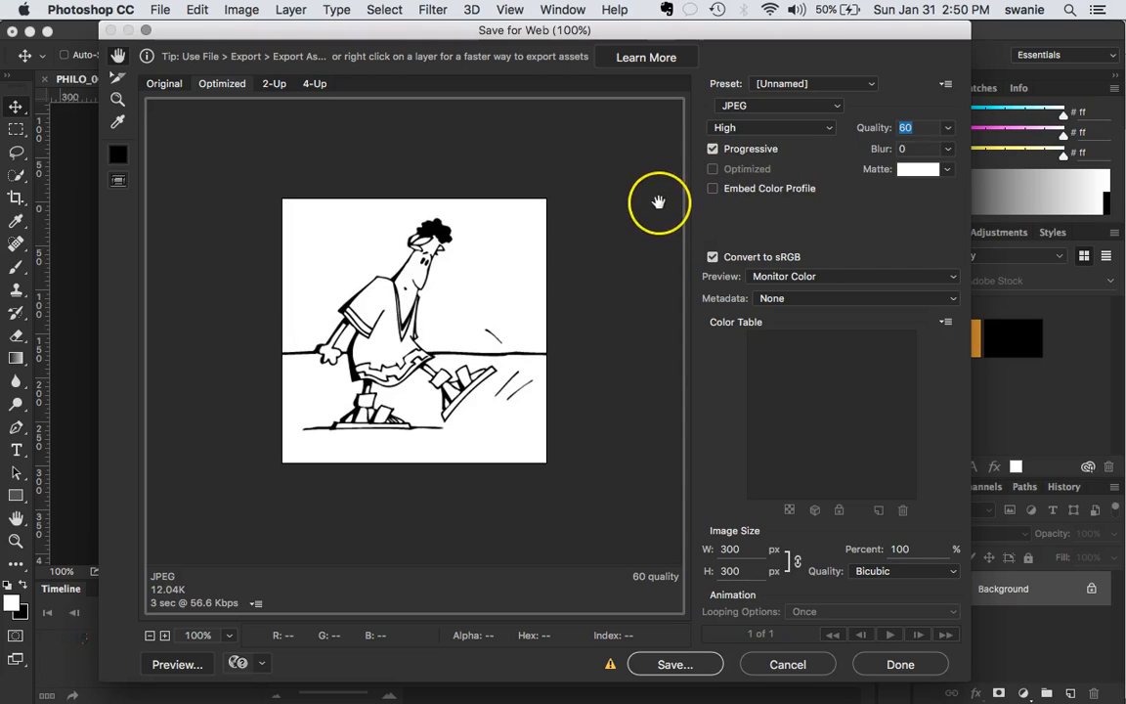
mouse_move(593, 291)
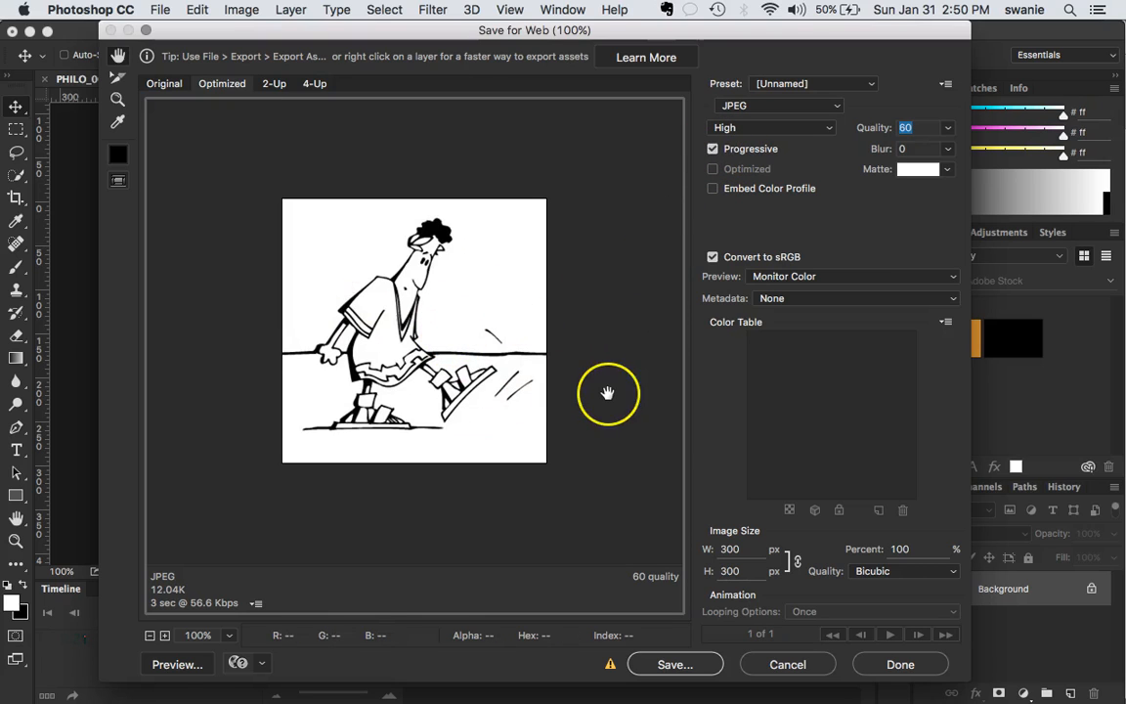
mouse_move(607, 393)
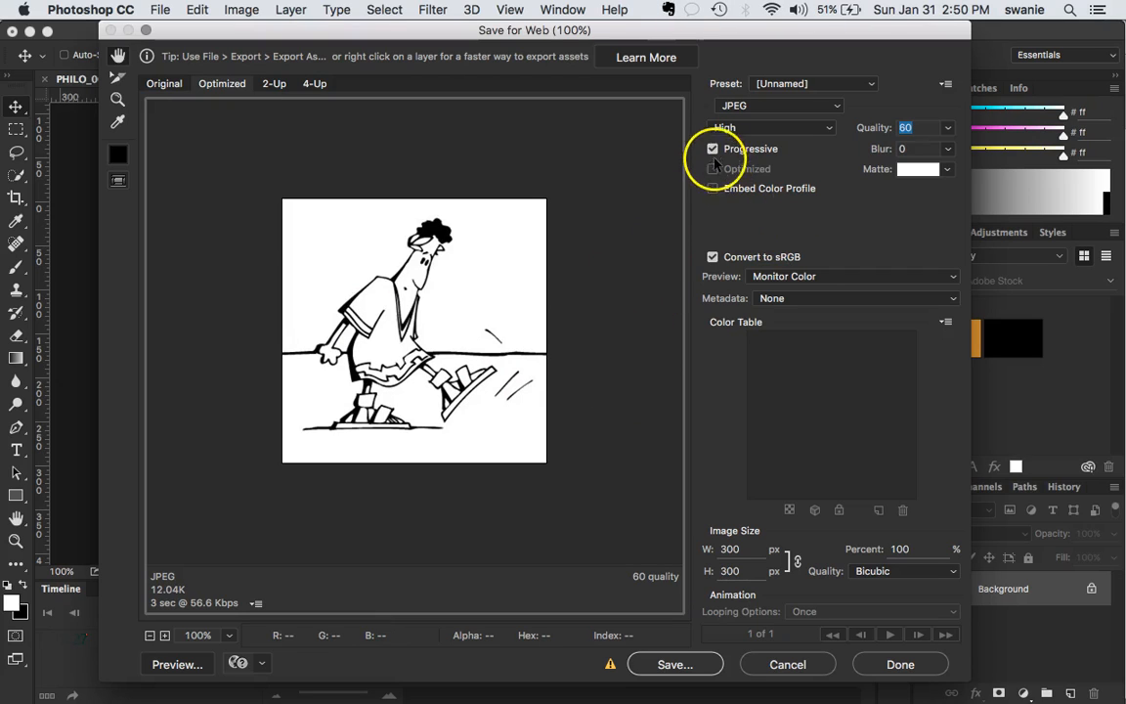
mouse_move(623, 313)
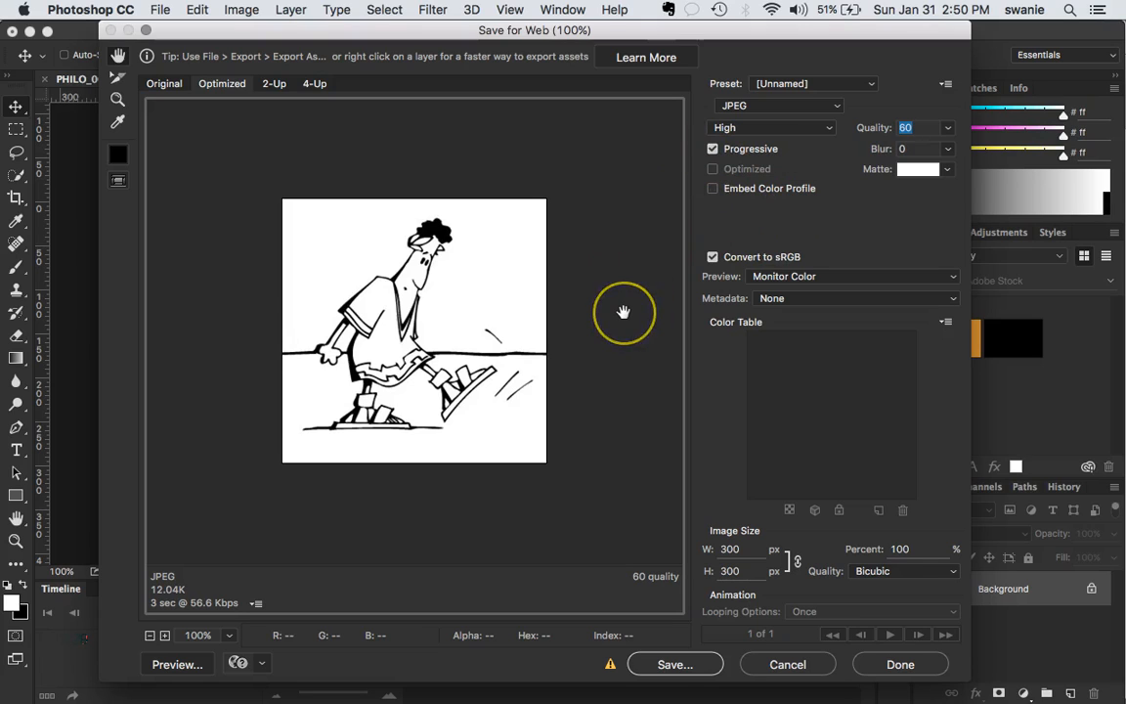
mouse_move(622, 310)
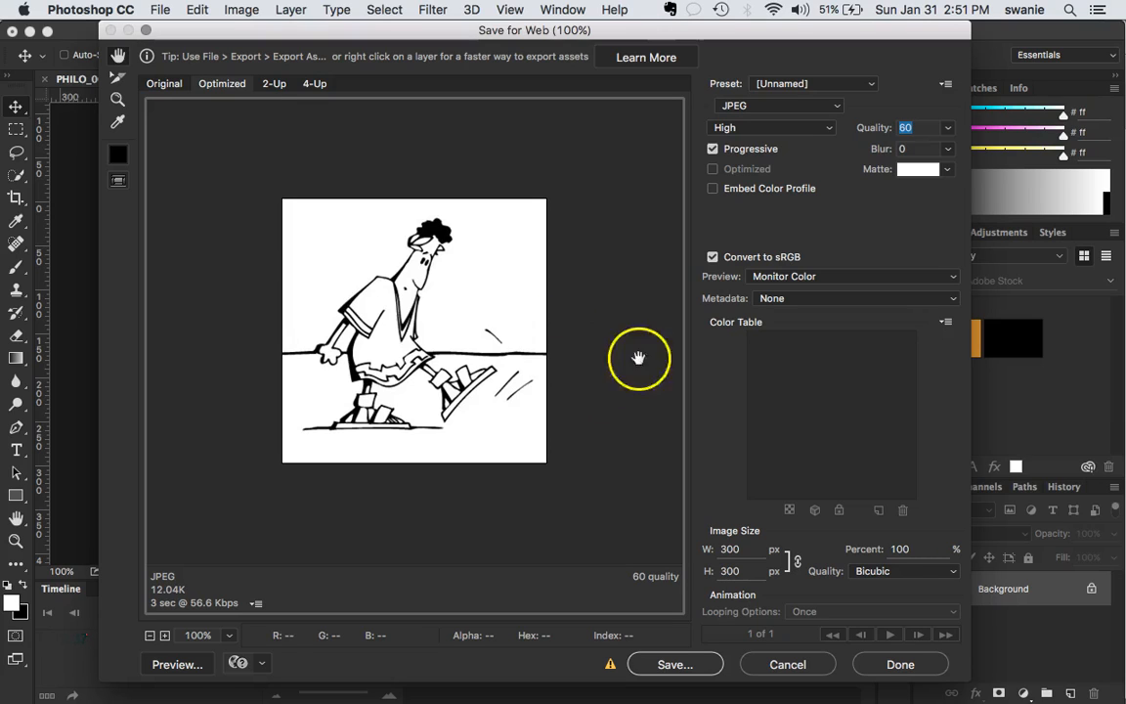
mouse_move(616, 275)
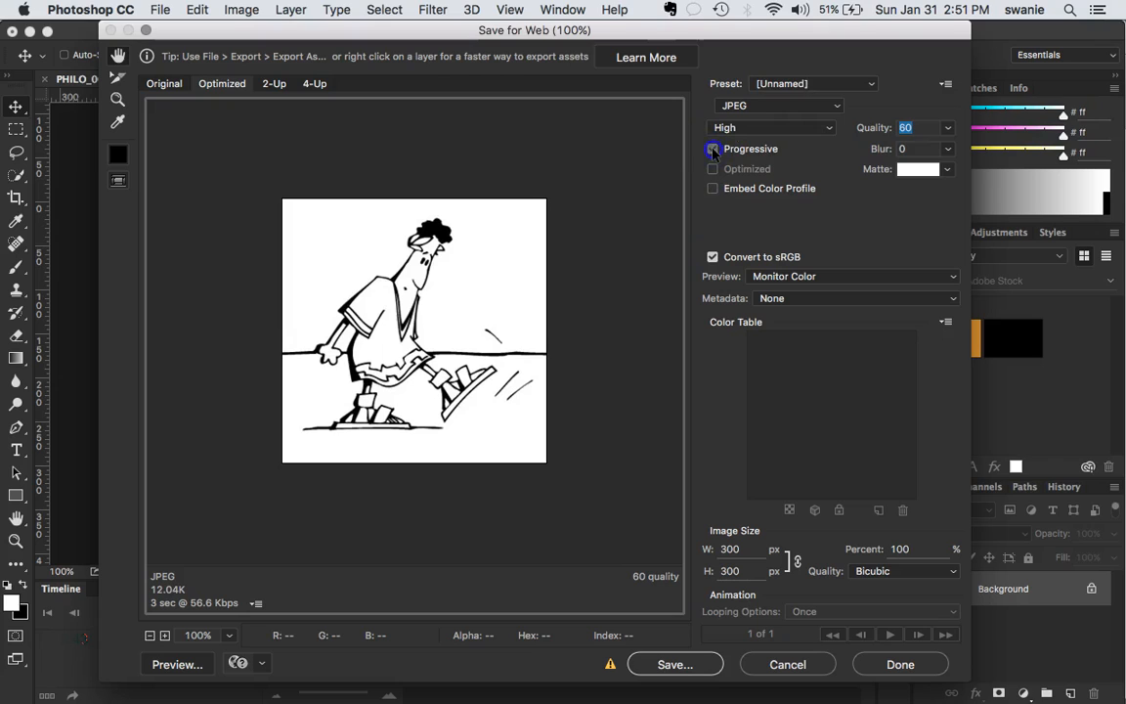
left_click(713, 149)
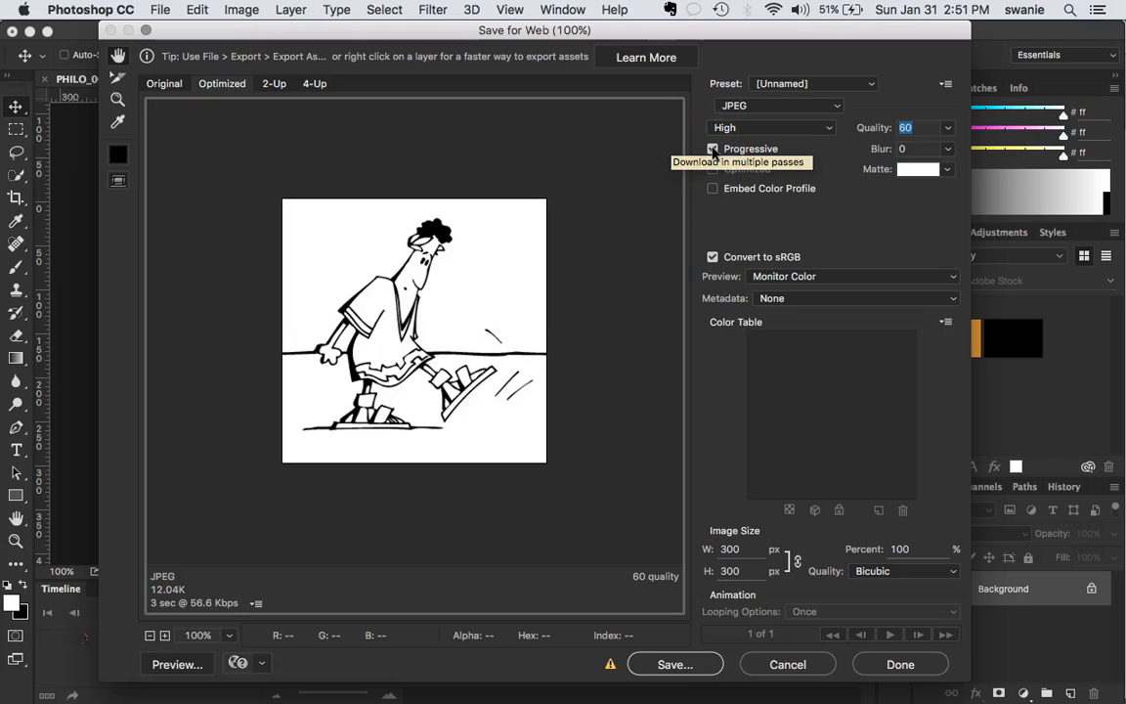
left_click(713, 148)
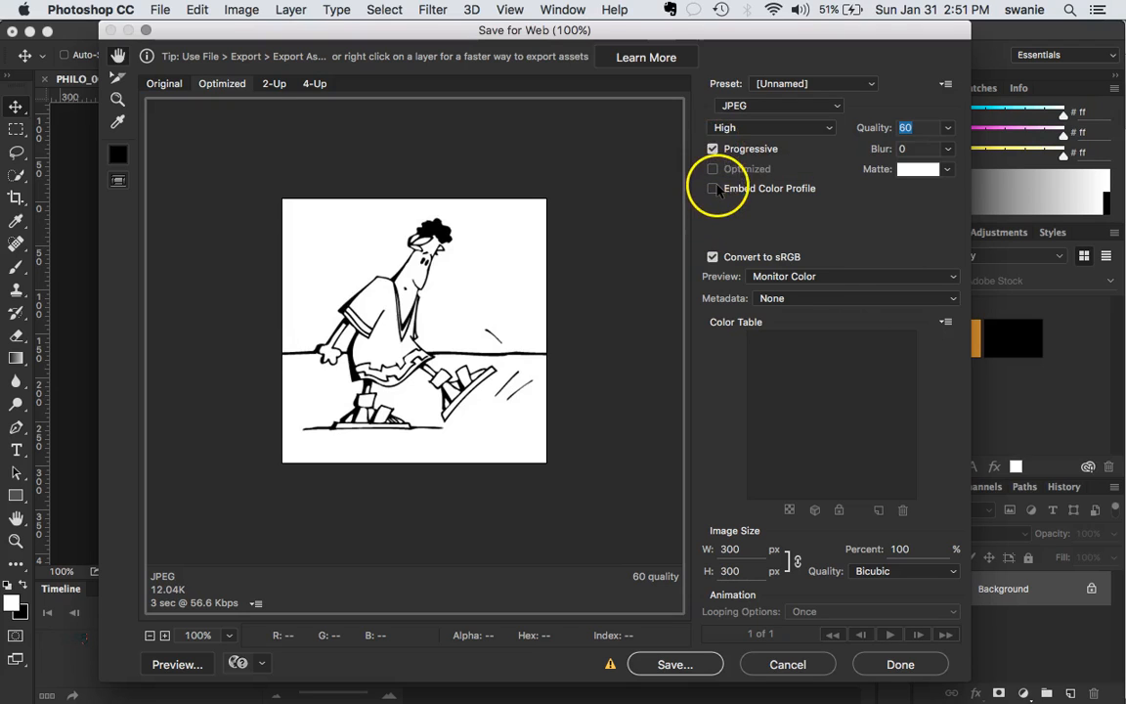
left_click(712, 188)
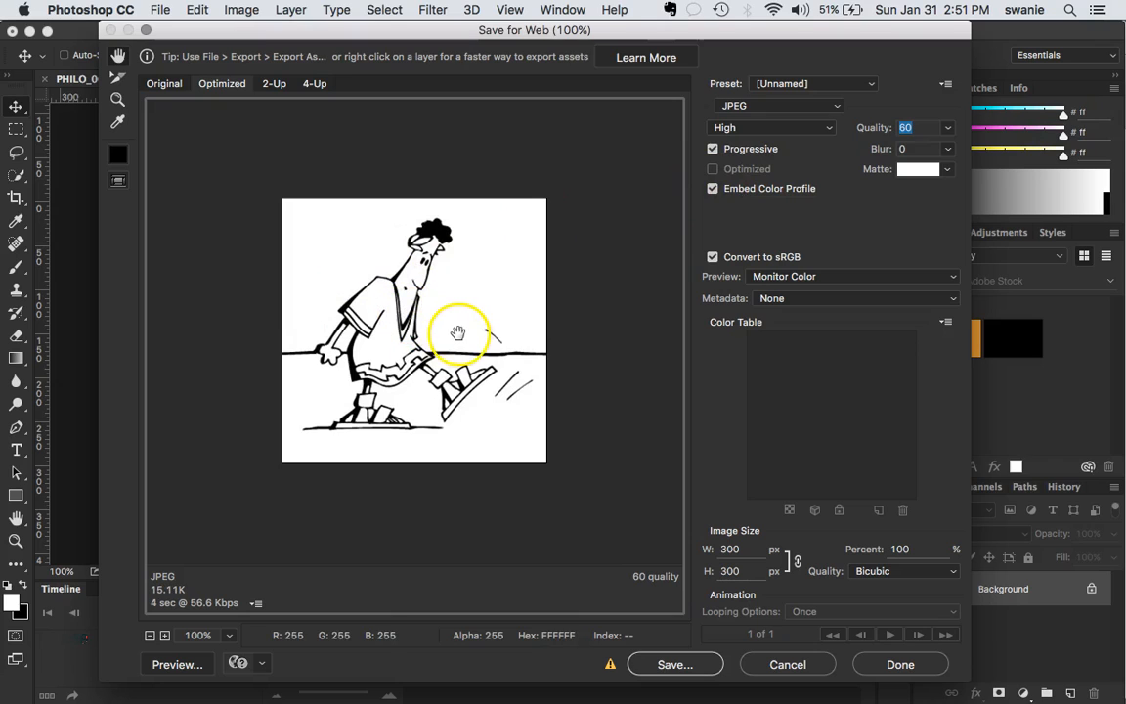
mouse_move(710, 245)
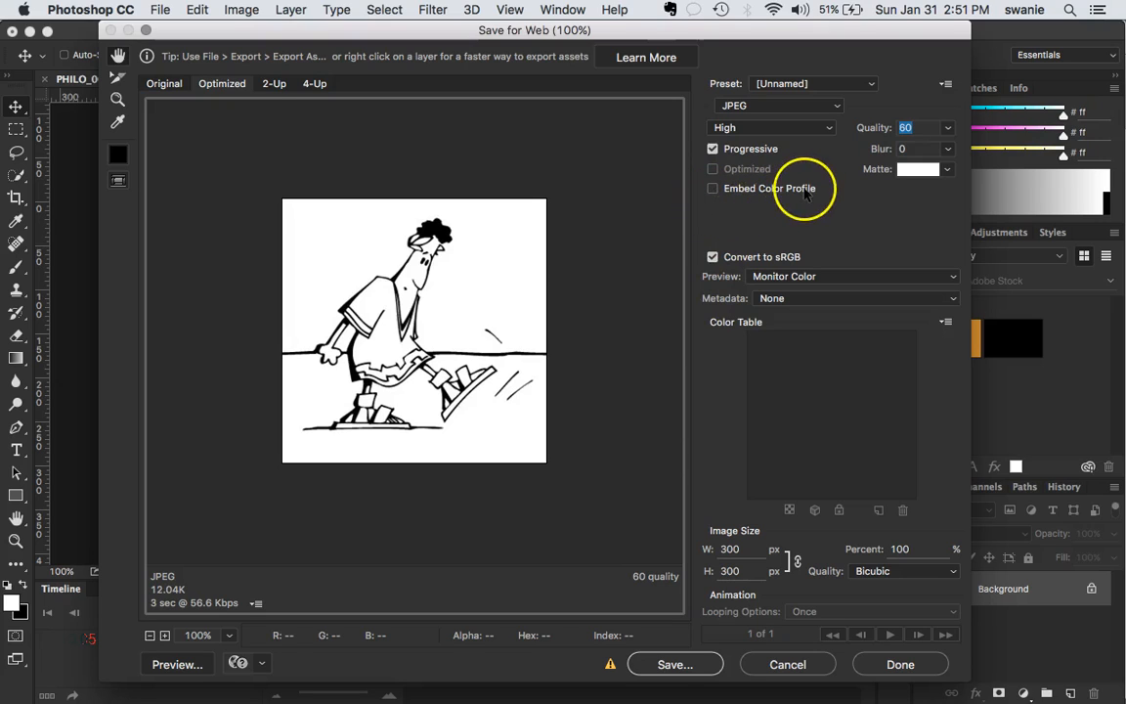
mouse_move(712, 188)
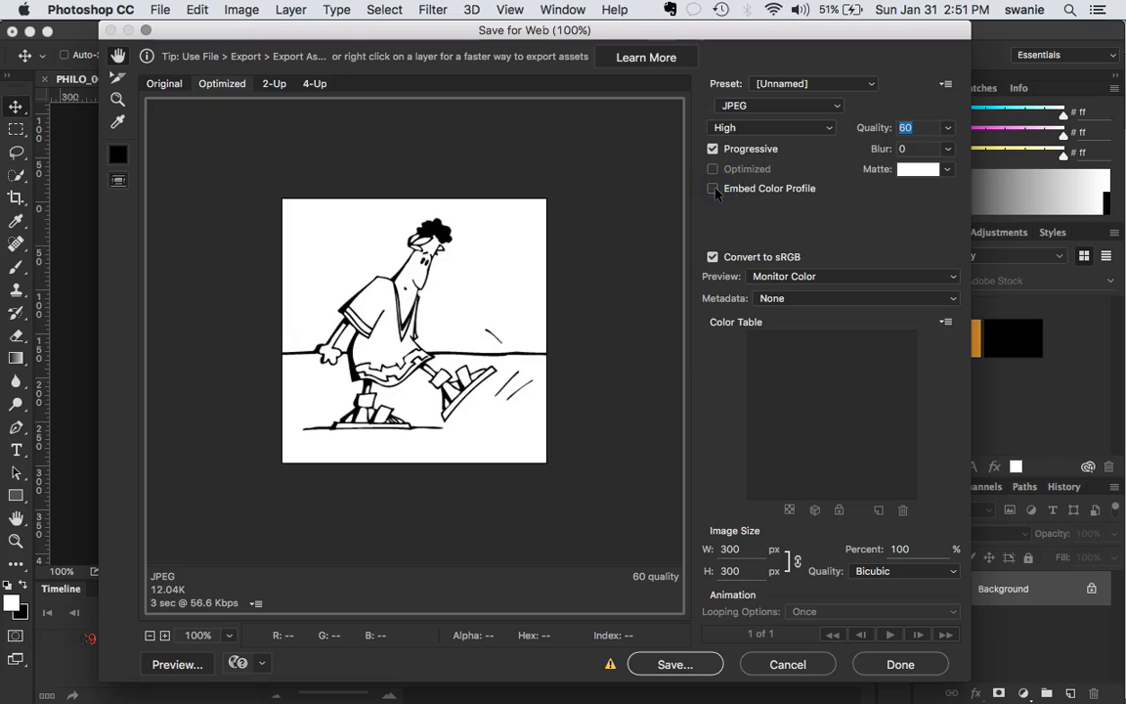
mouse_move(388, 423)
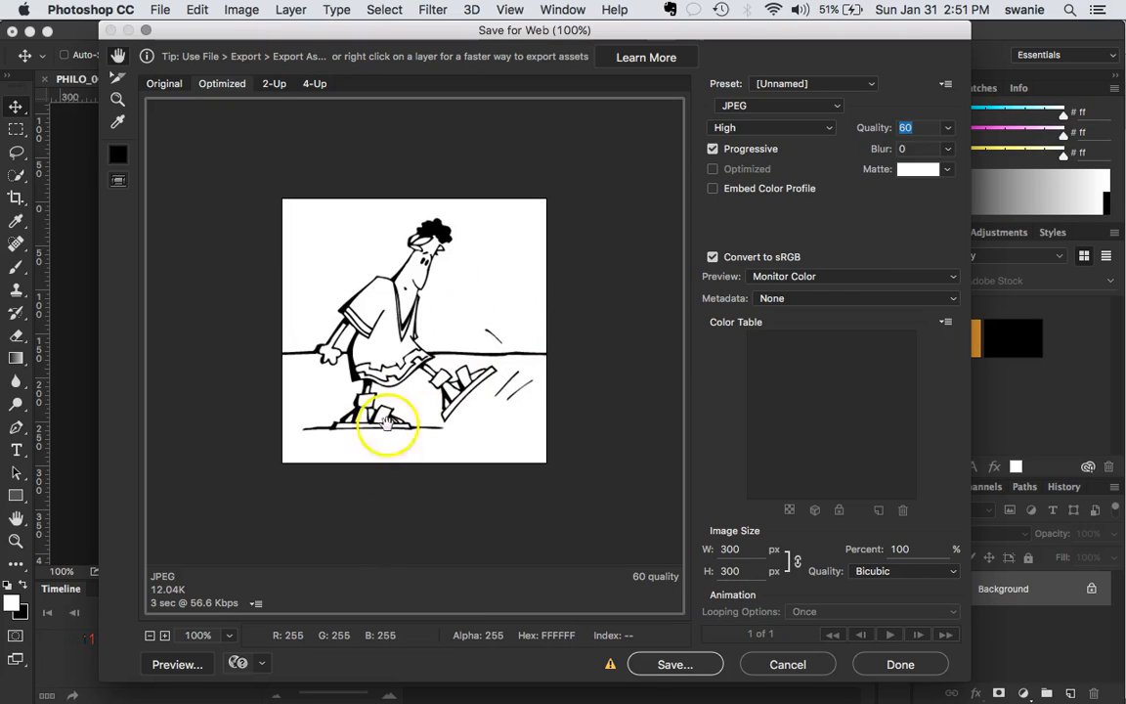
mouse_move(585, 314)
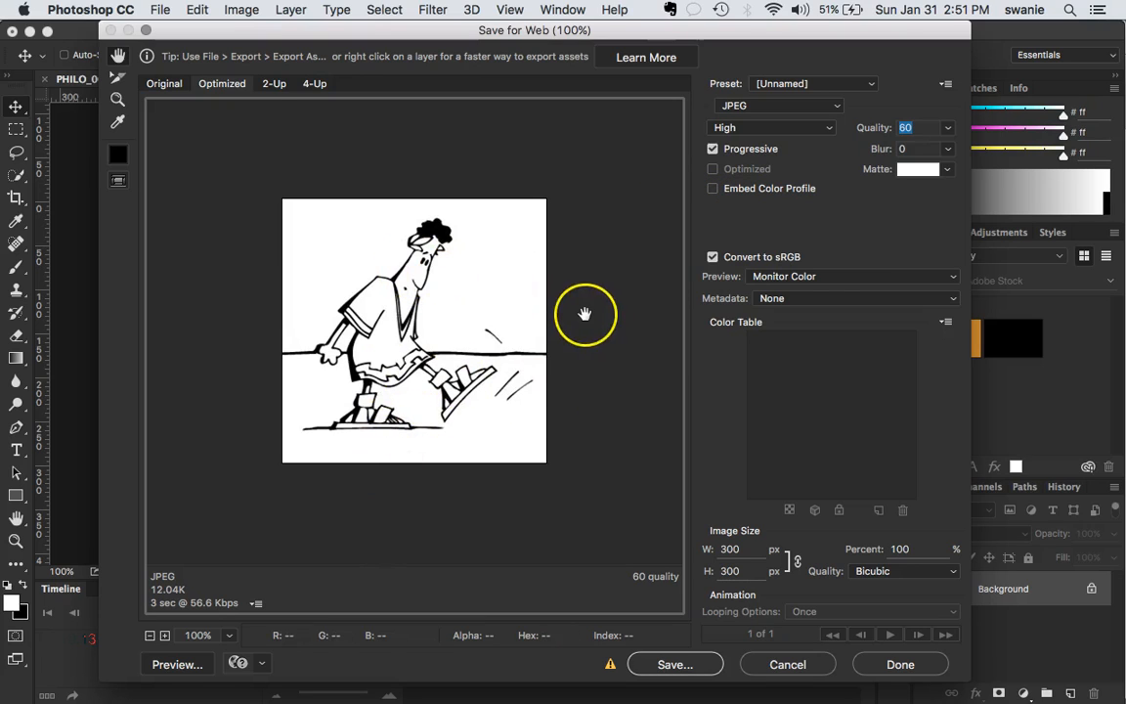
mouse_move(585, 313)
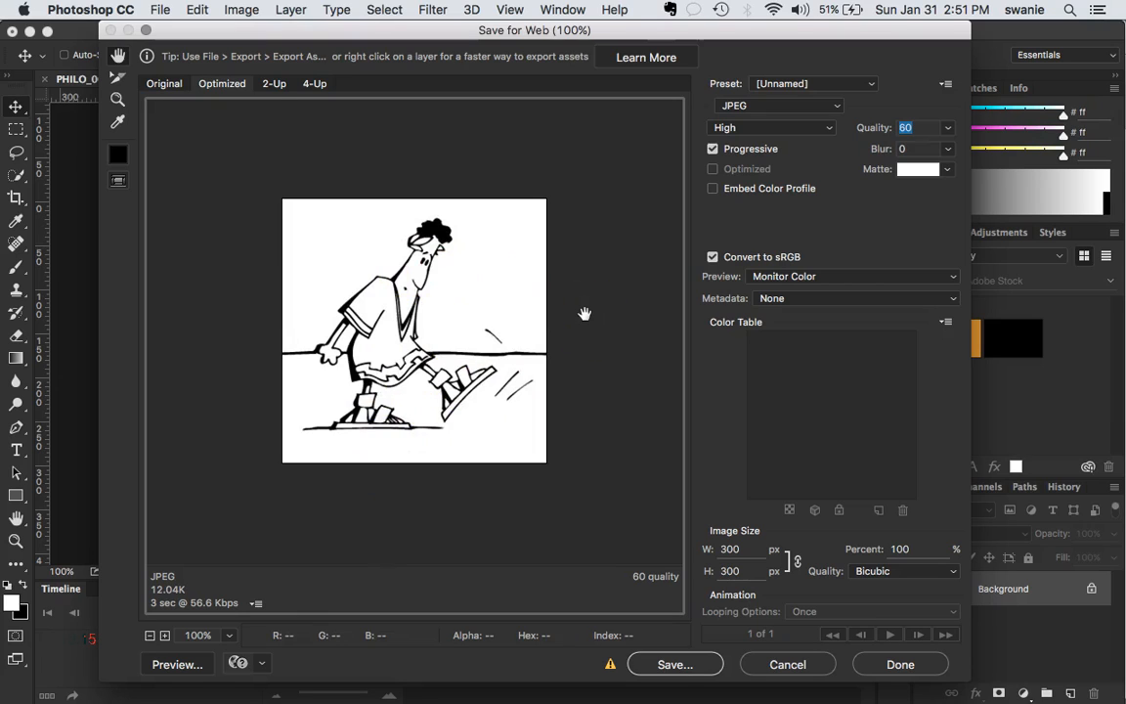
mouse_move(800, 200)
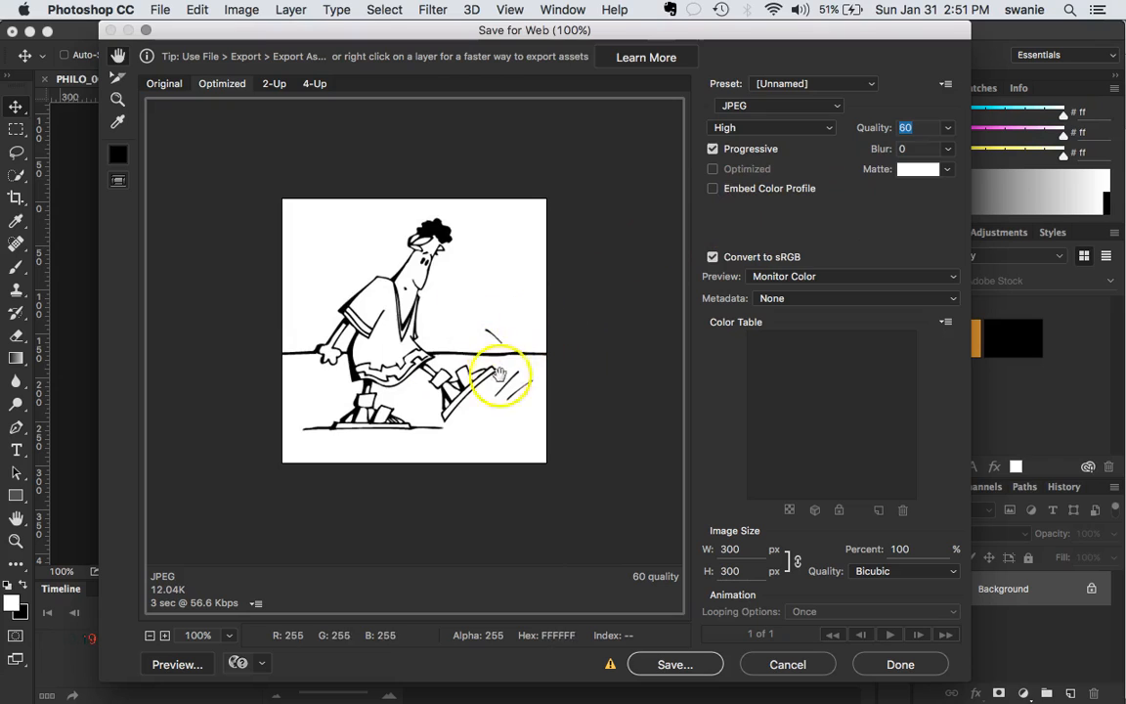
mouse_move(579, 330)
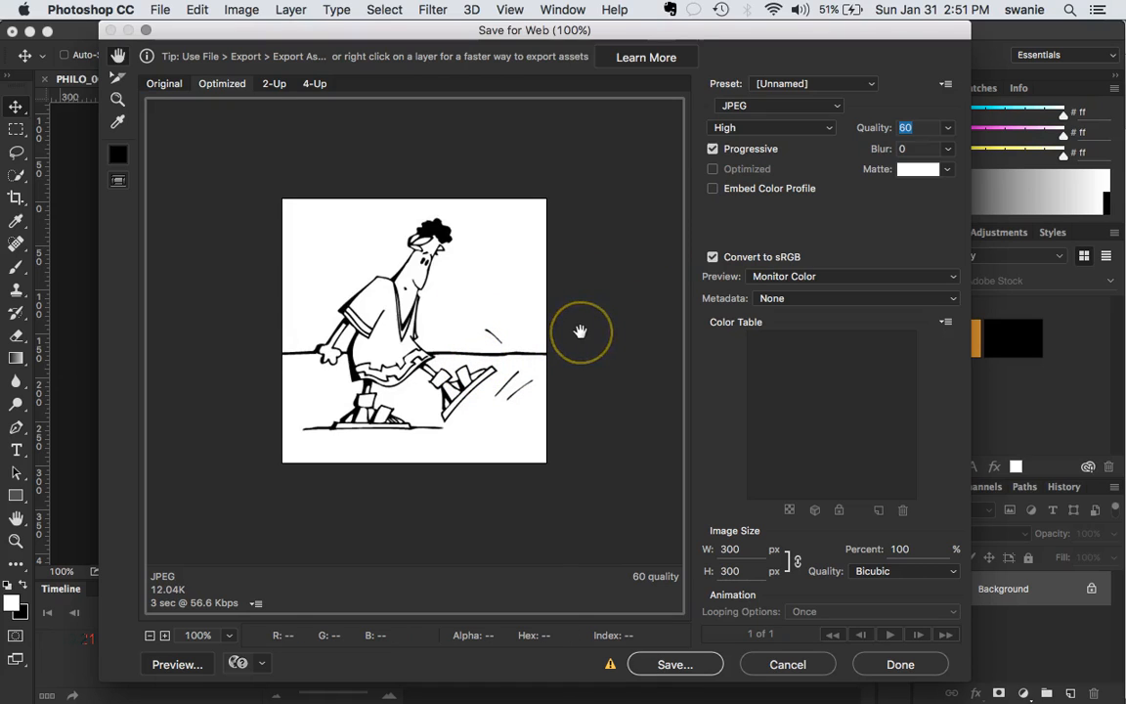
mouse_move(579, 330)
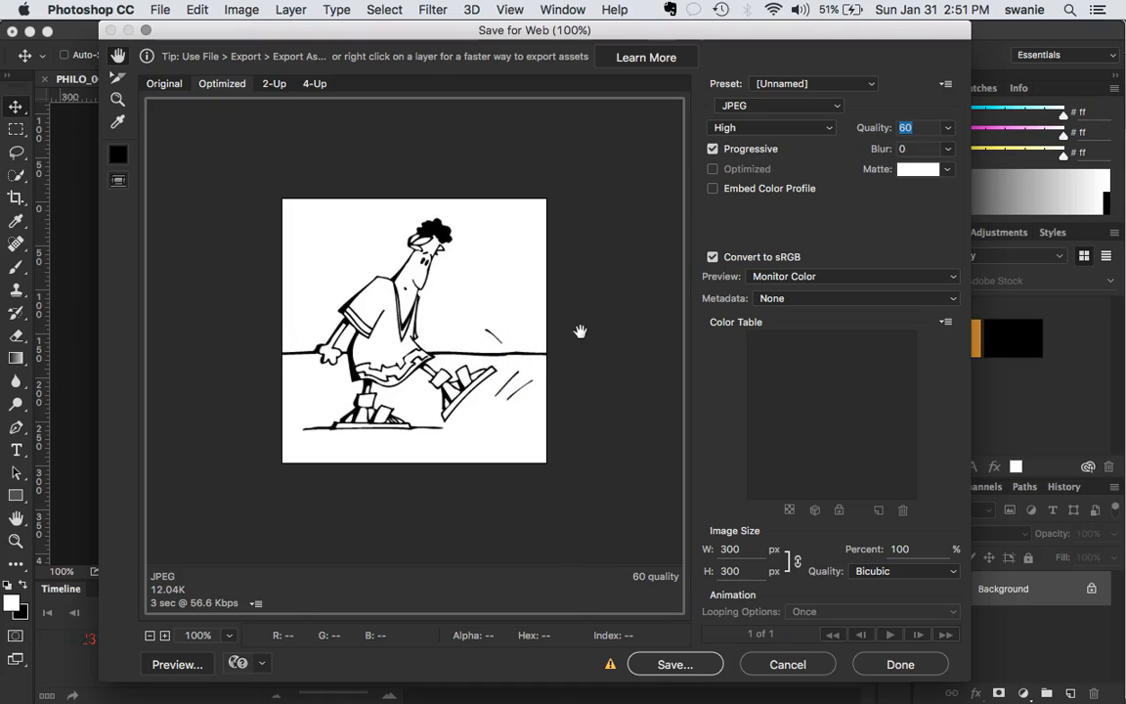
mouse_move(712, 187)
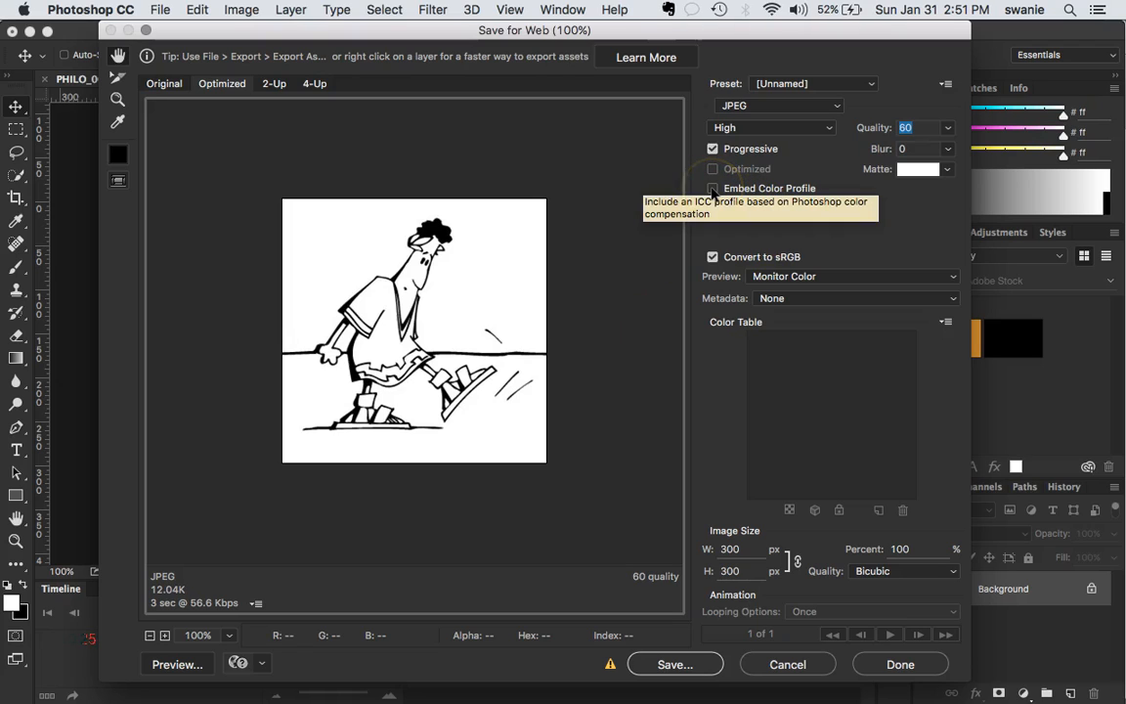
left_click(712, 188)
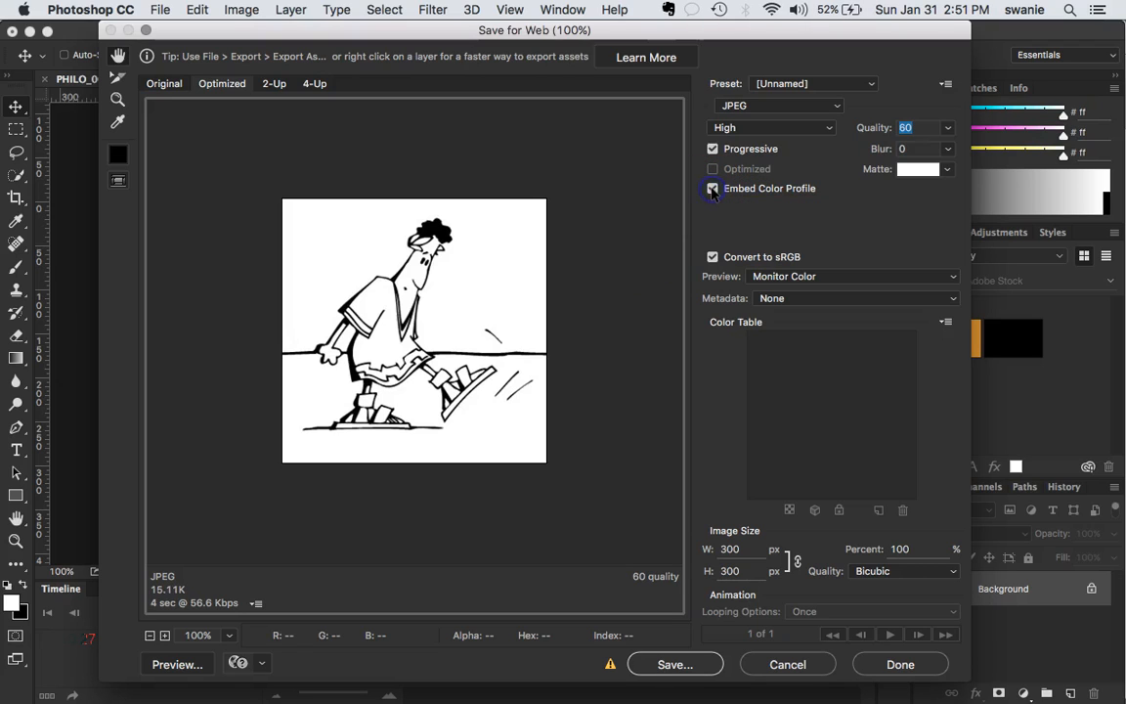
left_click(712, 188)
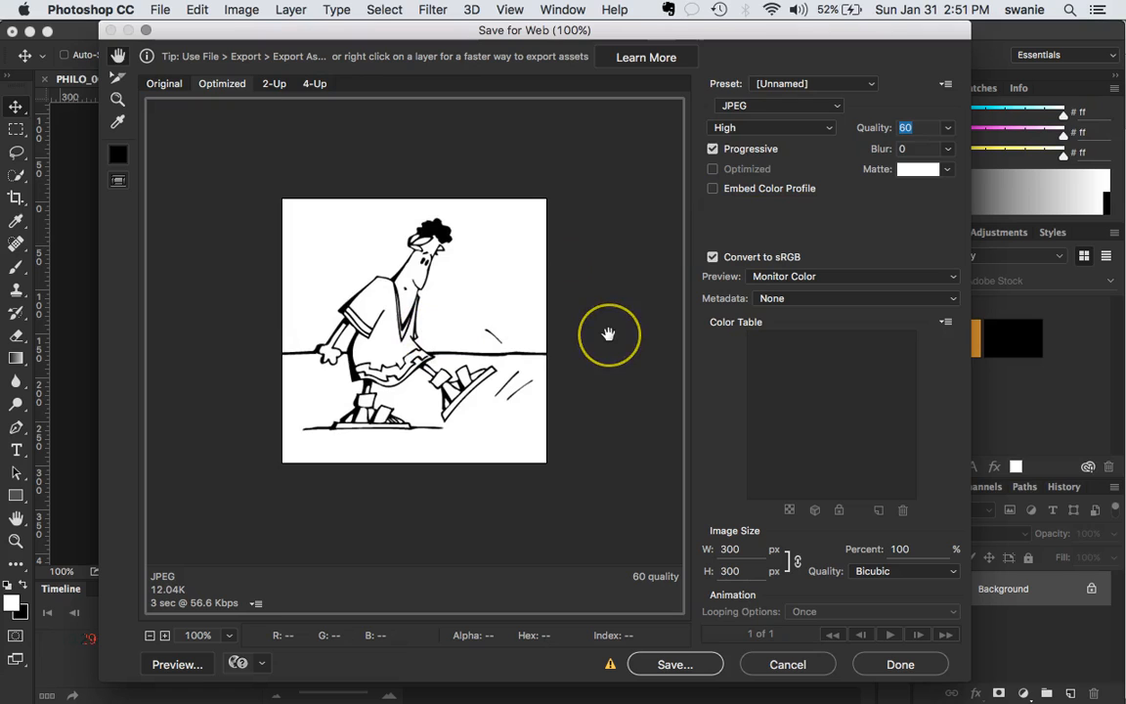
mouse_move(572, 235)
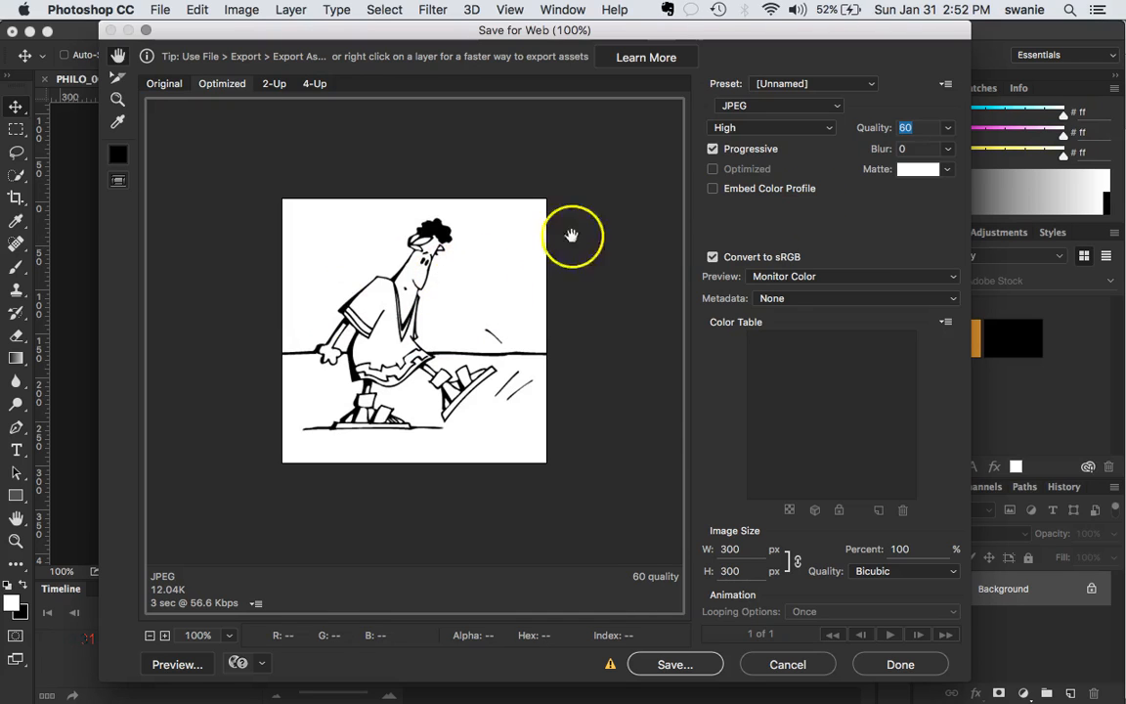
mouse_move(852, 314)
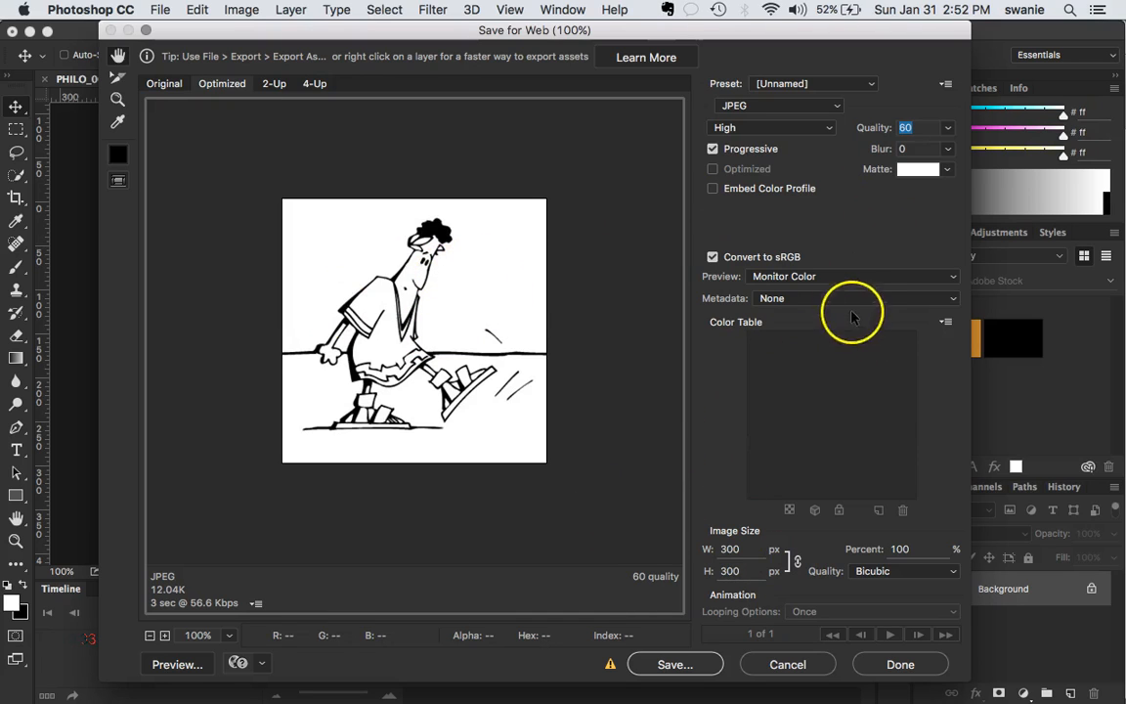
mouse_move(840, 301)
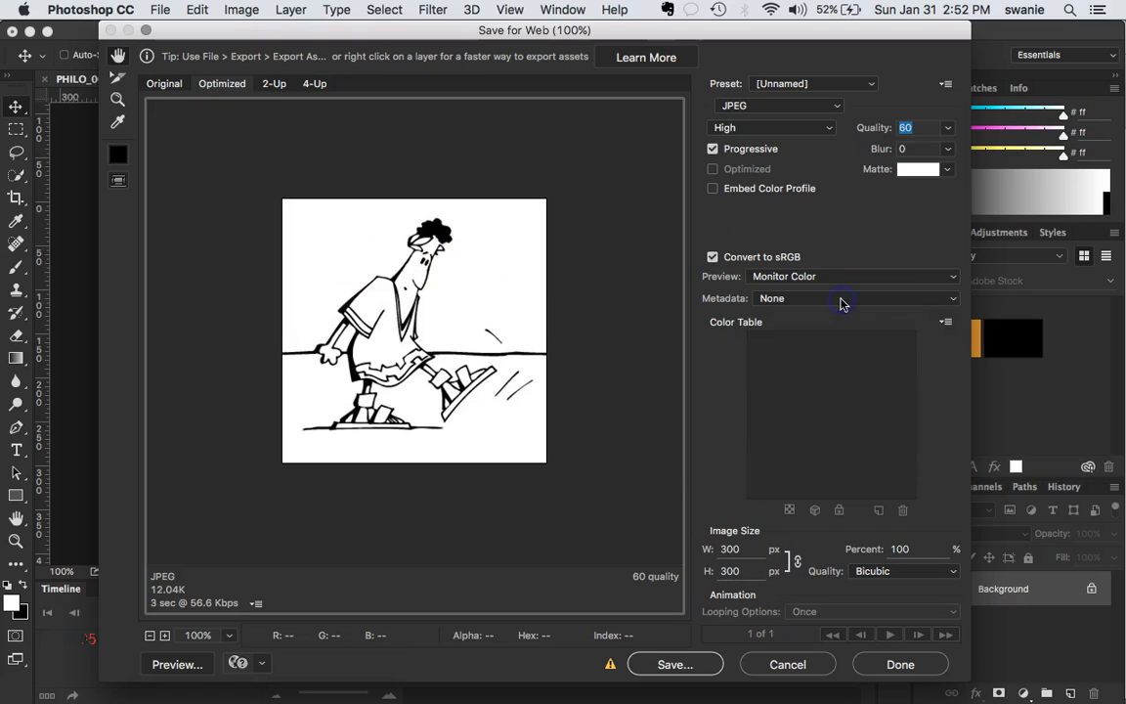
- Keep Metadata at None in Save for Web, then bring up the Save Optimized As dialog
left_click(850, 298)
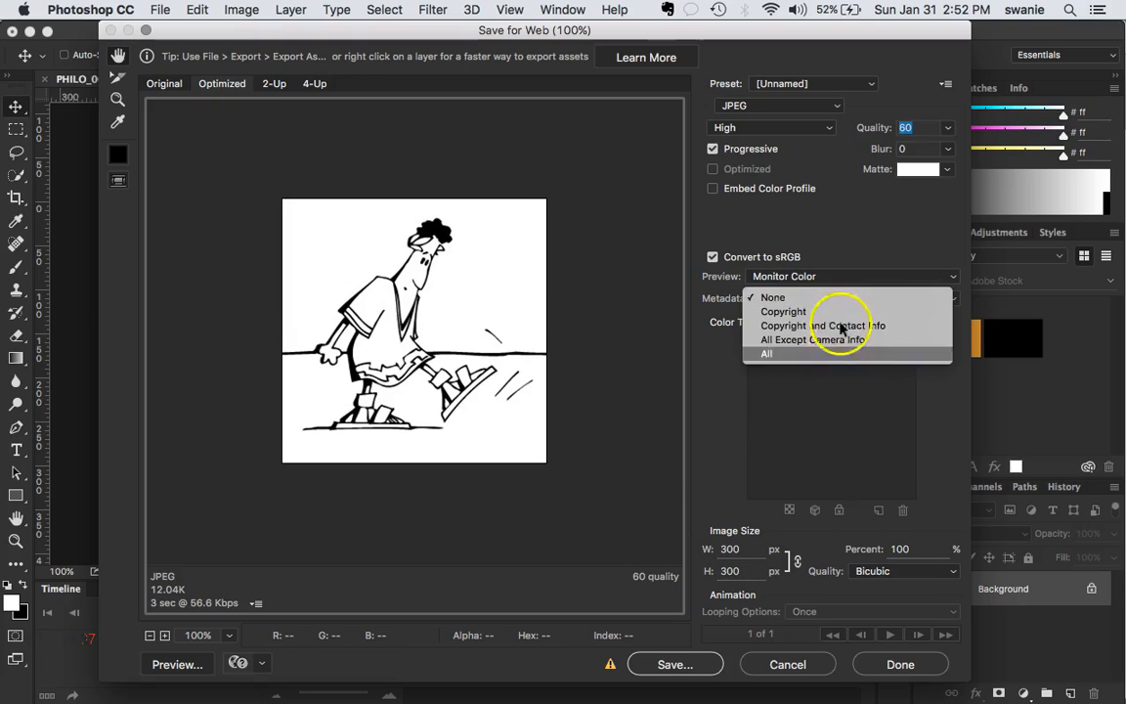
left_click(772, 297)
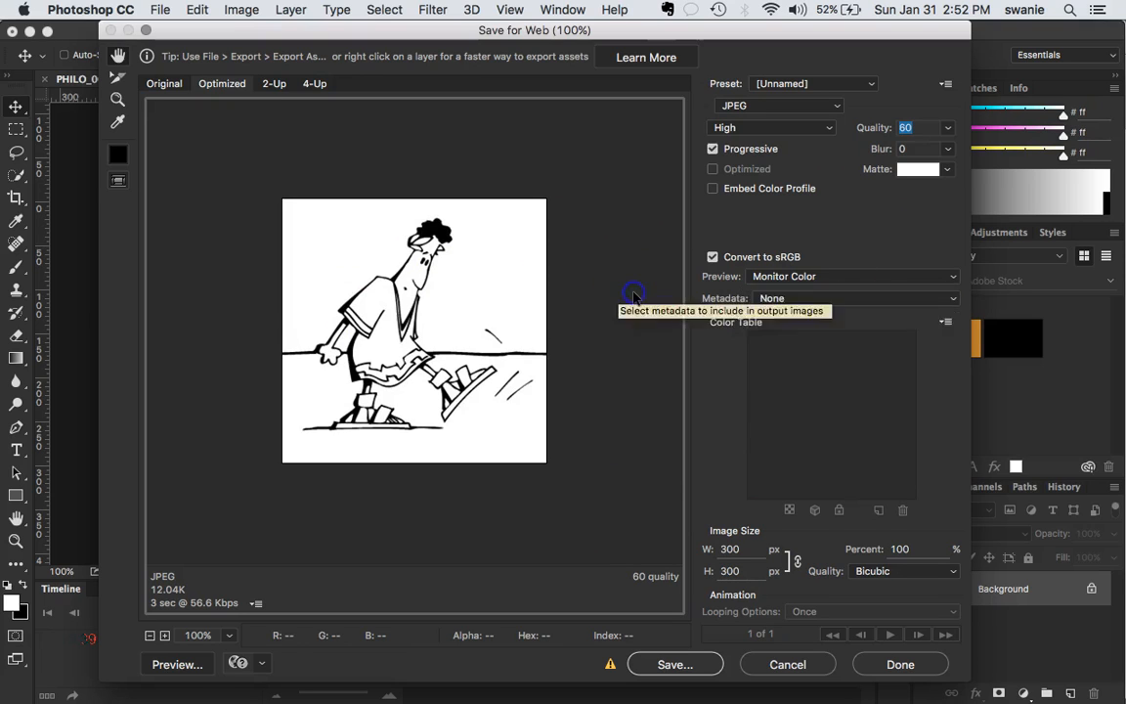
mouse_move(900, 663)
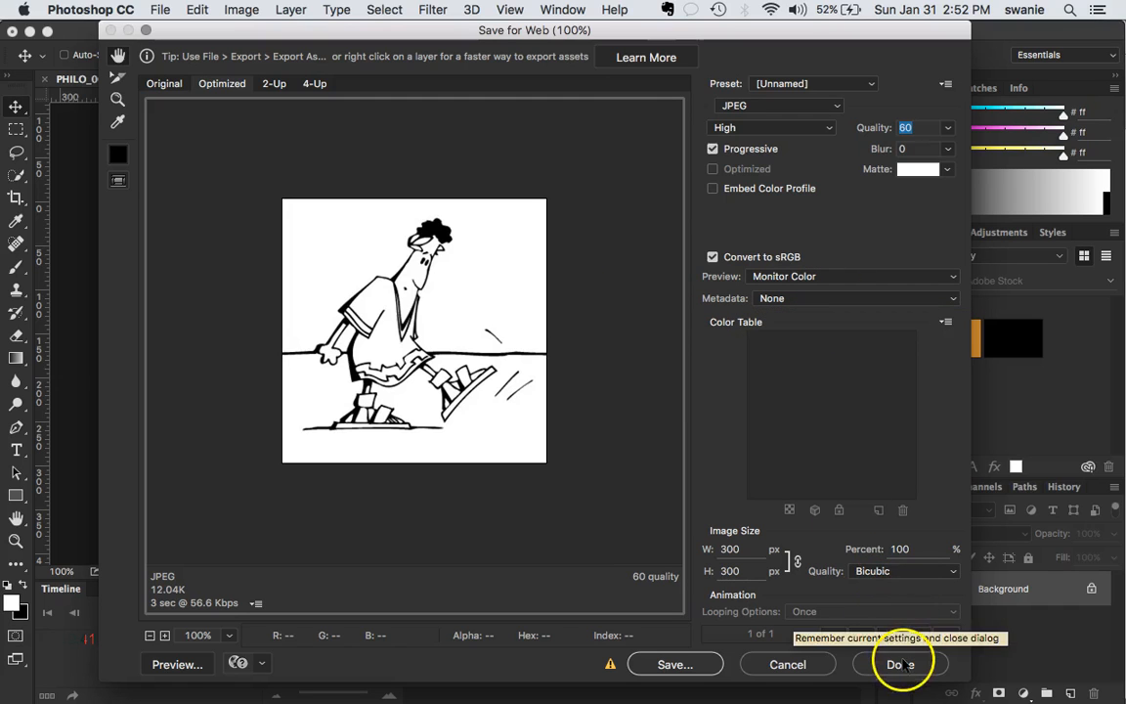
mouse_move(617, 332)
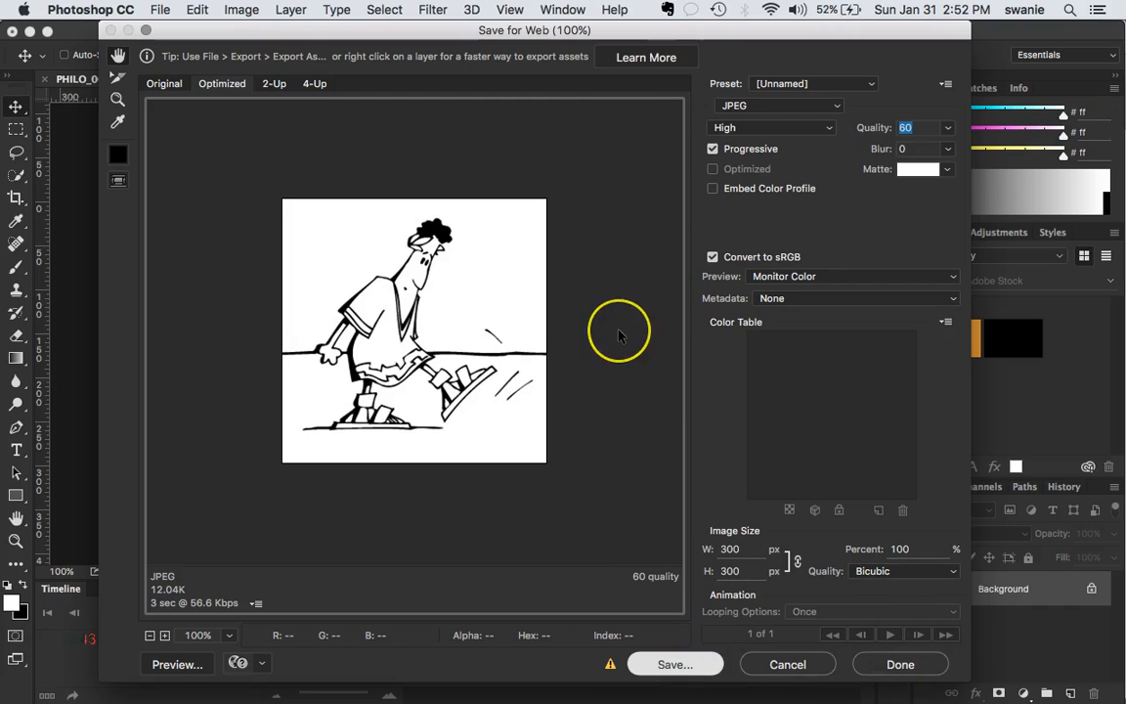
left_click(676, 663)
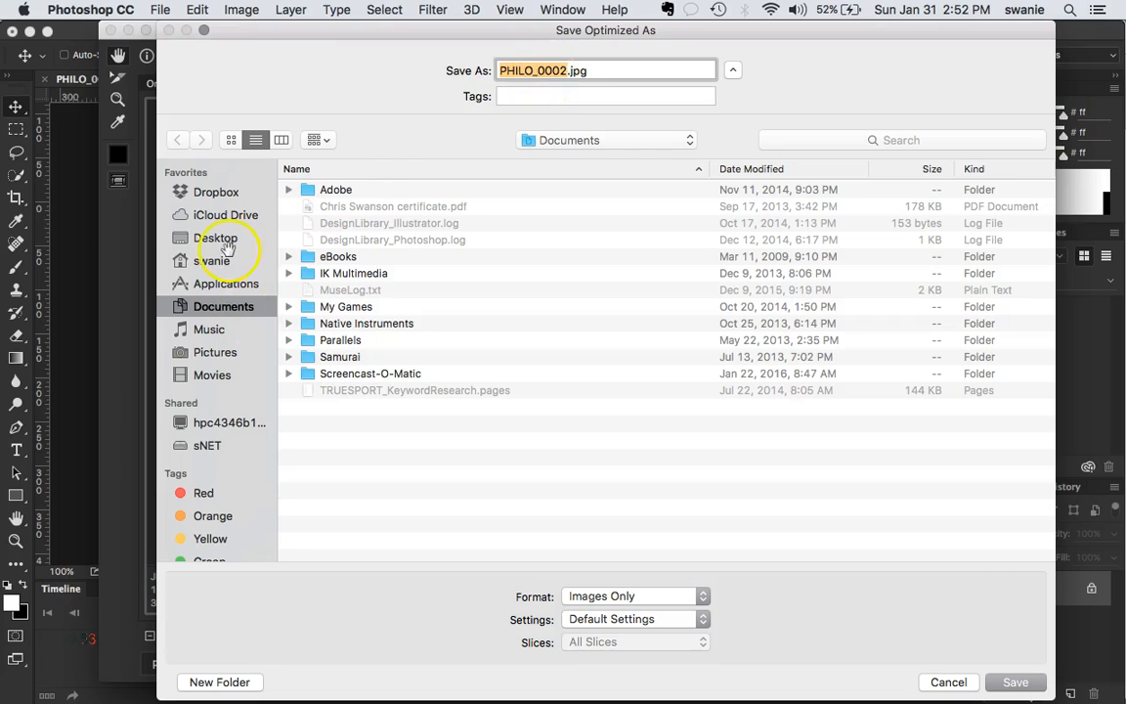
mouse_move(488, 220)
type("philo-")
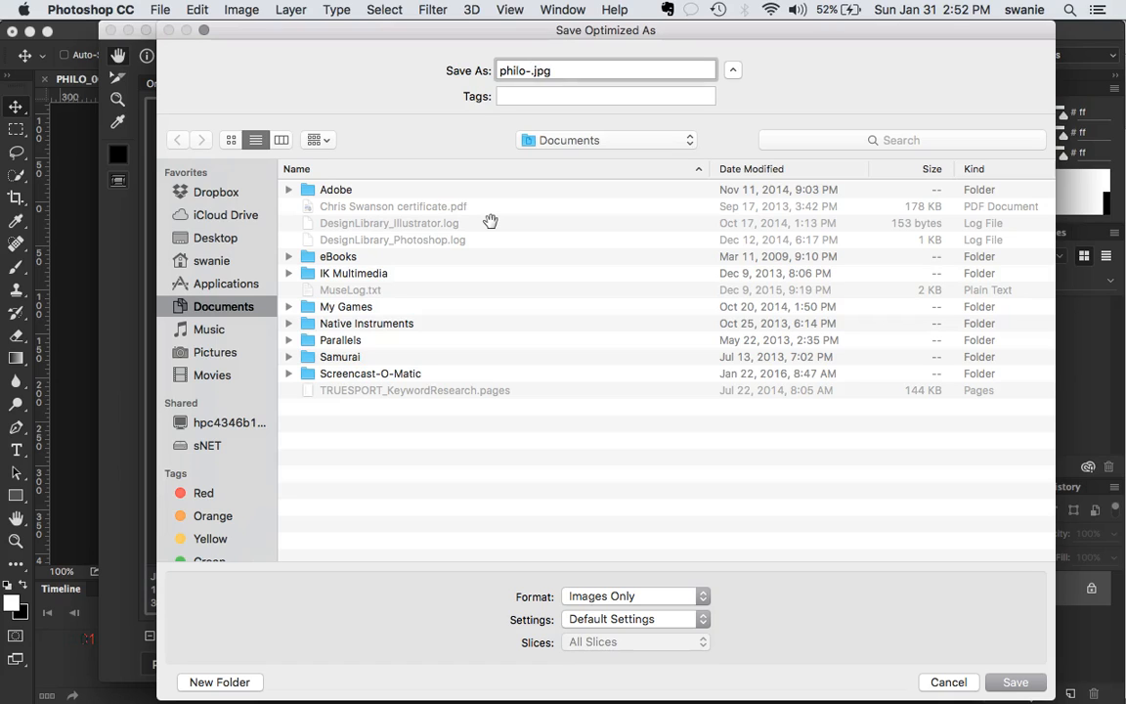
- Rename the export from PHILO_0002.jpg to philo-taking-a-step.jpg
type("taking-")
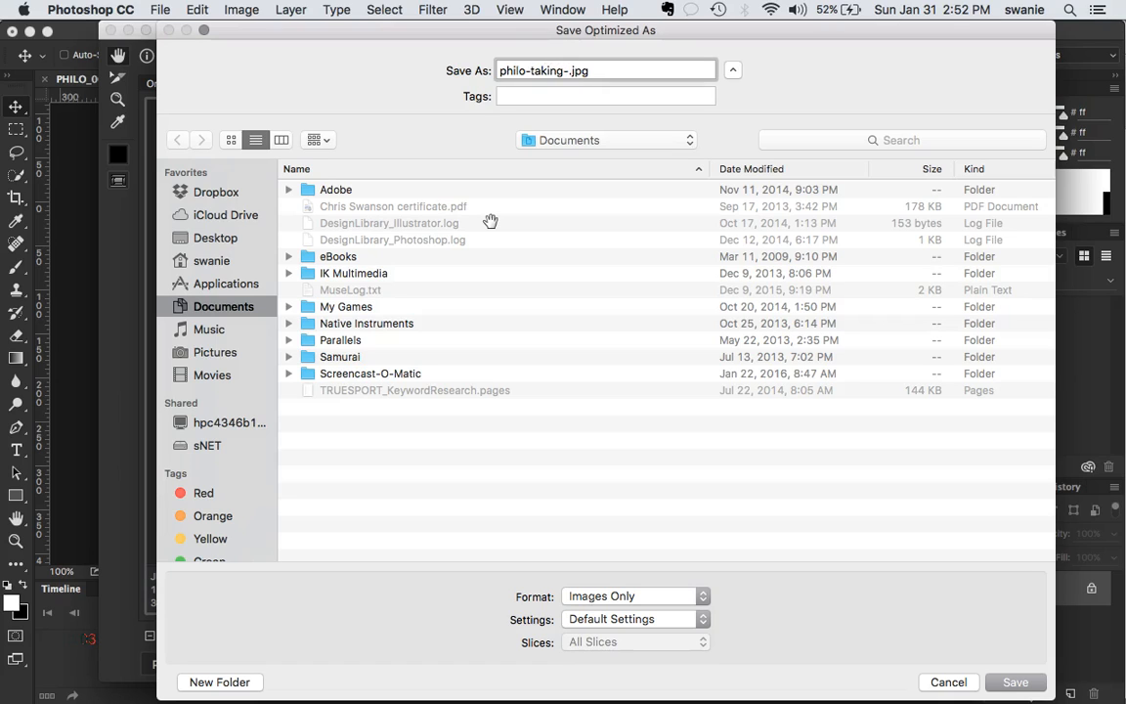
type("a-step")
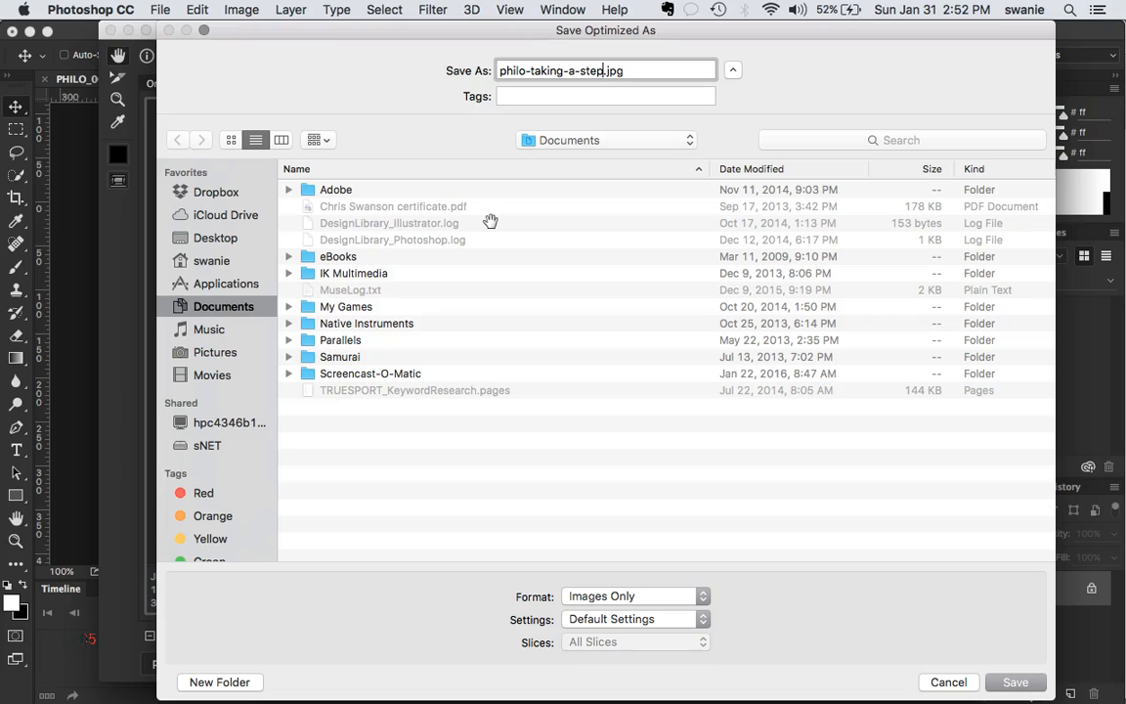
mouse_move(777, 88)
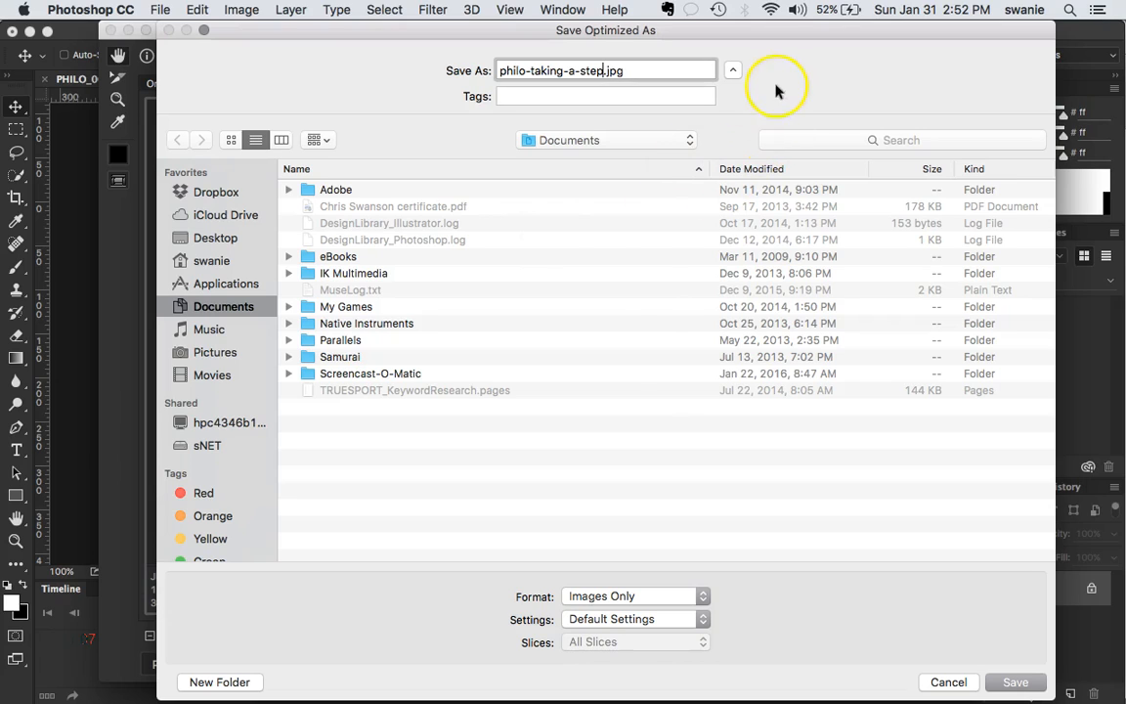
mouse_move(464, 308)
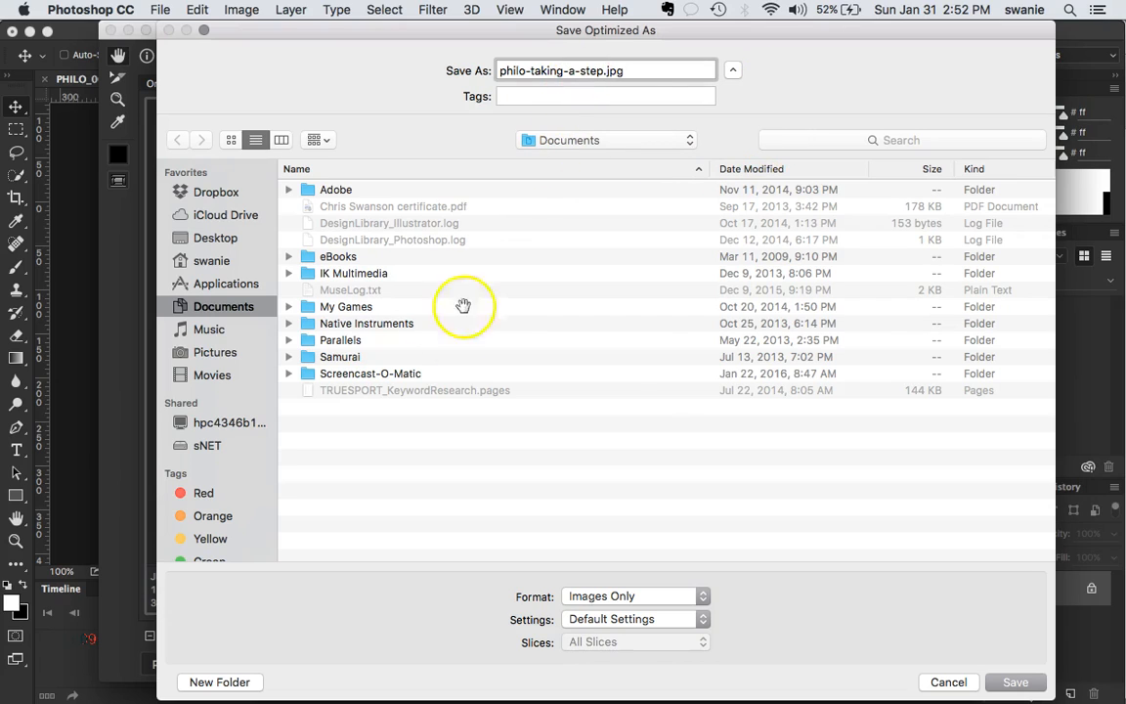
- Save into Desktop > MGD141_PhiloWebsite_2016_Swanson > images
left_click(215, 238)
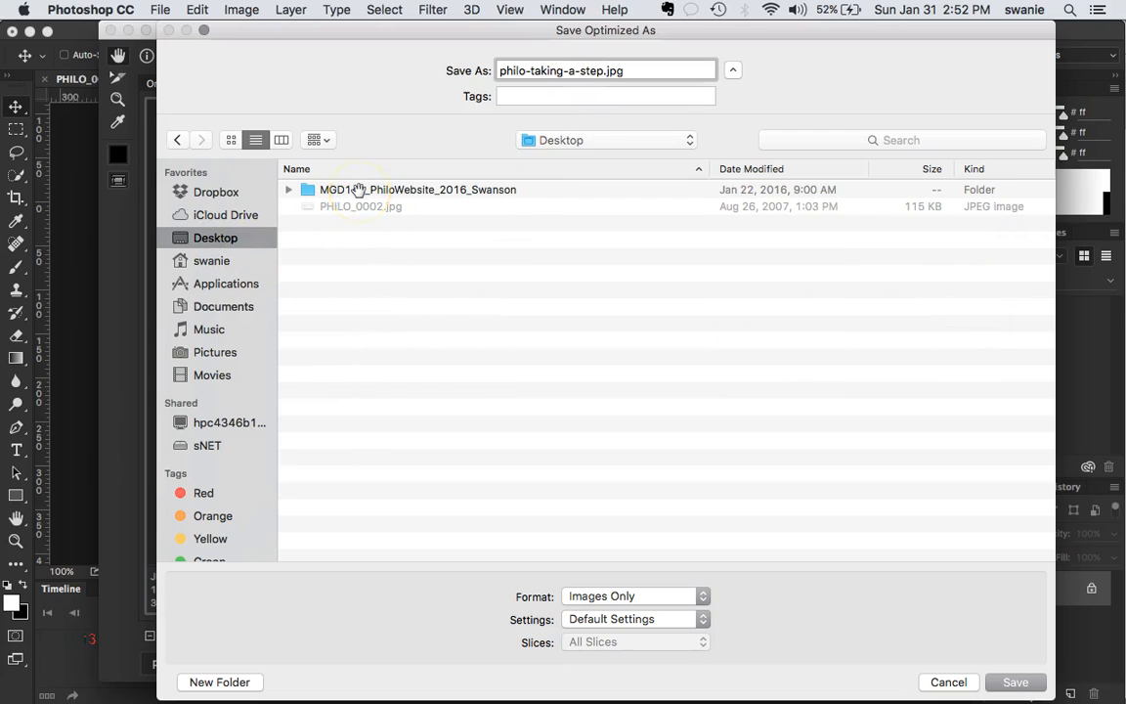
double_click(417, 190)
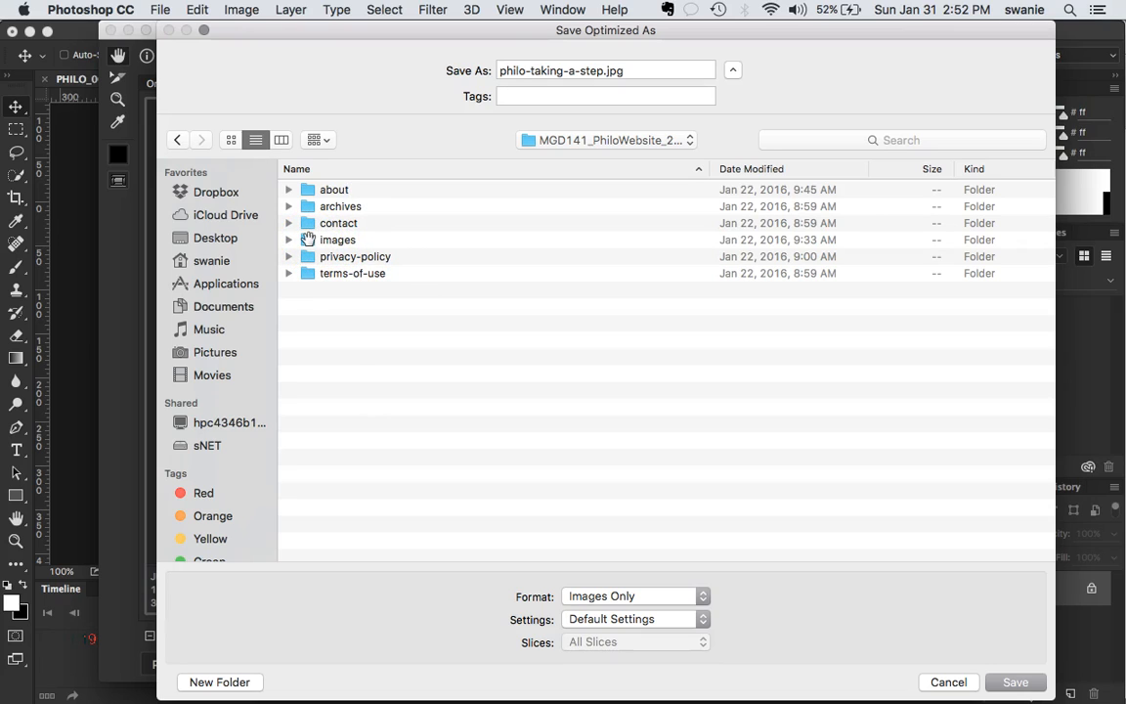
double_click(337, 239)
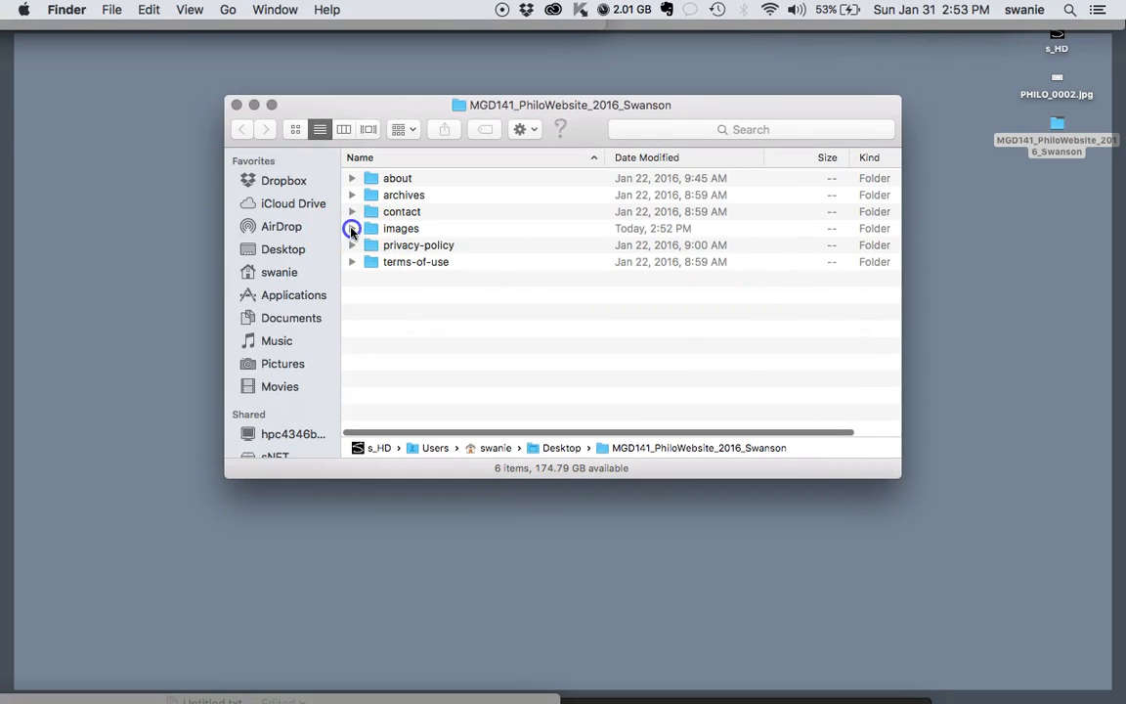
- Expand the images folder in Finder to see the 12 KB philo-taking-a-step.jpg
left_click(351, 227)
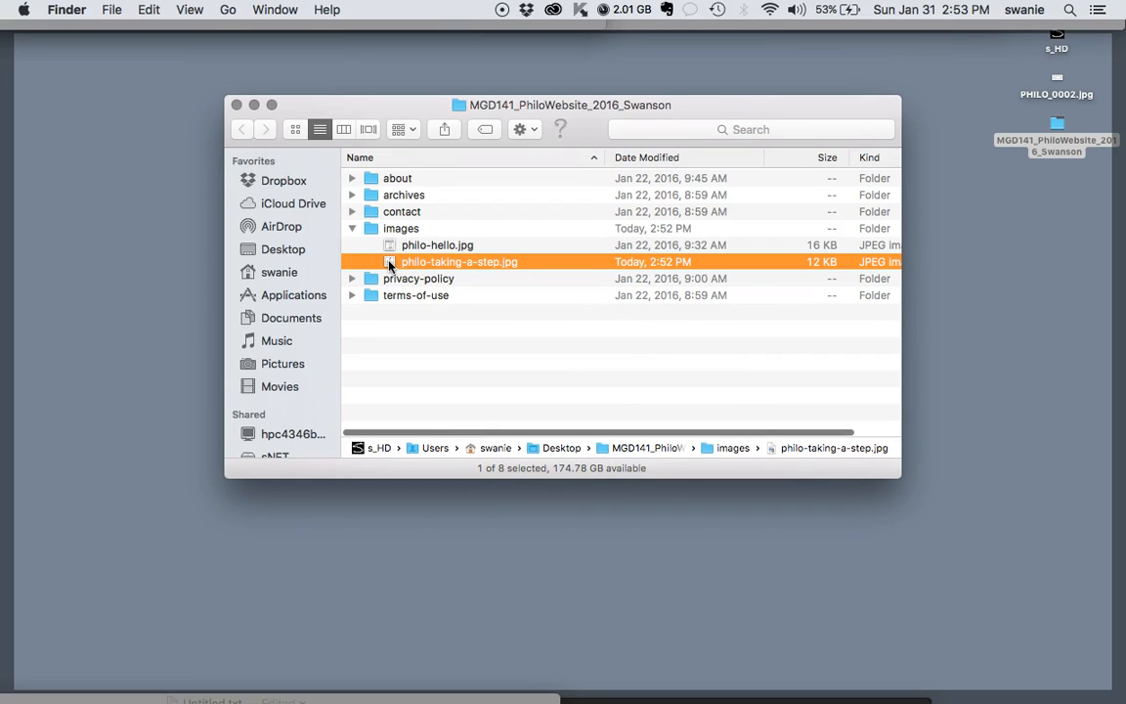
mouse_move(997, 166)
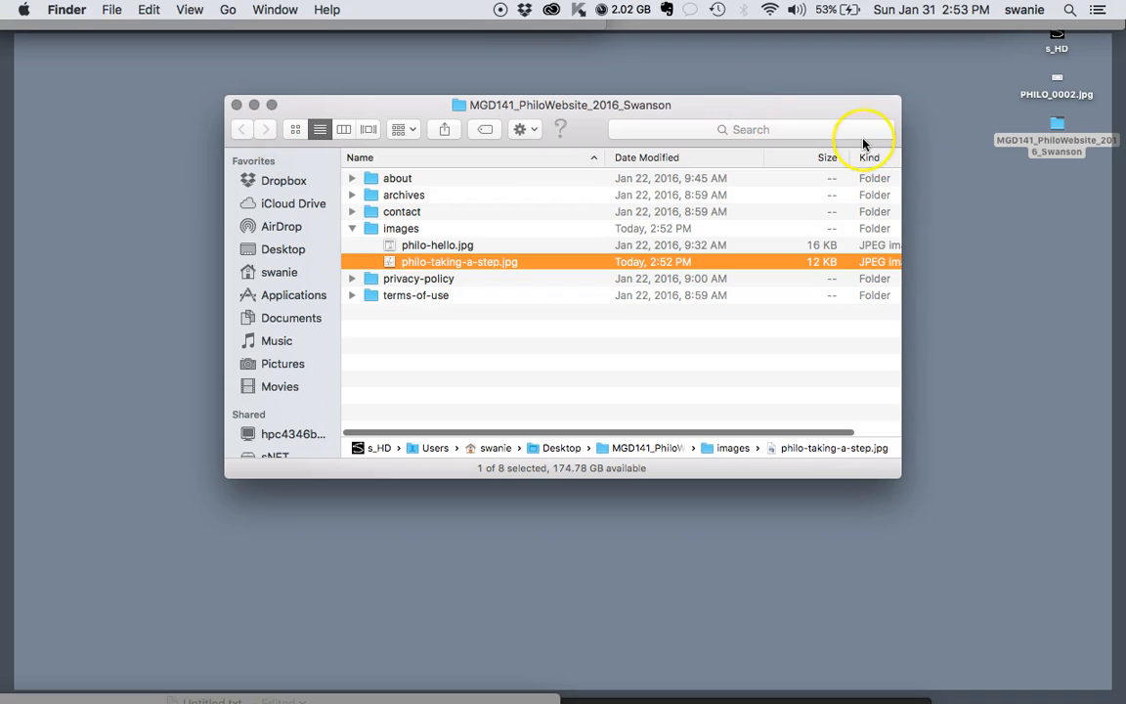
mouse_move(826, 264)
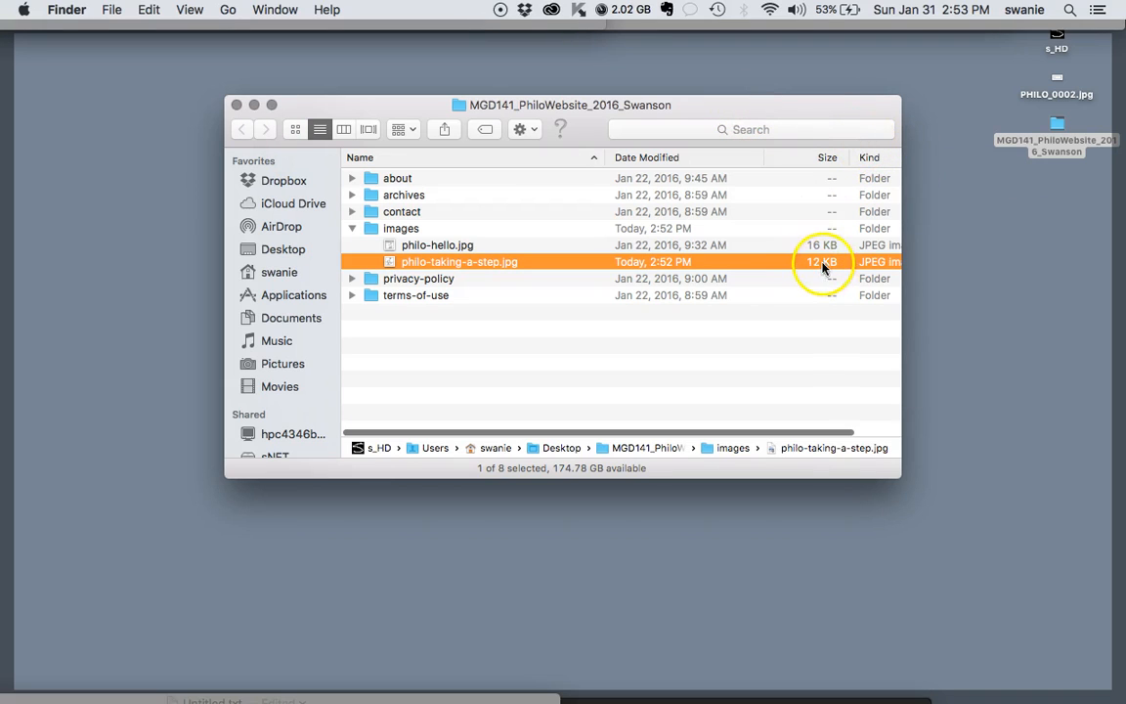
mouse_move(821, 252)
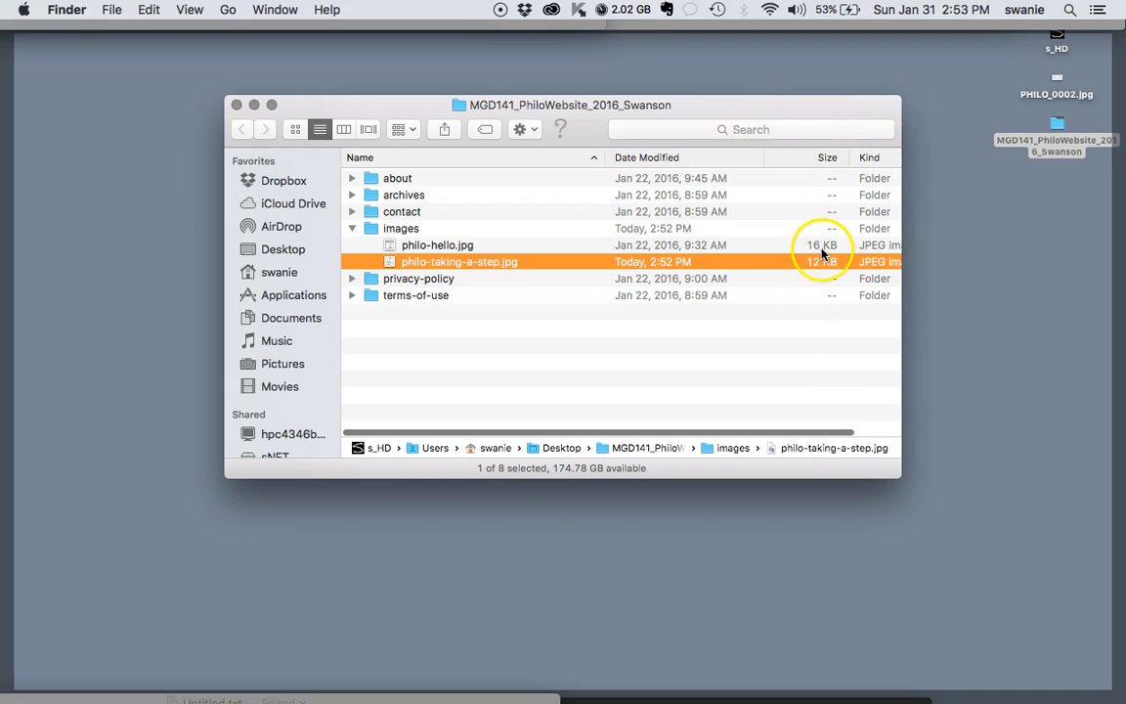
mouse_move(723, 269)
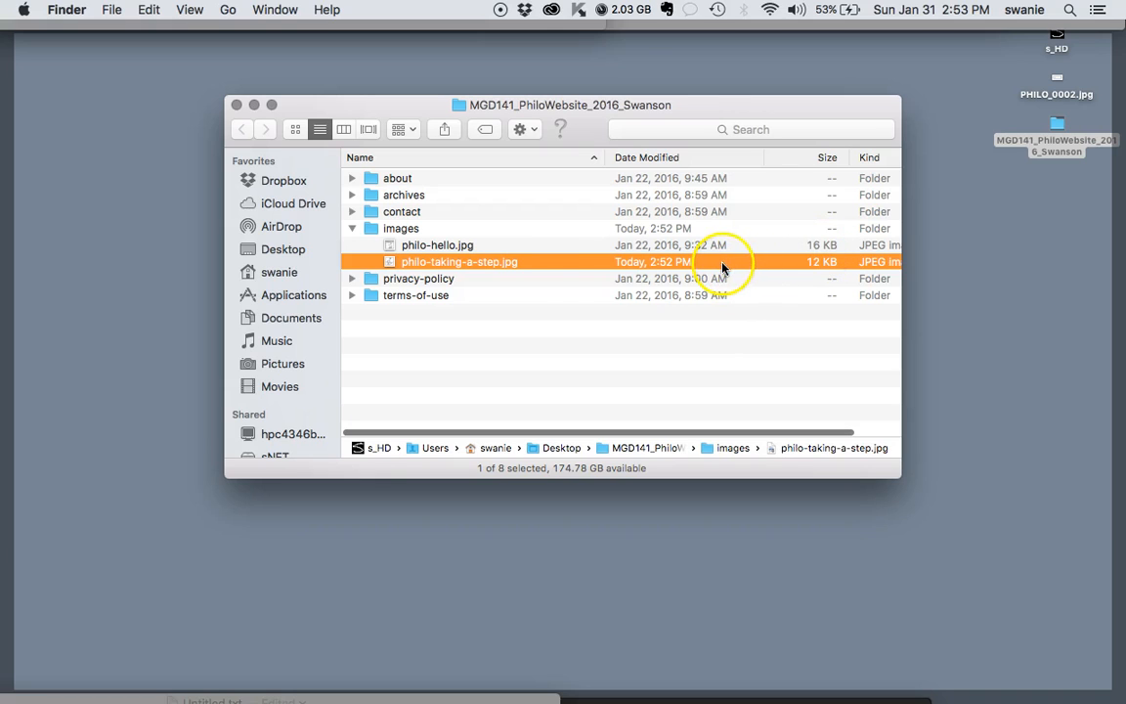
mouse_move(552, 264)
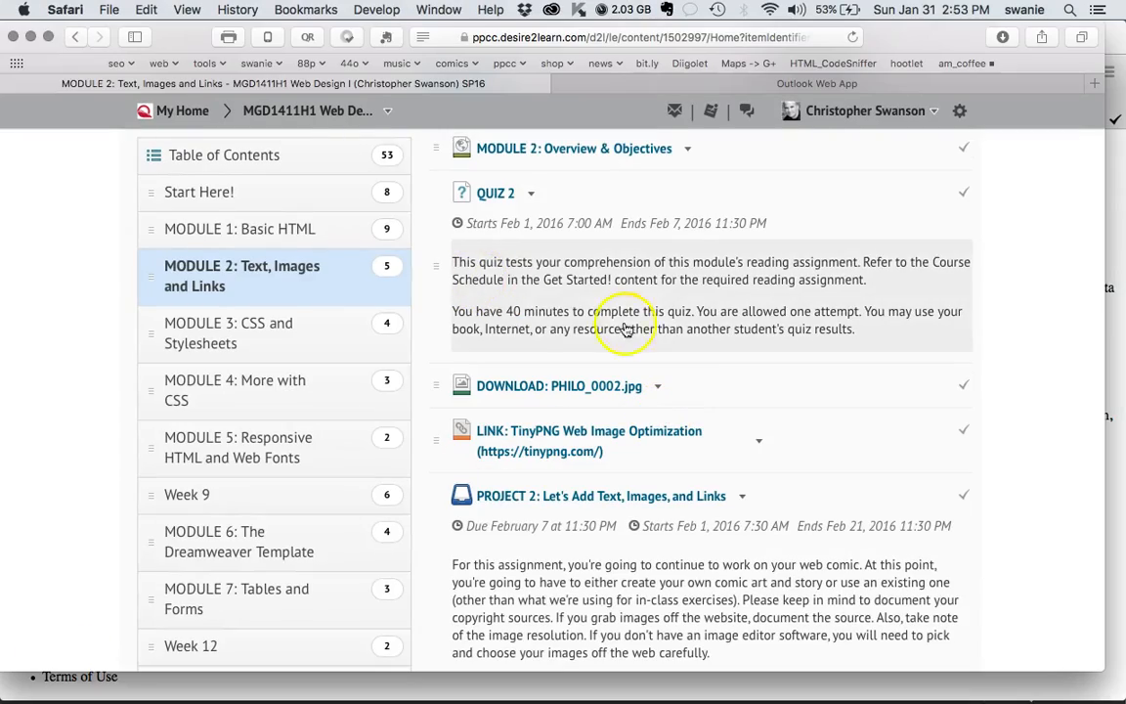
- Scroll the D2L Module 2 page down to the PHILO_0002.jpg download and TinyPNG link
scroll("down", 3)
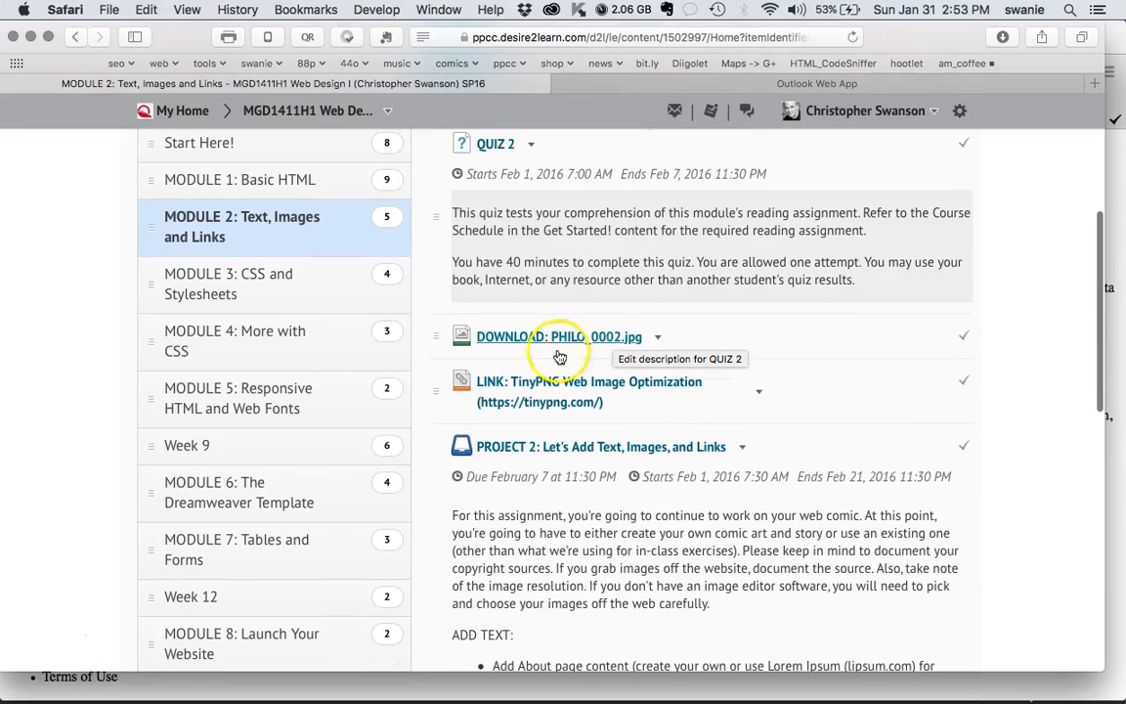
mouse_move(558, 410)
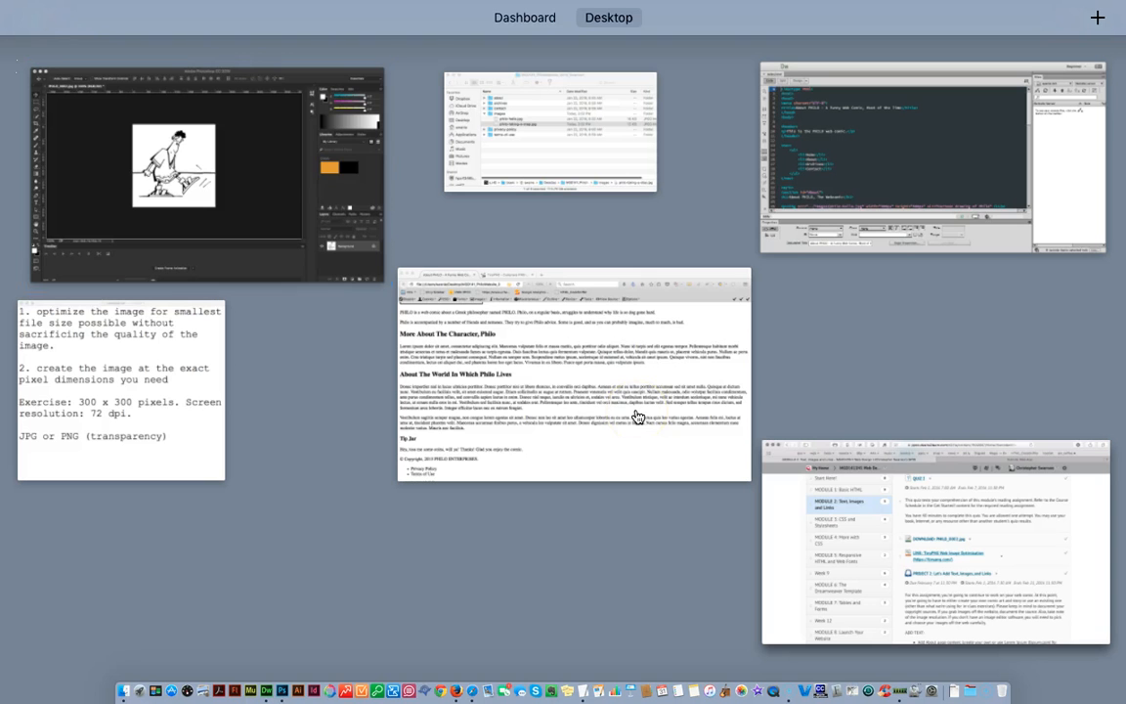
- Switch to Firefox and show the TinyPNG – Compress PNG tab
left_click(572, 376)
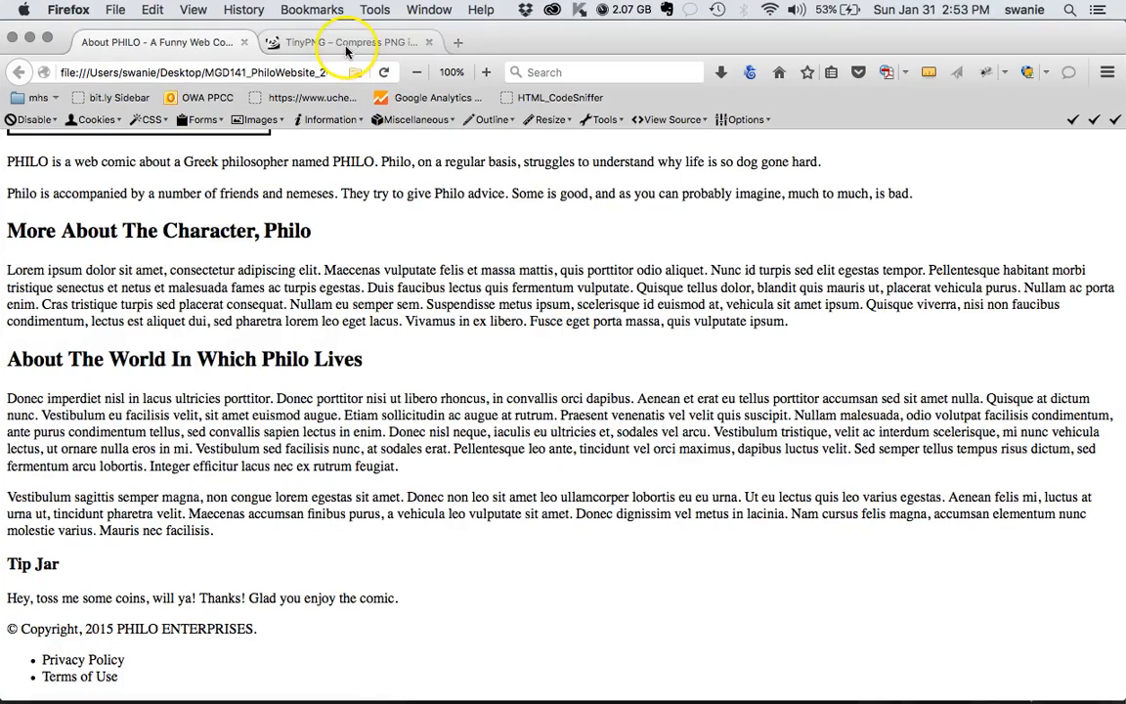
left_click(350, 41)
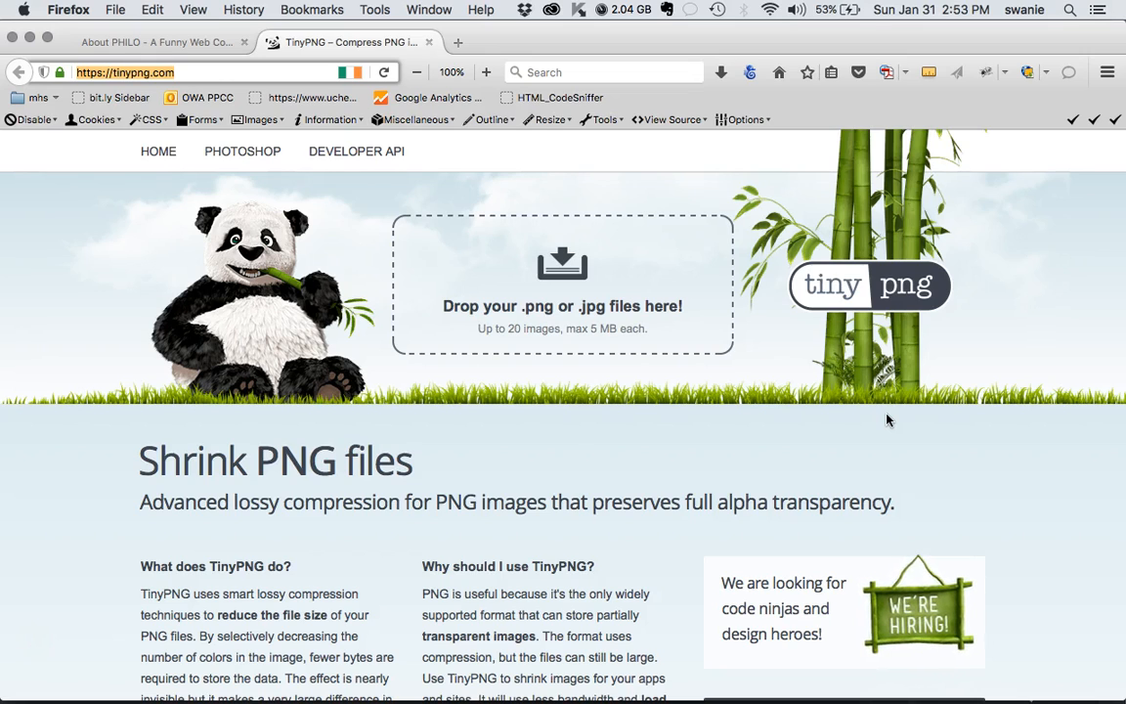
mouse_move(547, 481)
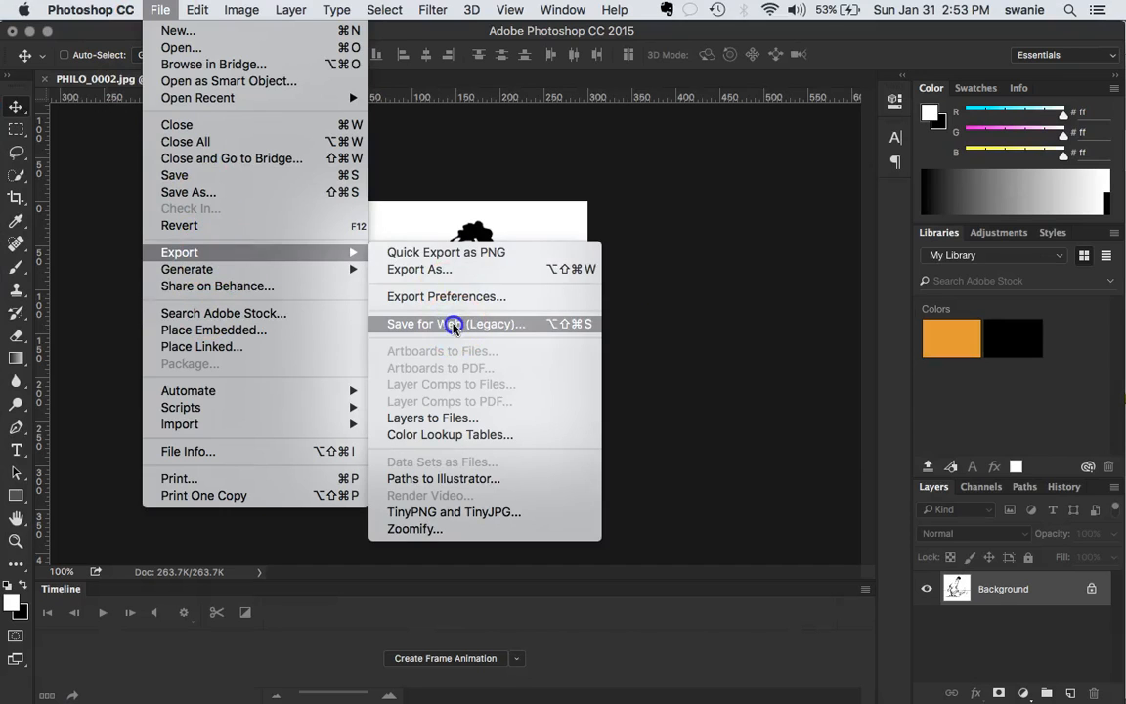
- Switch Save for Web to the PNG-24 preset, estimating about 27.63K
left_click(456, 324)
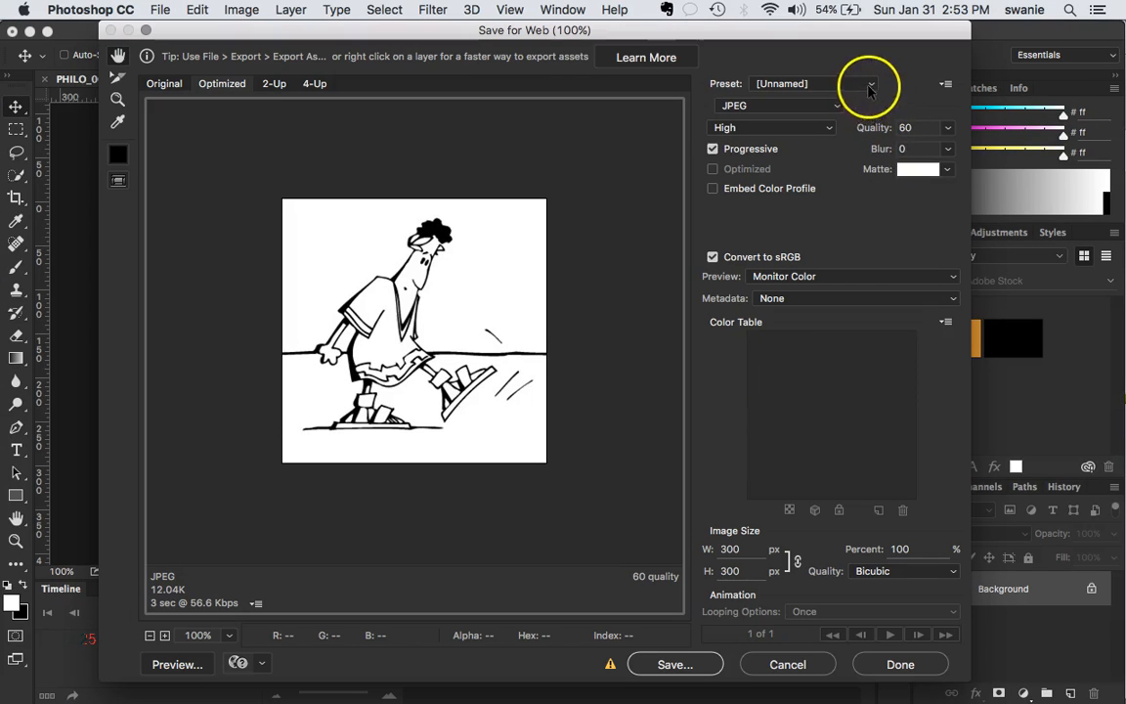
left_click(869, 83)
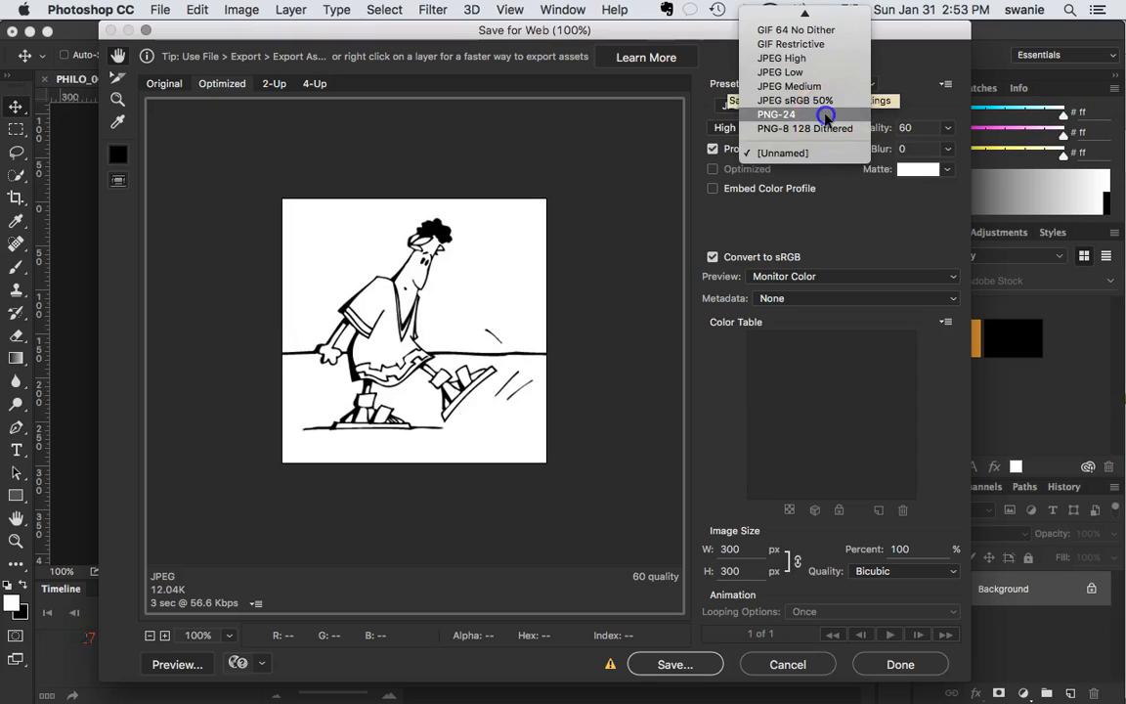
left_click(776, 114)
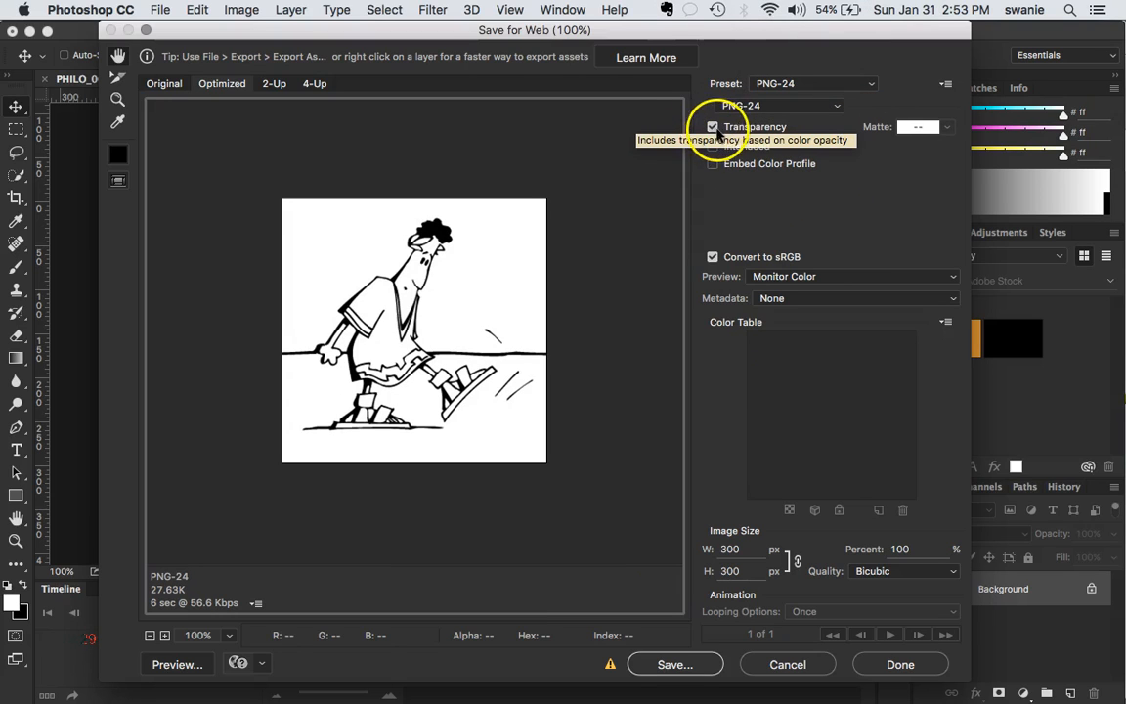
mouse_move(835, 176)
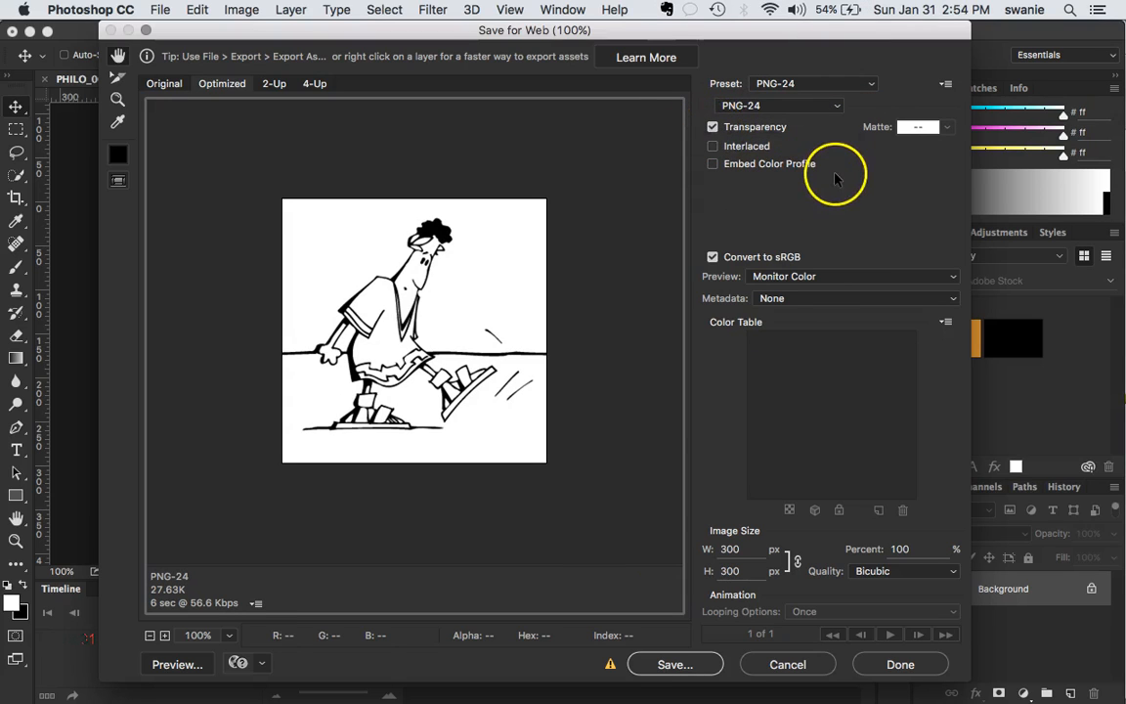
mouse_move(919, 215)
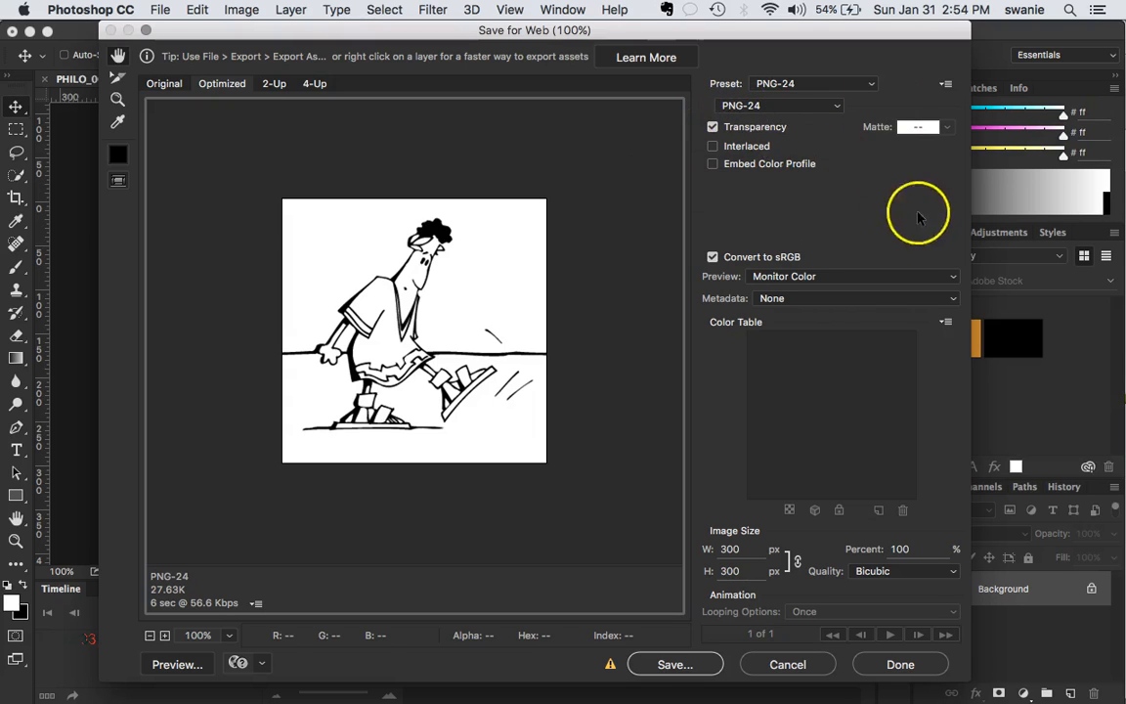
mouse_move(866, 229)
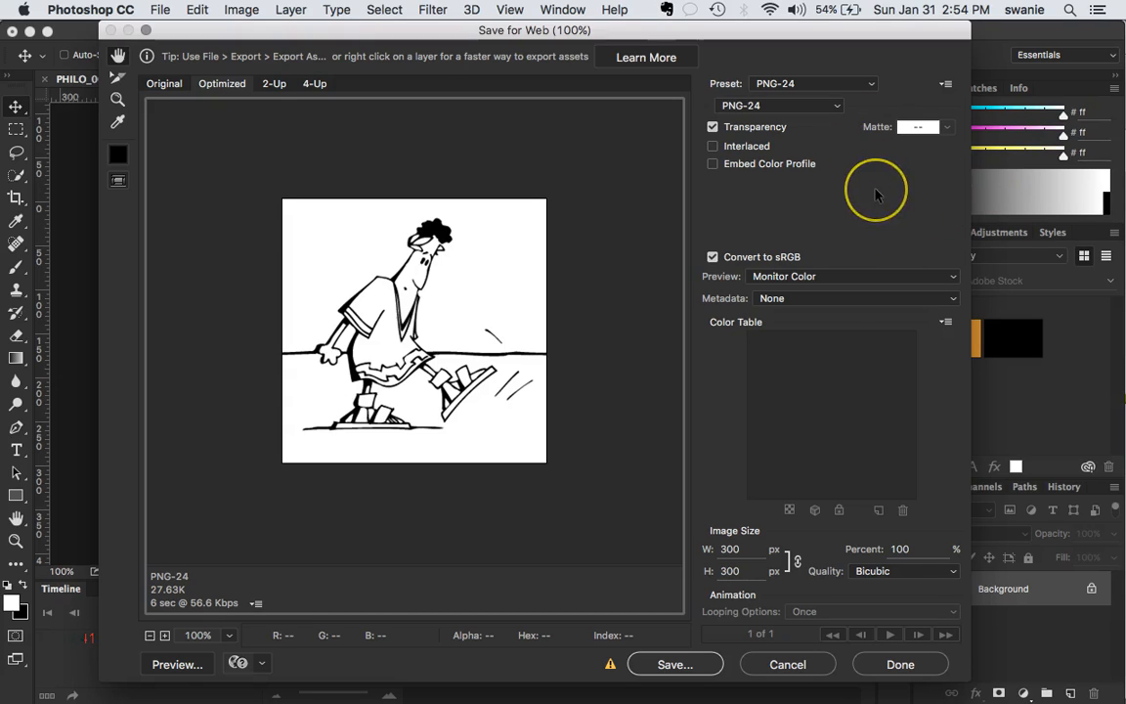
mouse_move(814, 617)
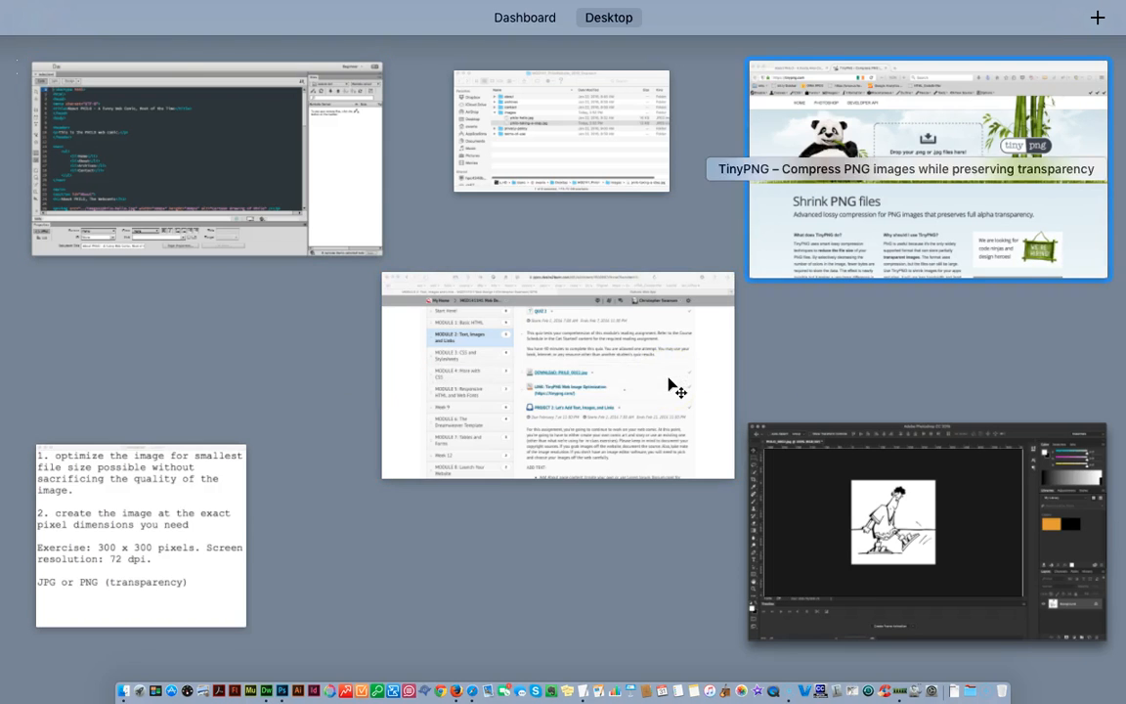
- Scroll TinyPNG's page to its quantization explanation and Photoshop plugin offer
left_click(926, 171)
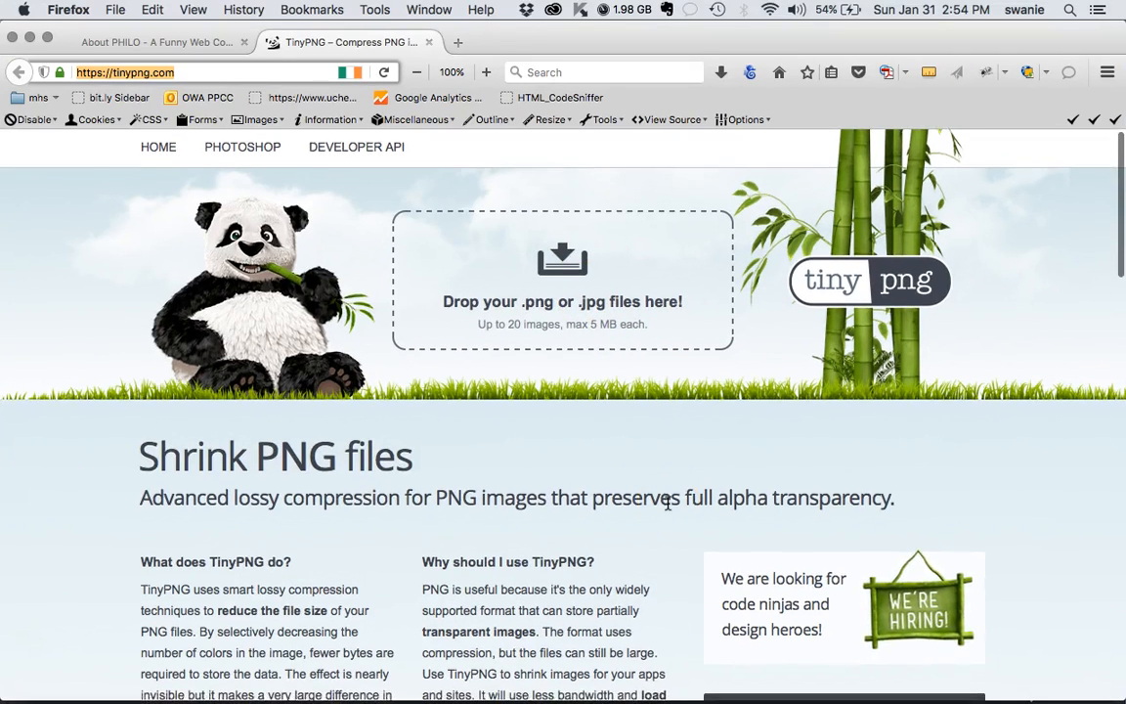
scroll("down", 3)
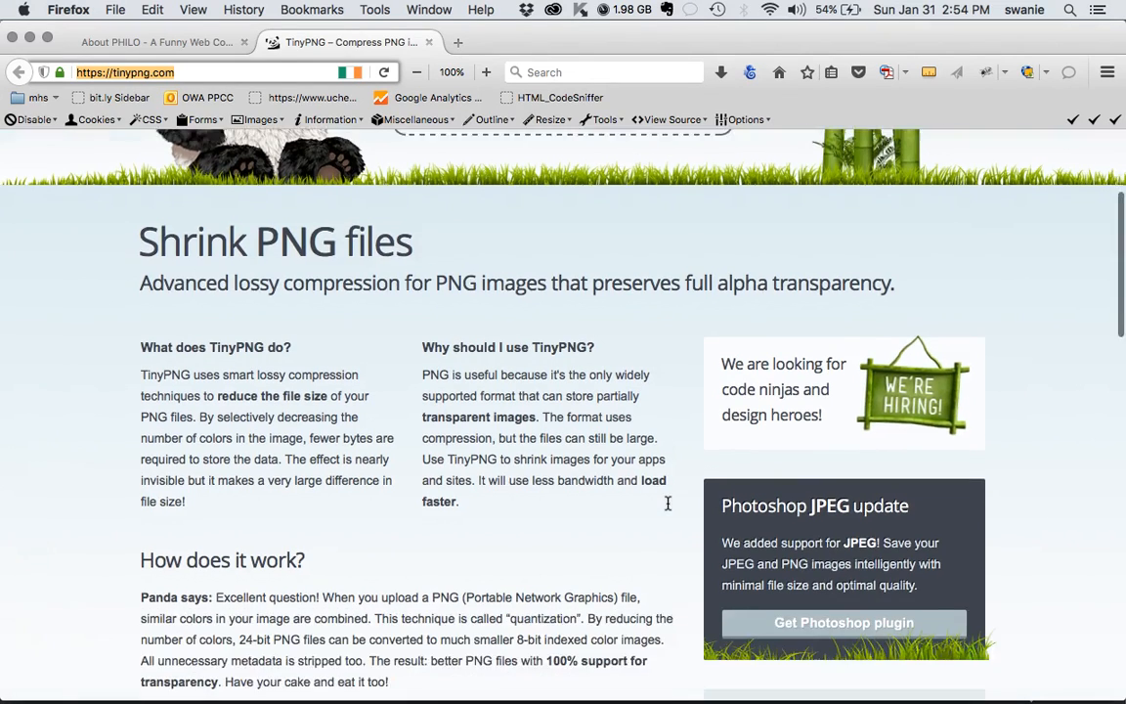
scroll("down", 3)
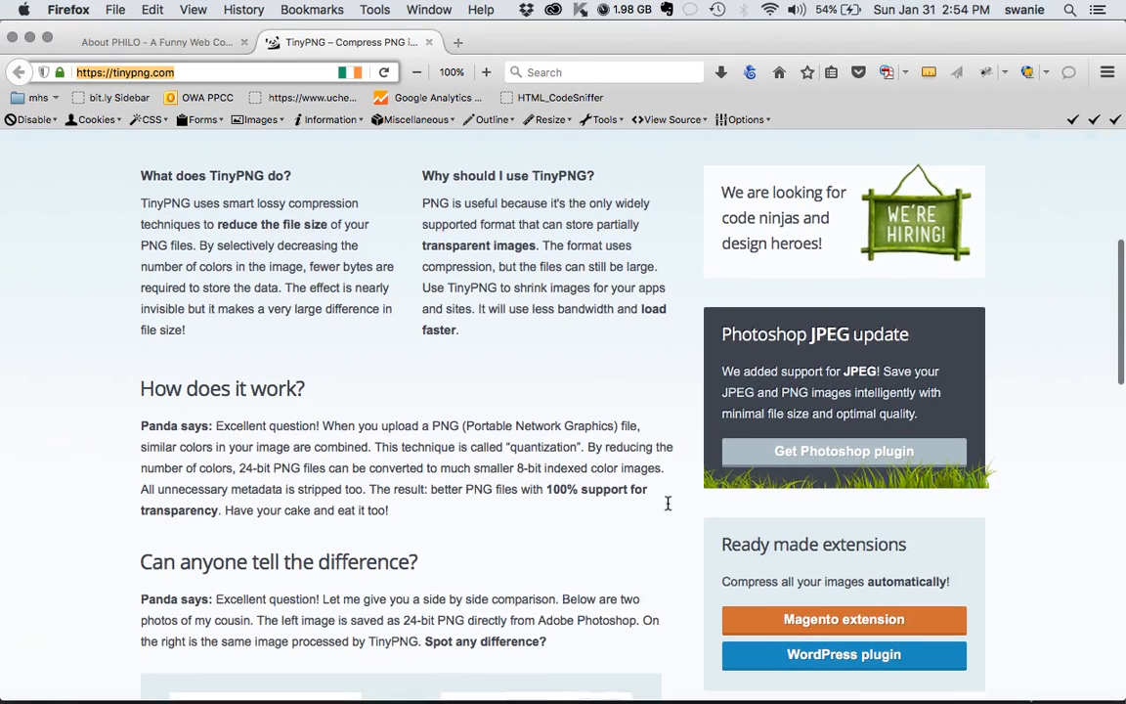
mouse_move(903, 478)
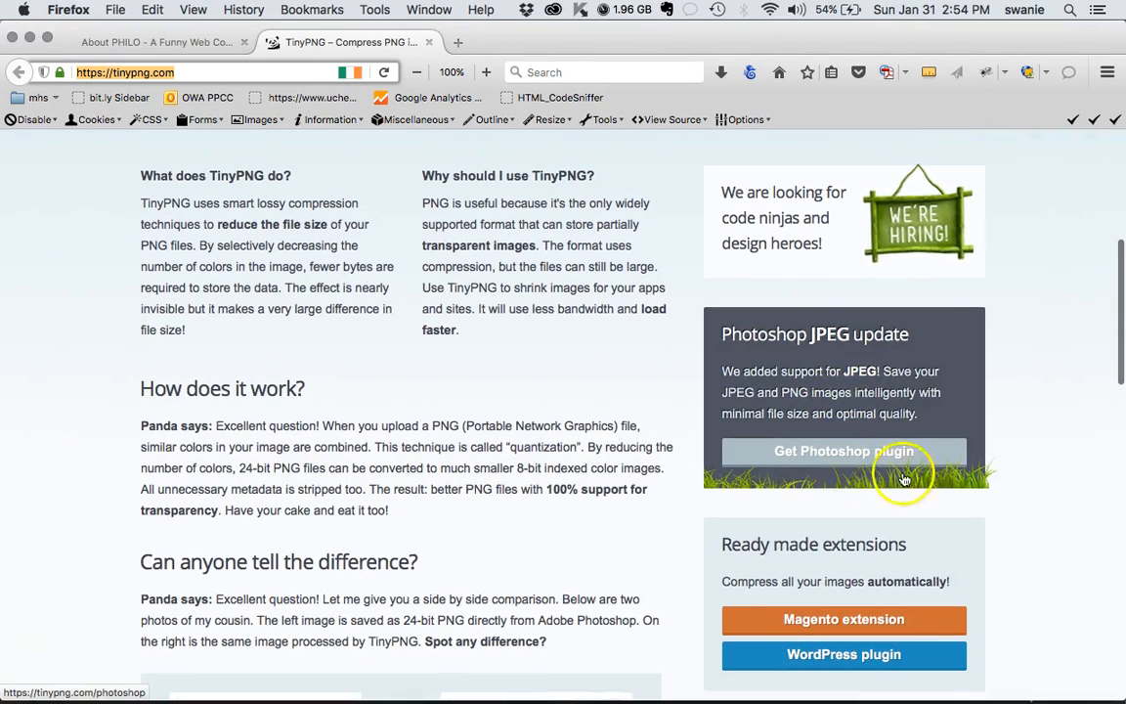
scroll("up", 3)
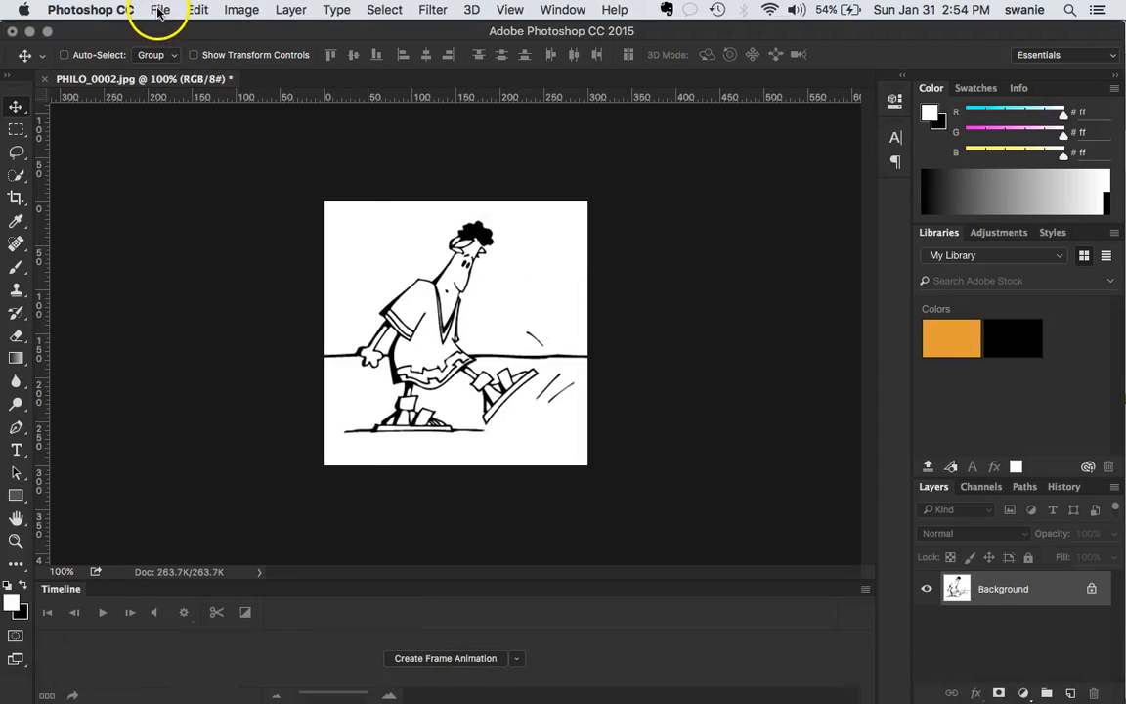
- Check File > Export for TinyPNG and TinyJPG, then bring up the Finder images folder
left_click(159, 9)
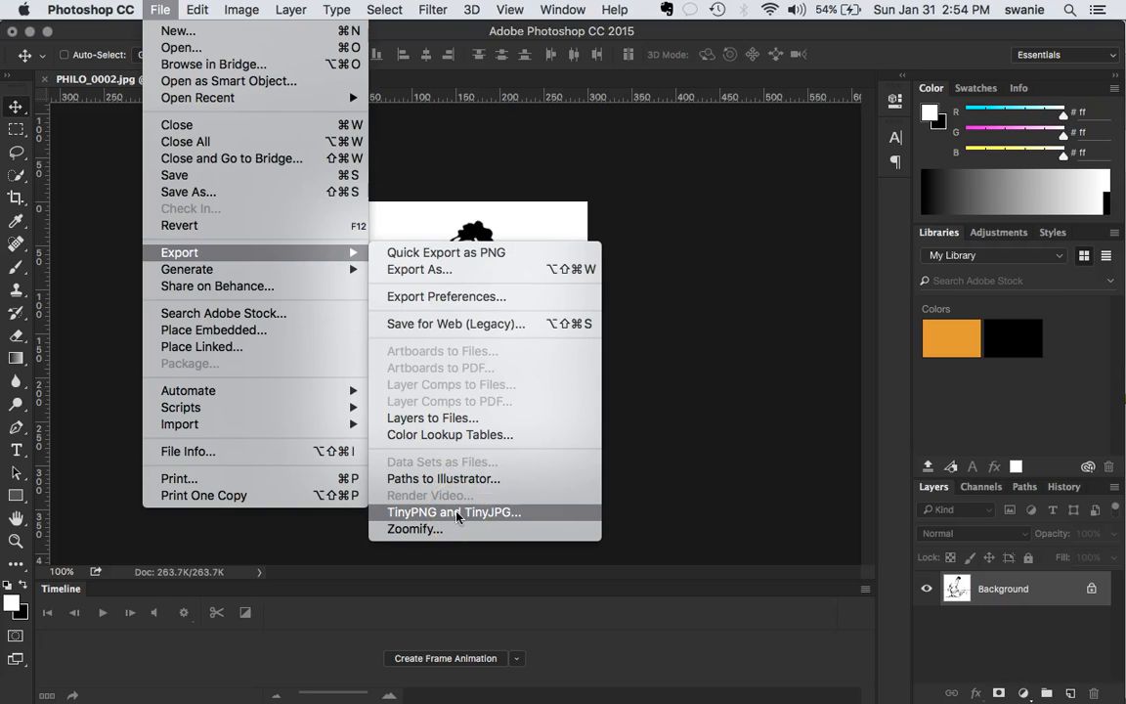
mouse_move(717, 433)
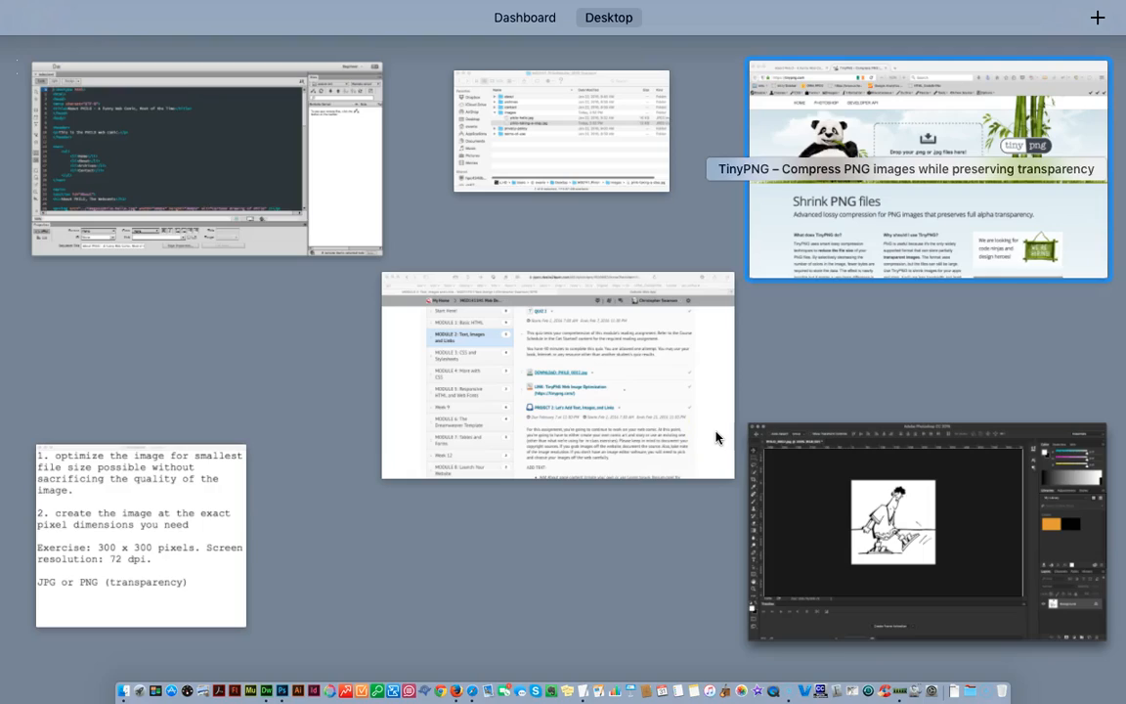
left_click(926, 168)
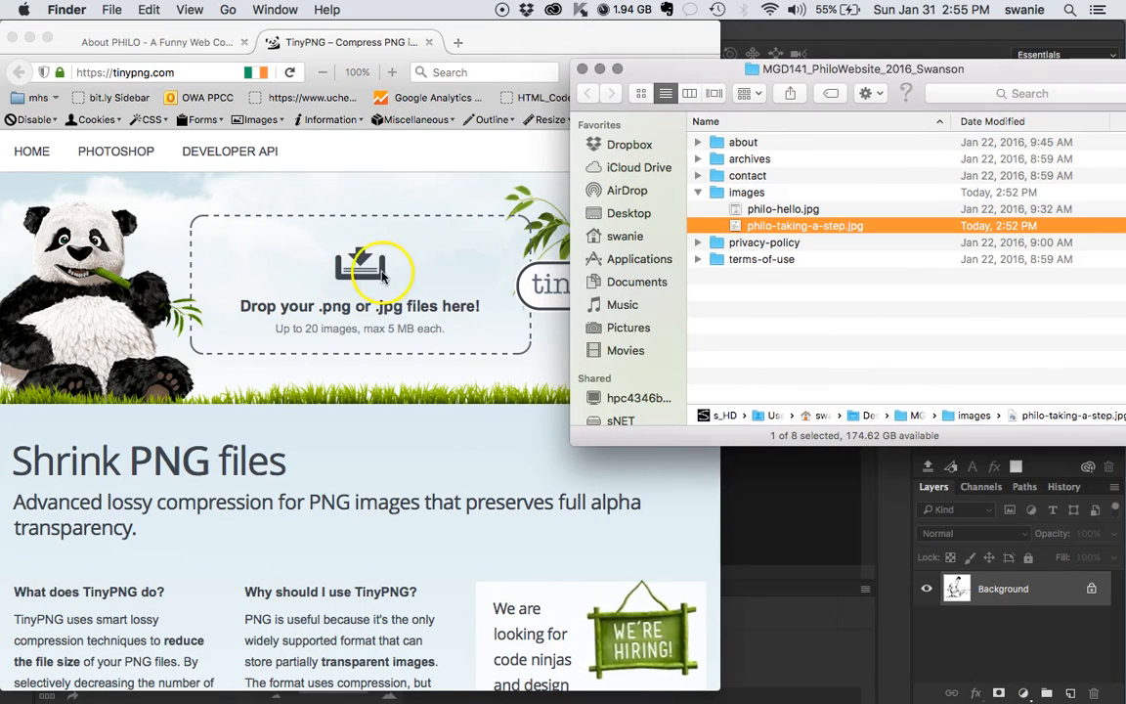
- Drag philo-taking-a-step.jpg onto TinyPNG, compressing it from 12.4 KB to 10.1 KB
left_click(359, 283)
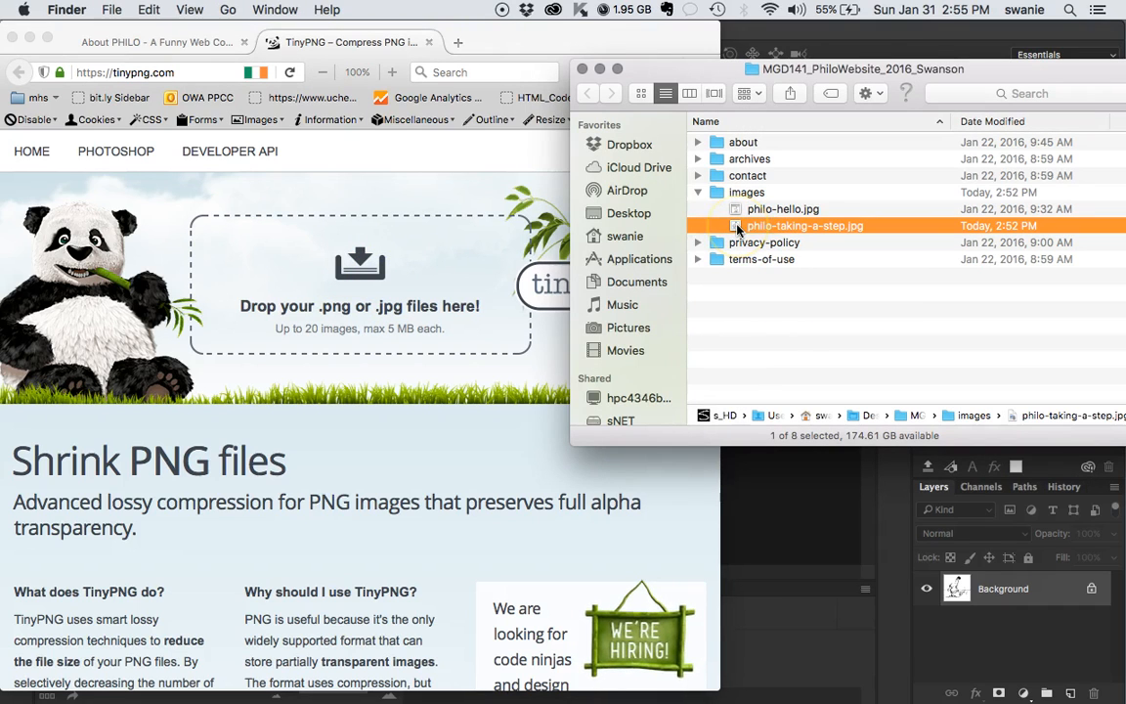
left_click_drag(855, 69, 777, 69)
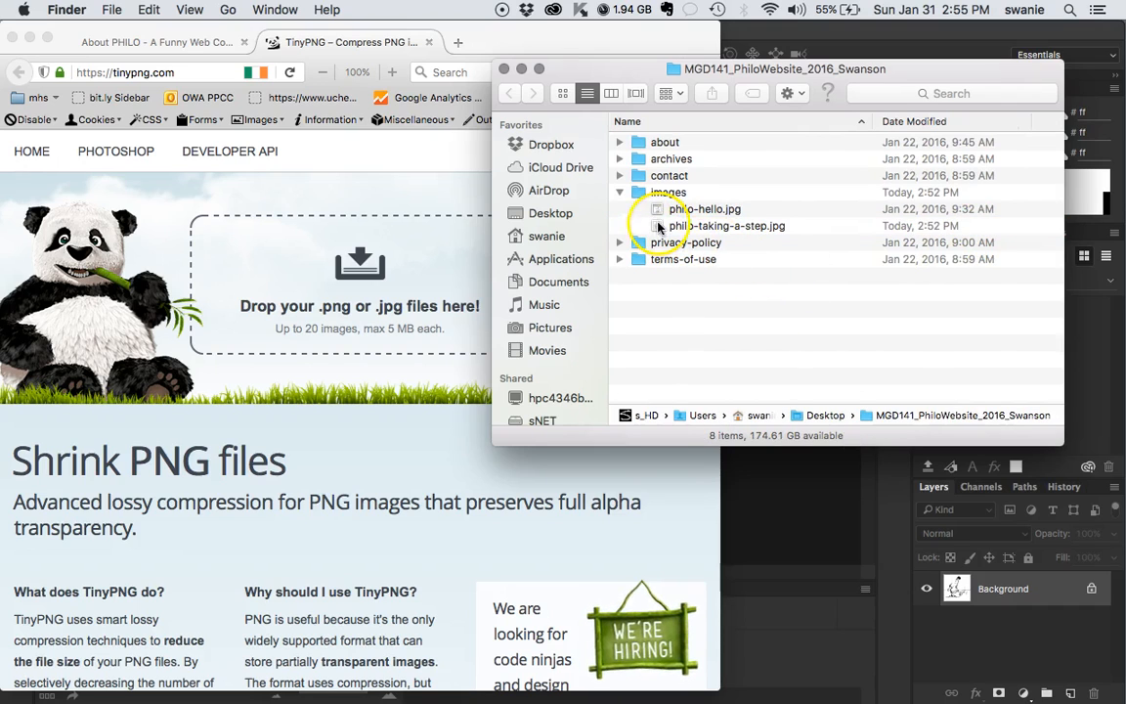
left_click(729, 225)
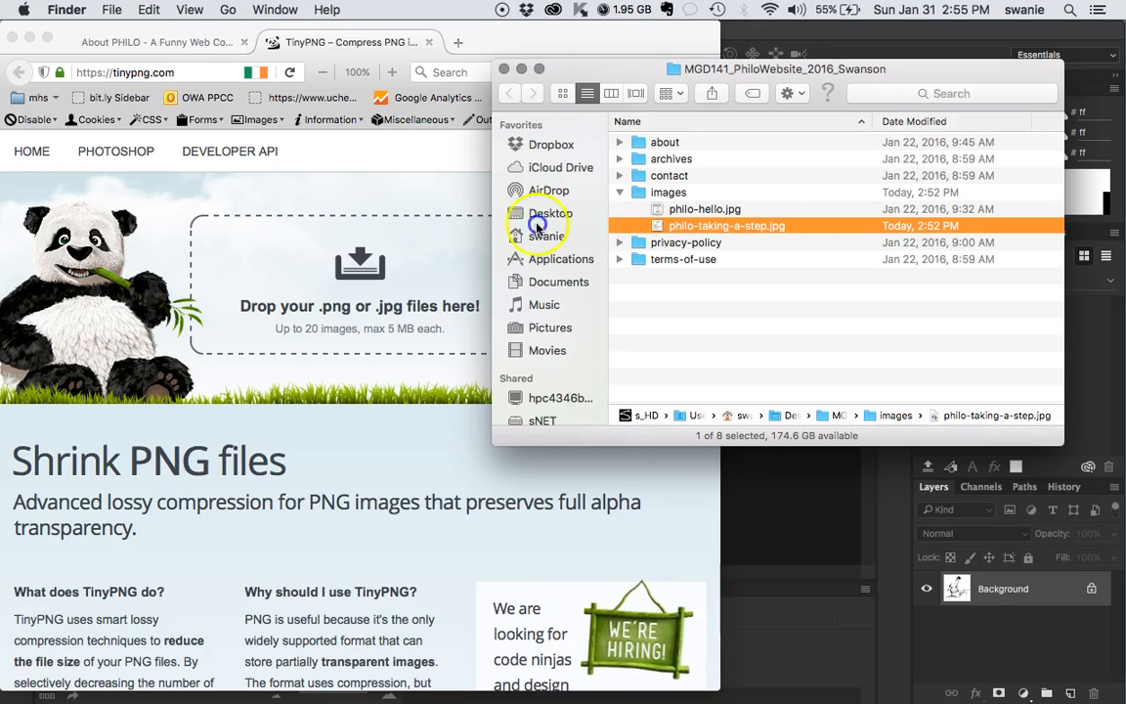
left_click_drag(726, 224, 359, 283)
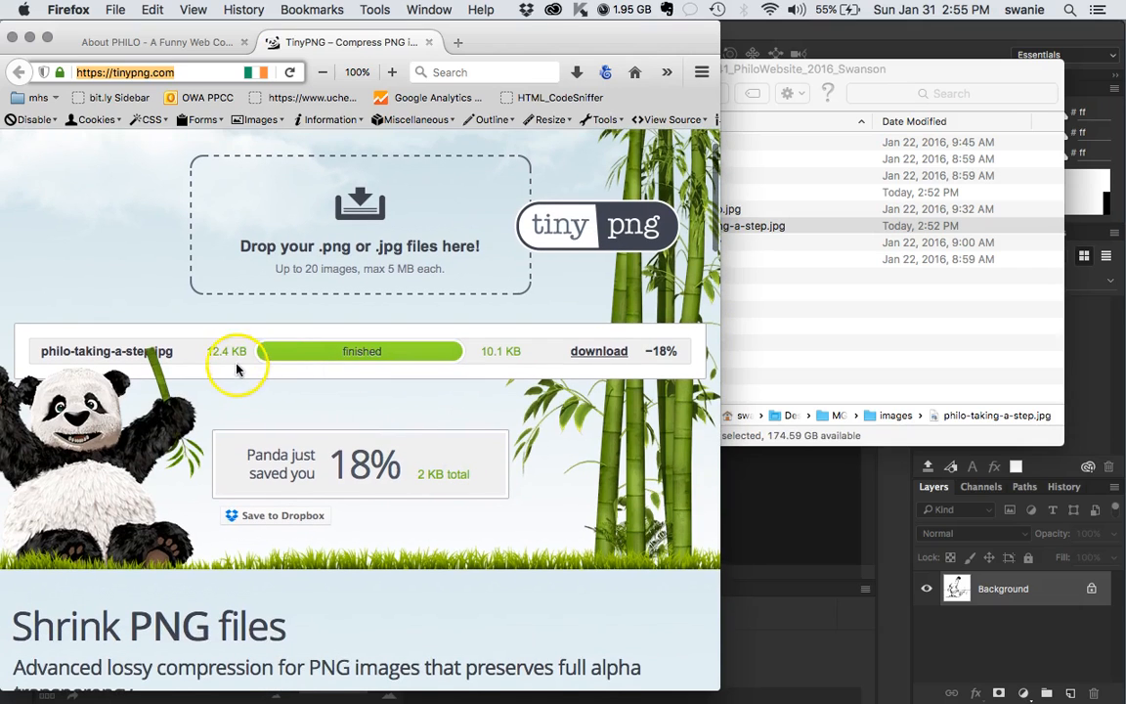
mouse_move(469, 379)
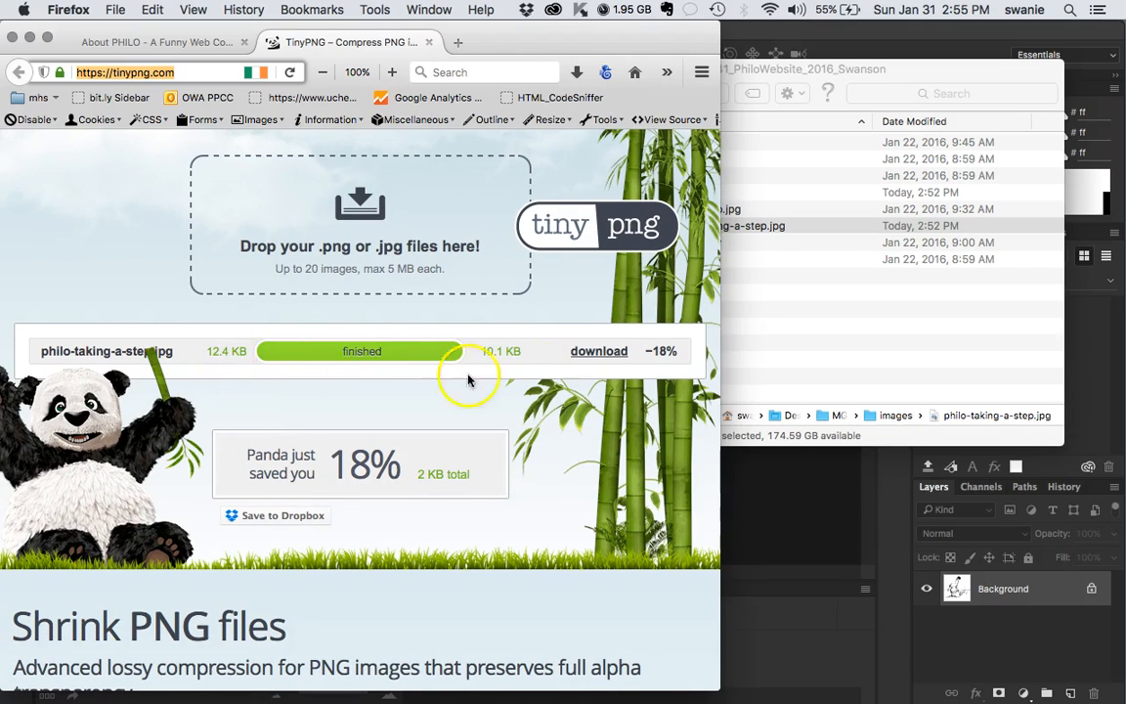
mouse_move(591, 464)
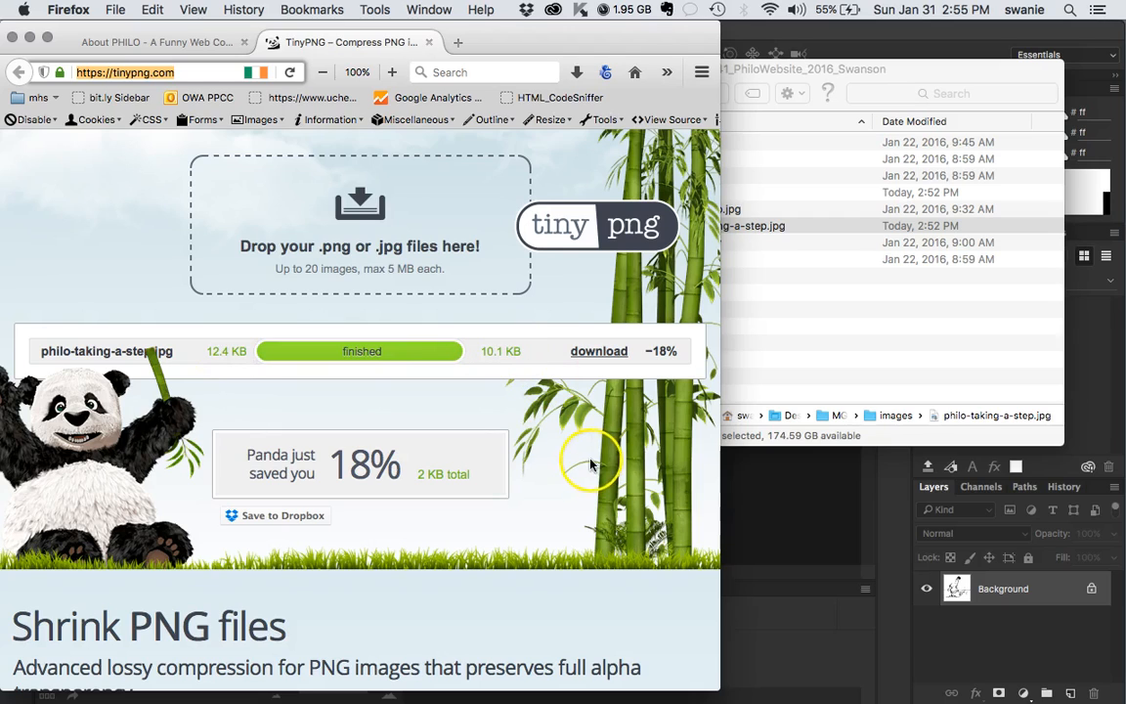
mouse_move(393, 472)
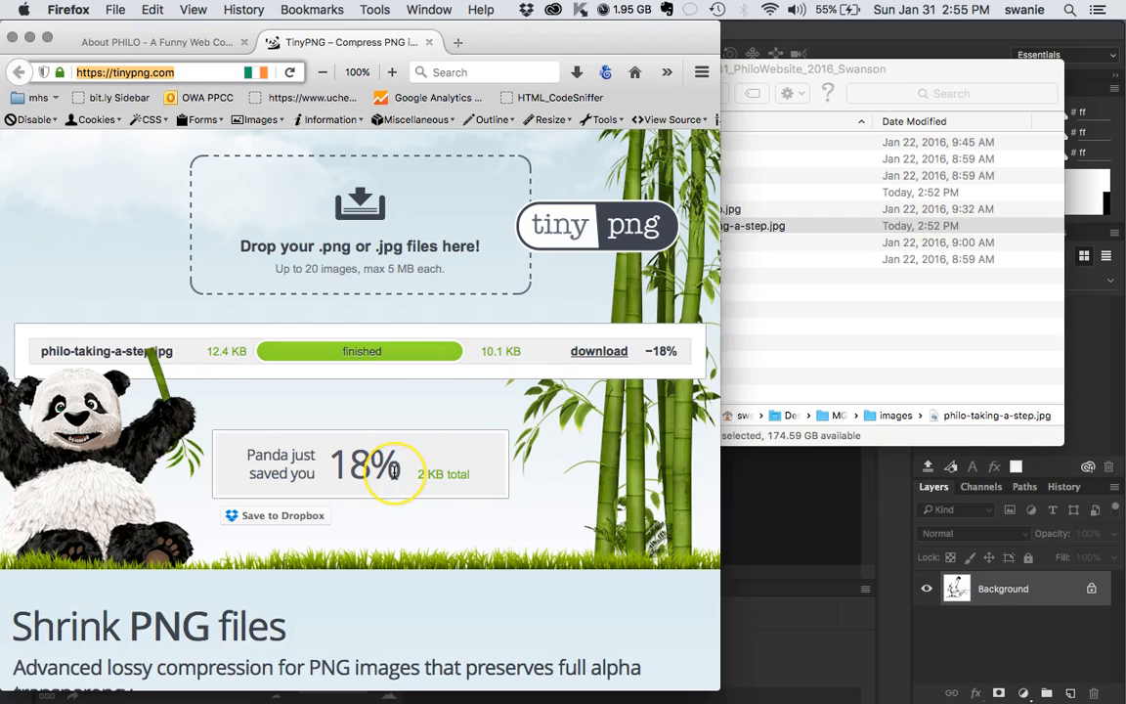
mouse_move(543, 484)
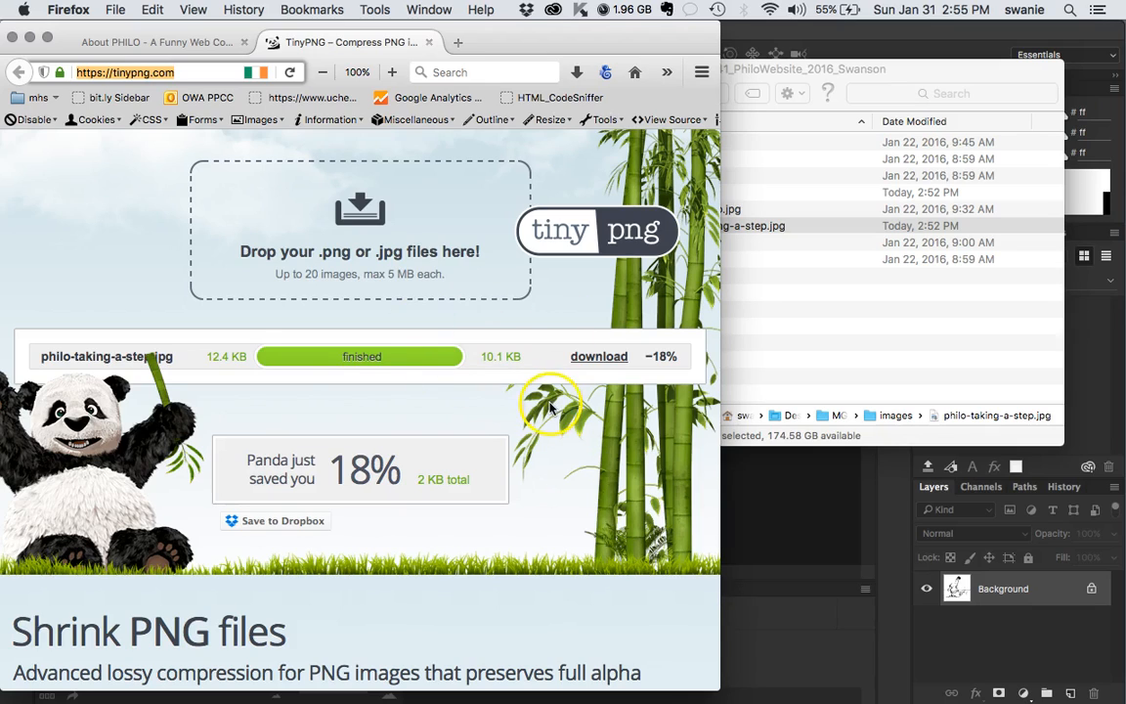
mouse_move(548, 482)
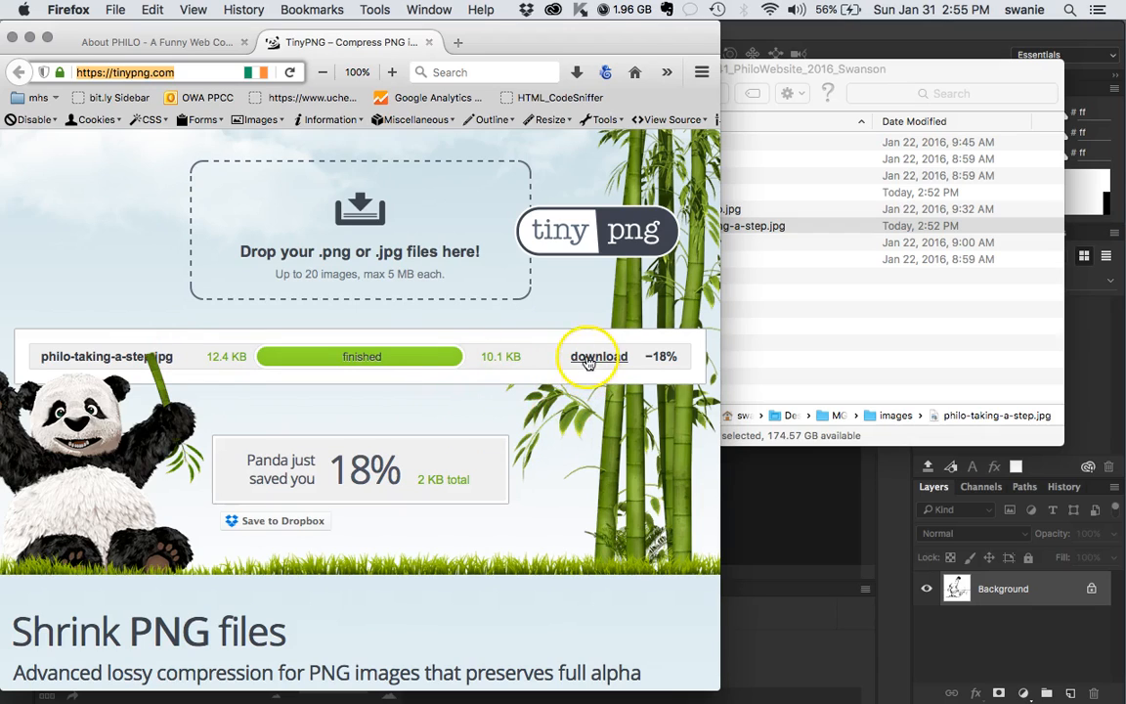
mouse_move(508, 418)
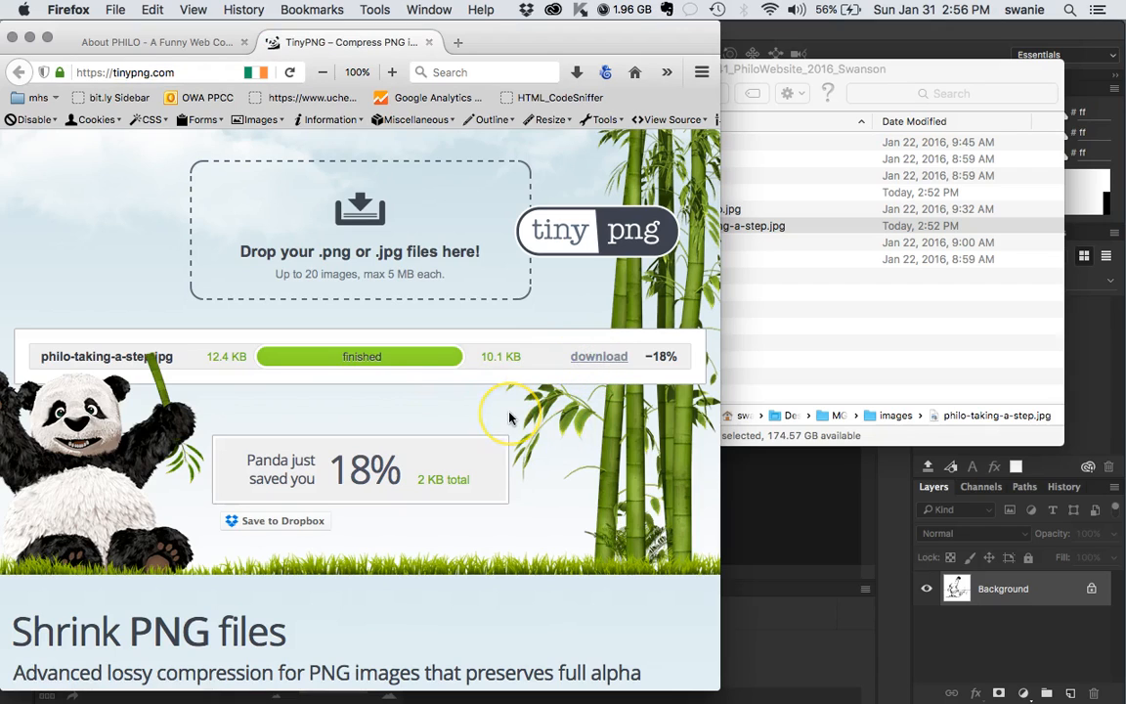
- Save the TinyPNG-compressed philo-taking-a-step.jpg to Downloads and view the 10 KB file
left_click(599, 355)
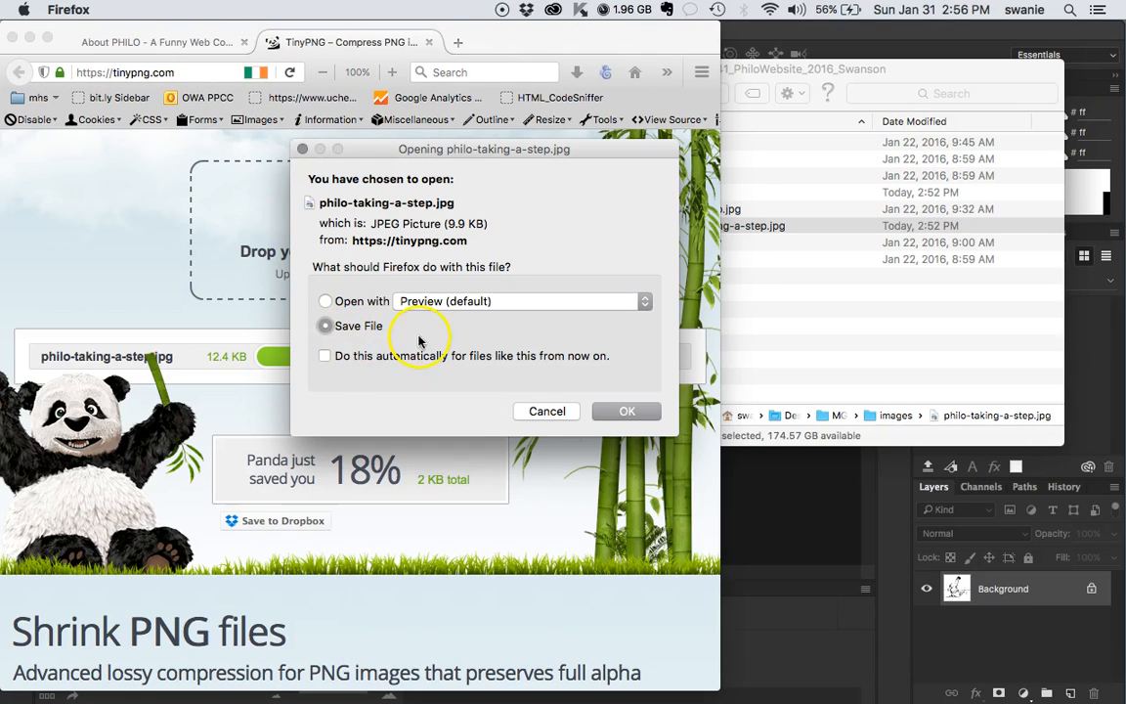
left_click(627, 411)
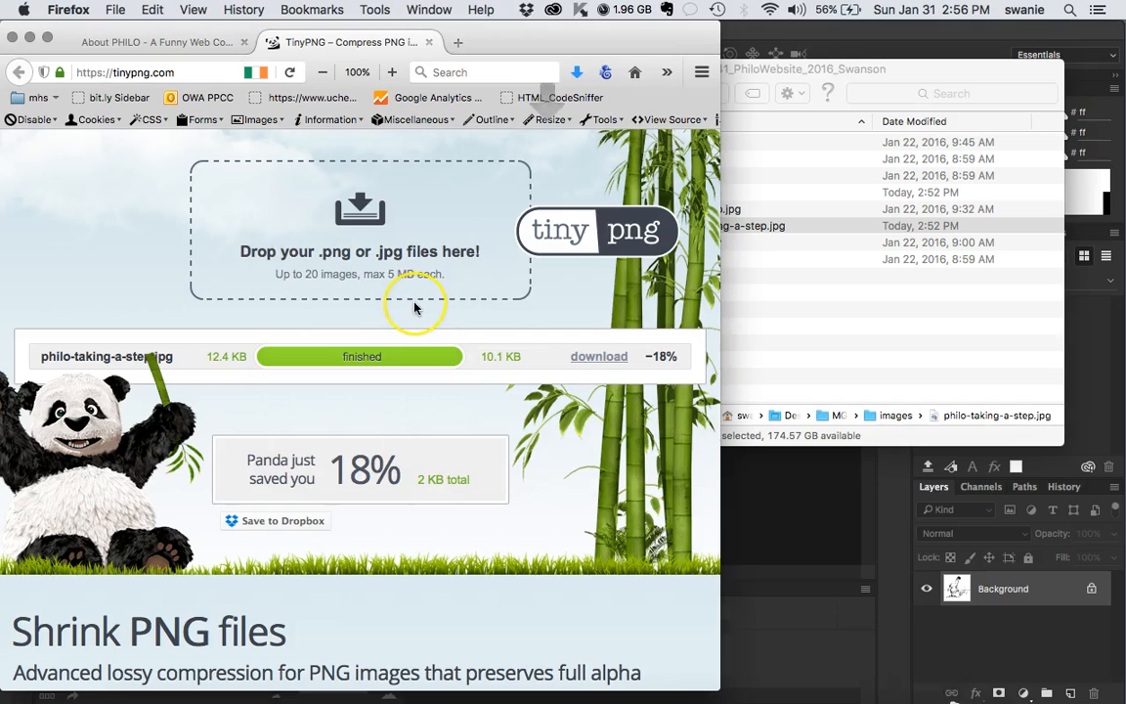
mouse_move(945, 665)
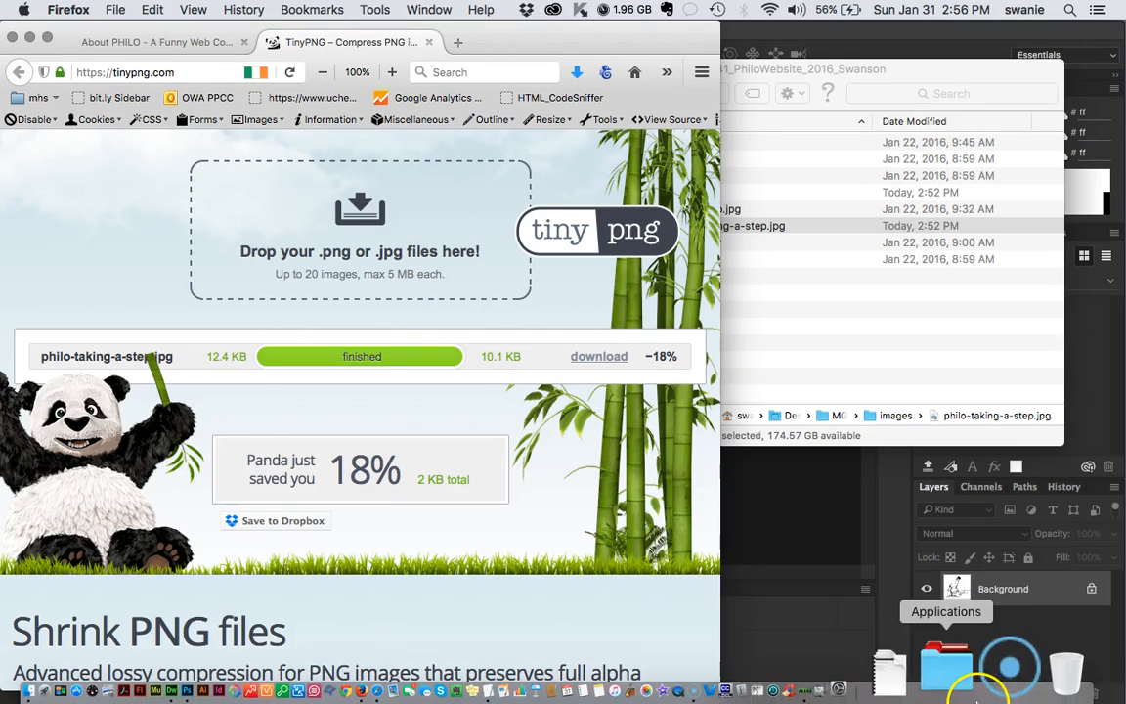
left_click(945, 668)
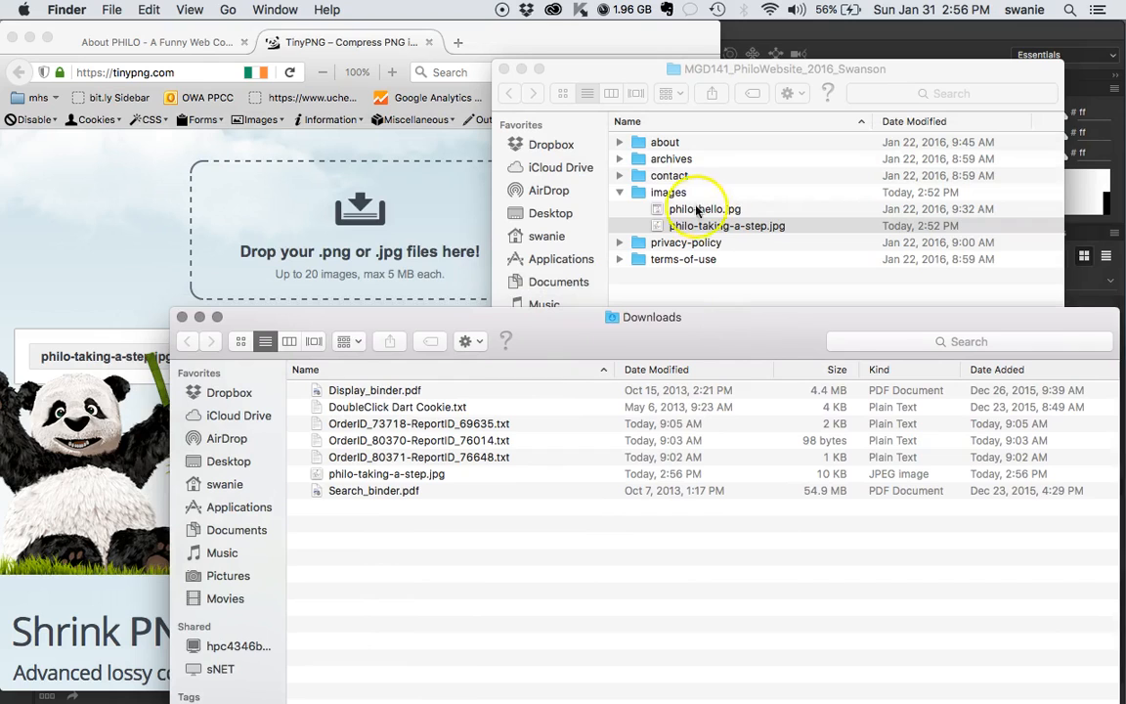
- Move philo-taking-a-step.jpg into images, replacing the old copy, and select the 10 KB file
left_click(386, 473)
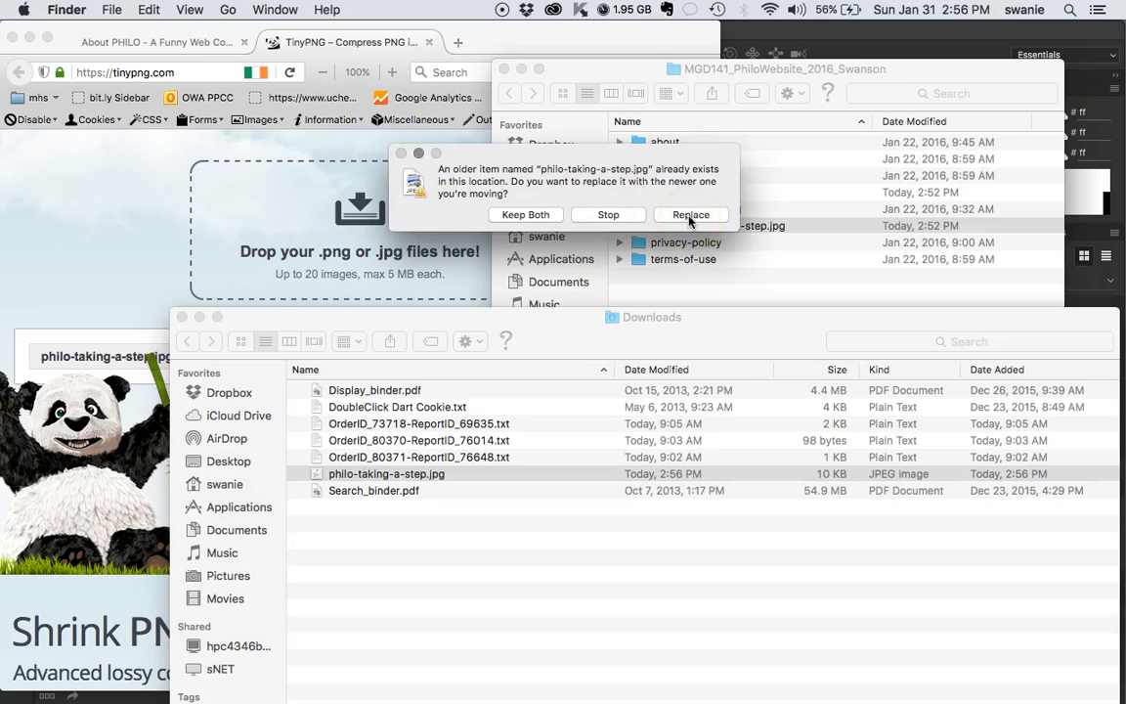
left_click(690, 214)
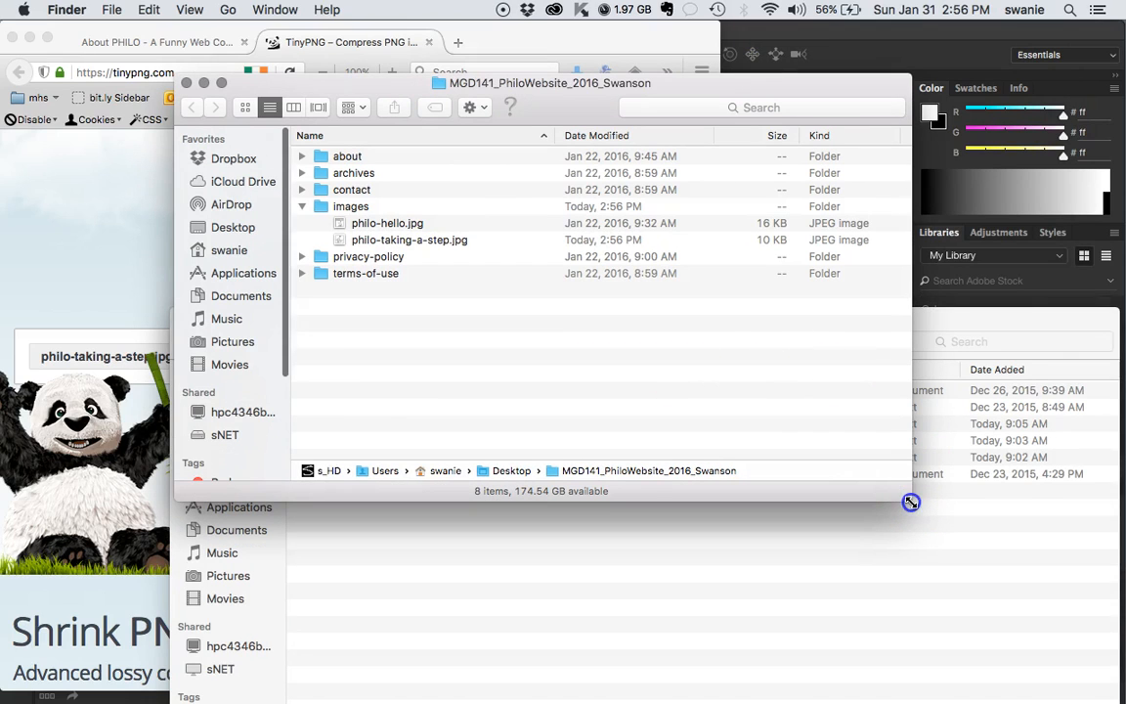
left_click(409, 239)
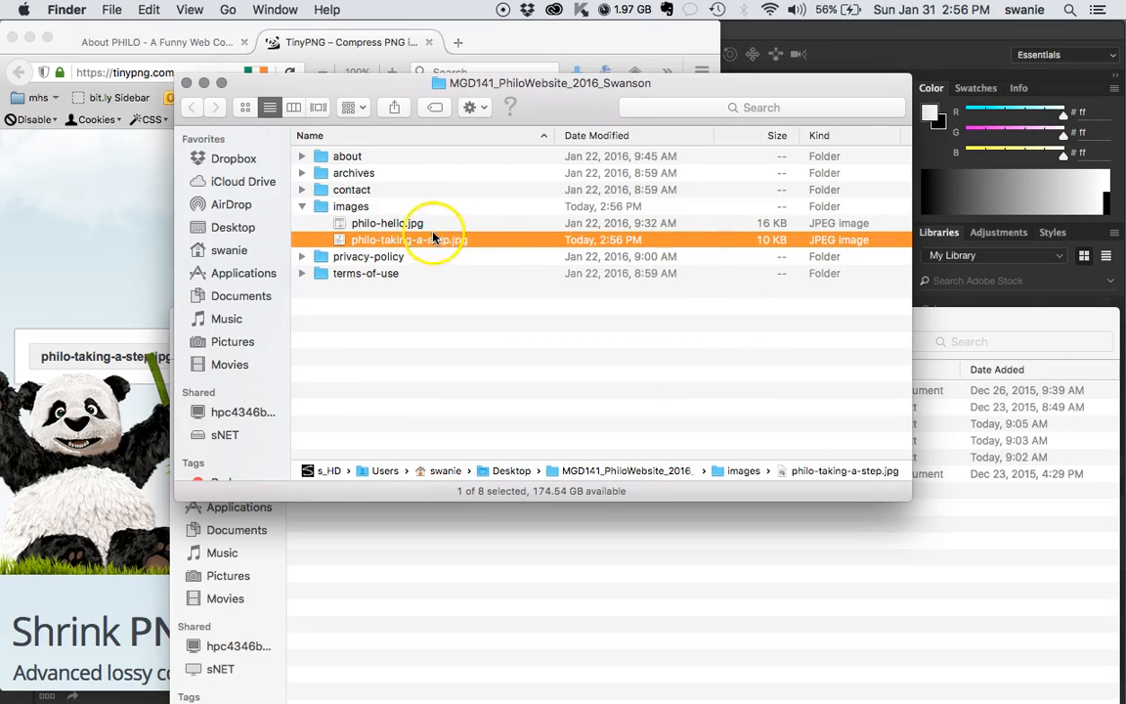
mouse_move(498, 241)
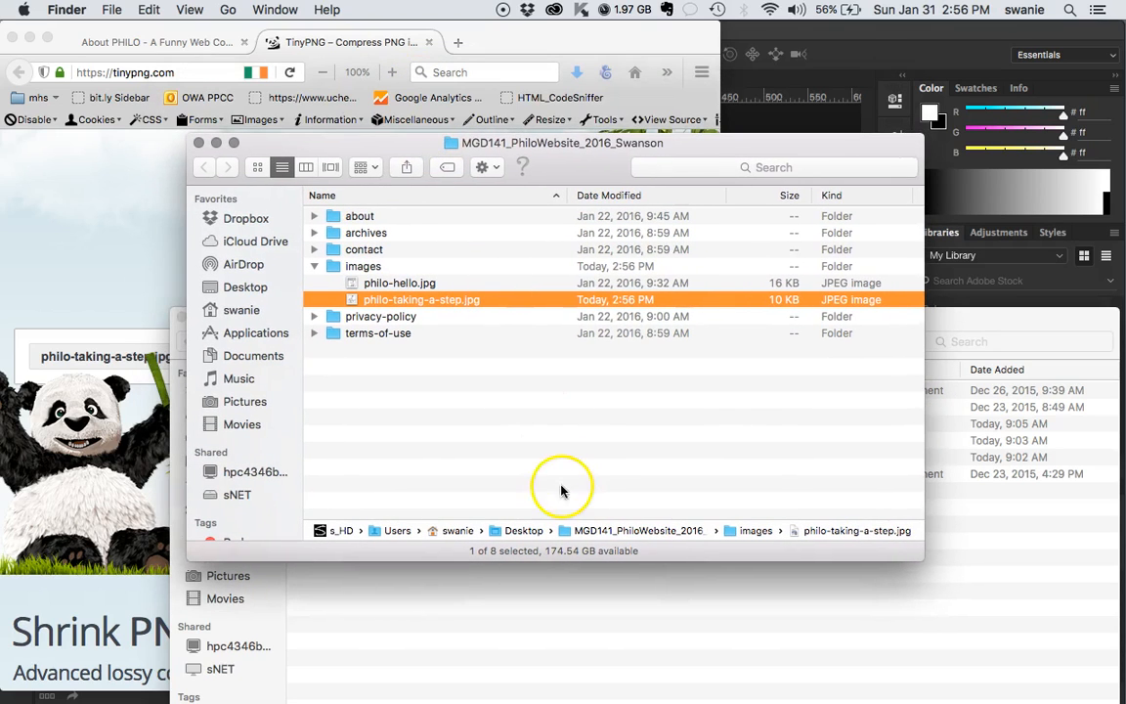
mouse_move(548, 445)
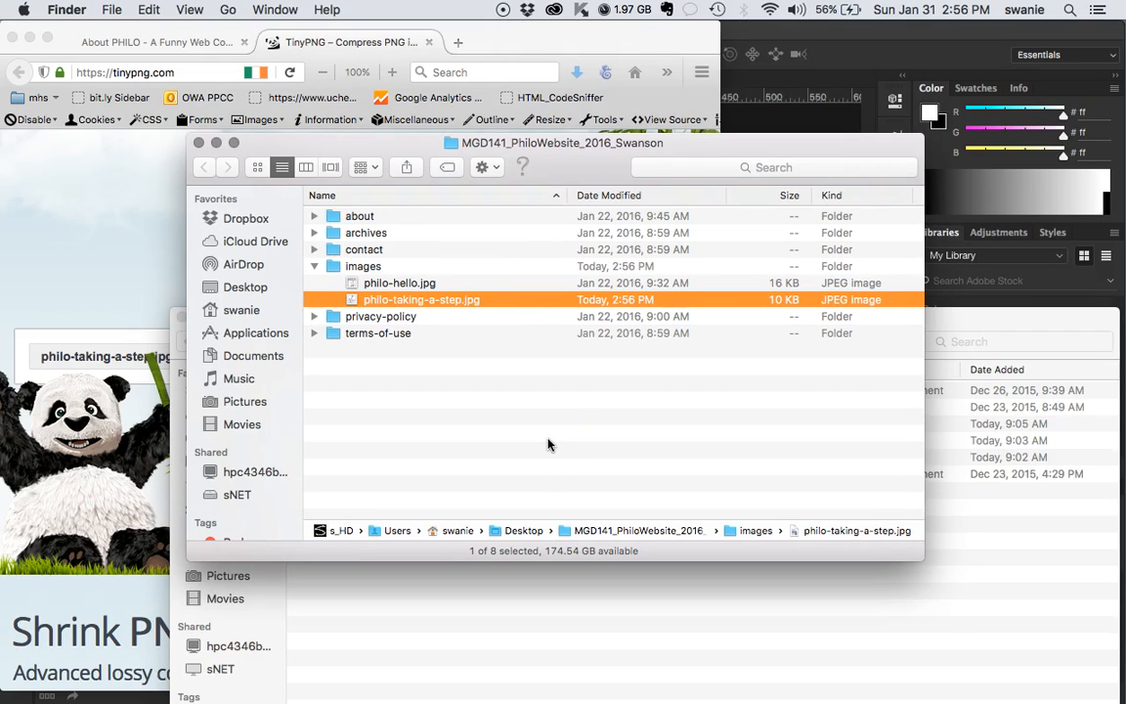